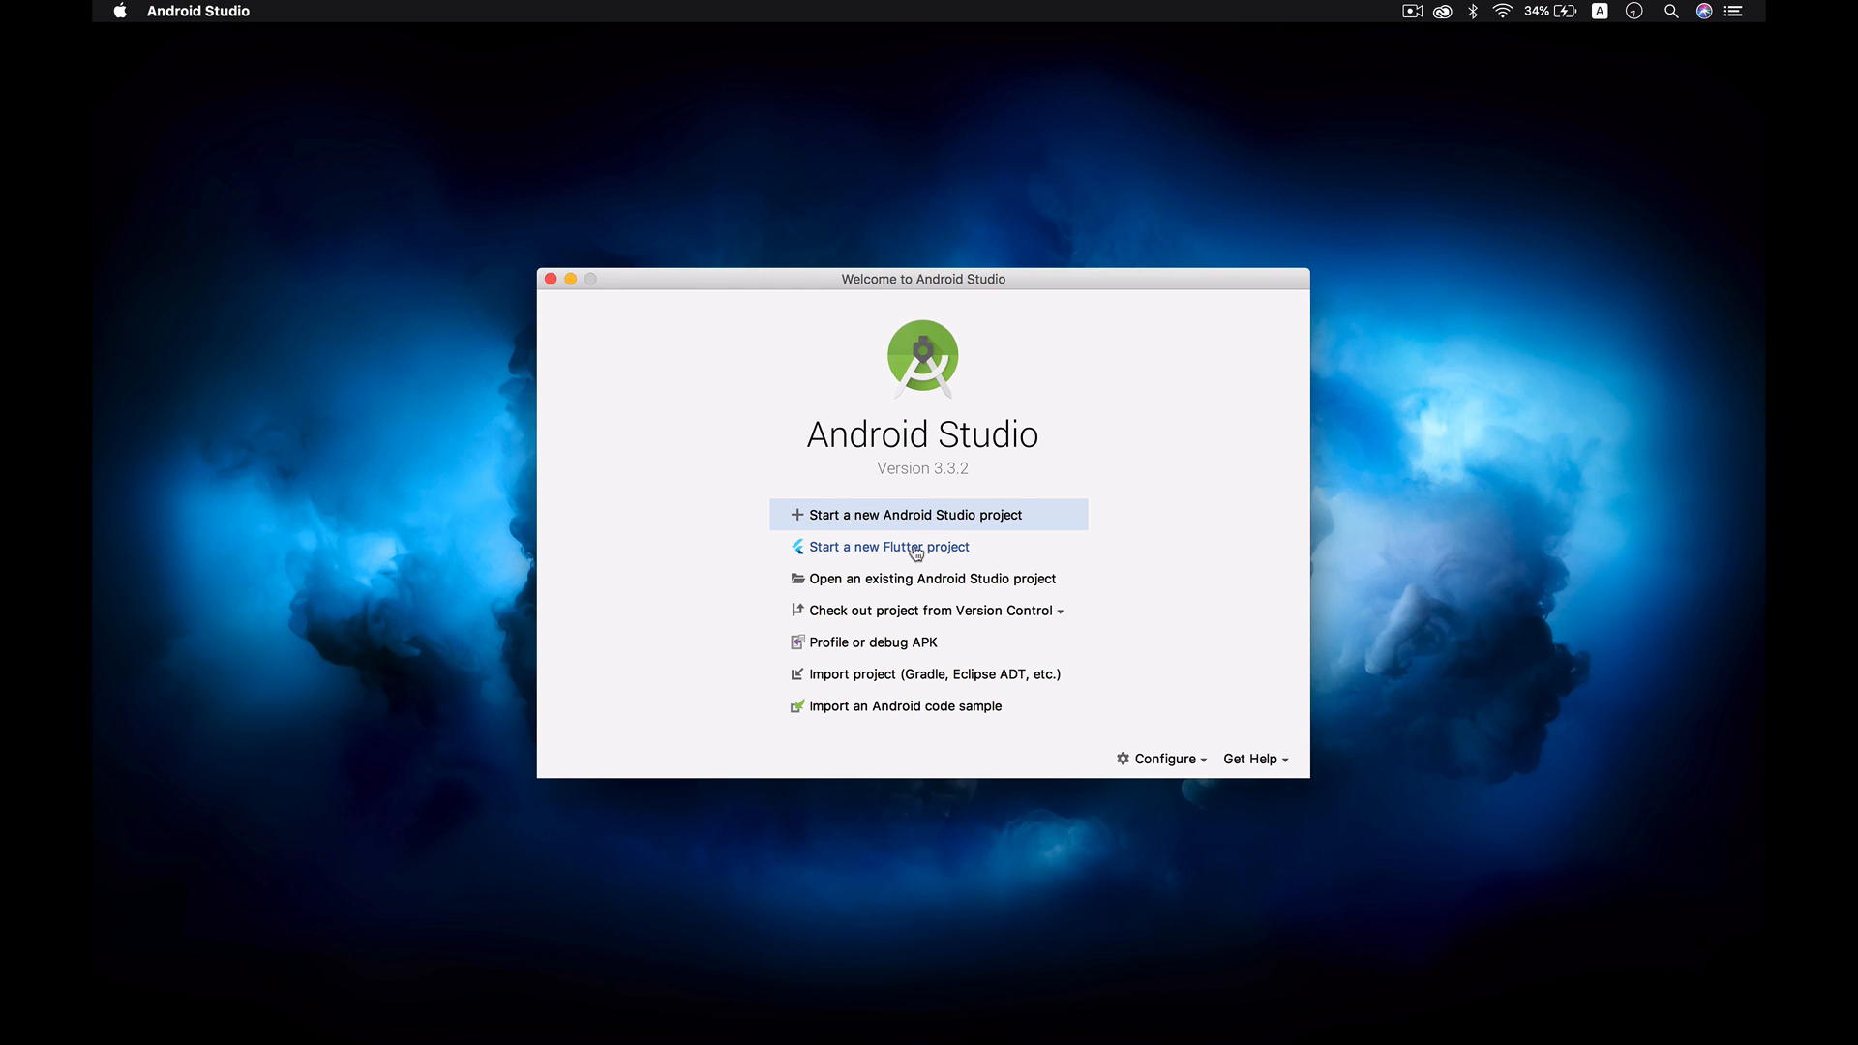
mouse_move(896, 323)
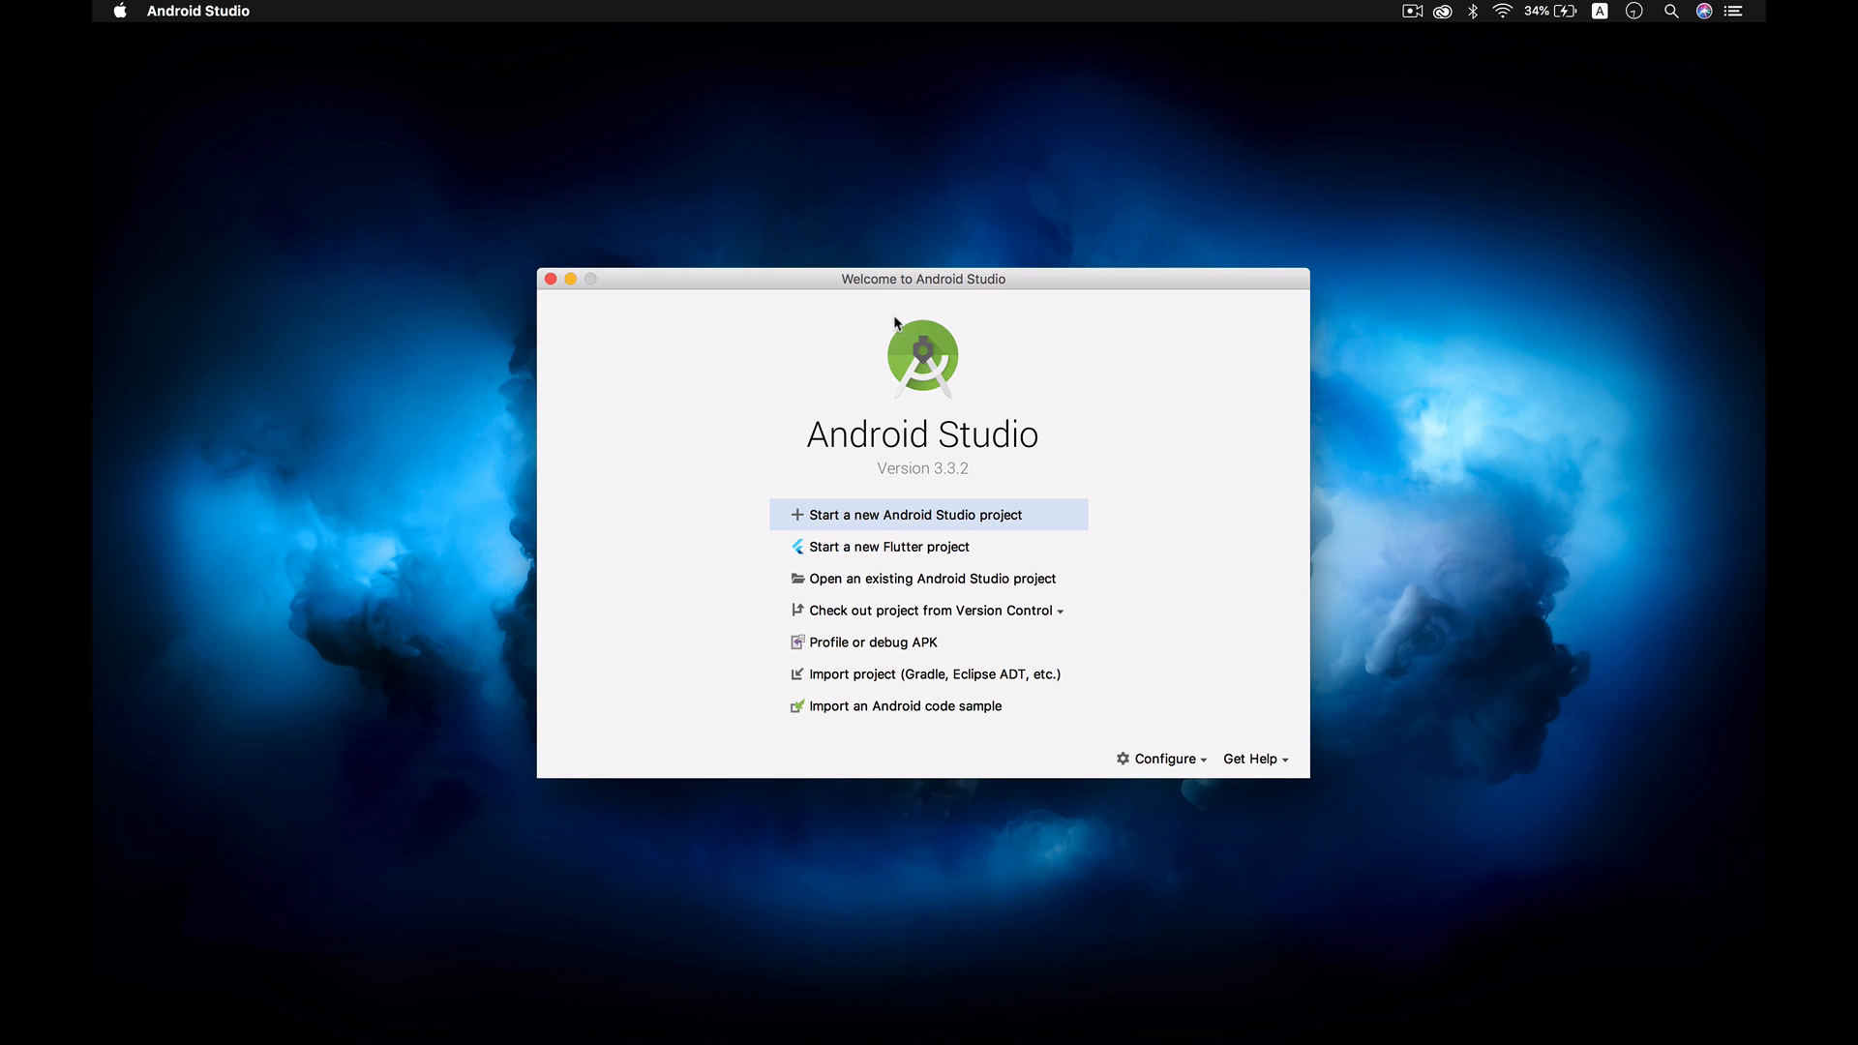
mouse_move(871, 526)
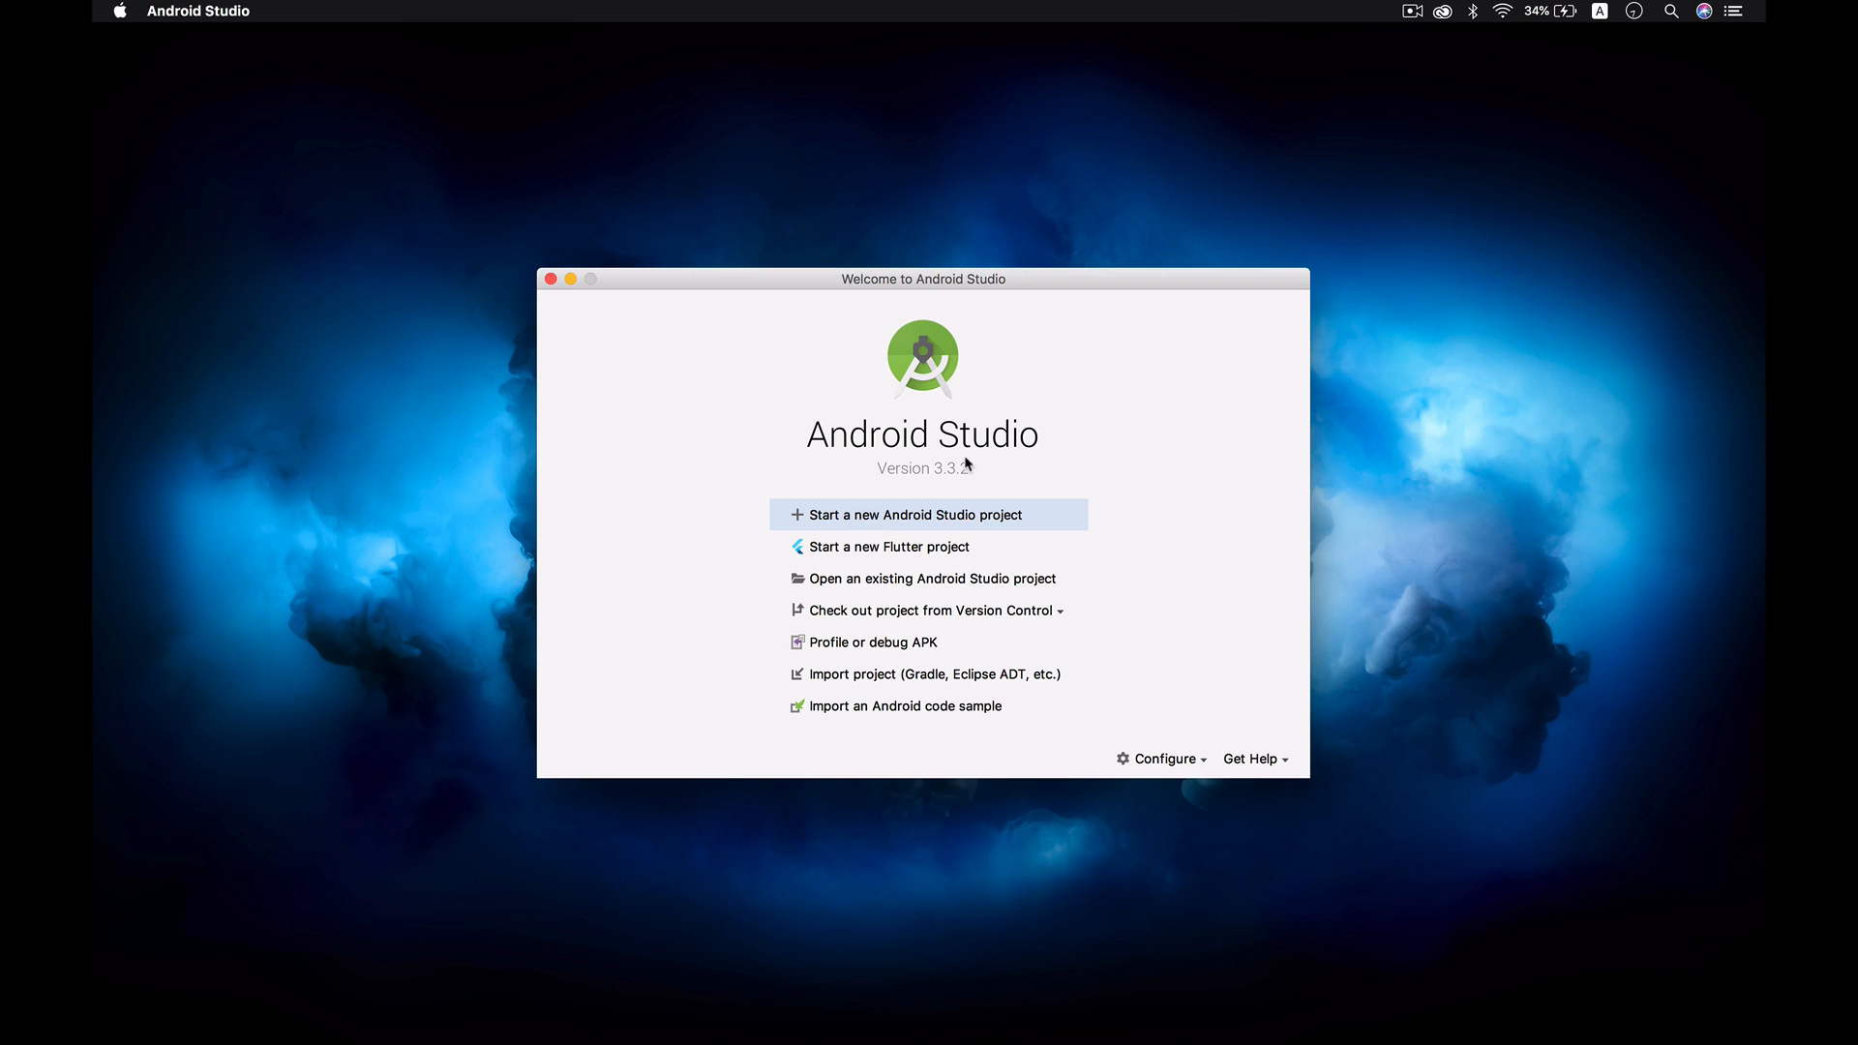
Start a new Empty Activity project and name it FirstKotlin.
left_click(912, 515)
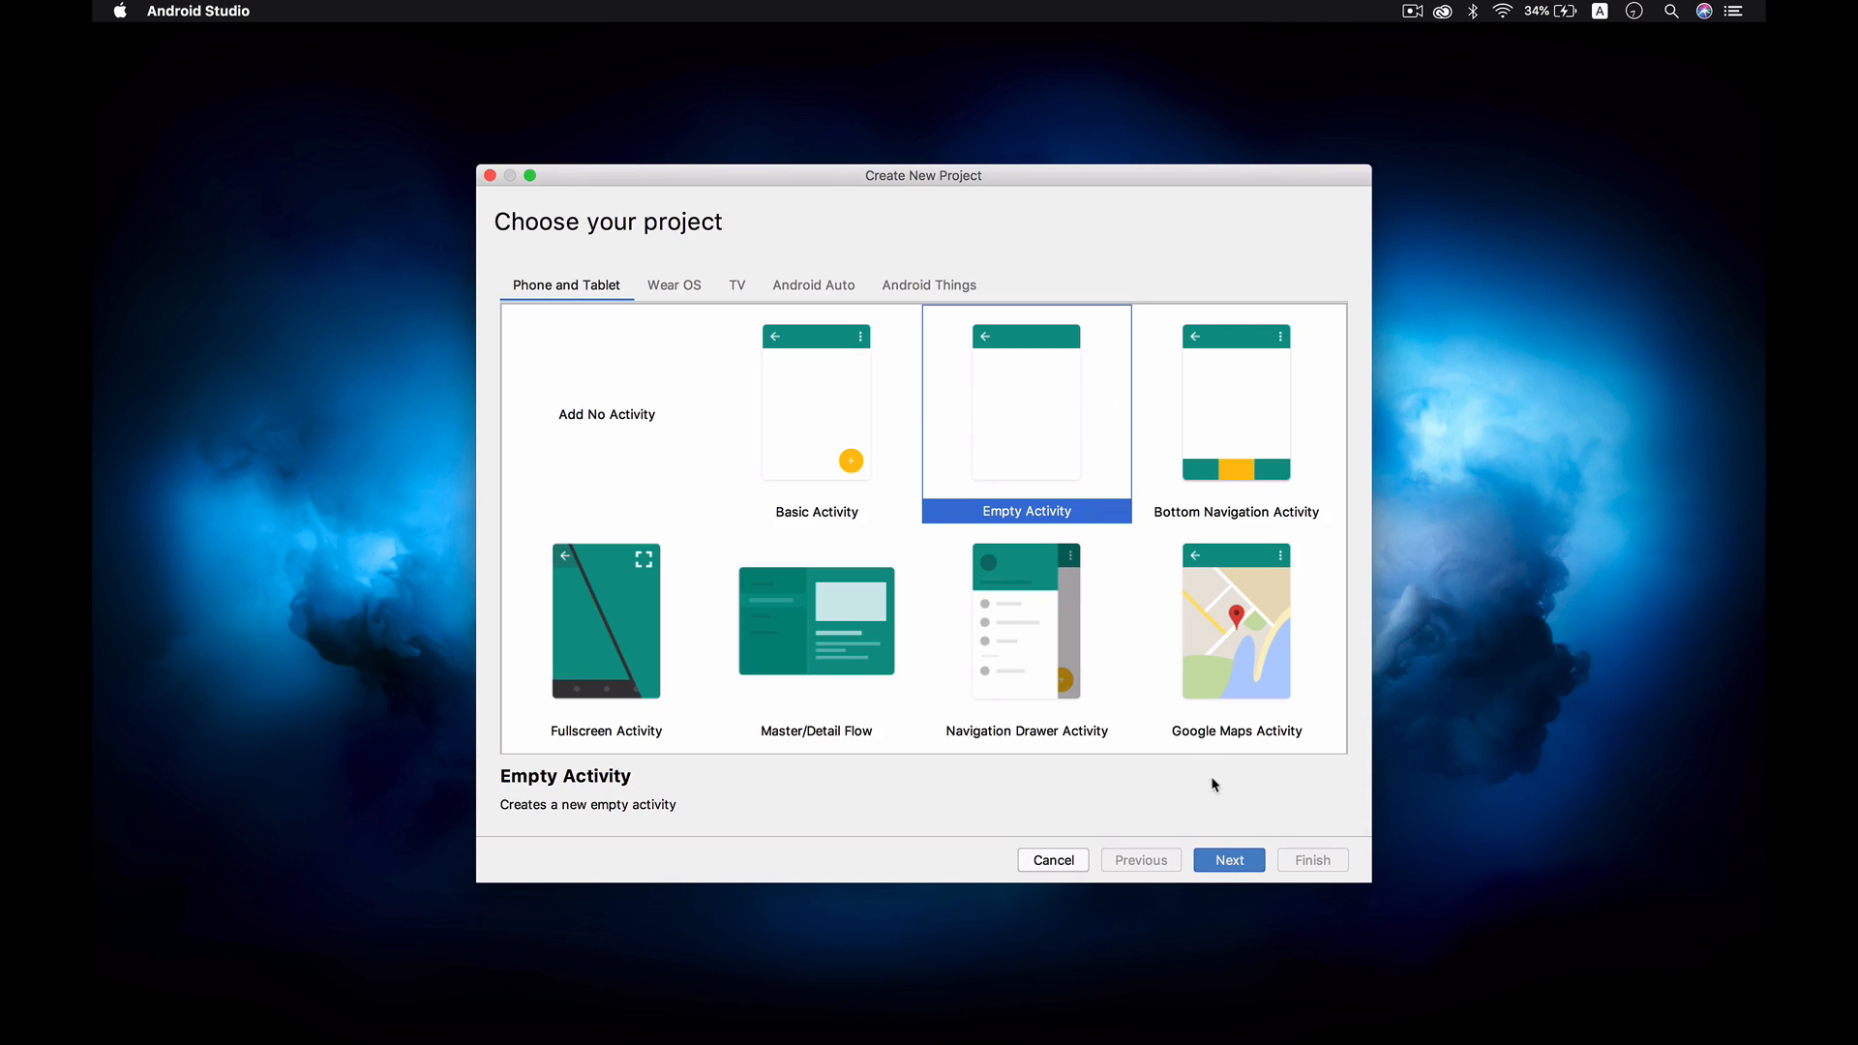
left_click(1227, 859)
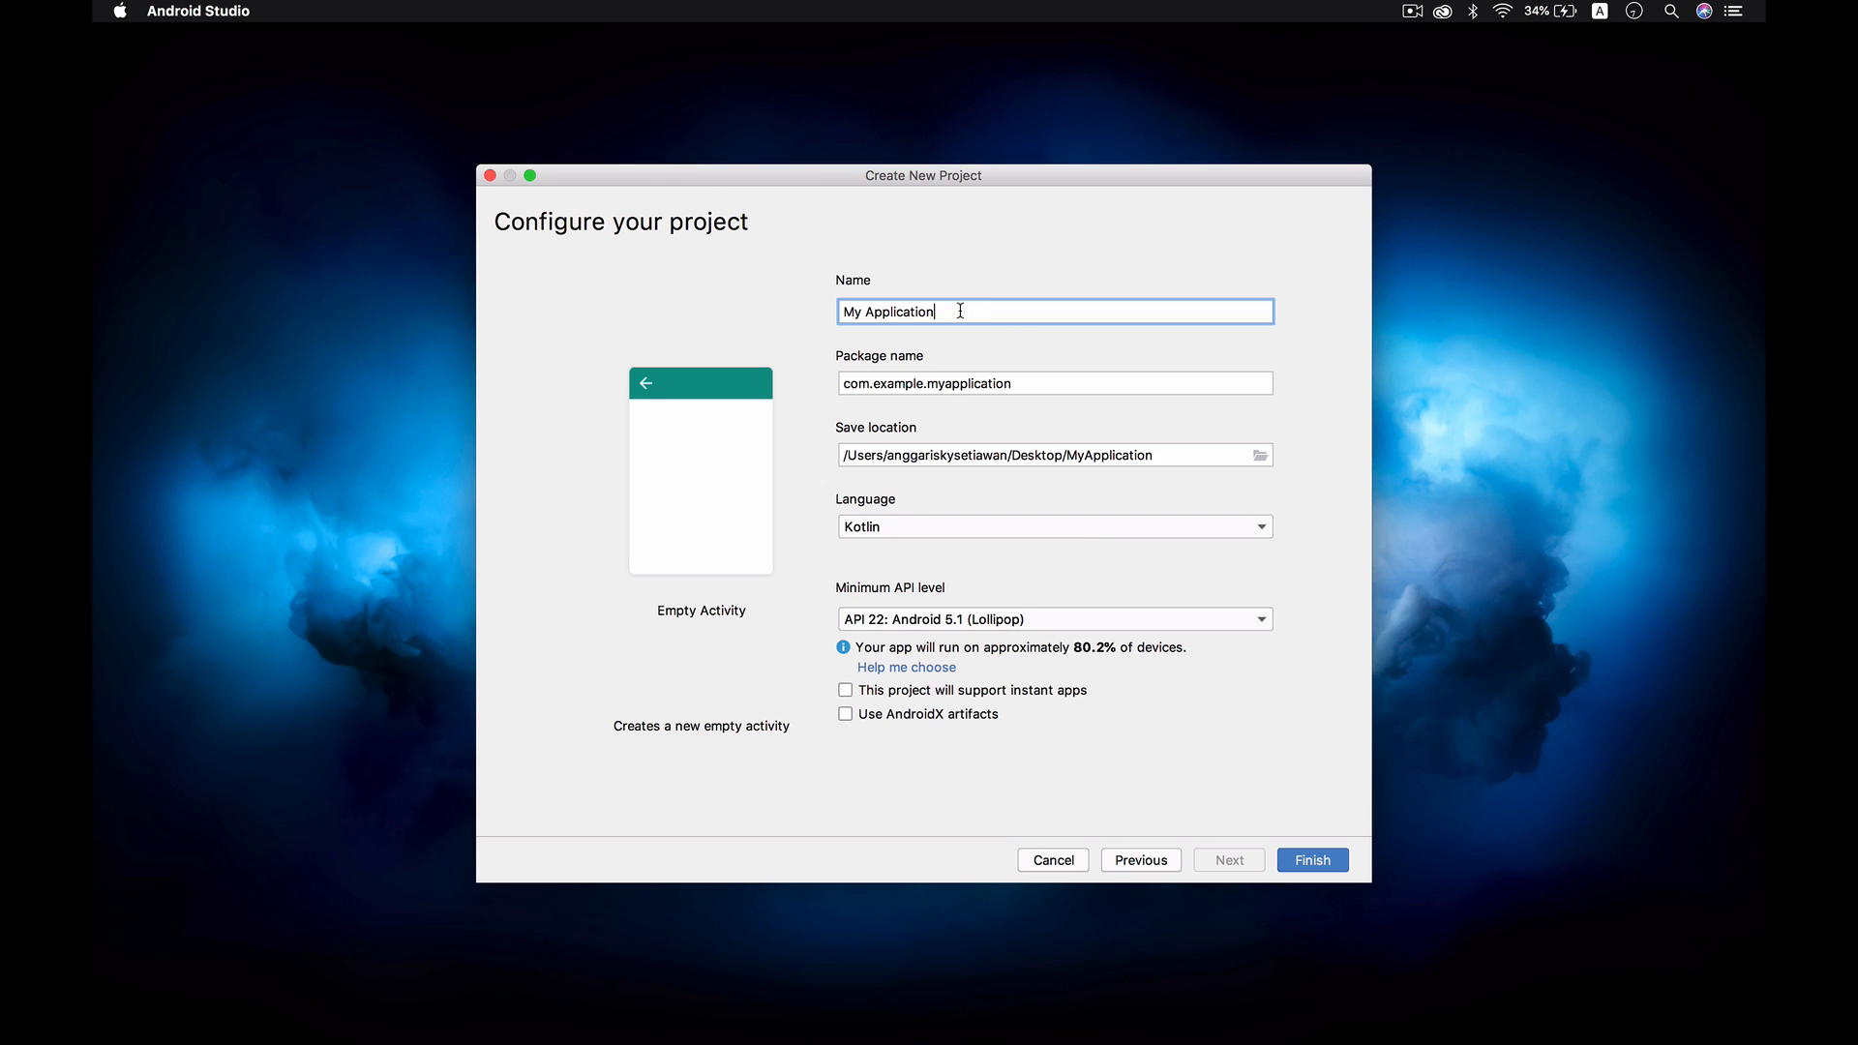
type("FirstKotlin")
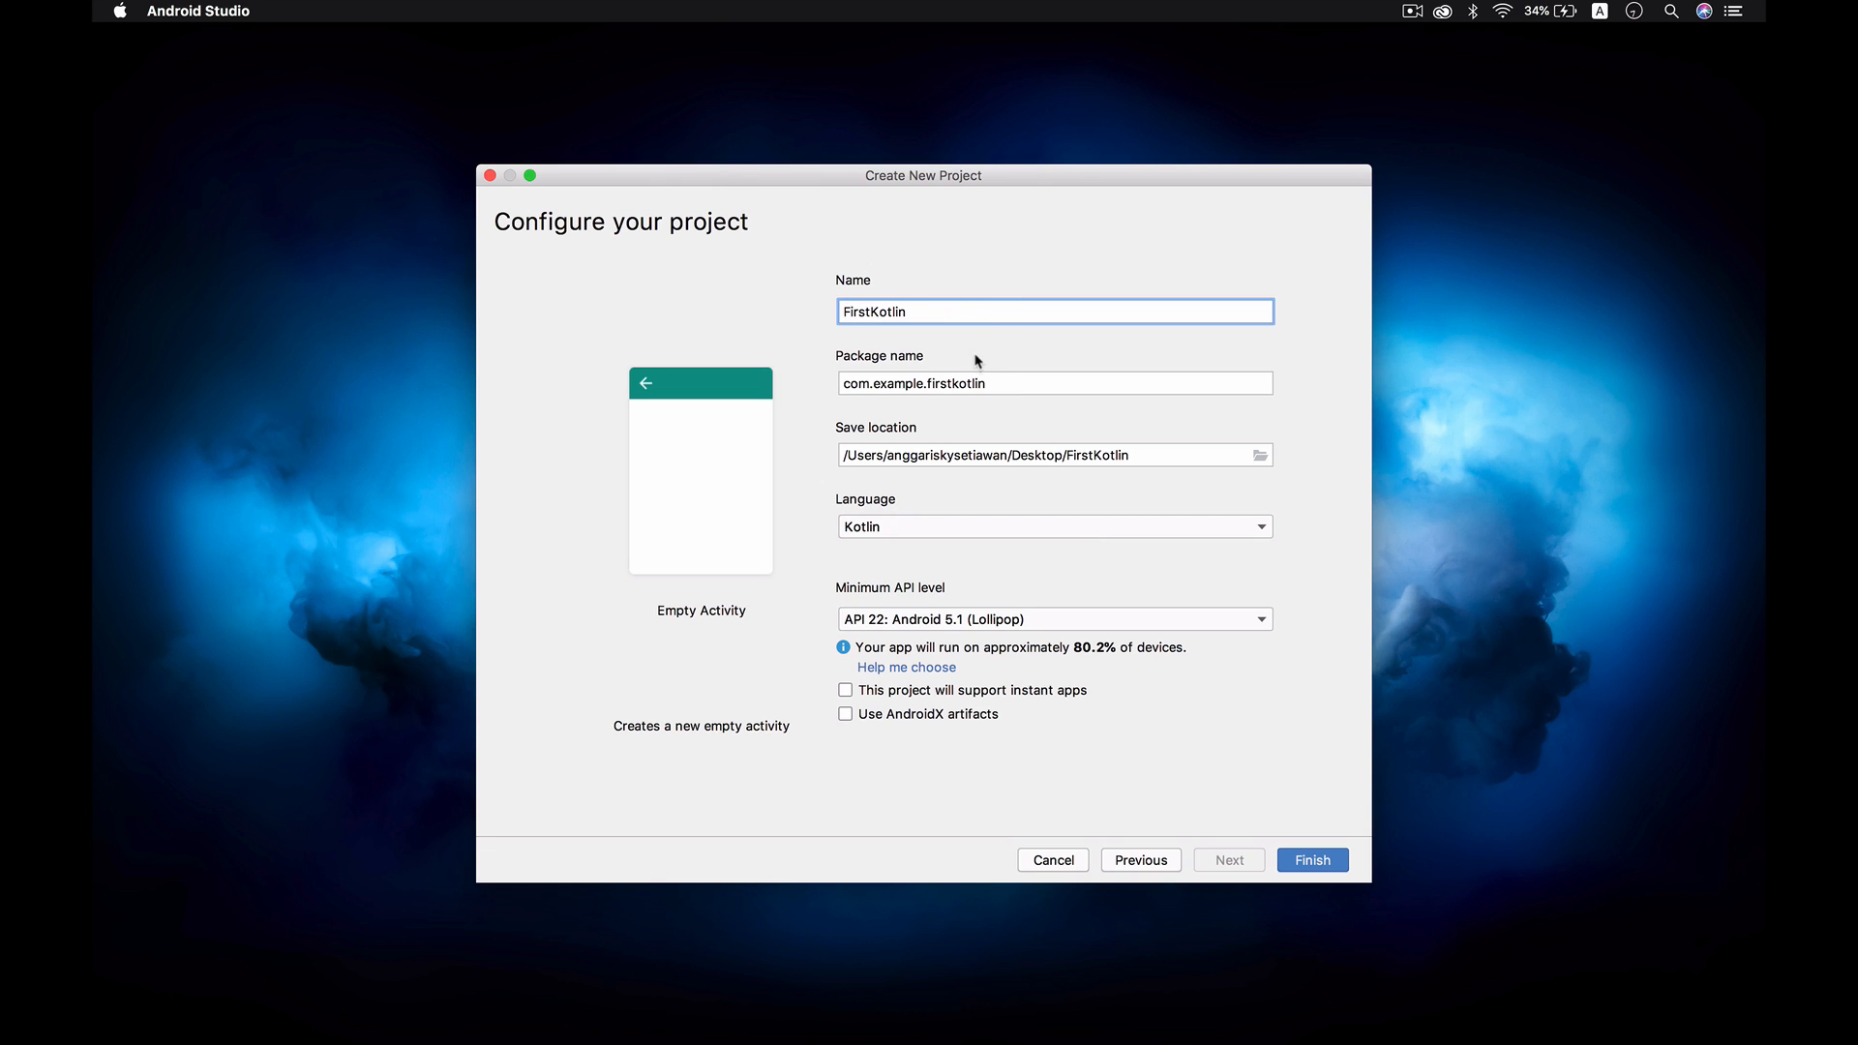
Keep Kotlin as the language and set minimum API 21, checking the version distribution chart.
left_click(1053, 526)
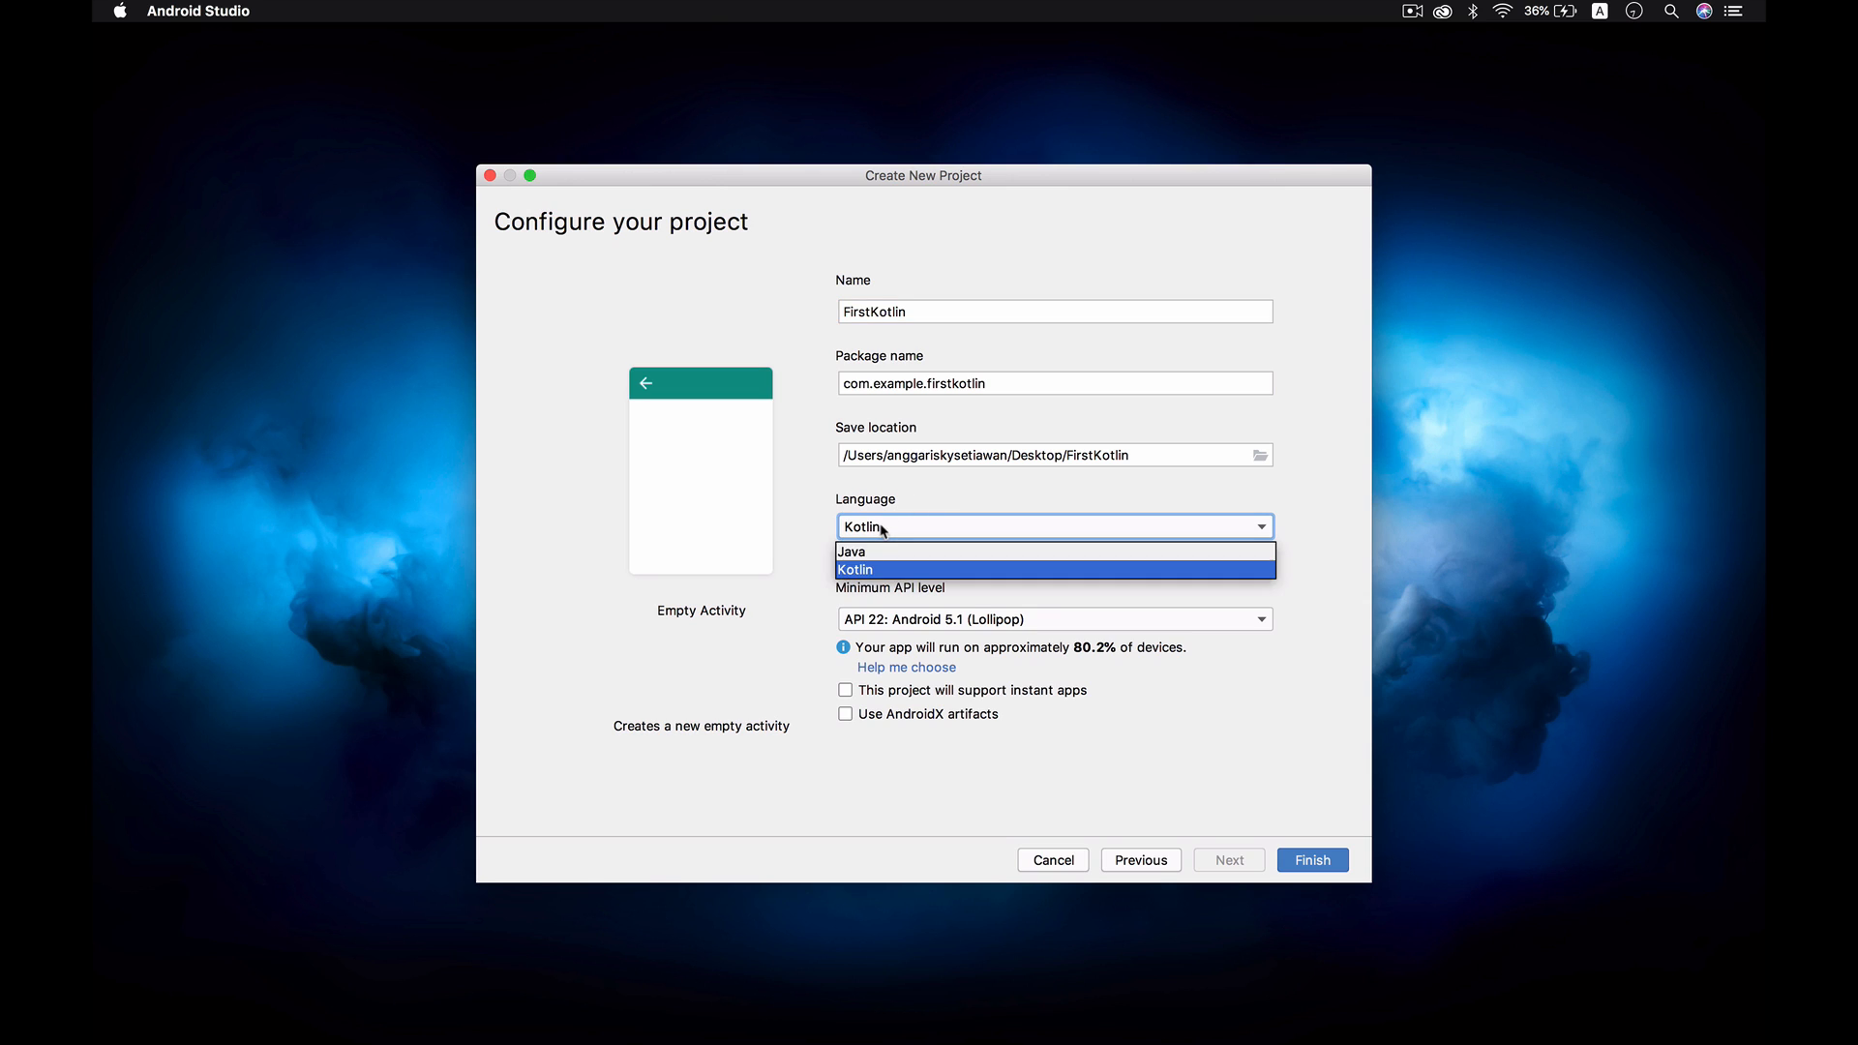
left_click(857, 569)
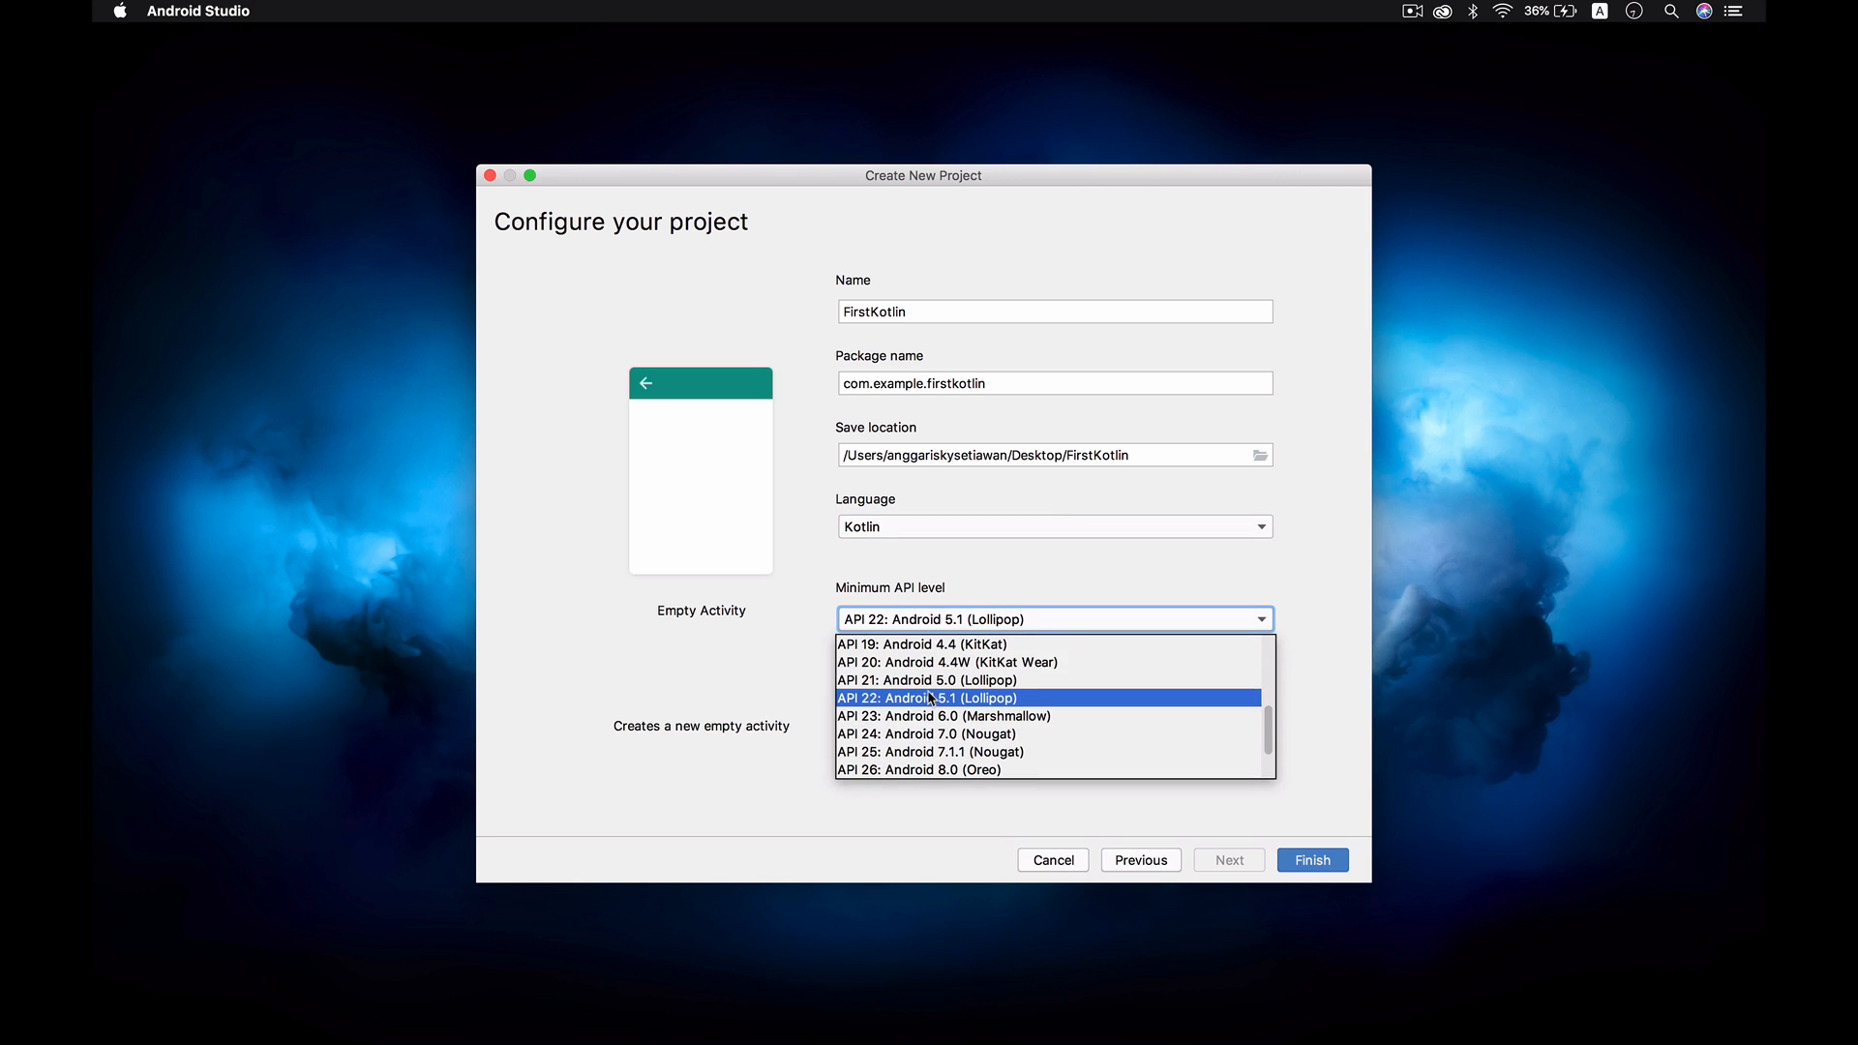
left_click(925, 662)
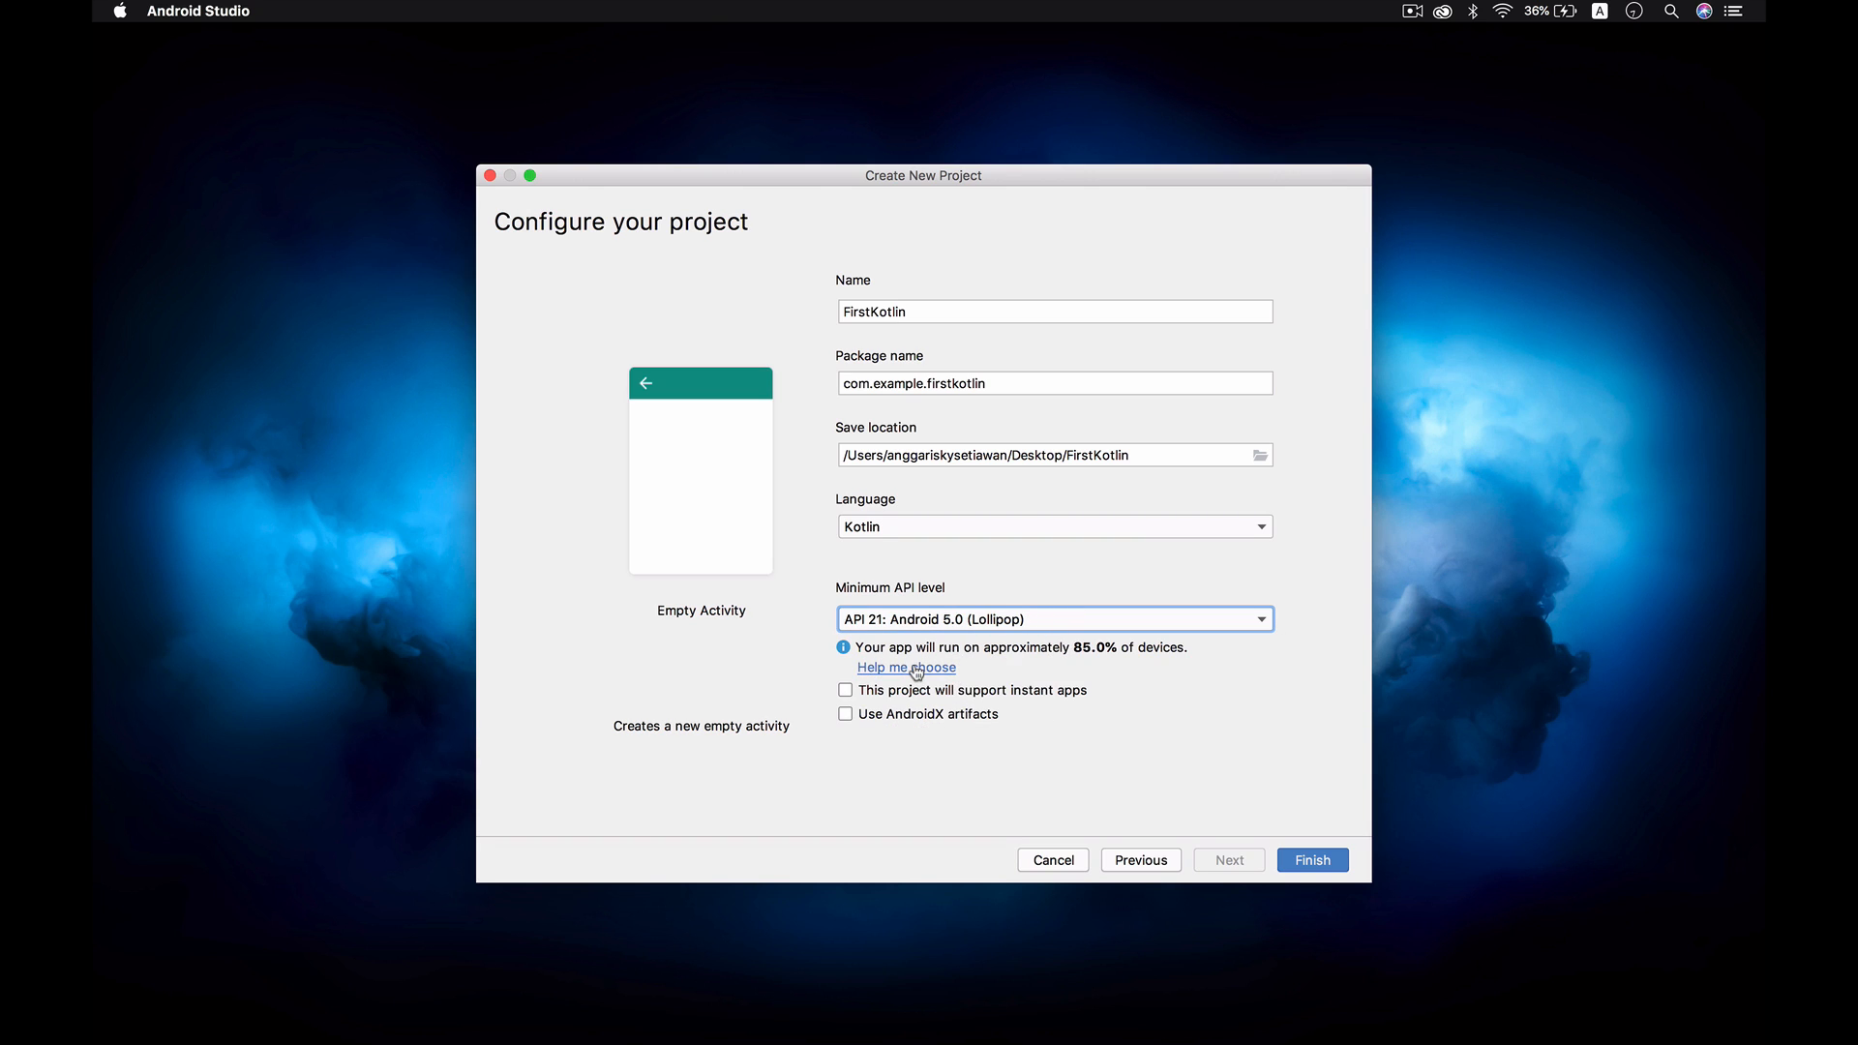
left_click(906, 667)
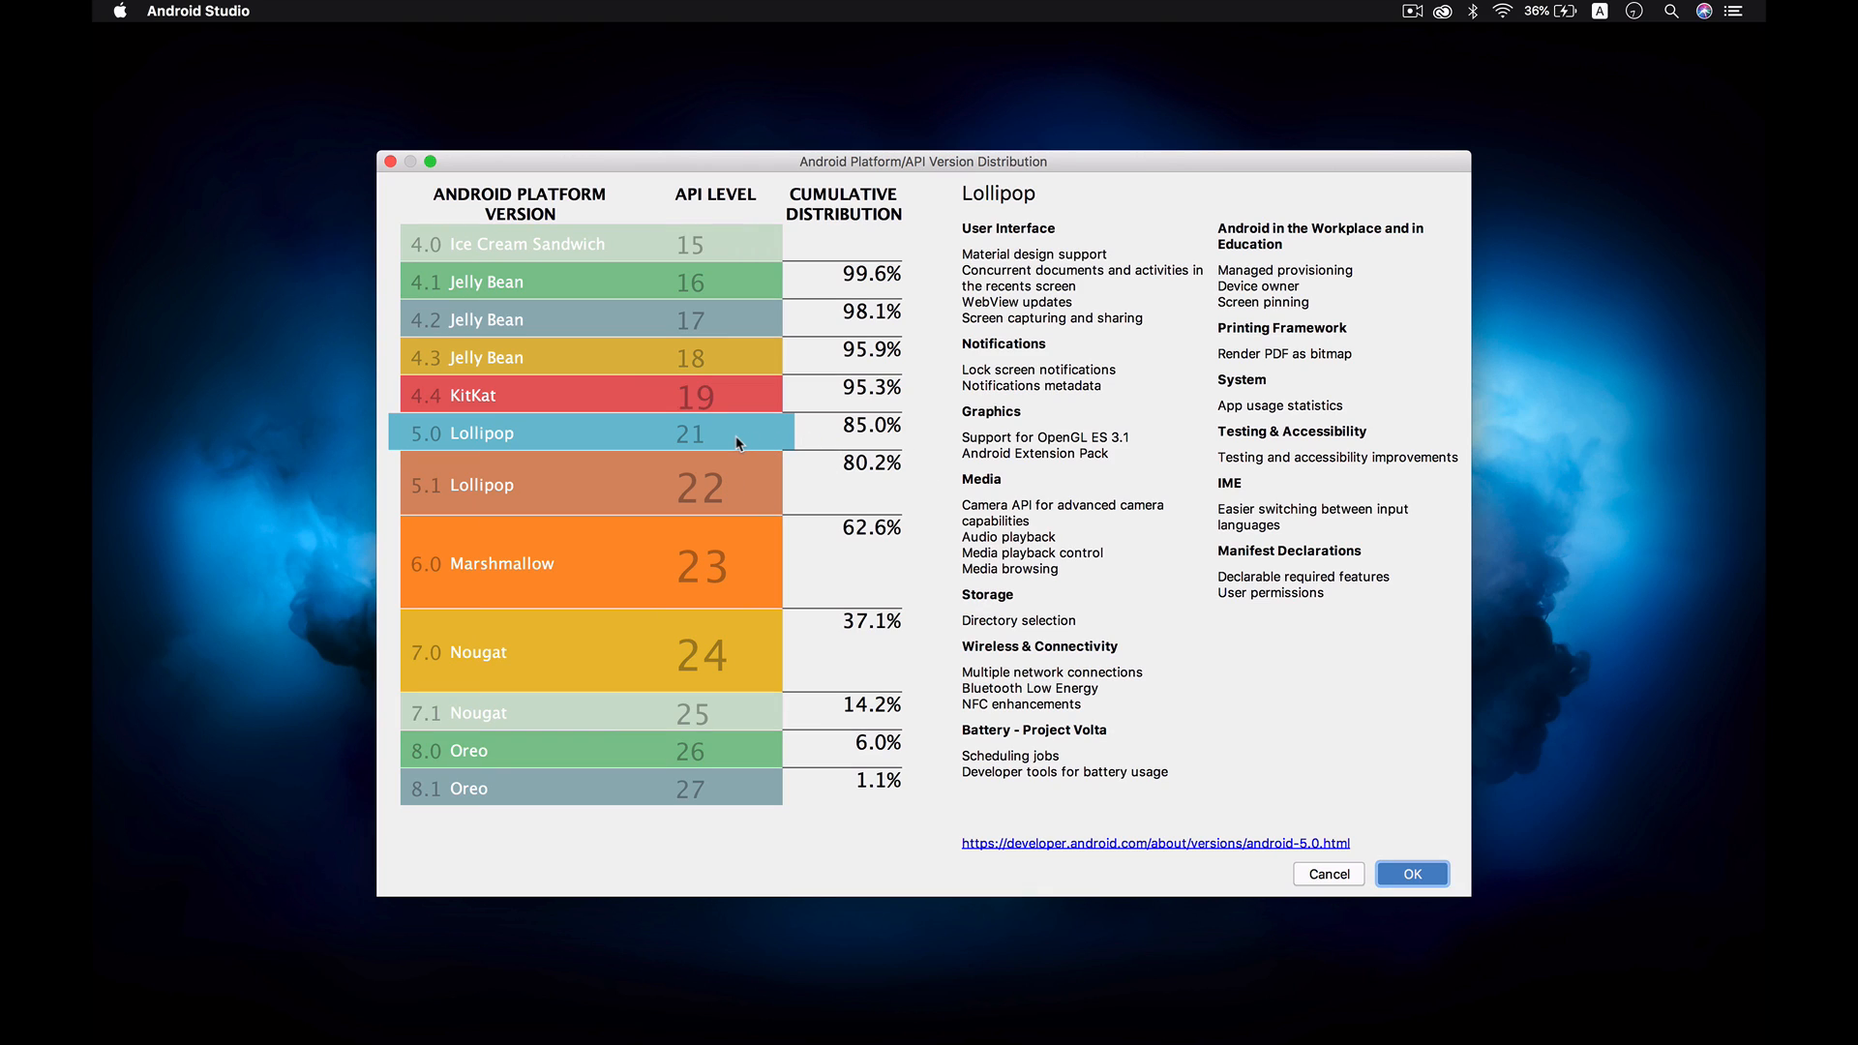
mouse_move(871, 435)
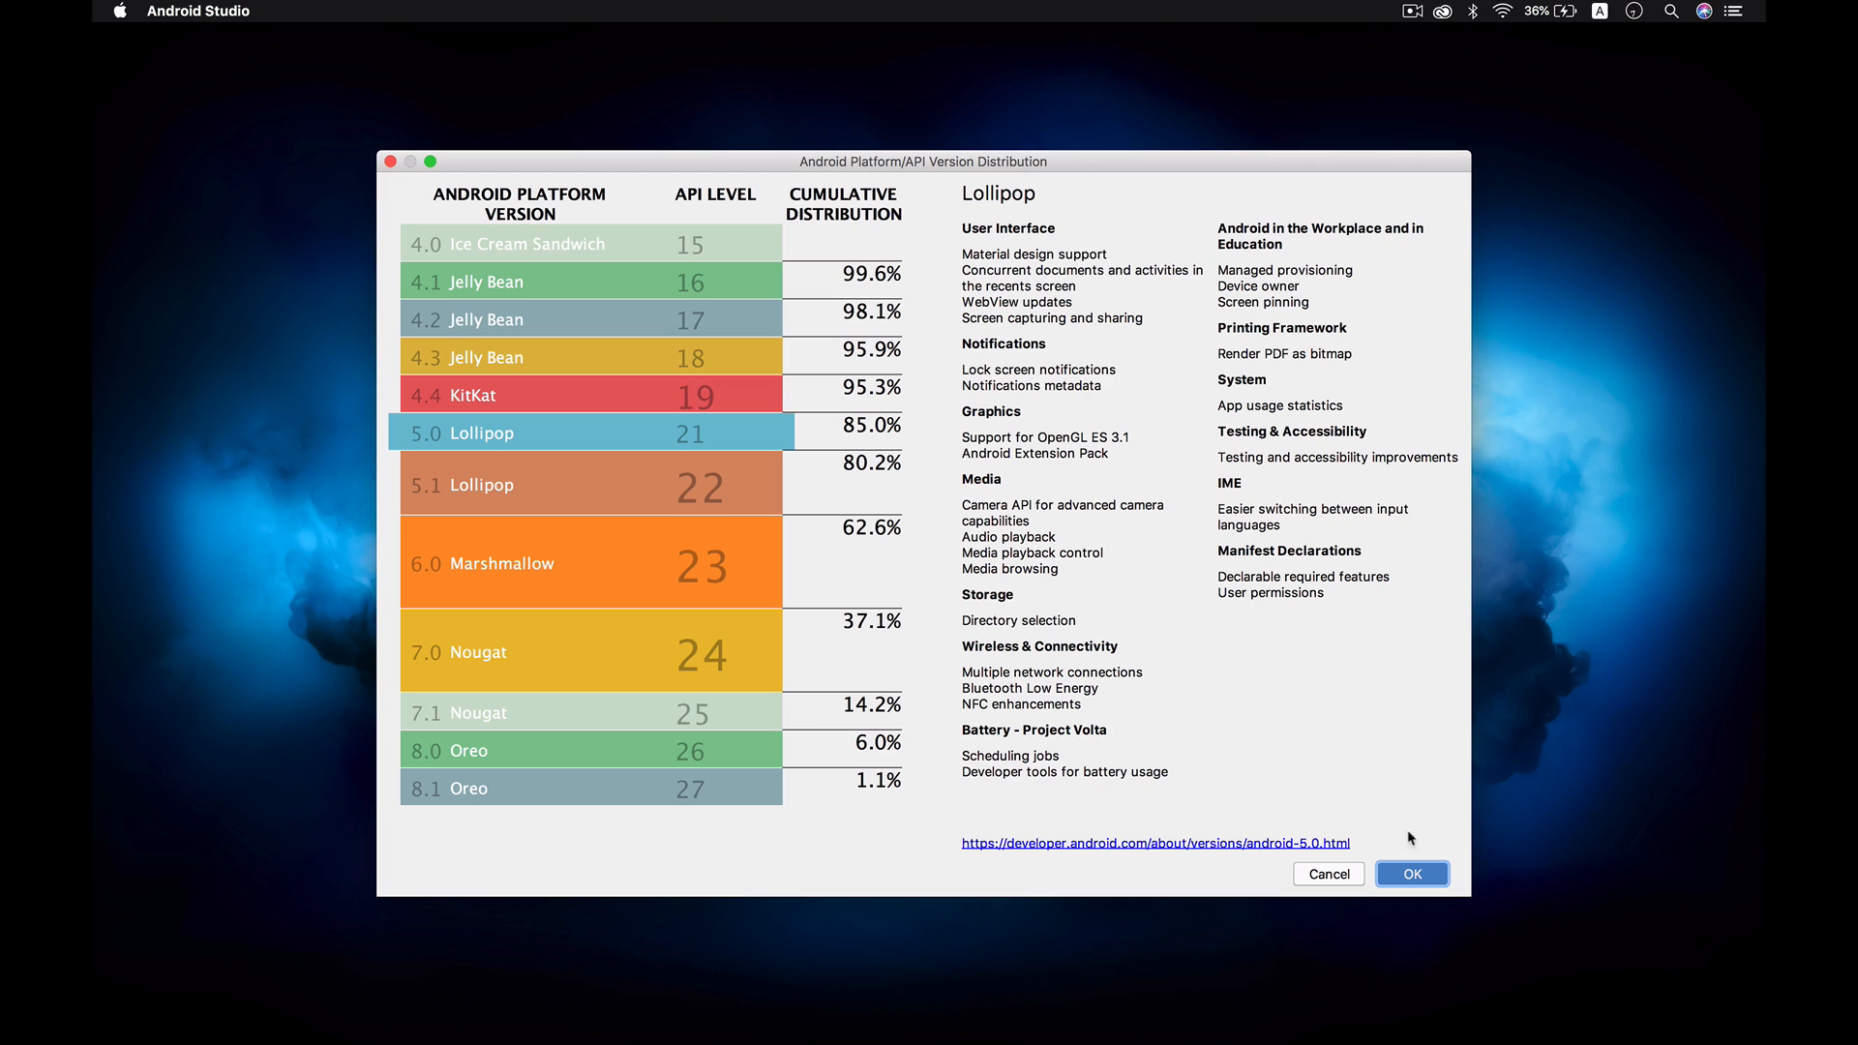
left_click(1411, 873)
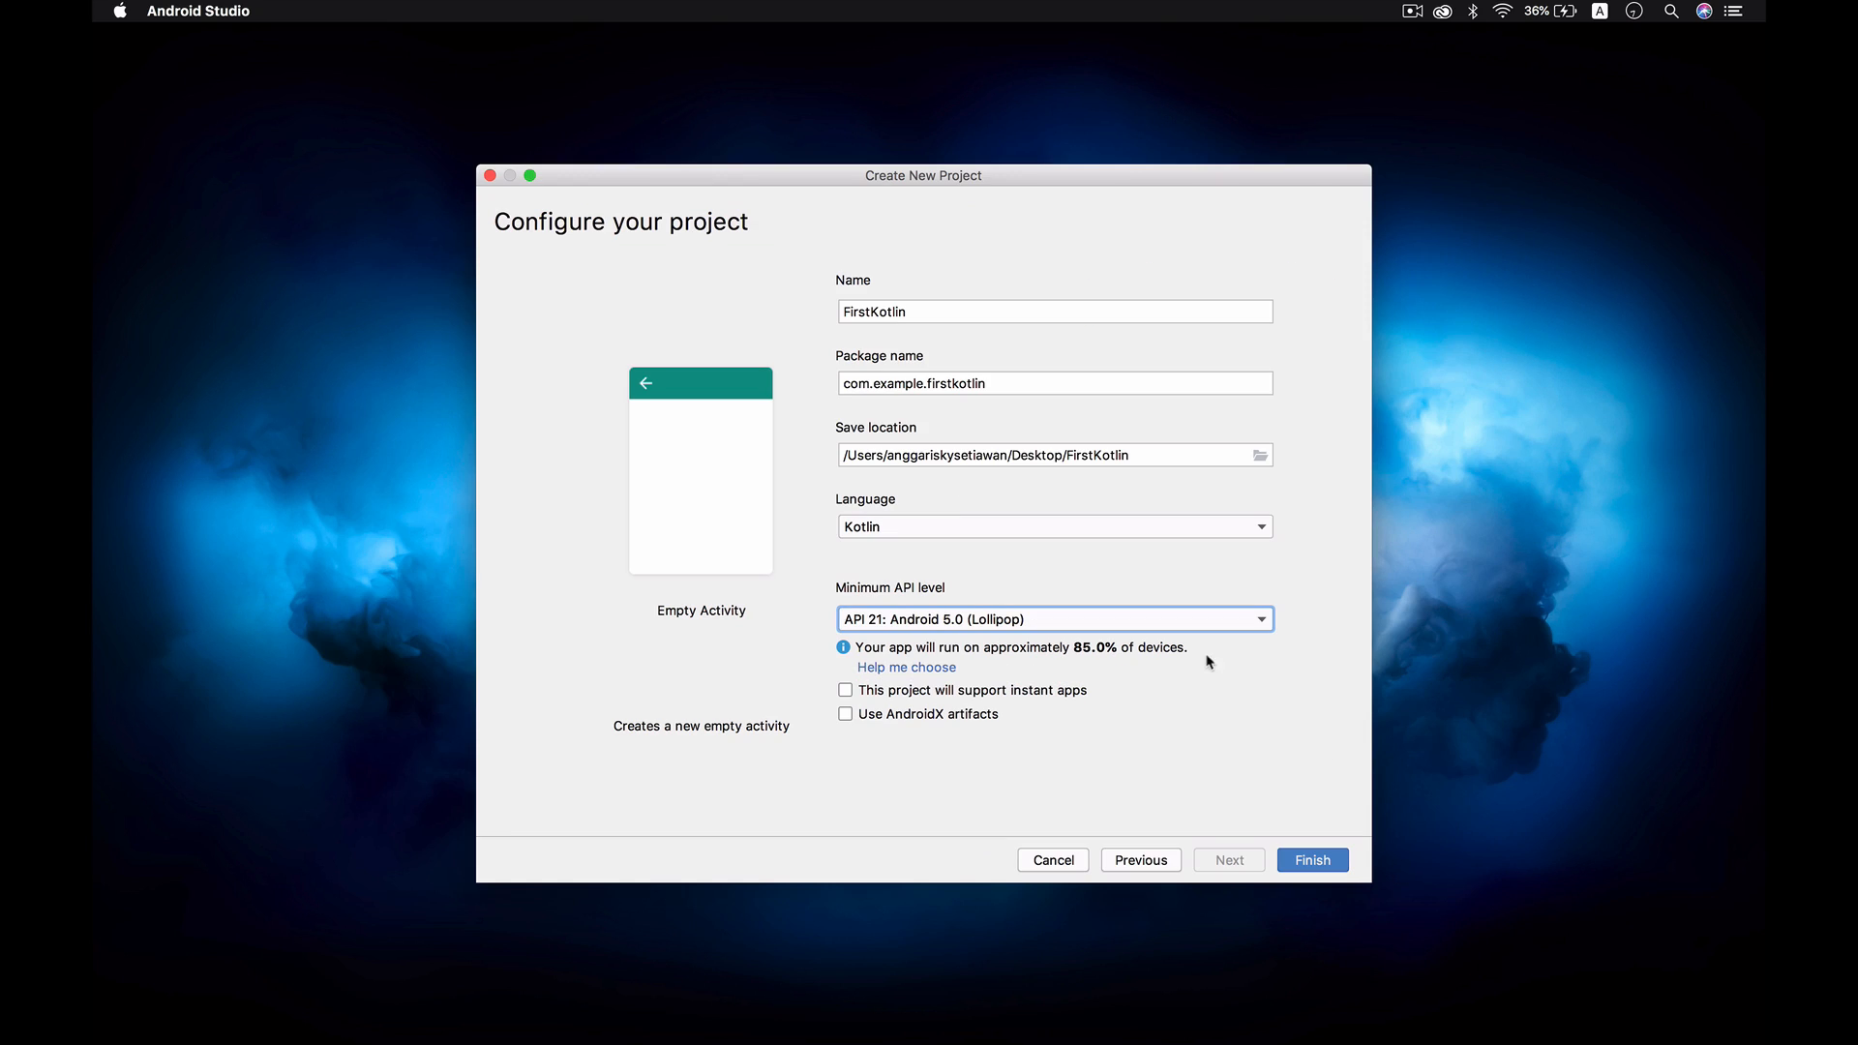
mouse_move(981, 419)
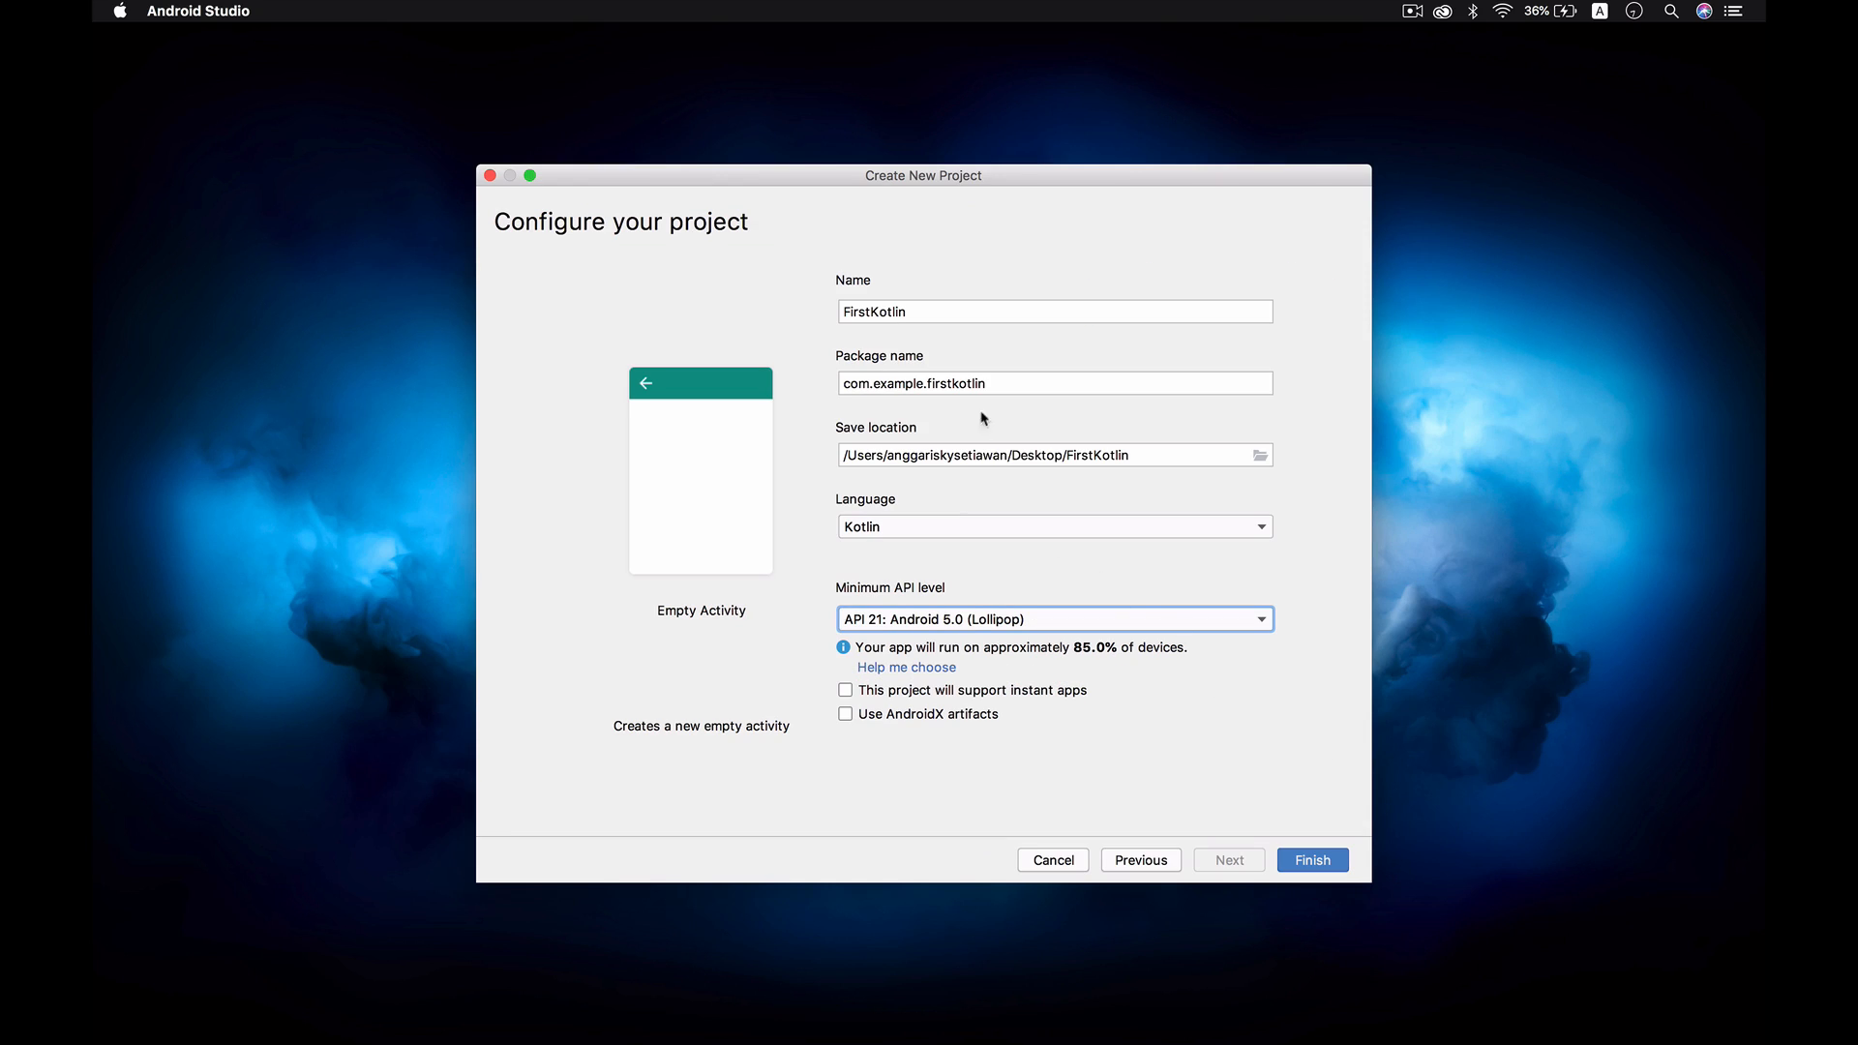
Confirm Kotlin and choose the Desktop as the project save folder.
left_click(1052, 526)
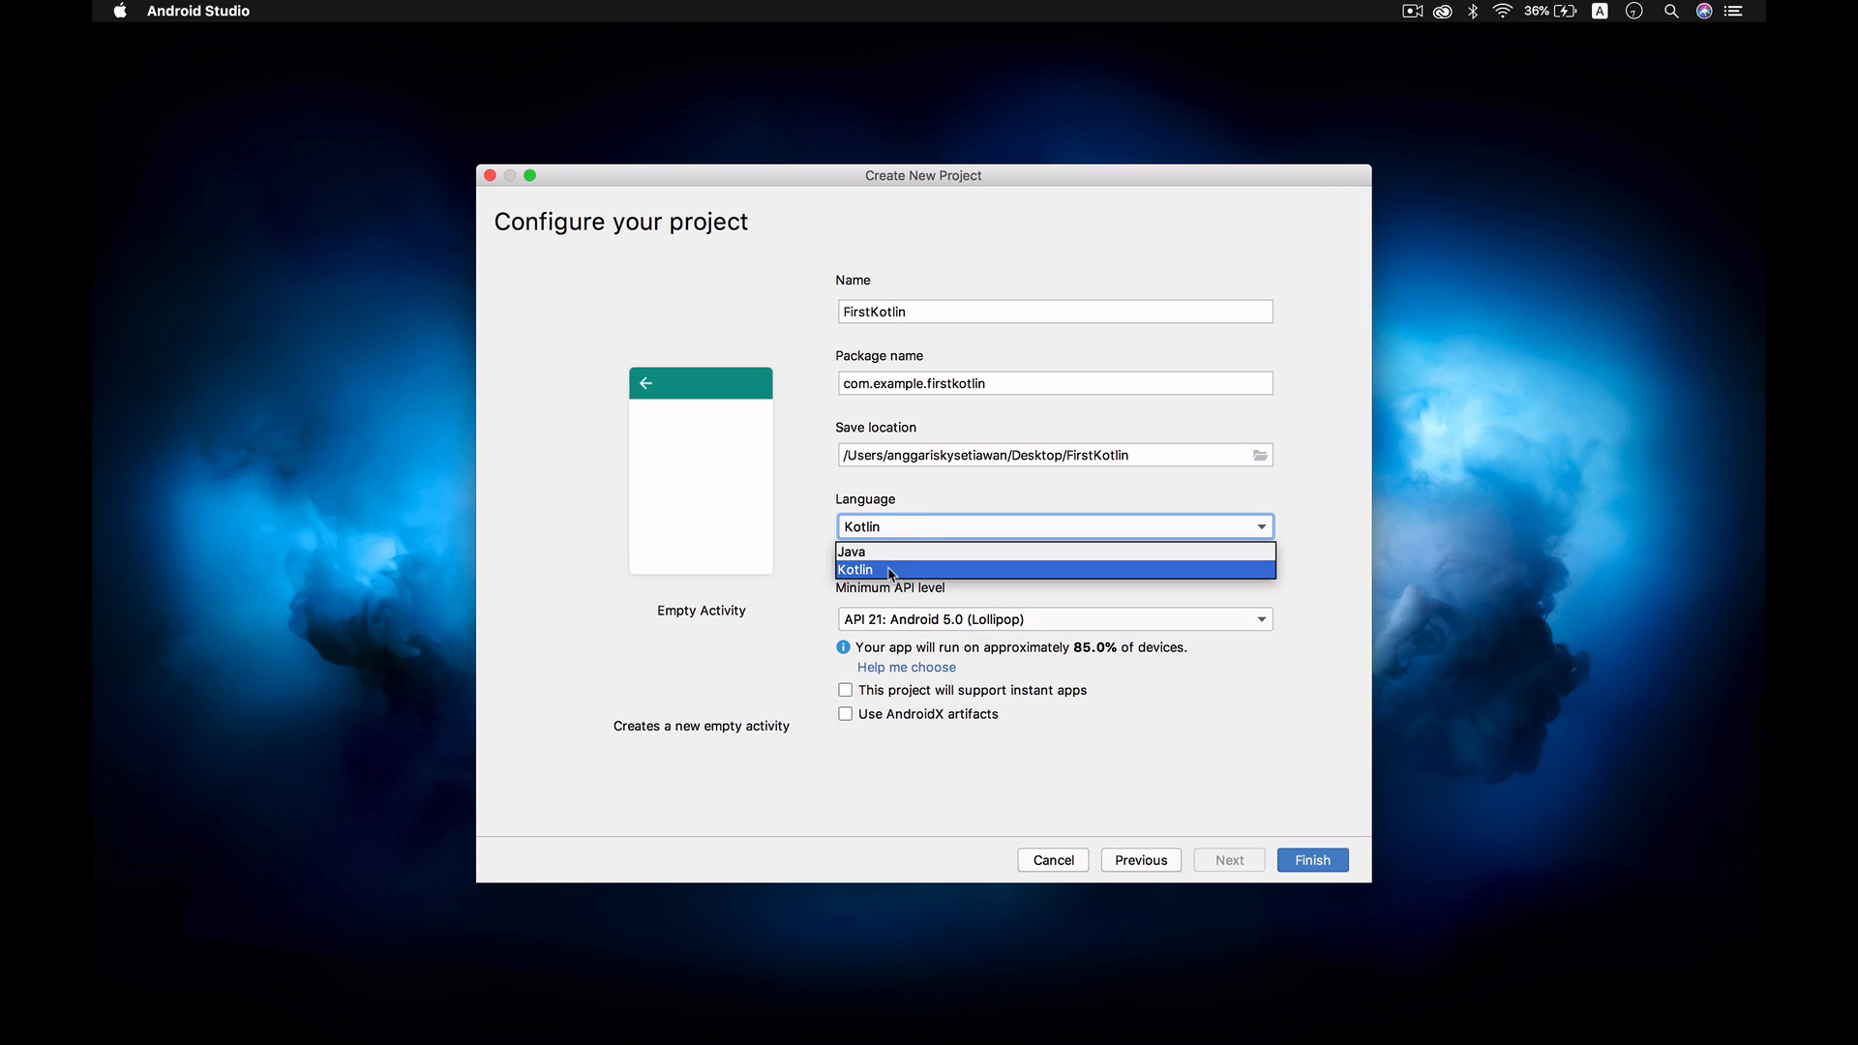
left_click(1052, 455)
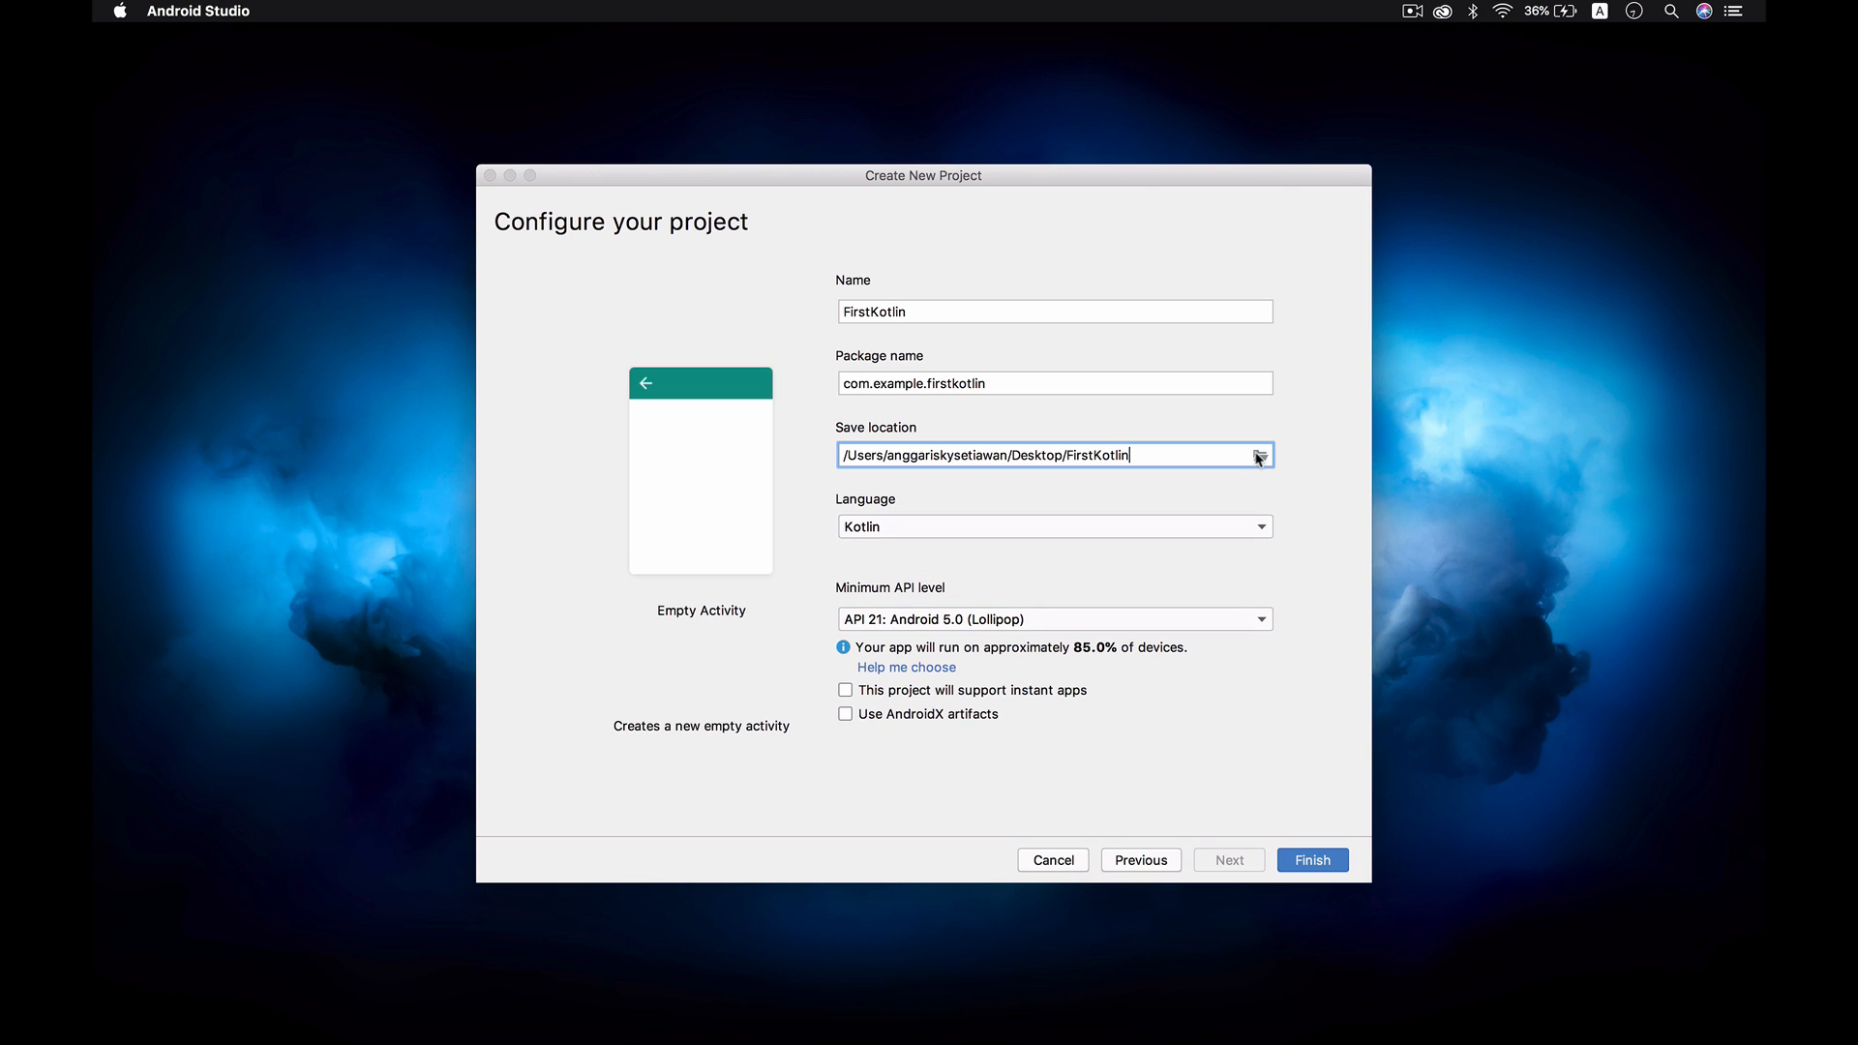
left_click(1258, 454)
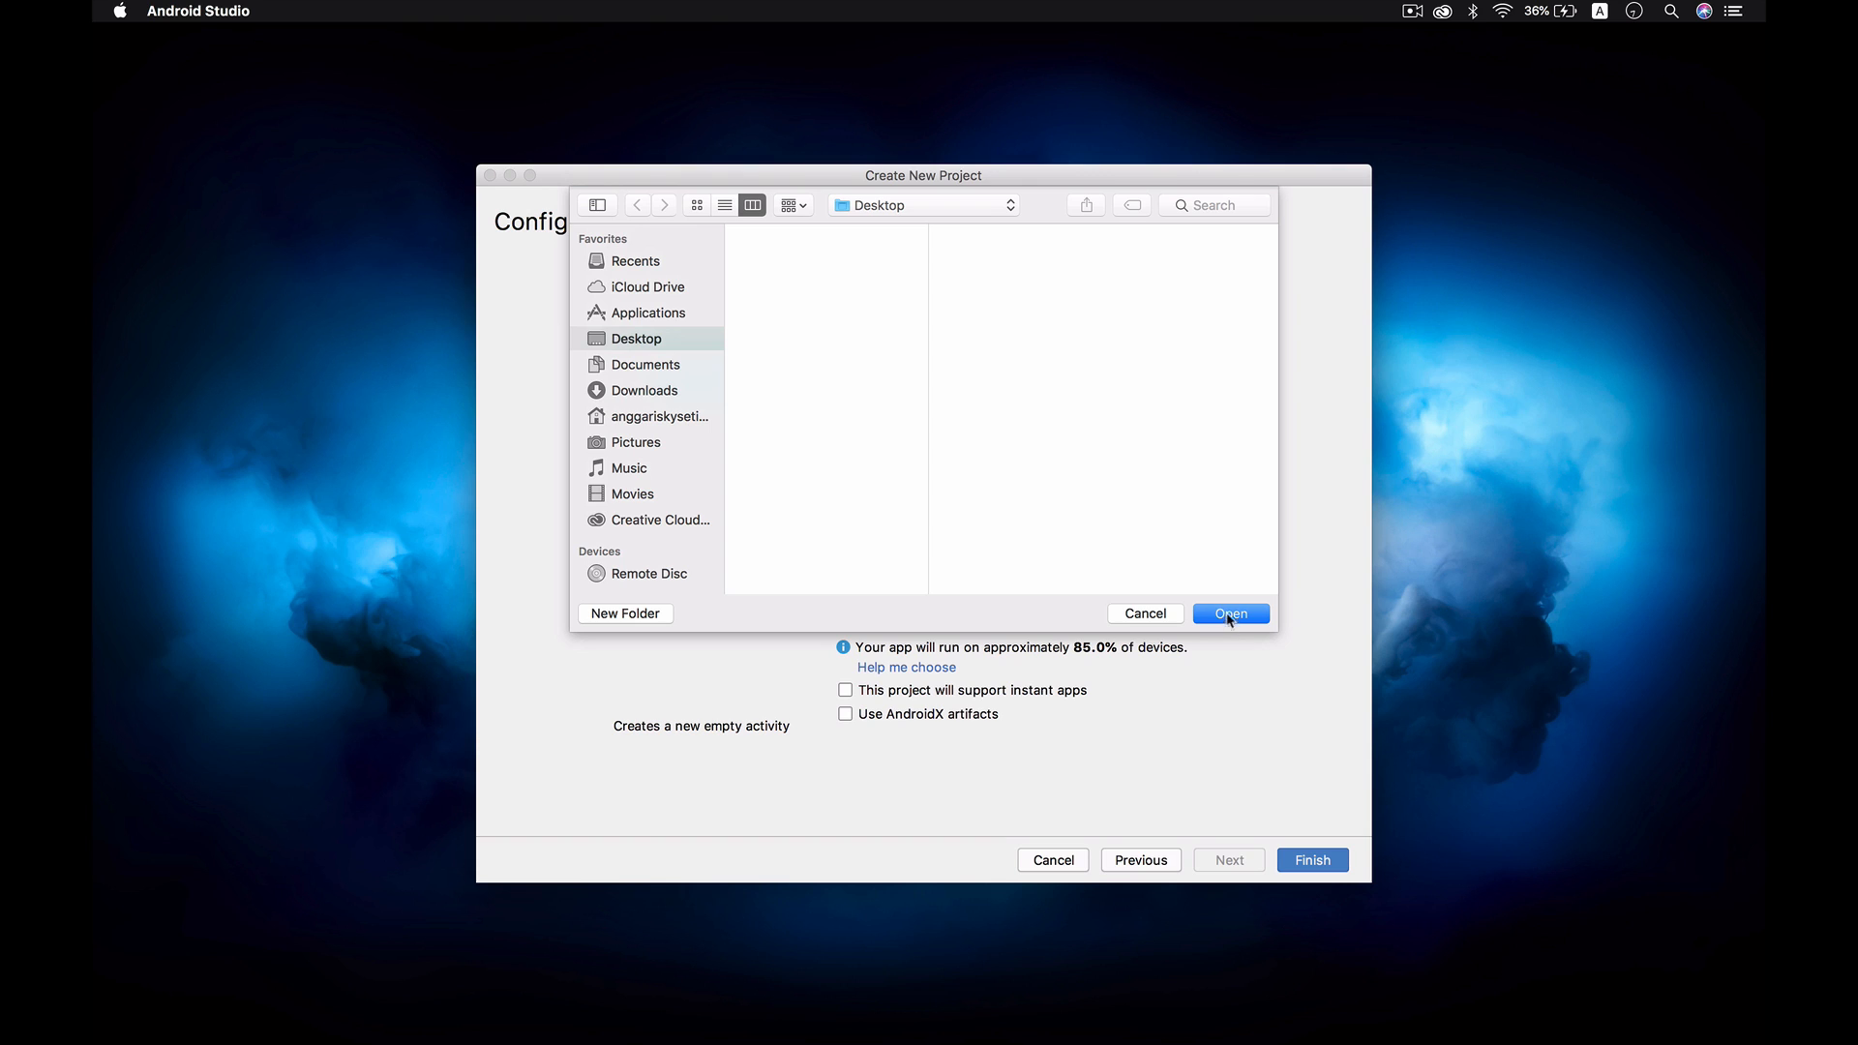
left_click(1231, 614)
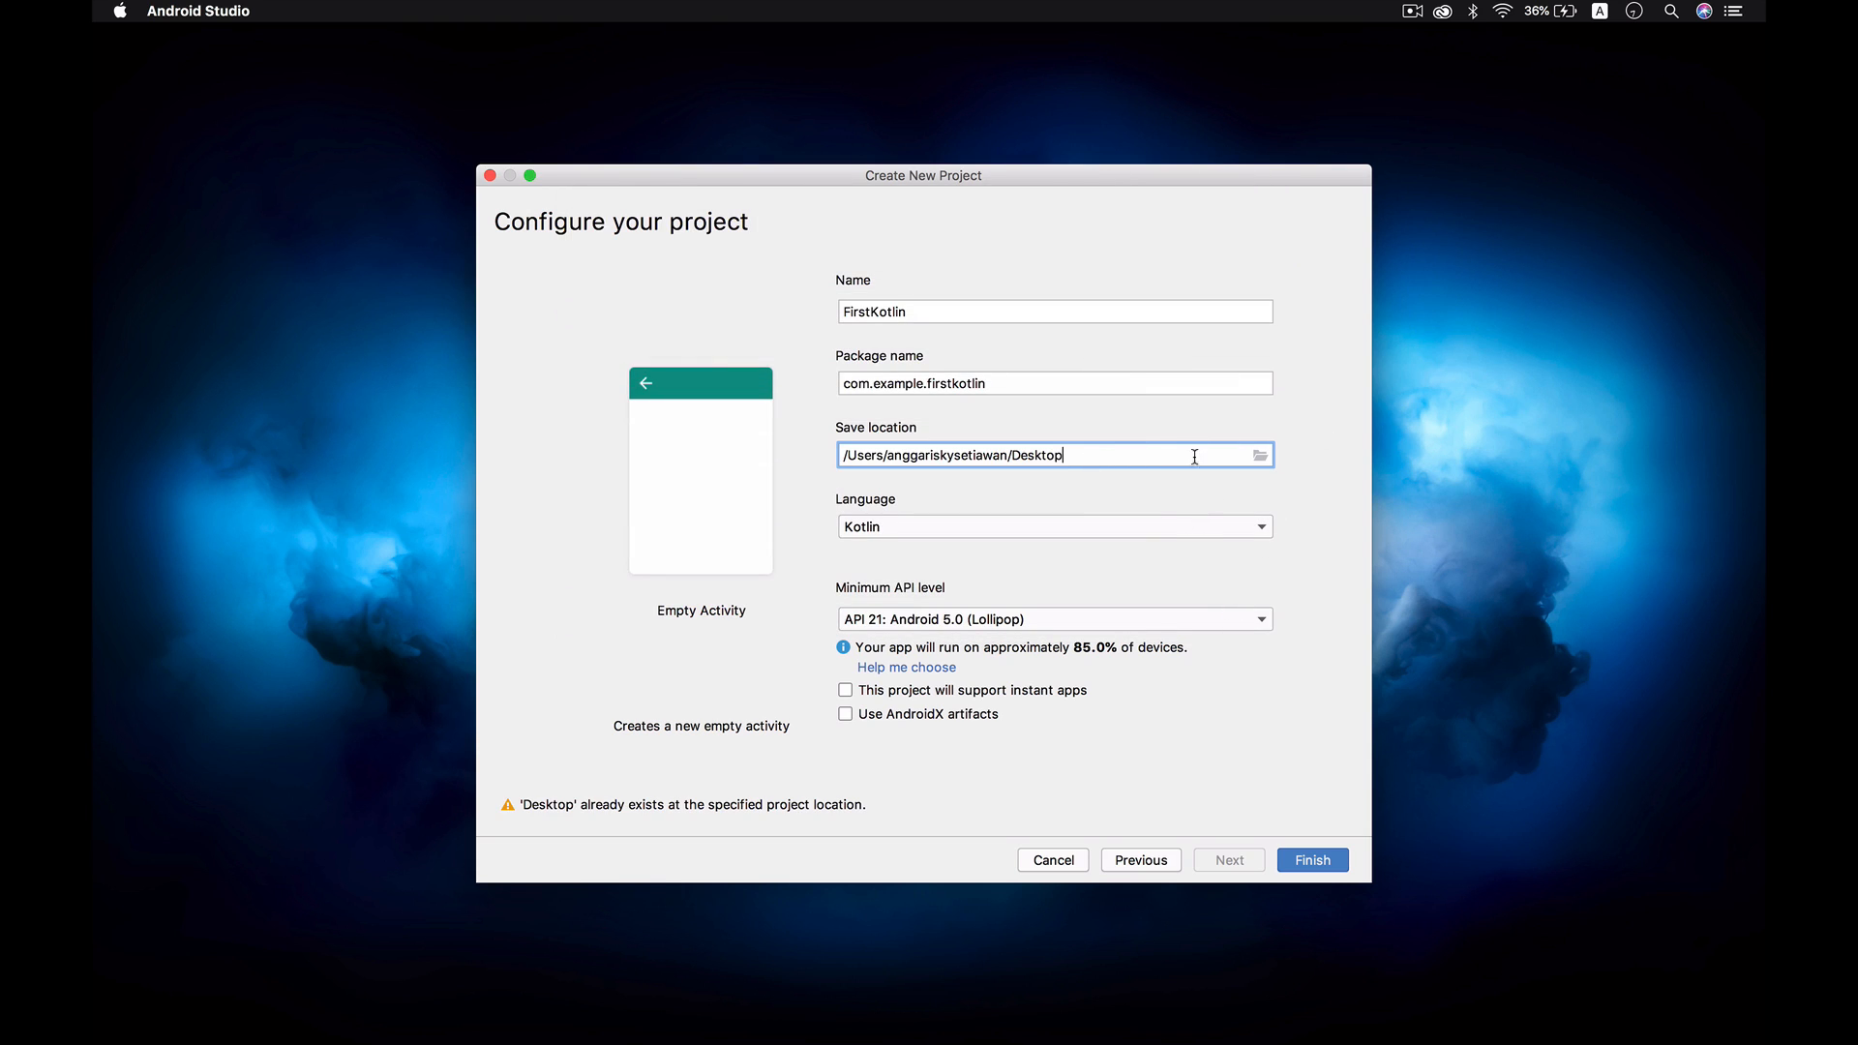
left_click(1138, 859)
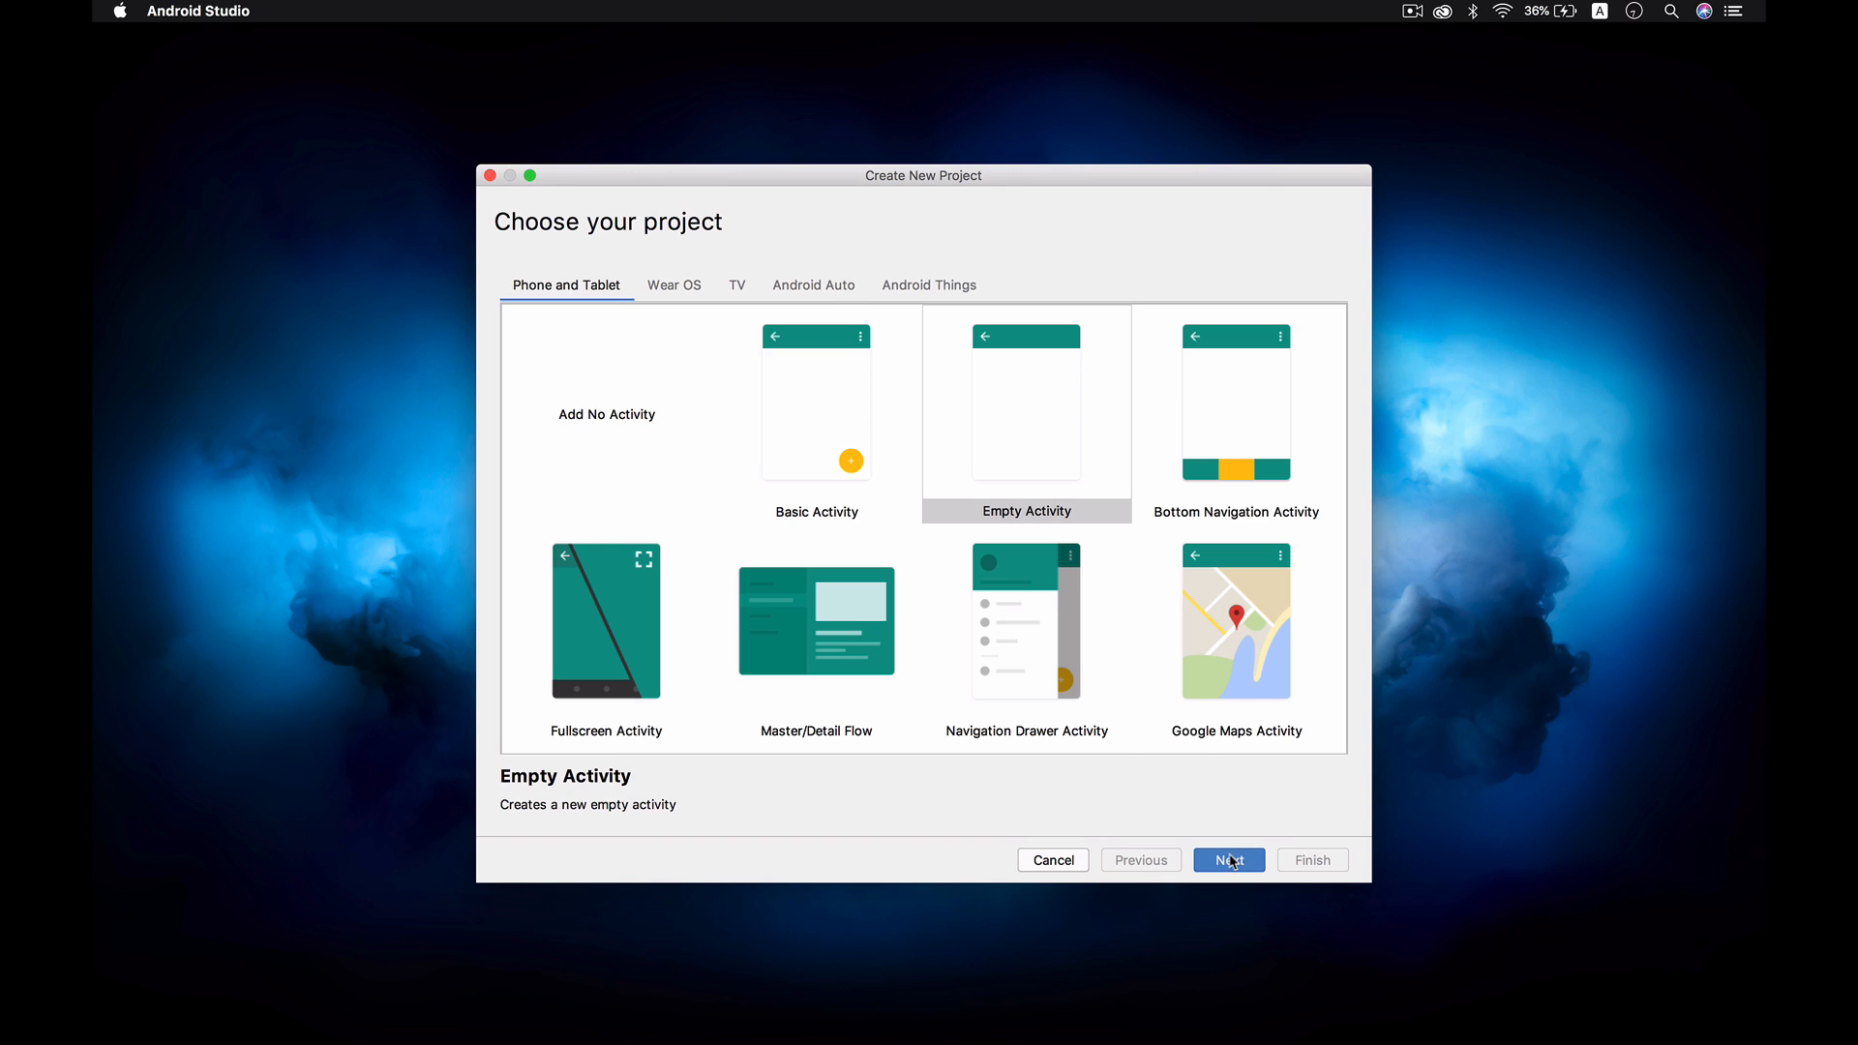
left_click(1227, 859)
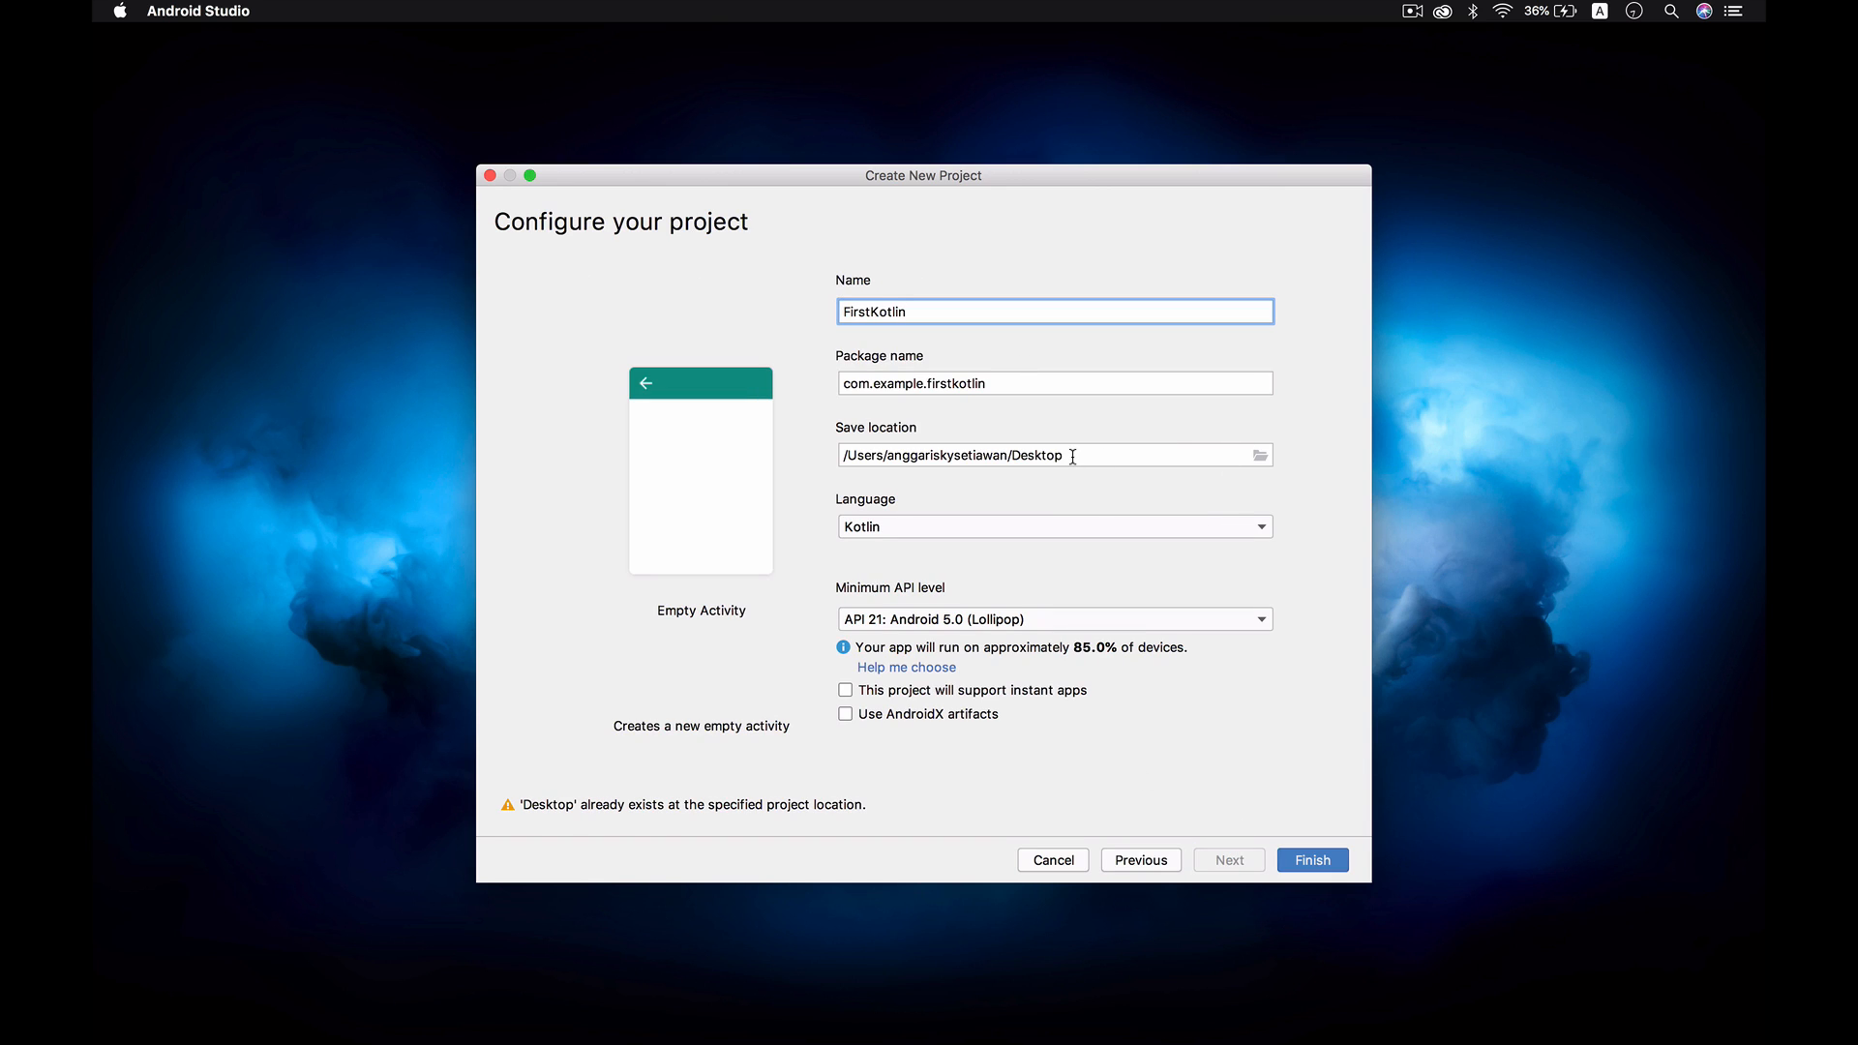
Append FirstKotlin to the save path and finish creating the project.
left_click(1052, 453)
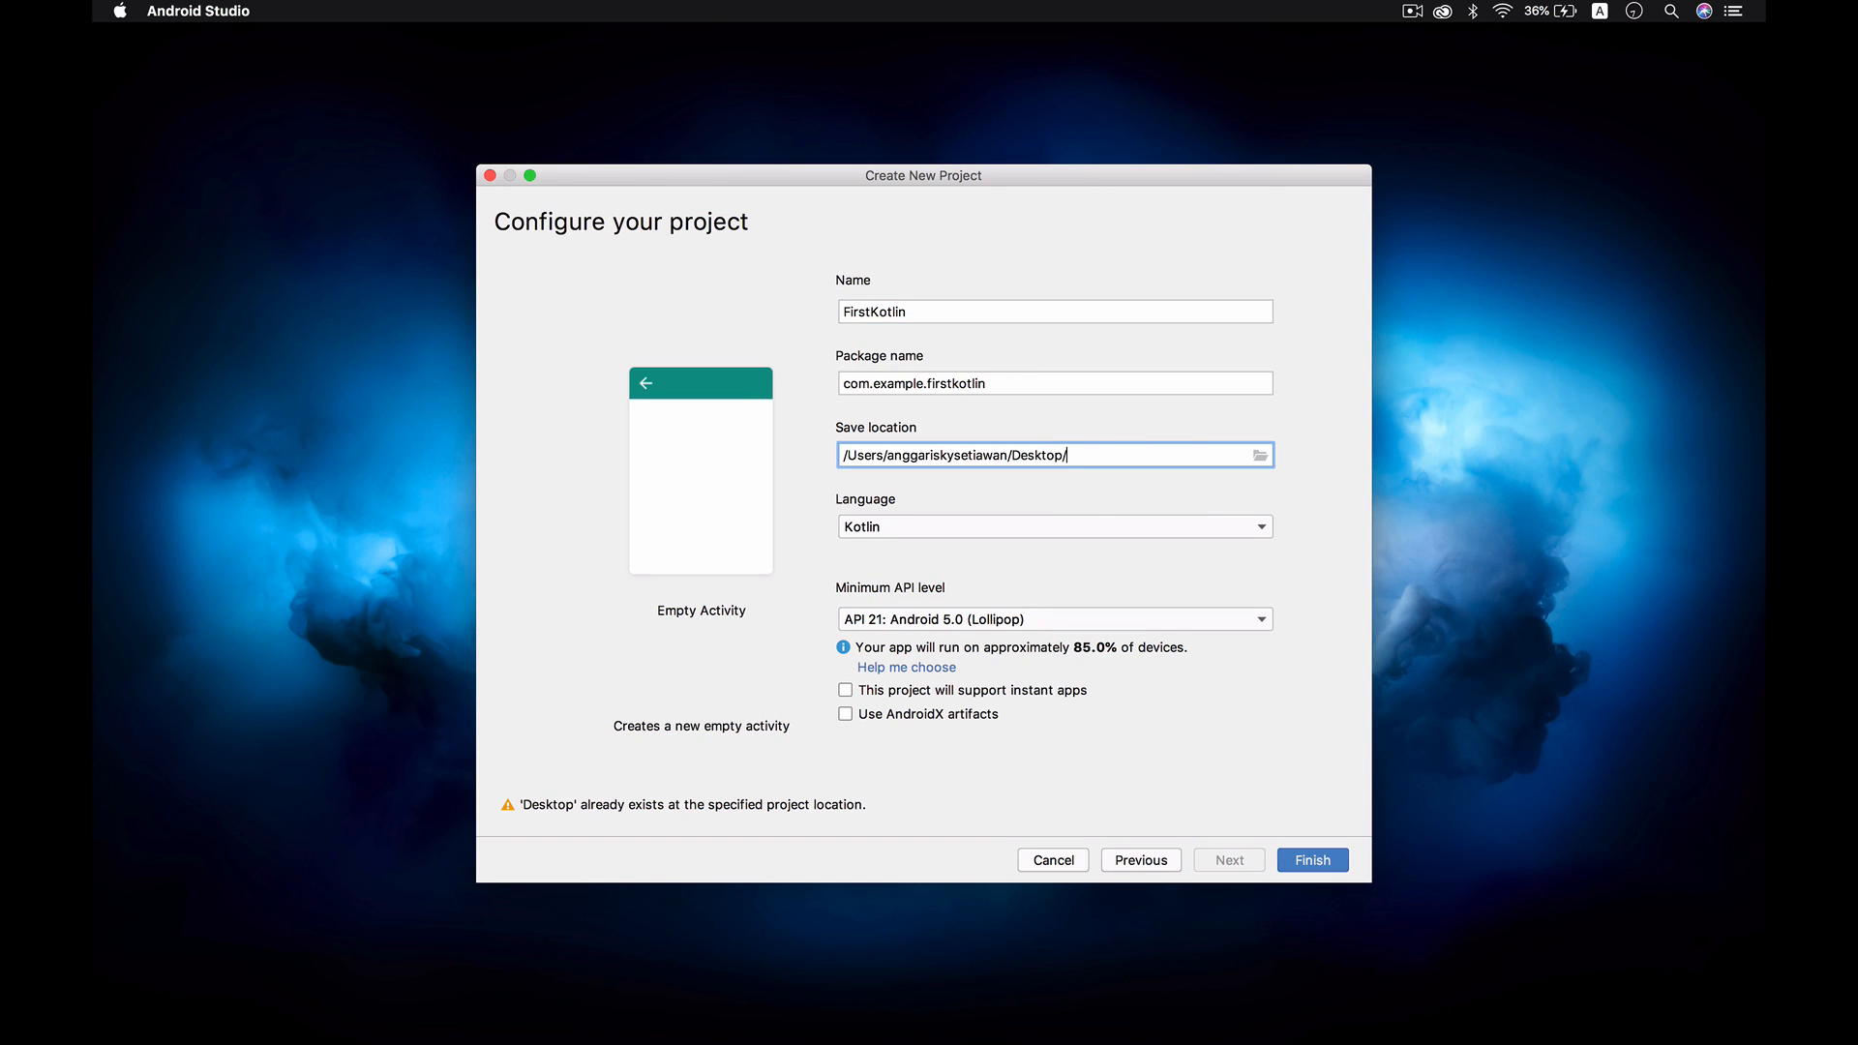
type("FirstKot")
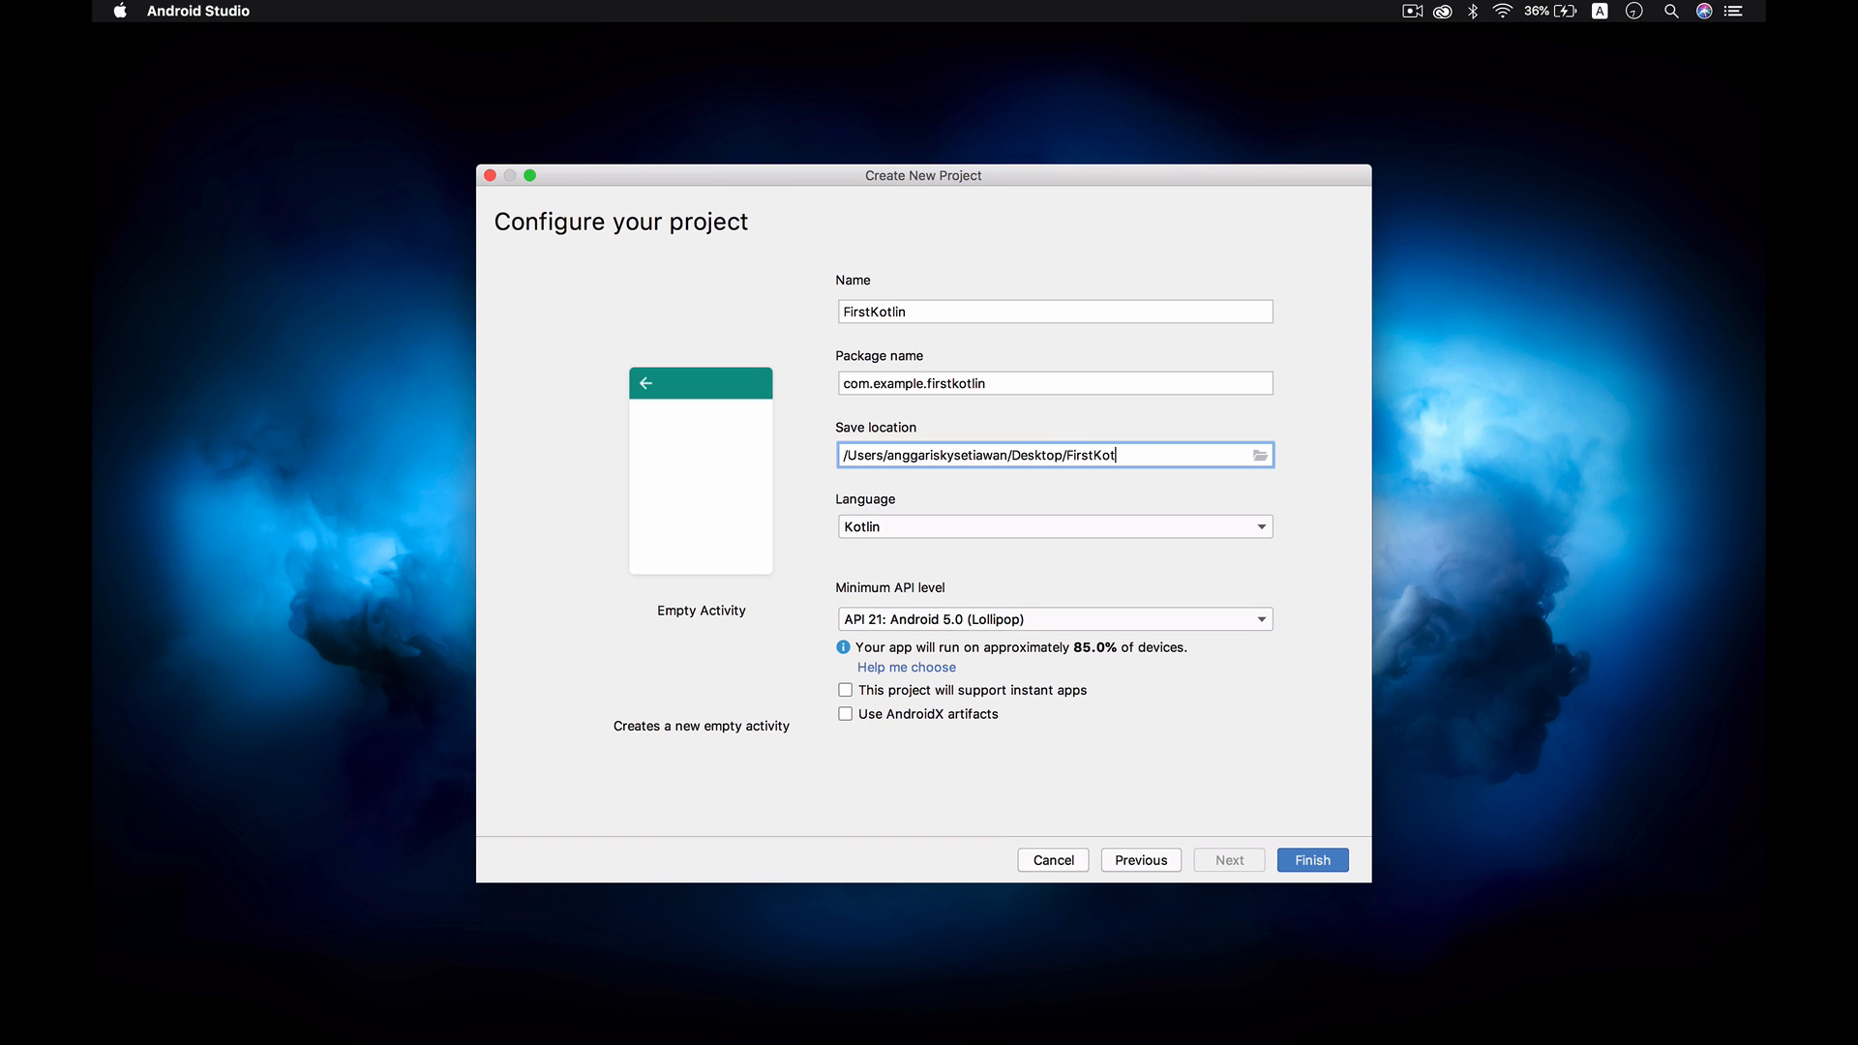
type("lin")
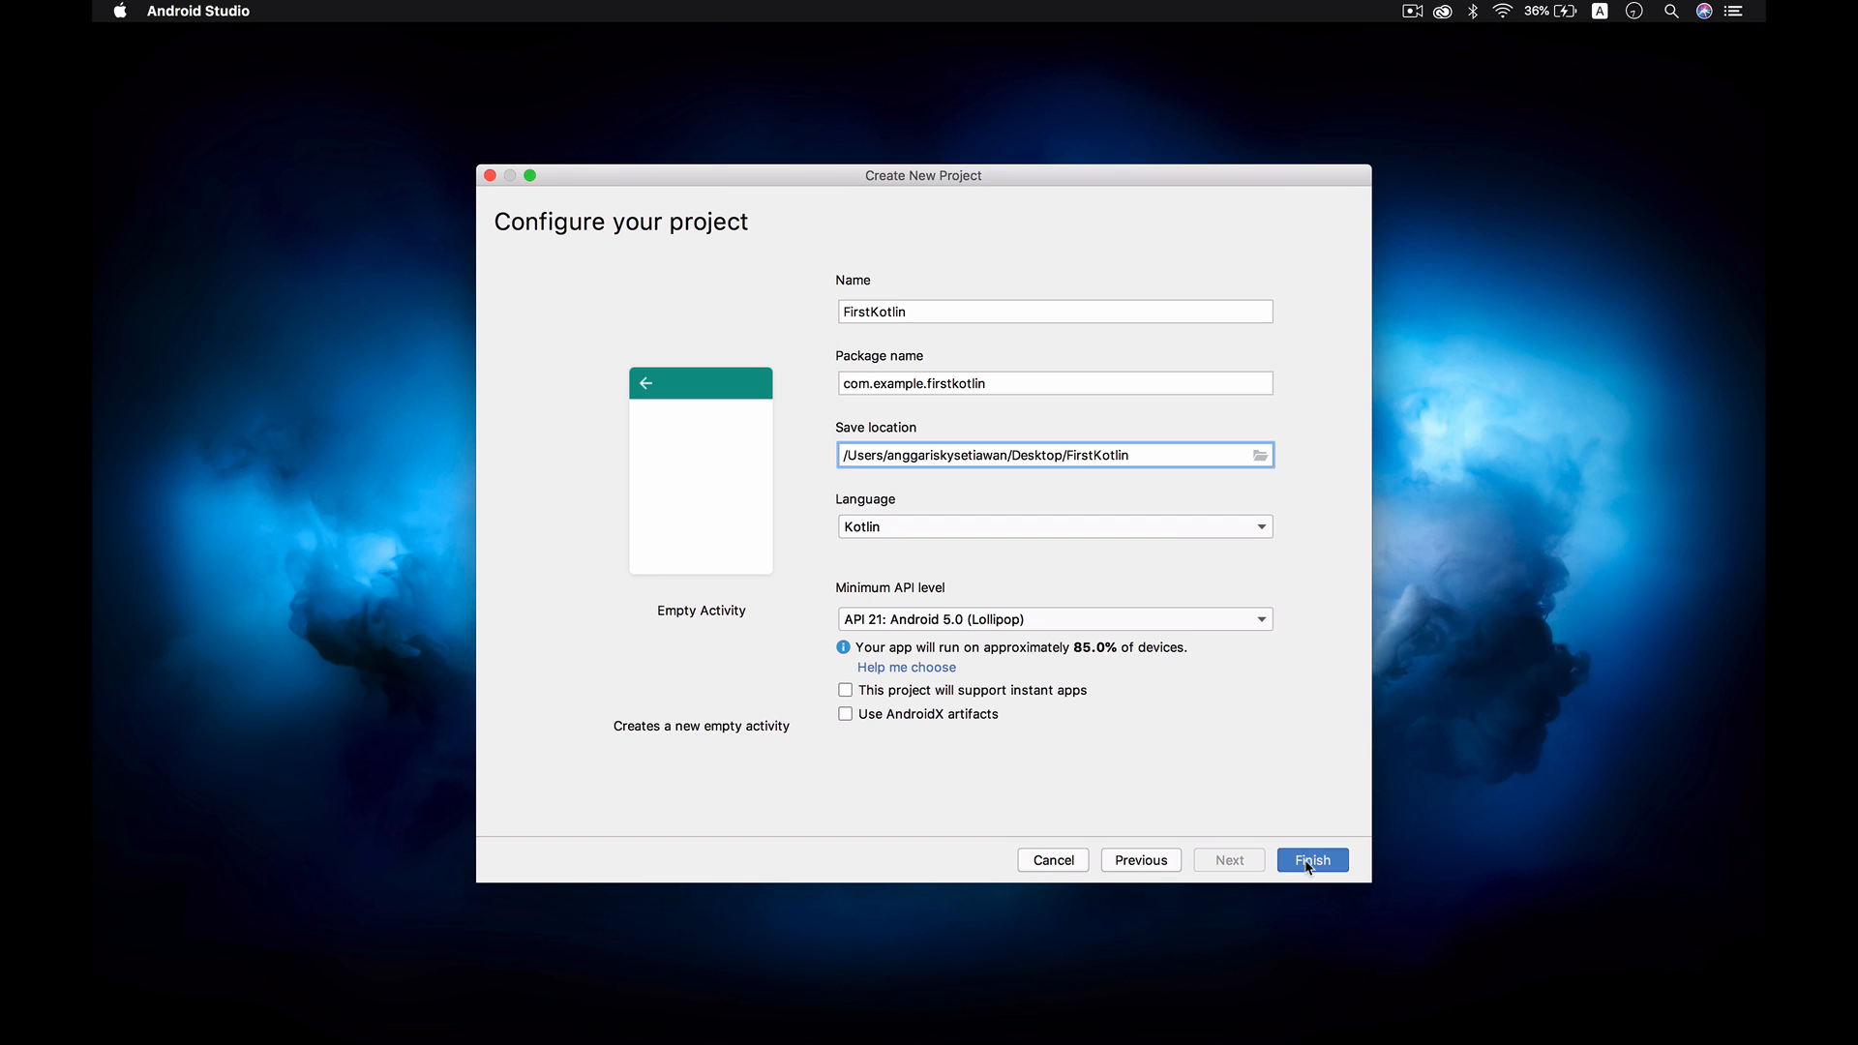
left_click(1310, 859)
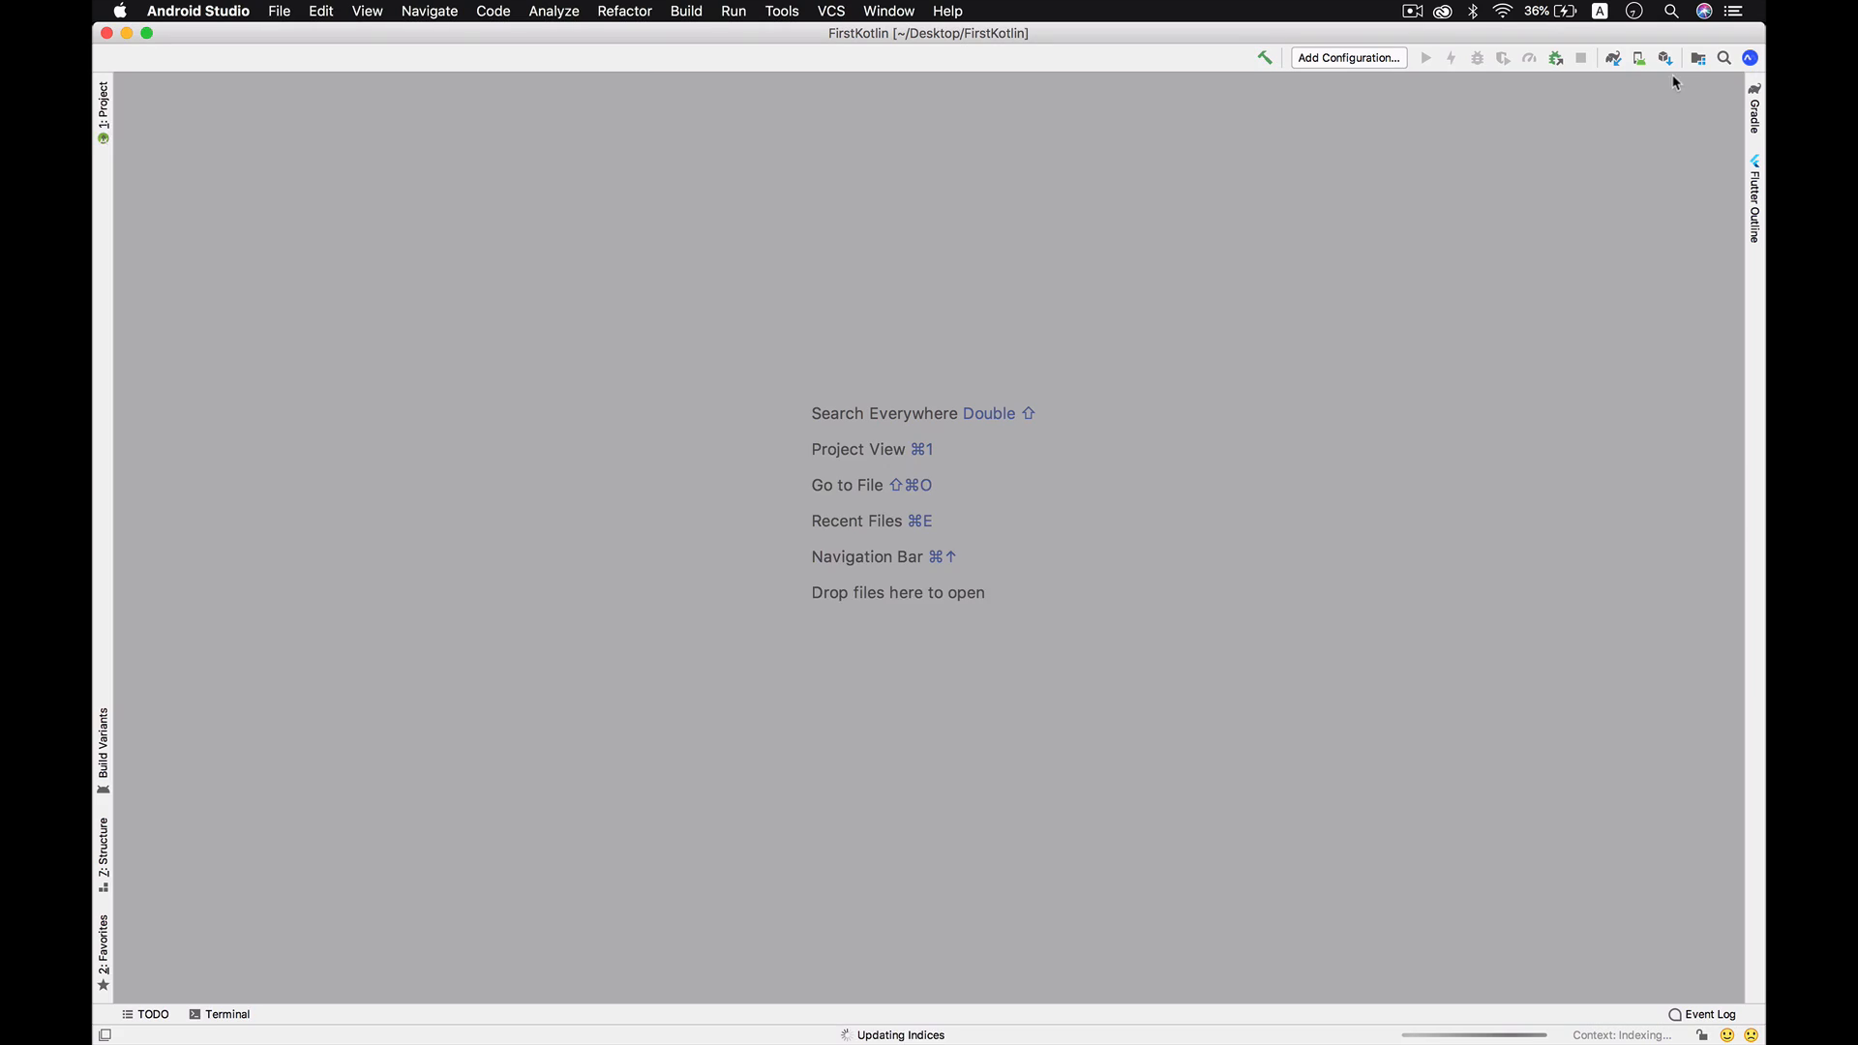
Show activity_main.xml as XML text beside the Hello World preview.
left_click(105, 97)
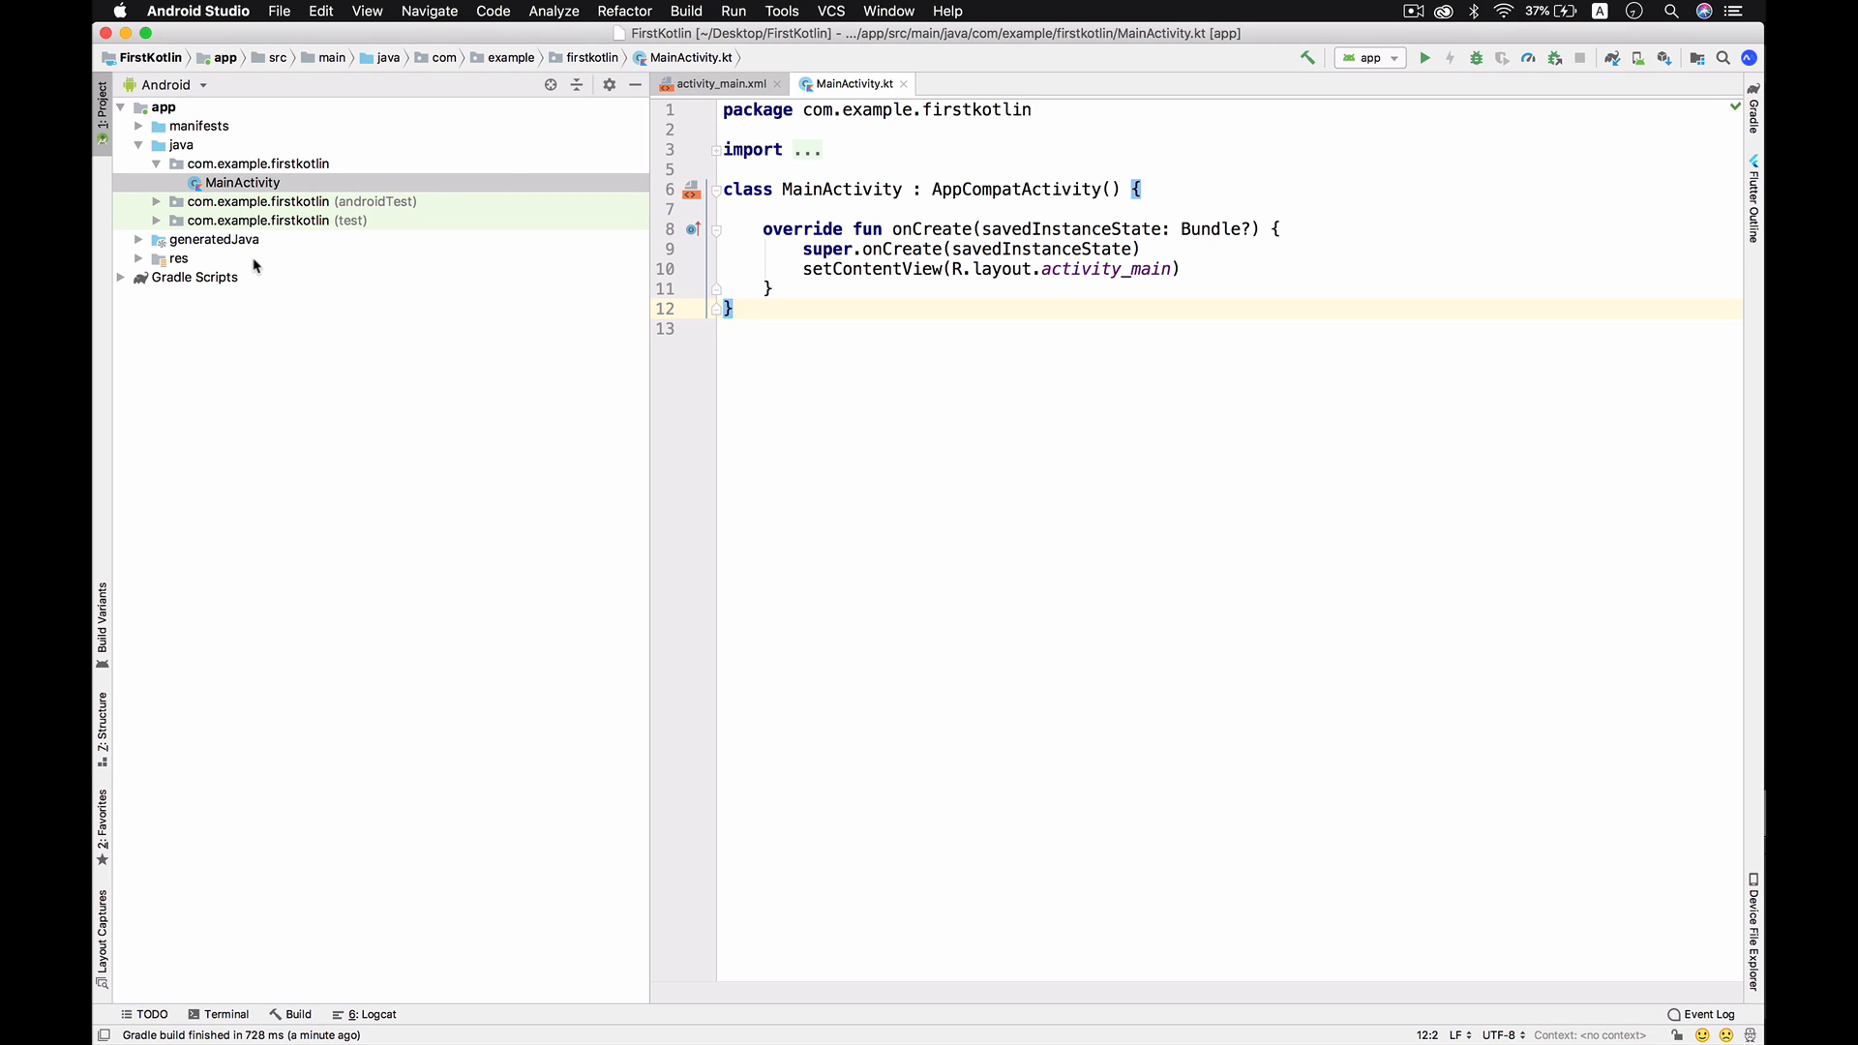
left_click(178, 257)
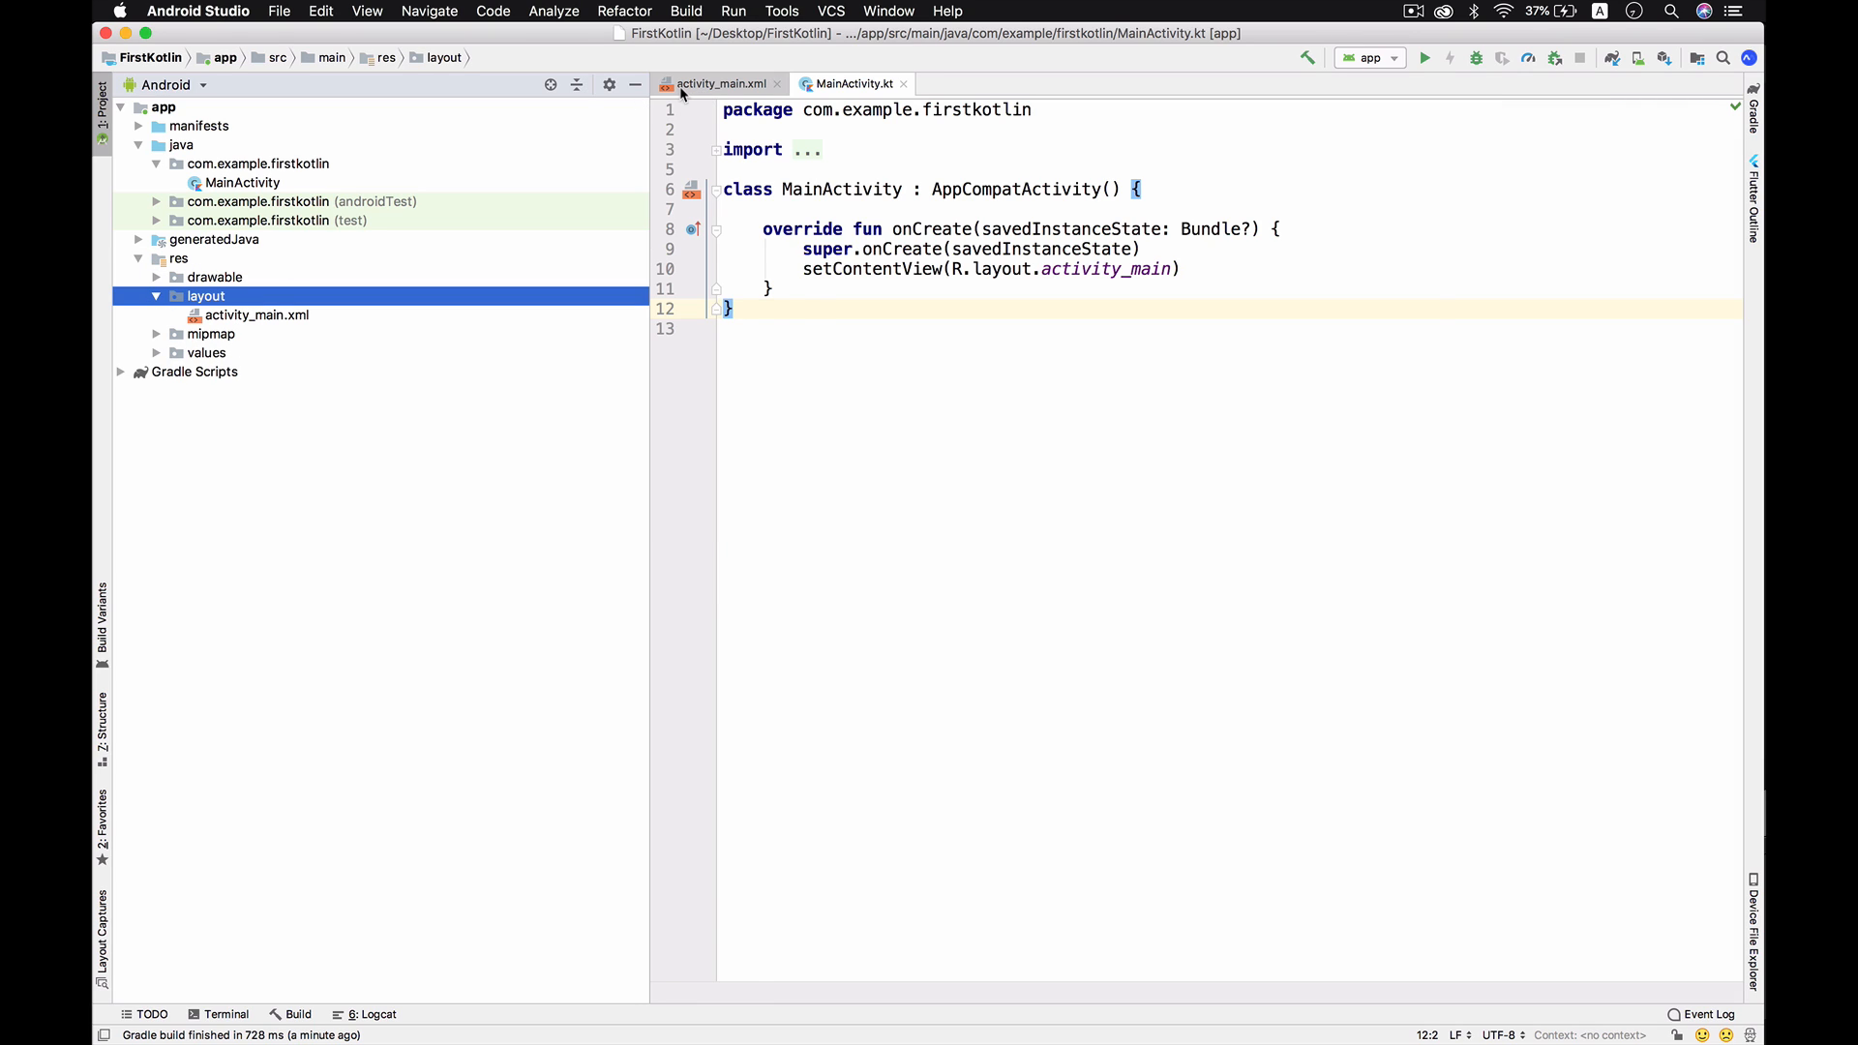
left_click(716, 83)
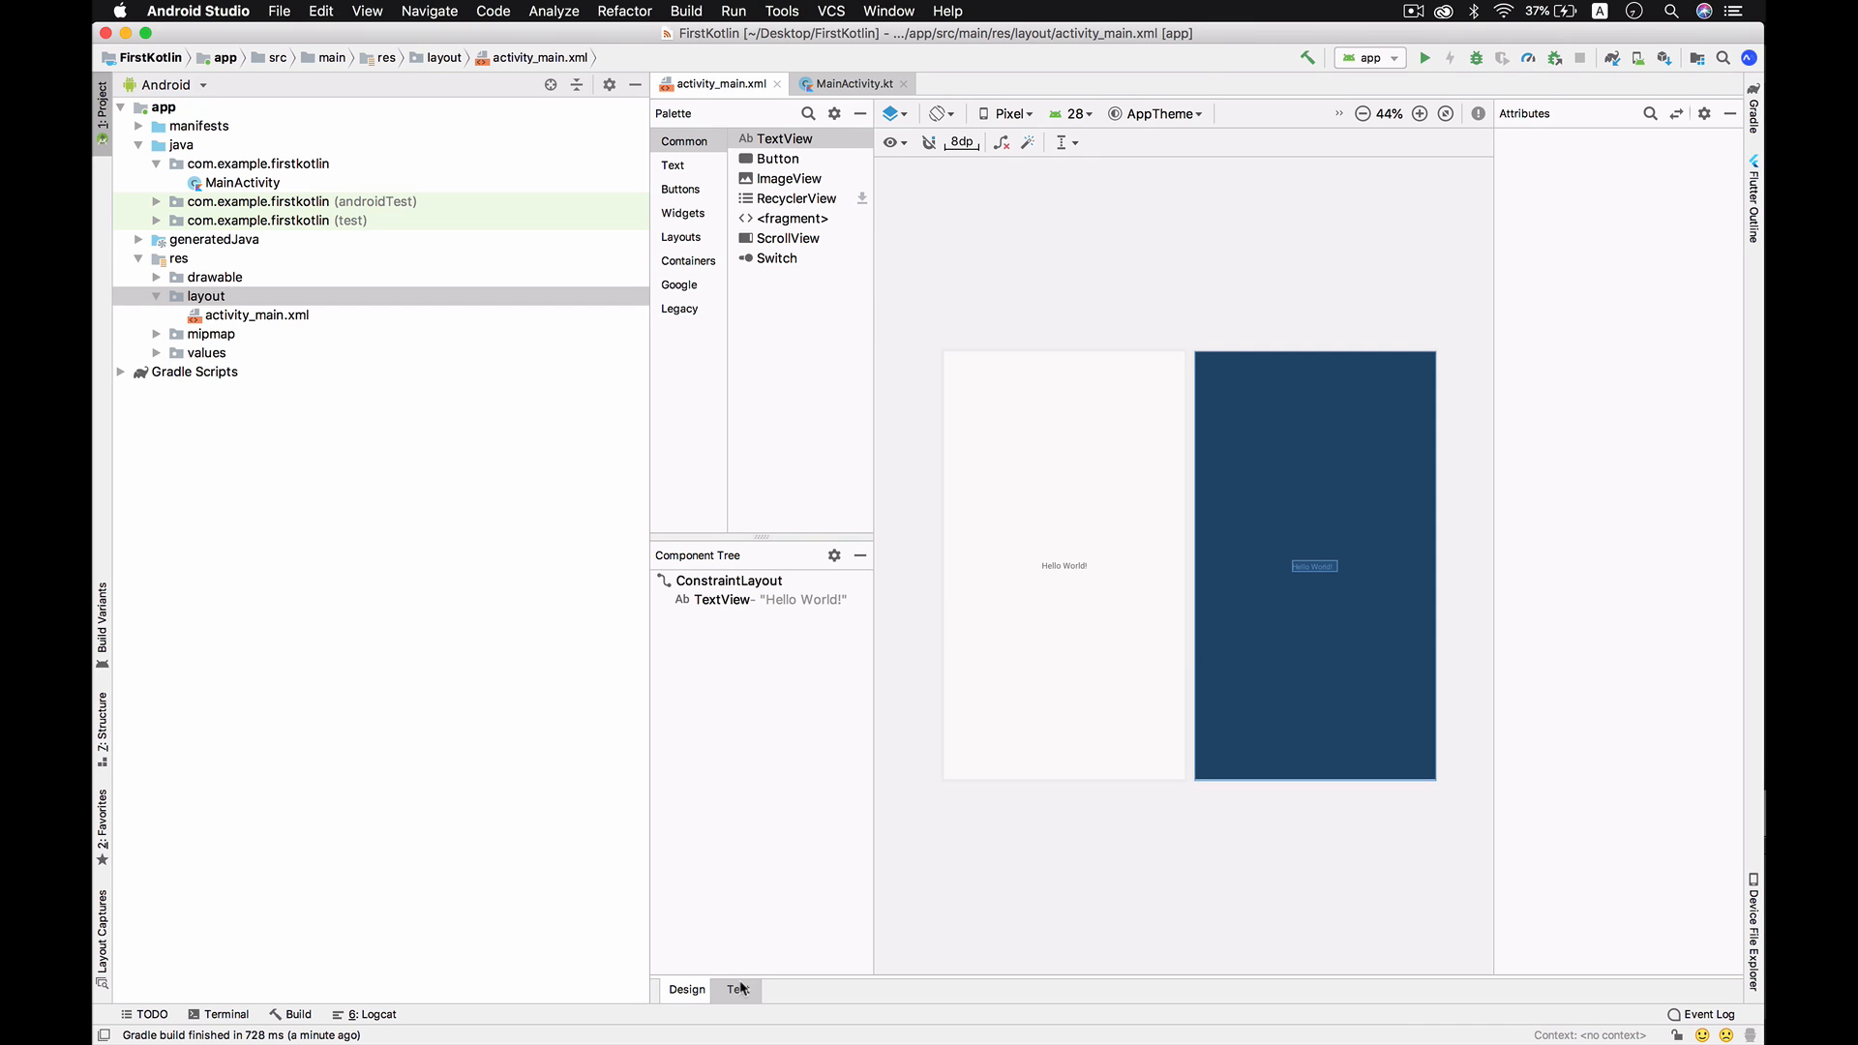
left_click(849, 84)
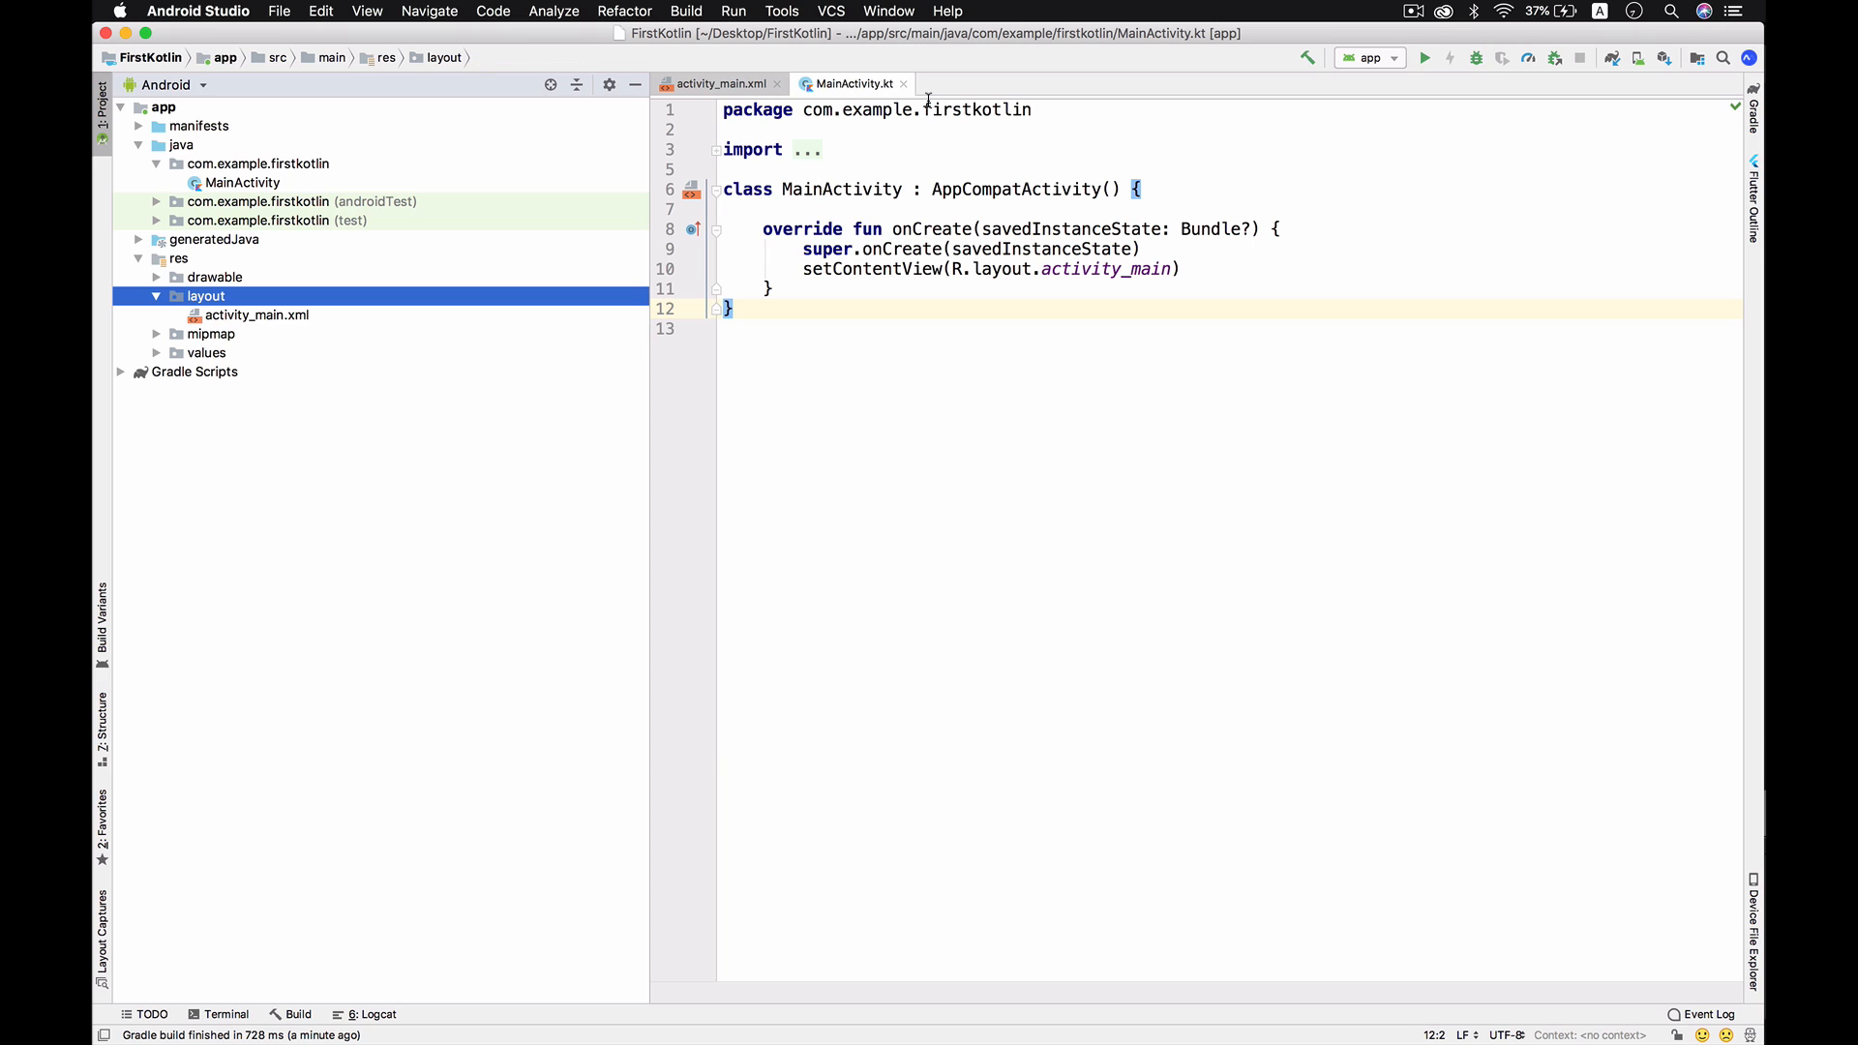
left_click(714, 84)
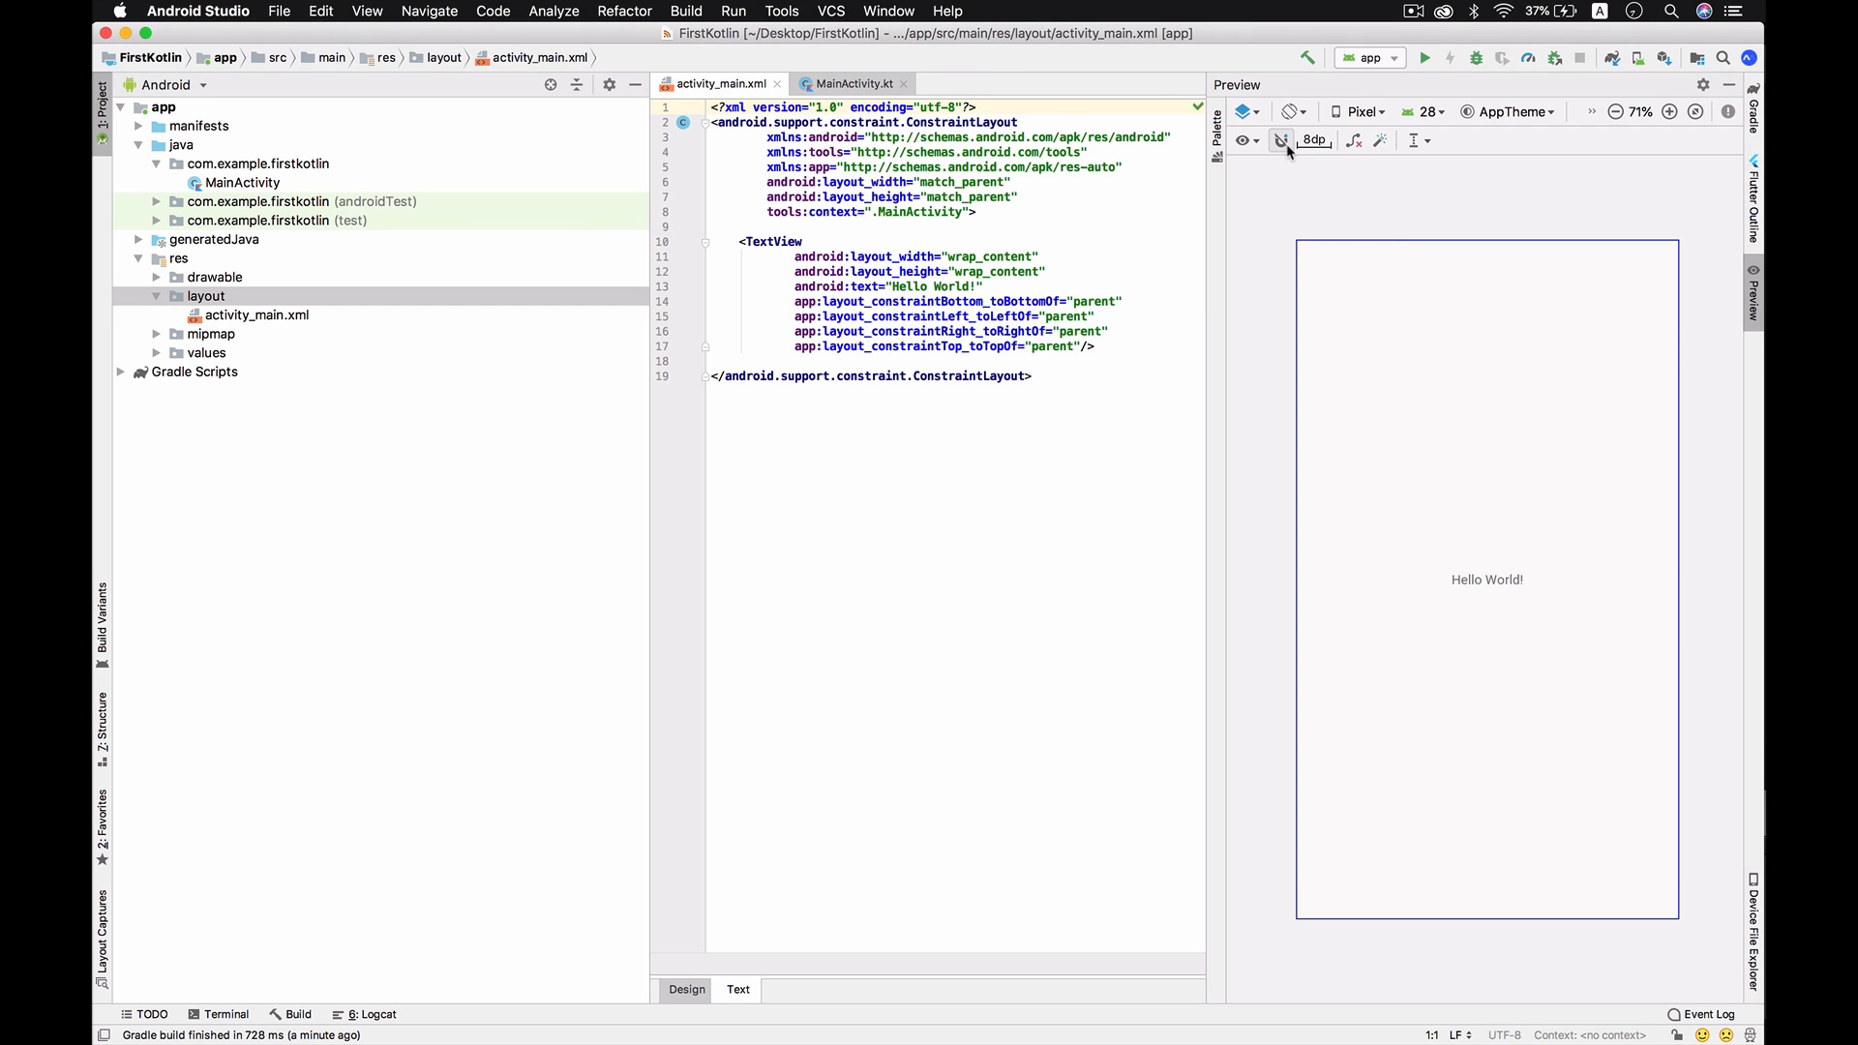
left_click(1244, 139)
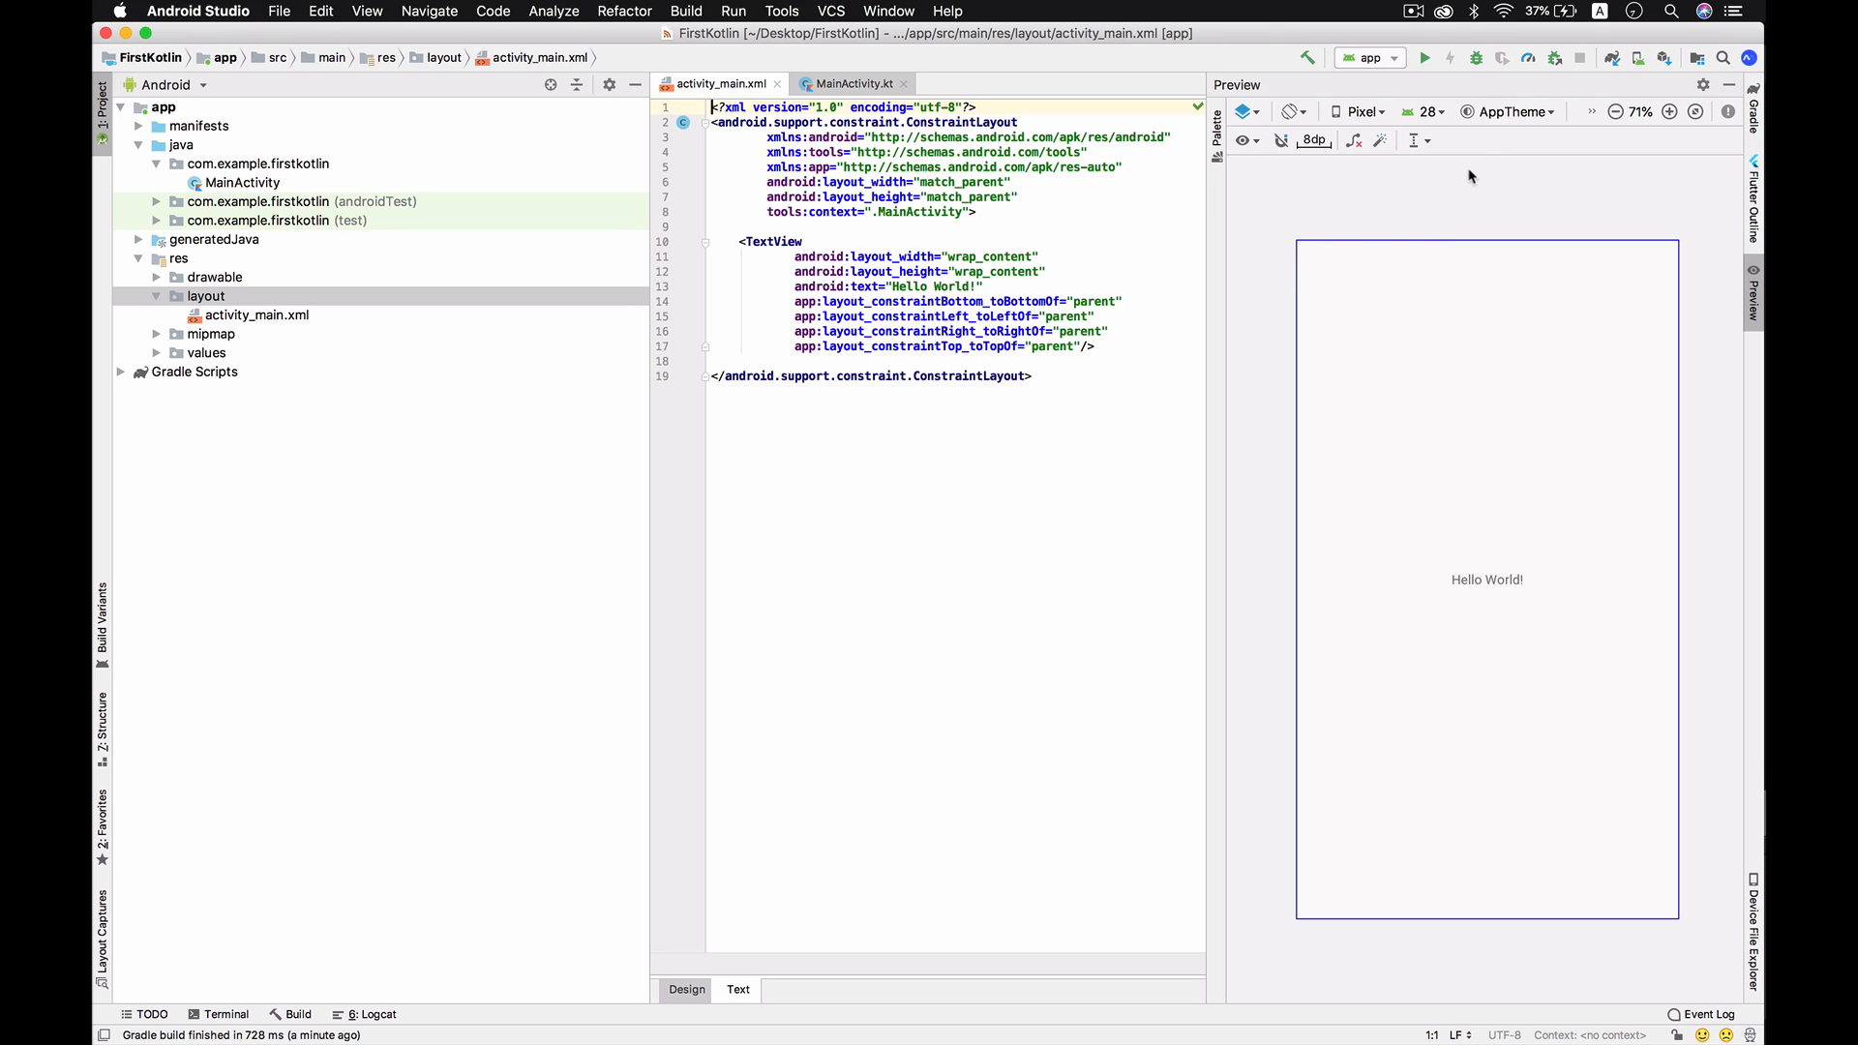
Preview the layout on a Pixel XL and expand the res/values resources.
left_click(1360, 110)
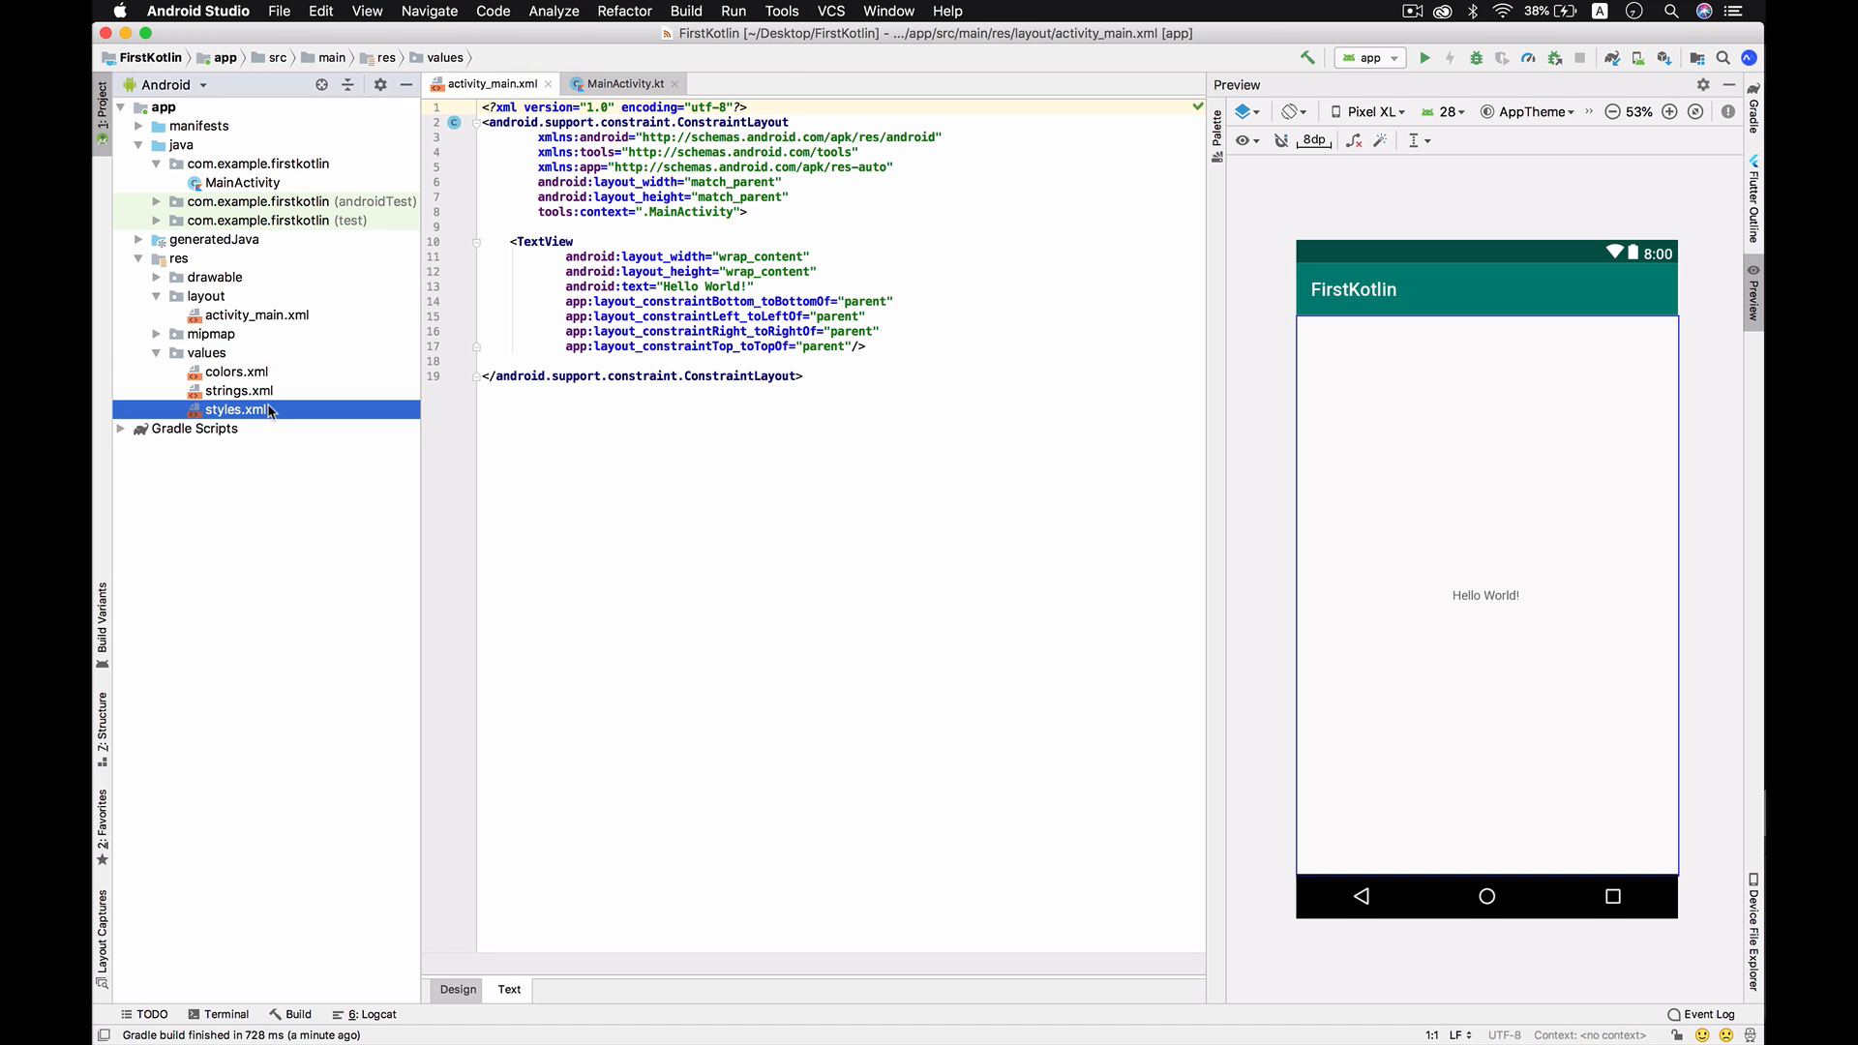
double_click(236, 408)
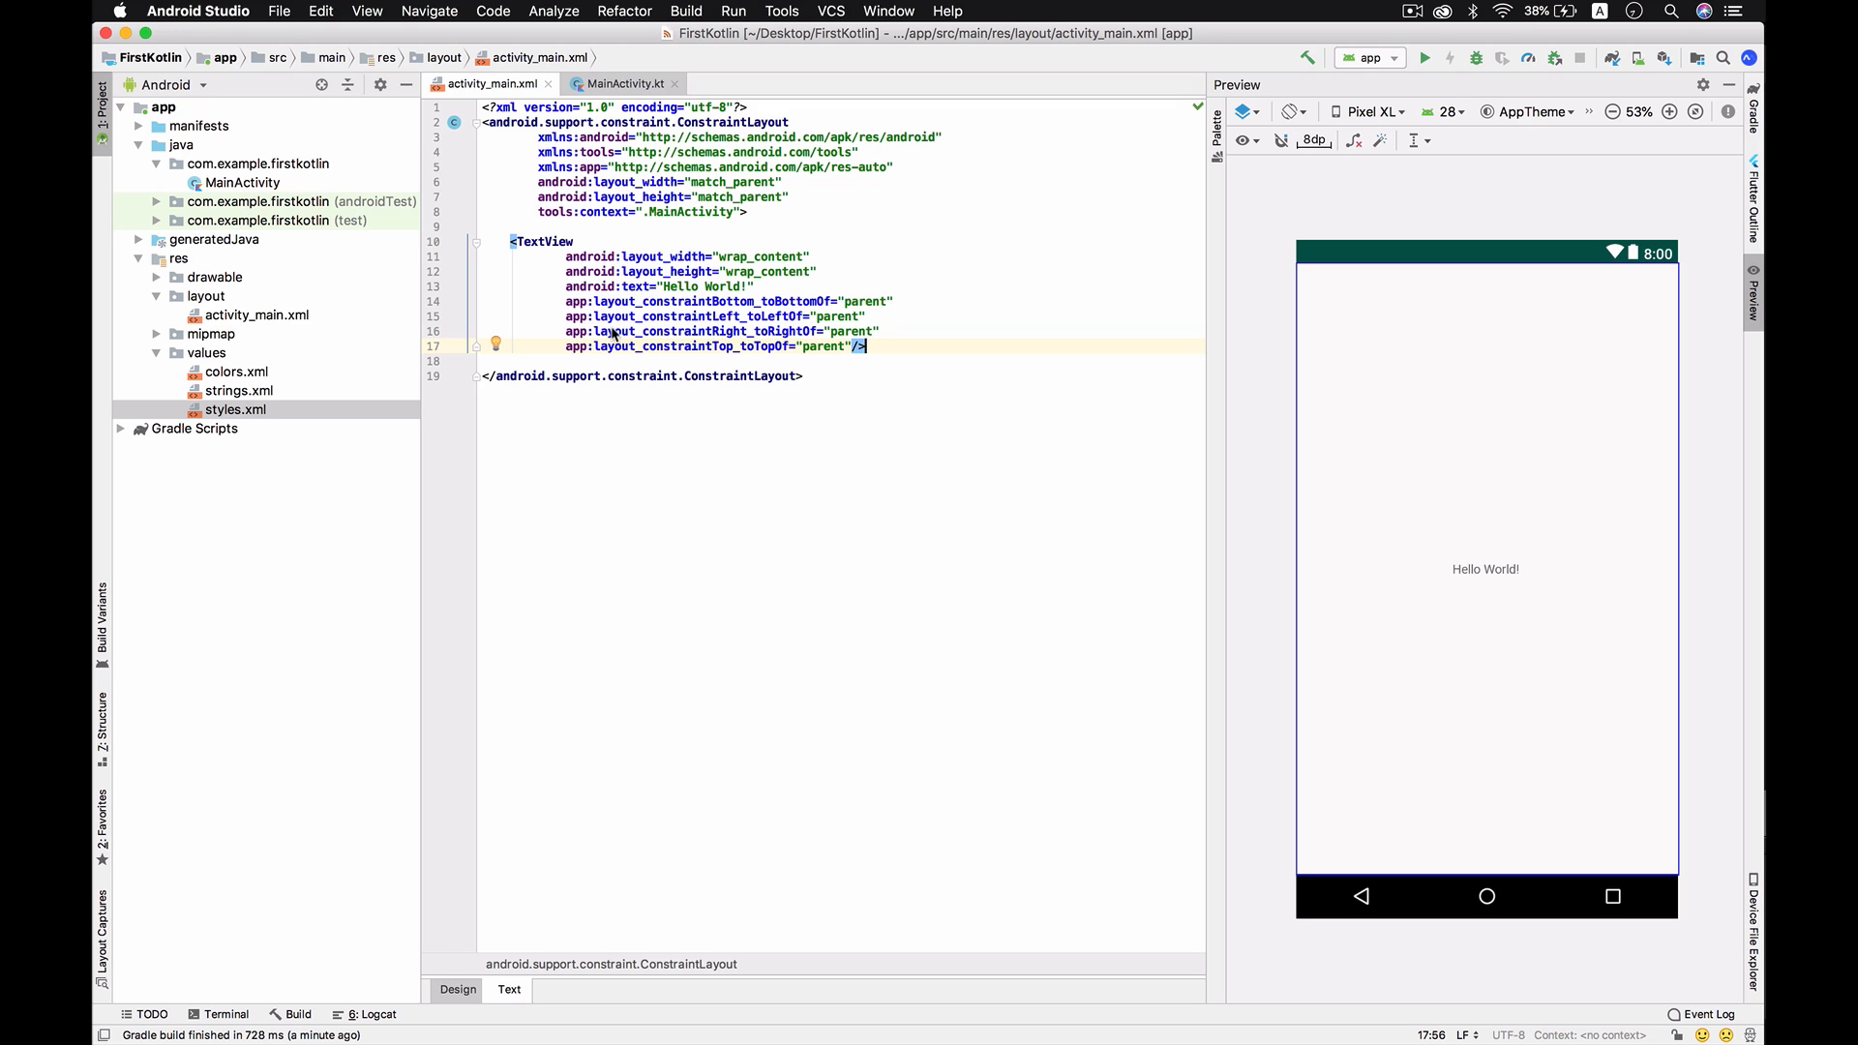
Set colorPrimaryDark in colors.xml to indigo #3F51B5 and return to the layout.
double_click(236, 372)
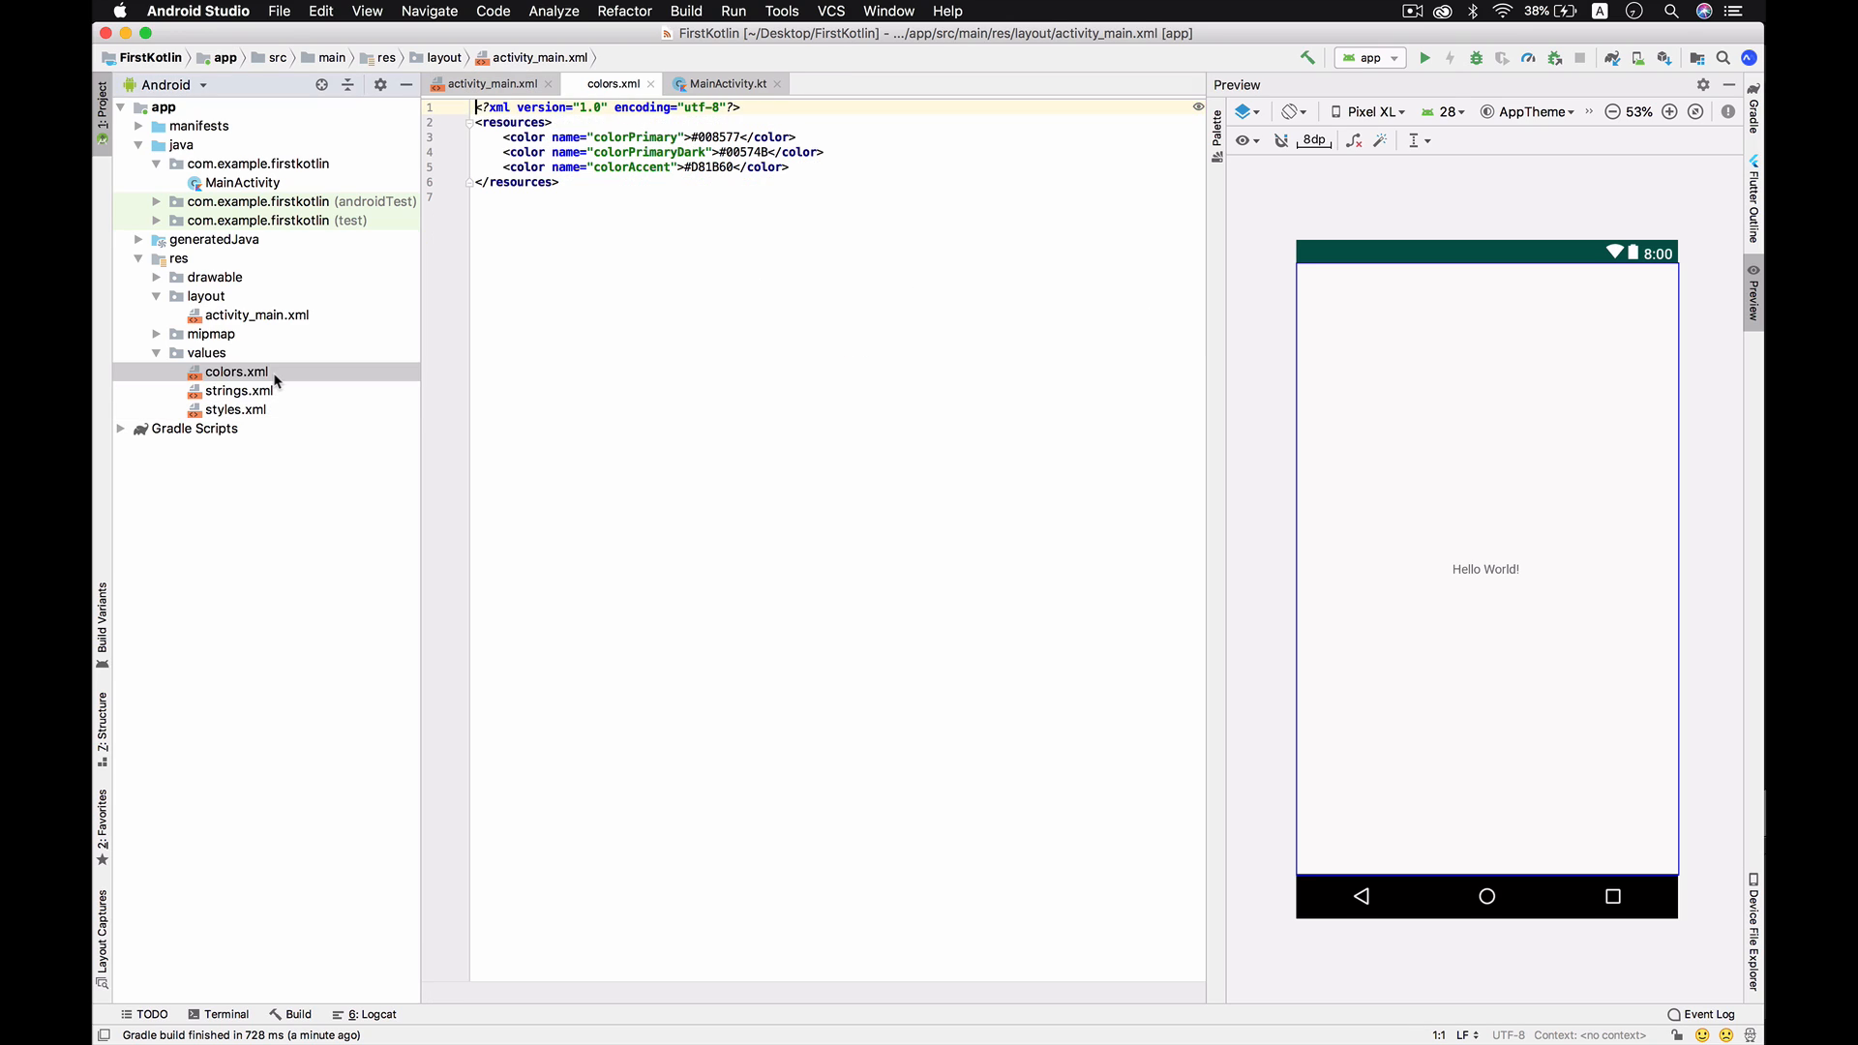
left_click(236, 372)
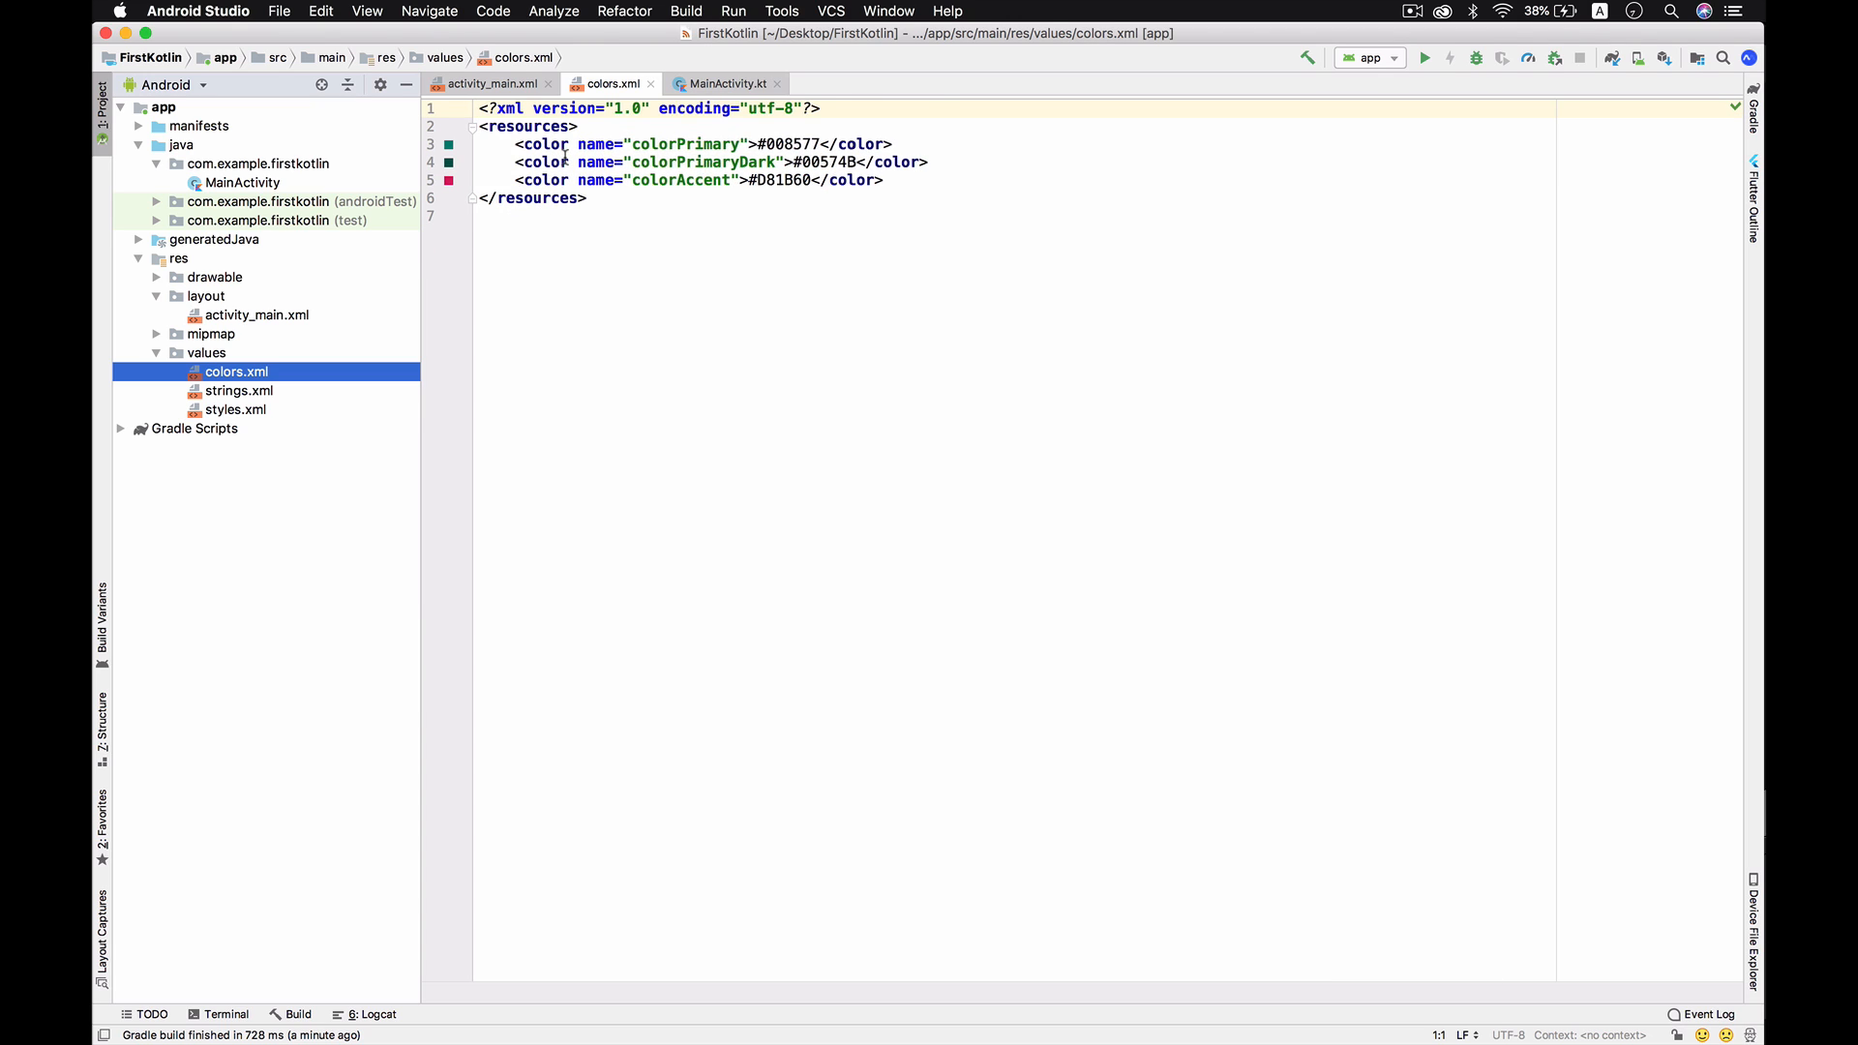
left_click(447, 188)
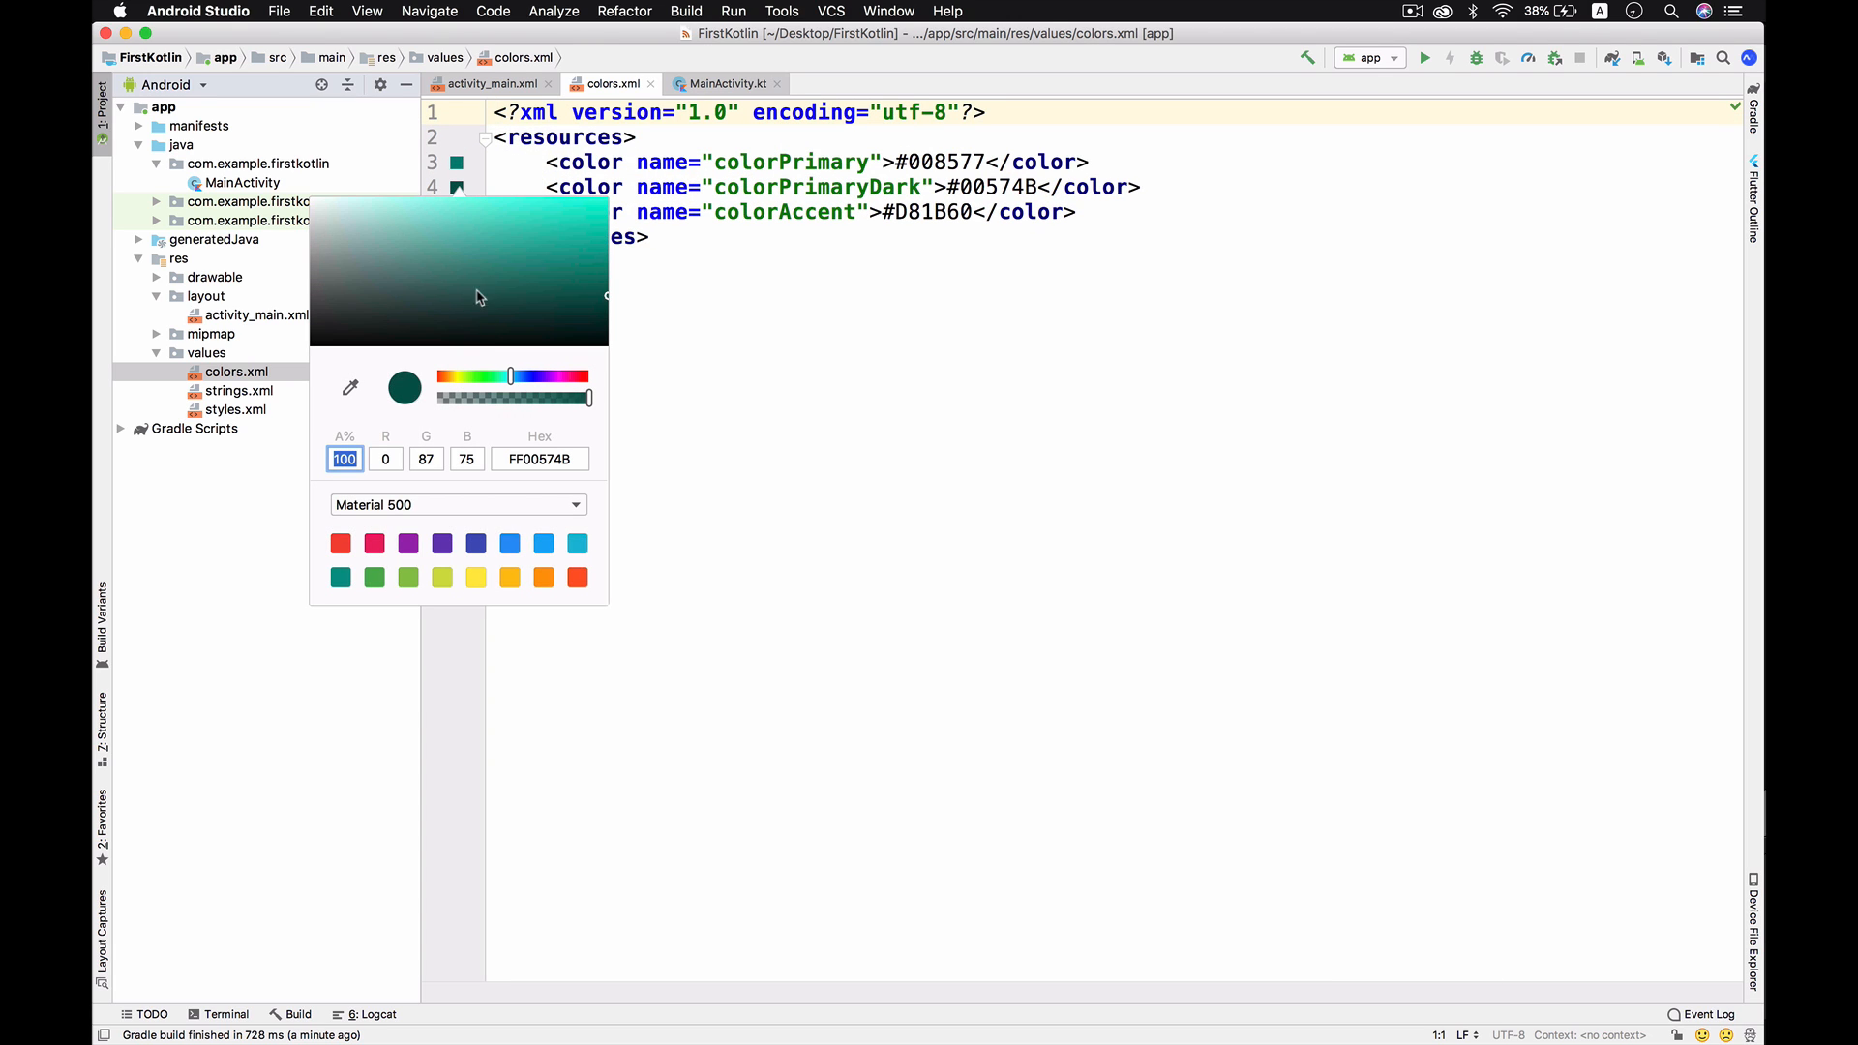
left_click(476, 541)
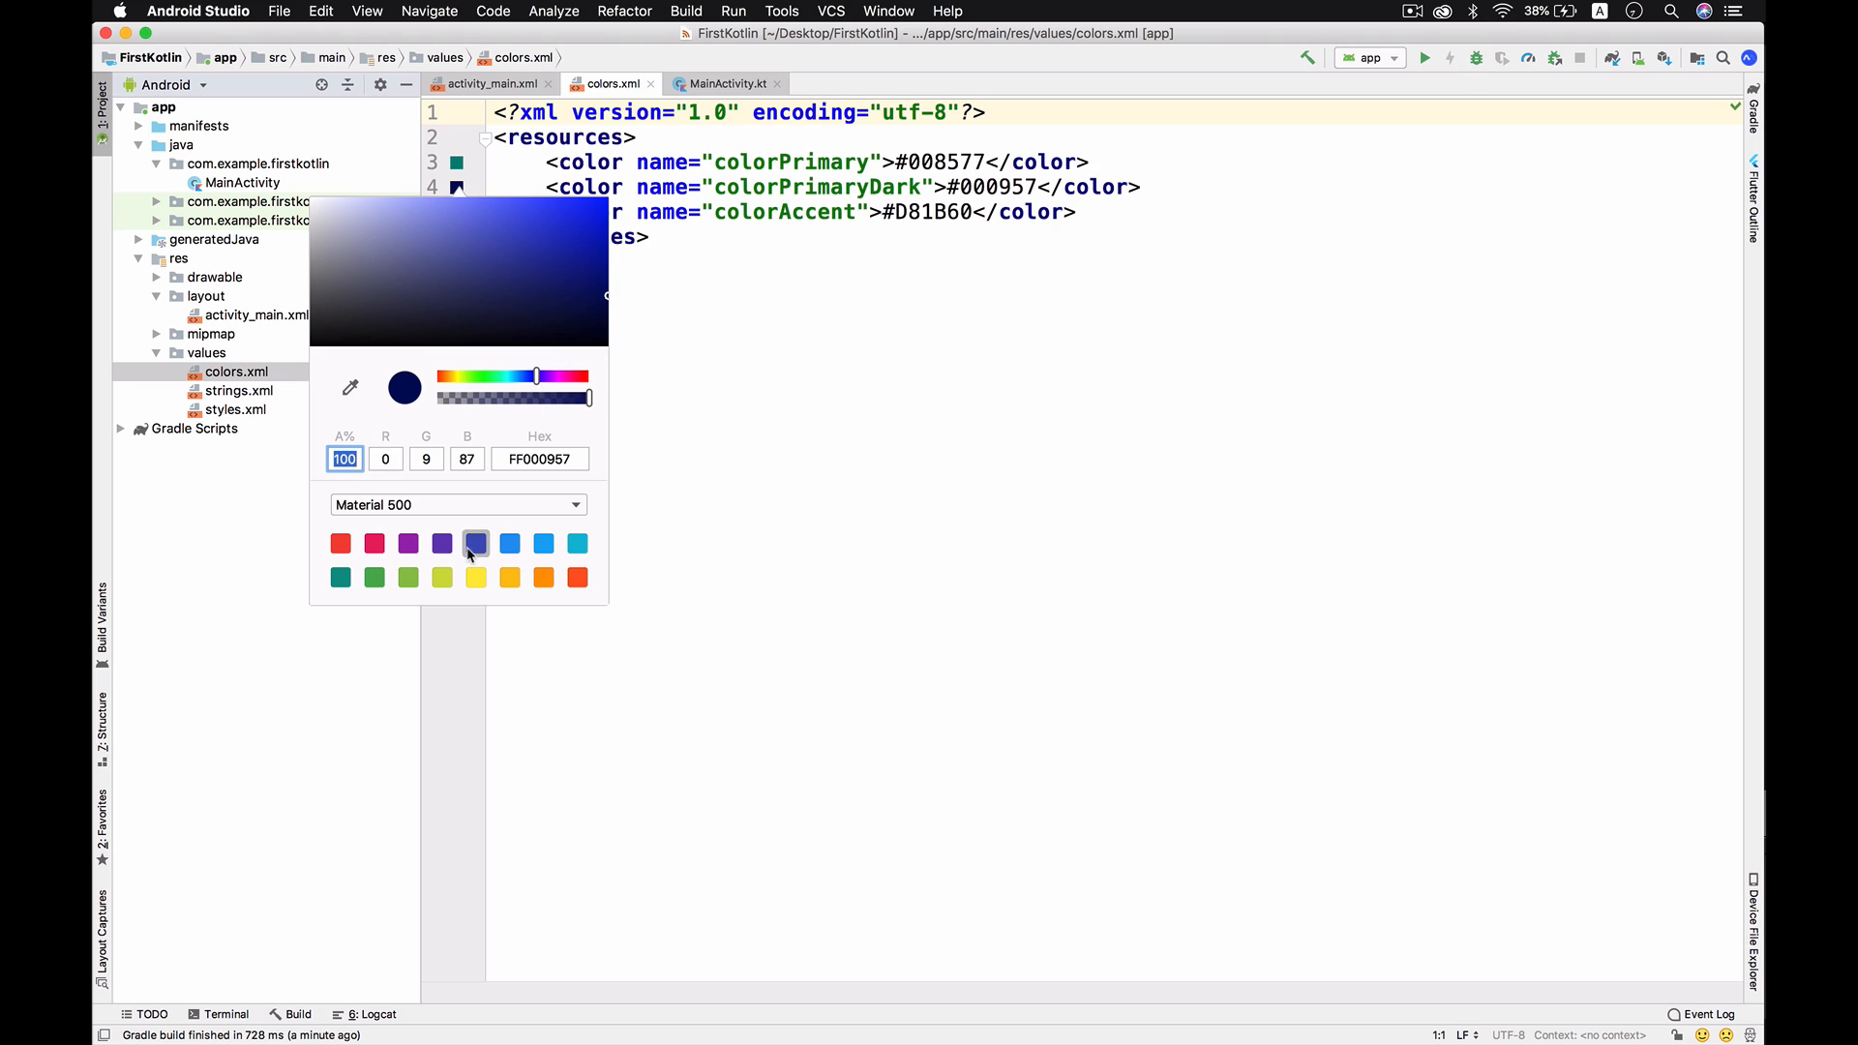
left_click(477, 541)
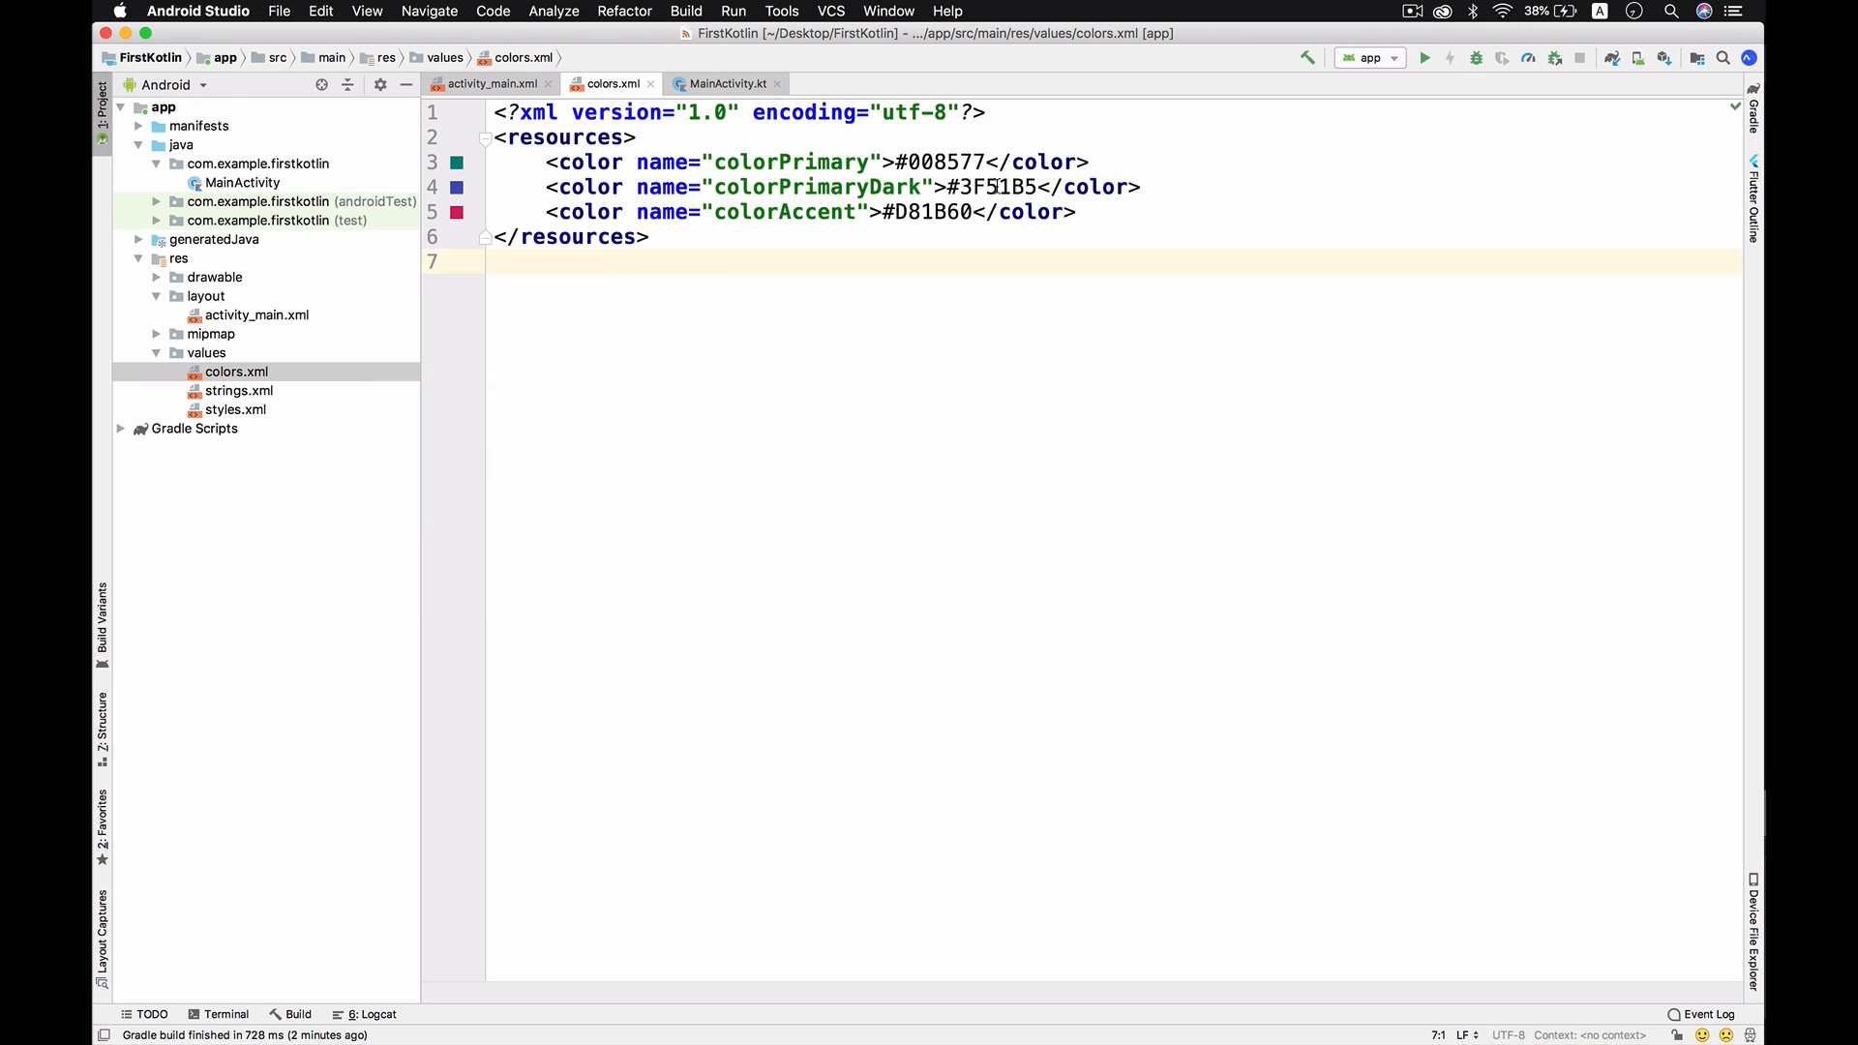
left_click(487, 84)
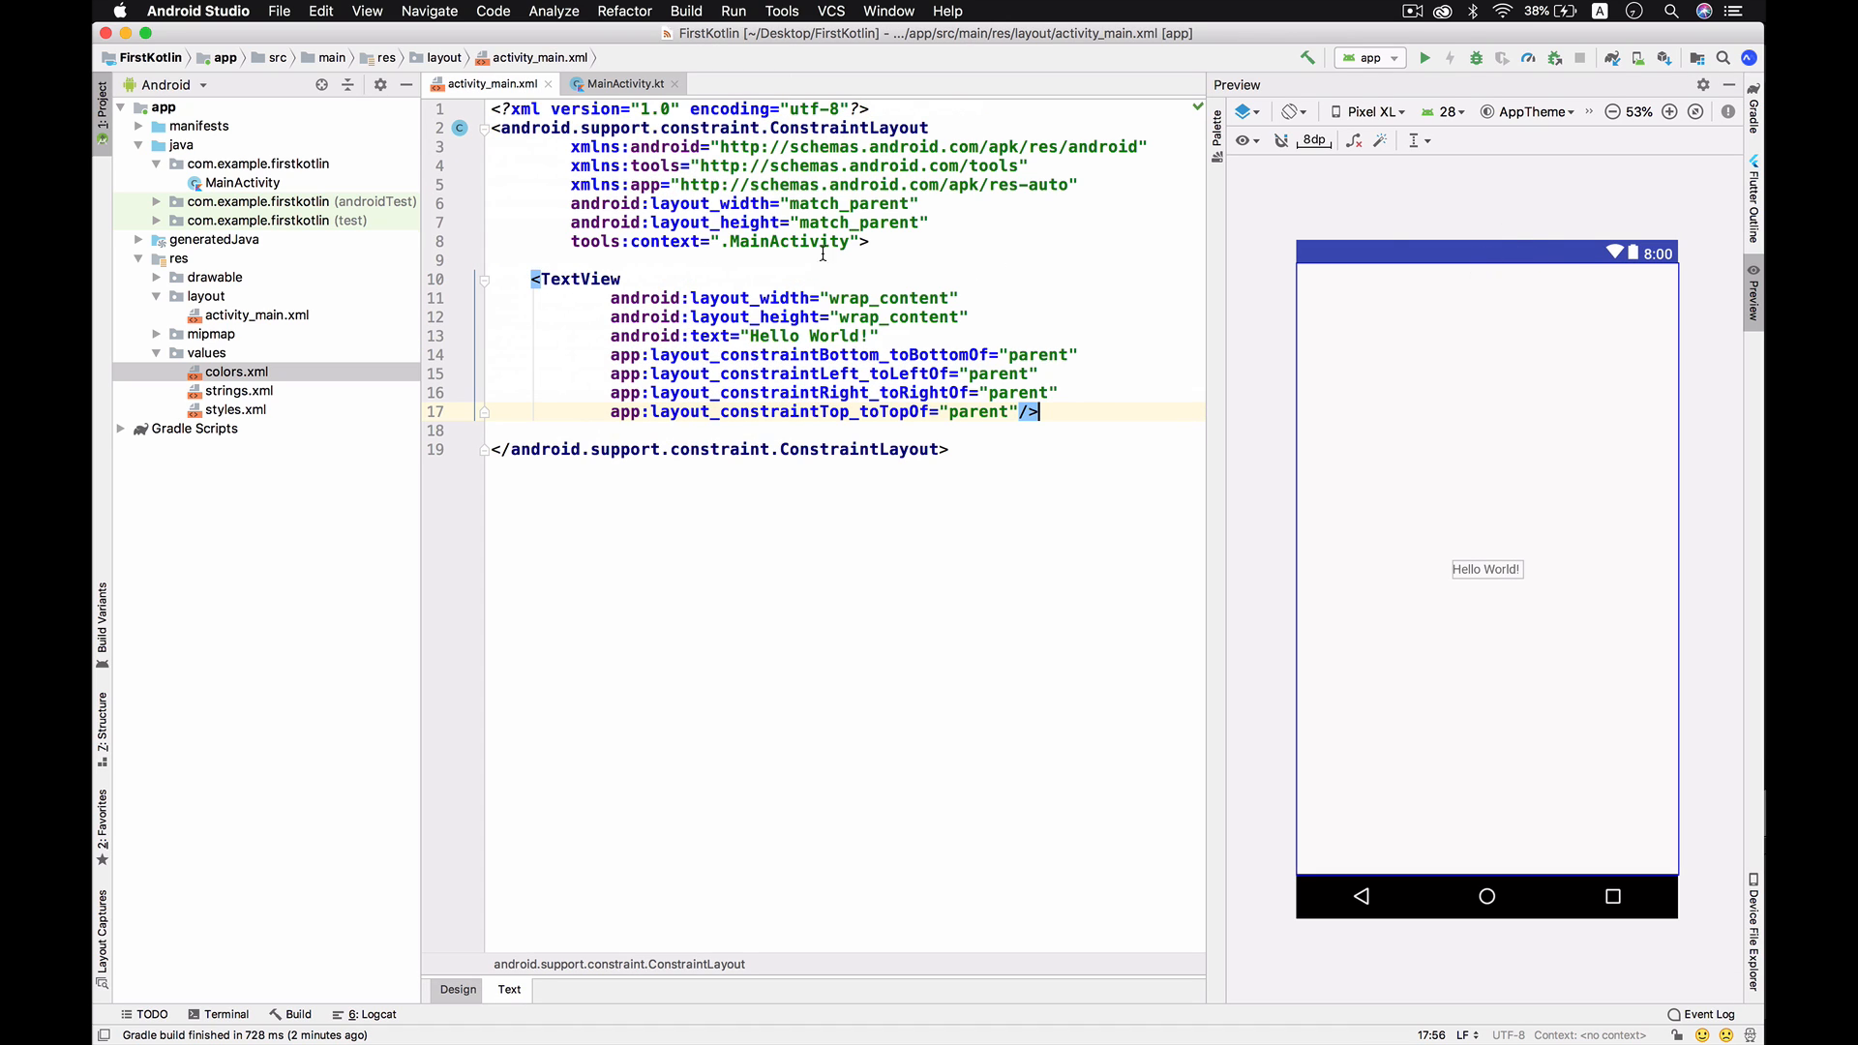
Add android:background="#3F51B5" to the ConstraintLayout root.
type("bac")
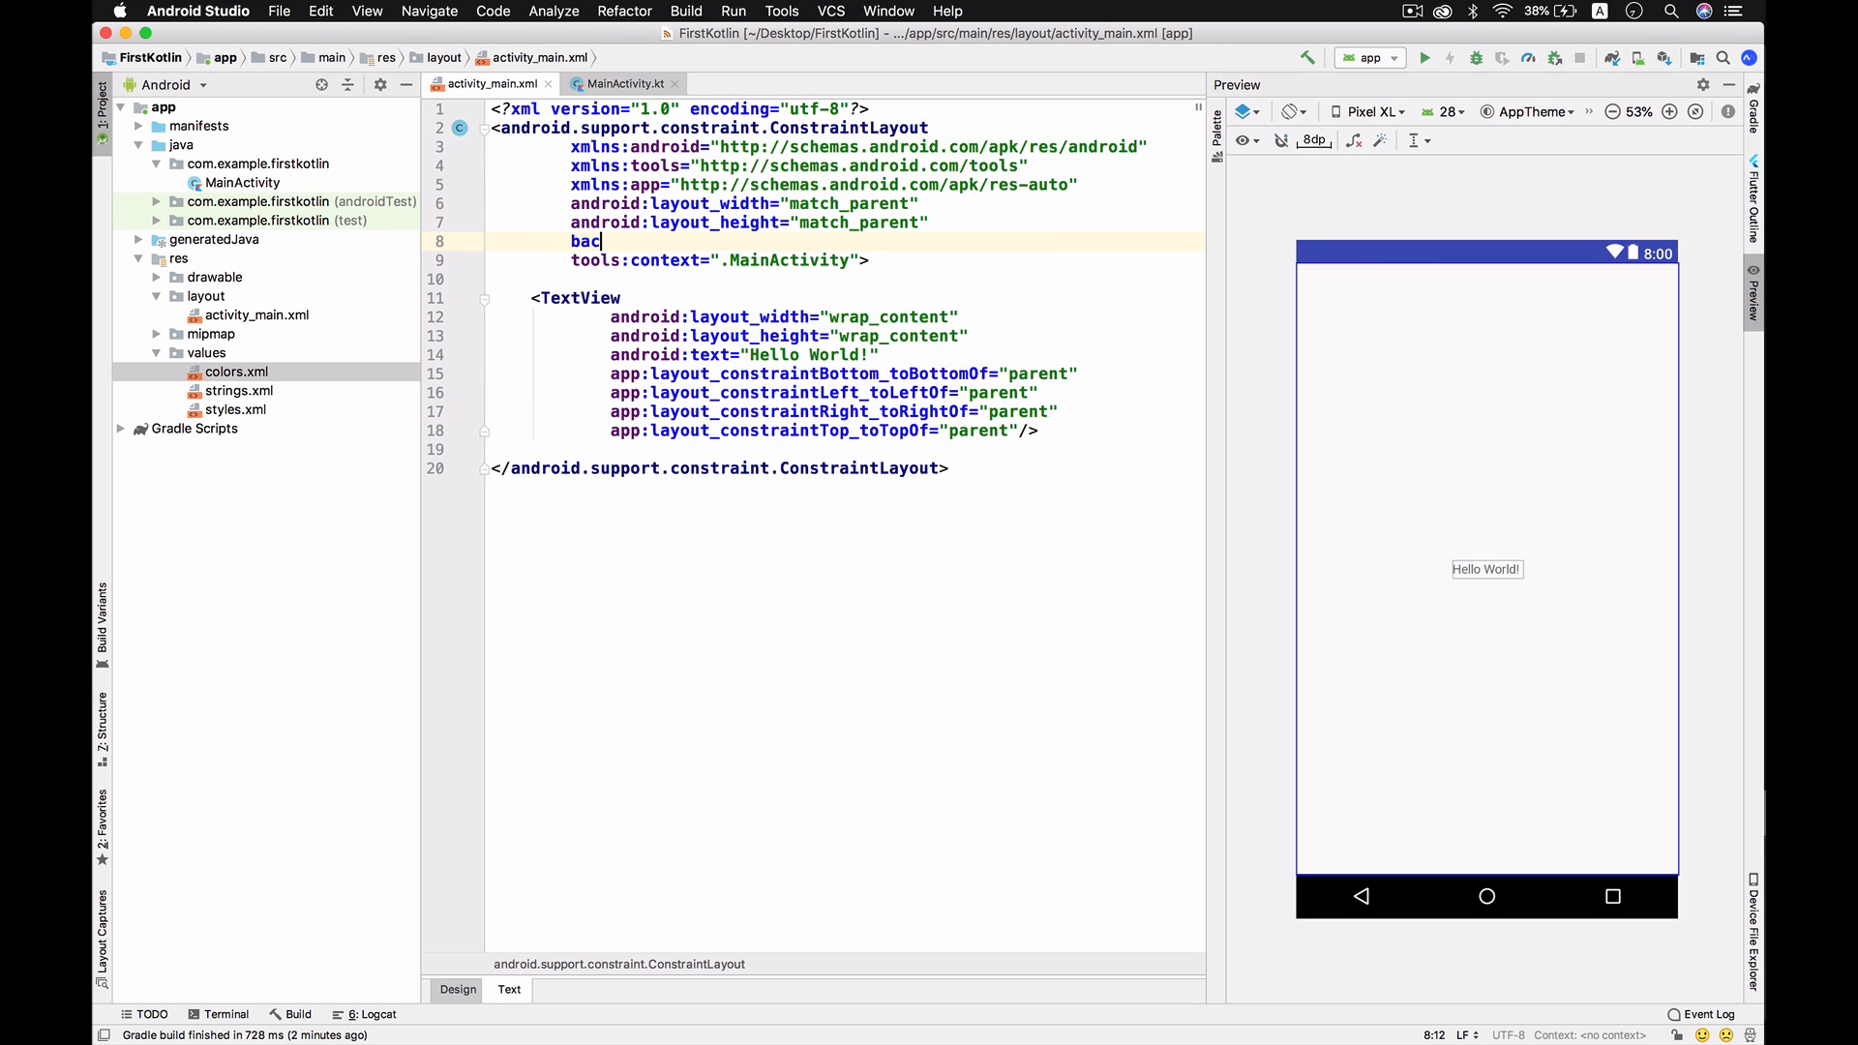
type("android:background=\"3F51B5\"")
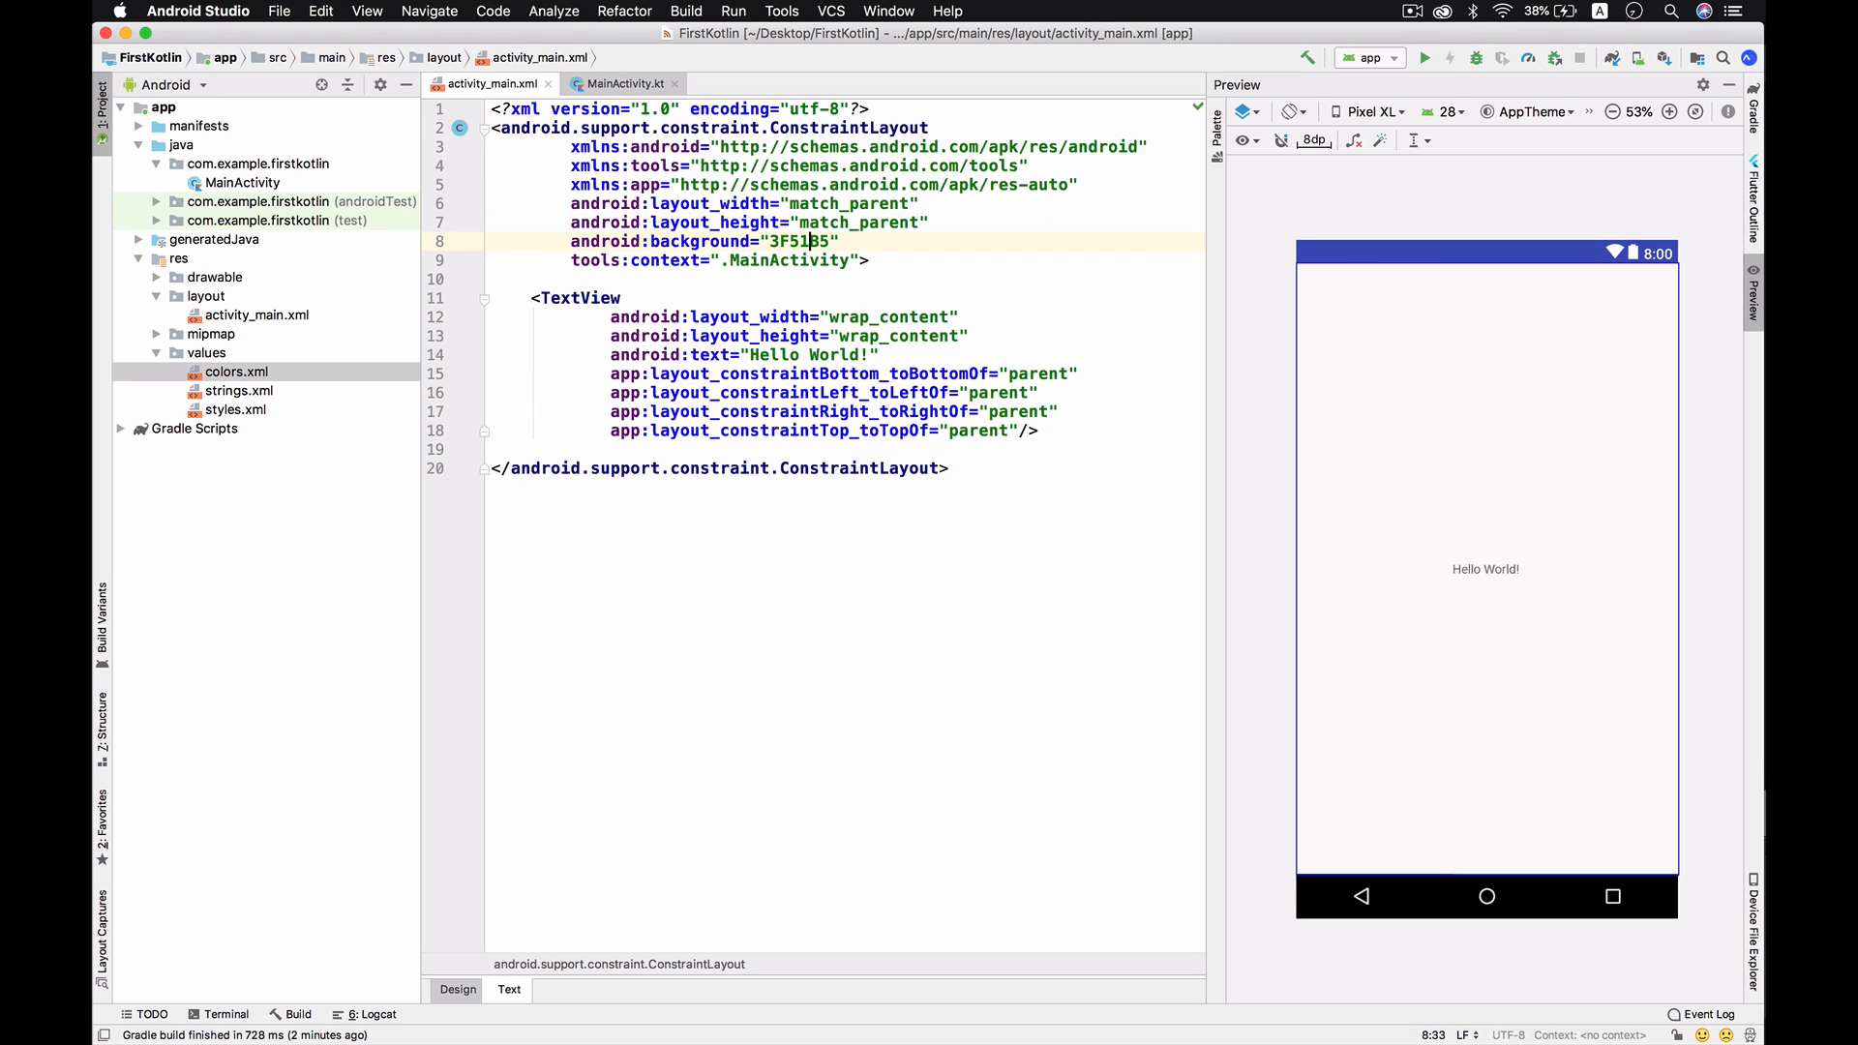
type("#")
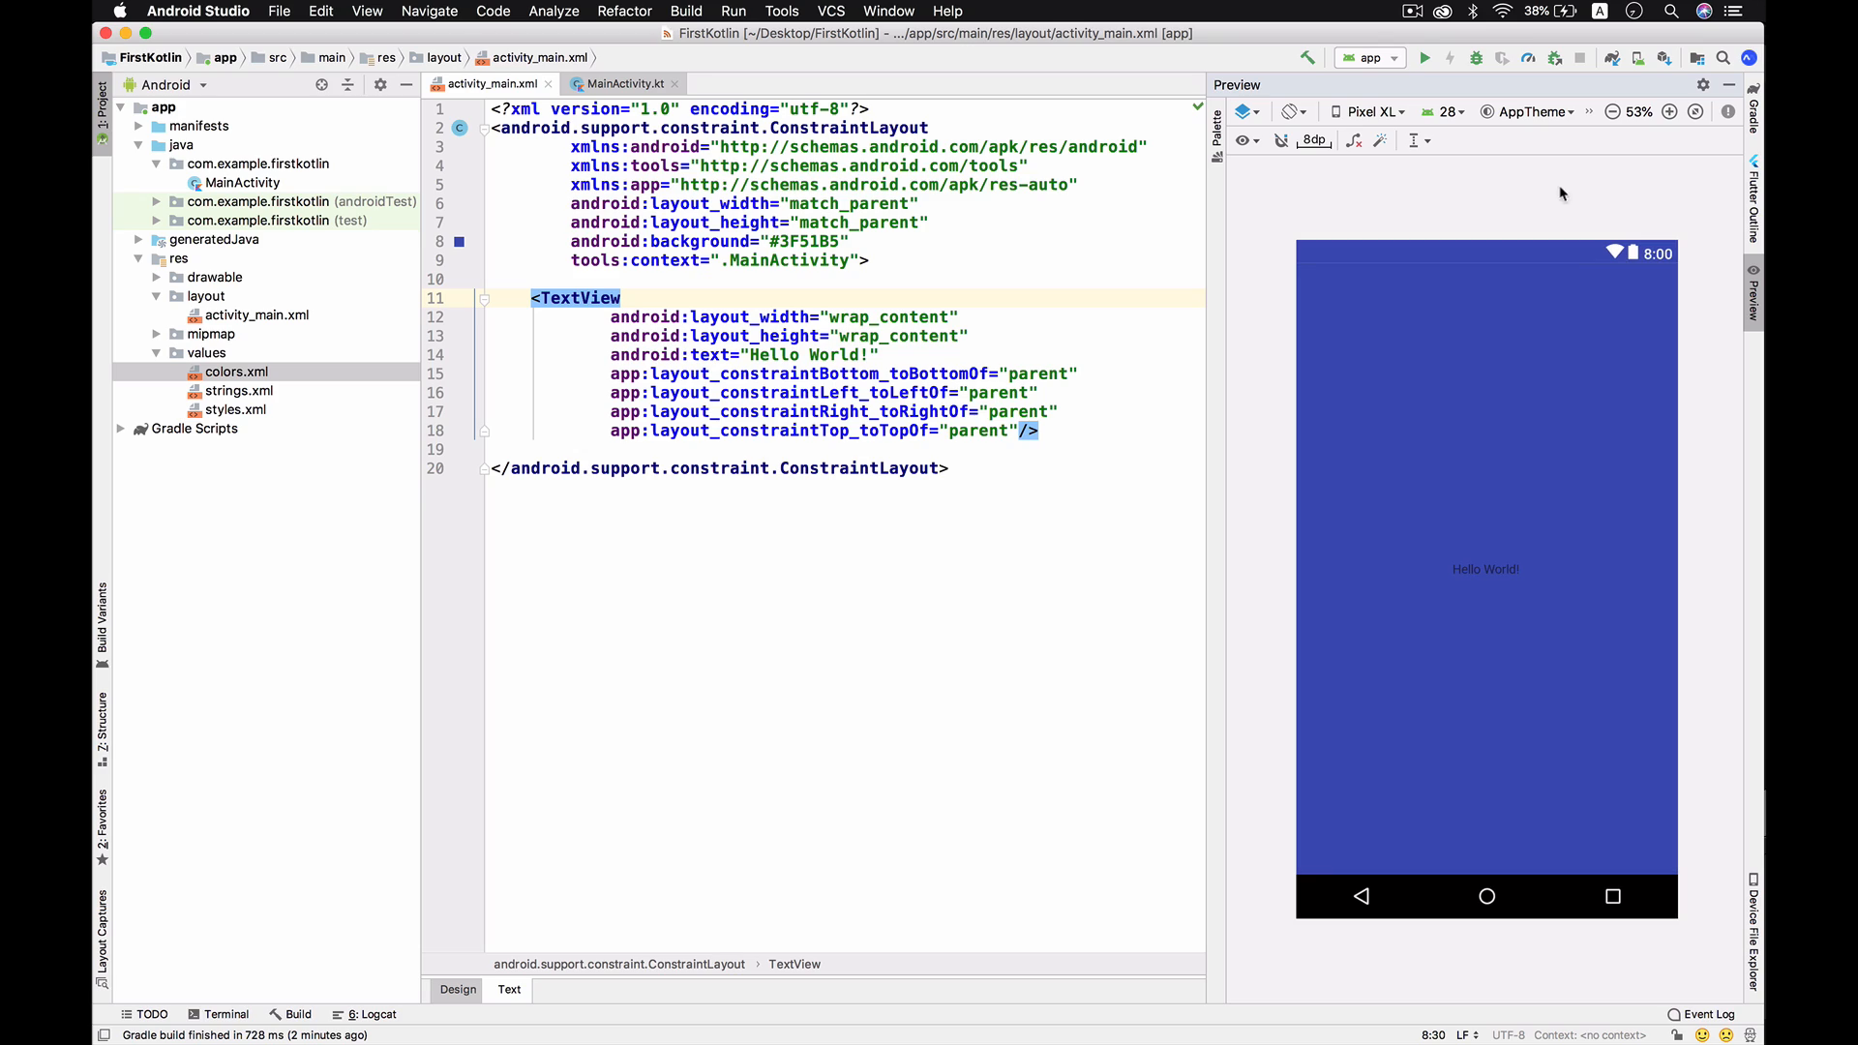
mouse_move(1556, 201)
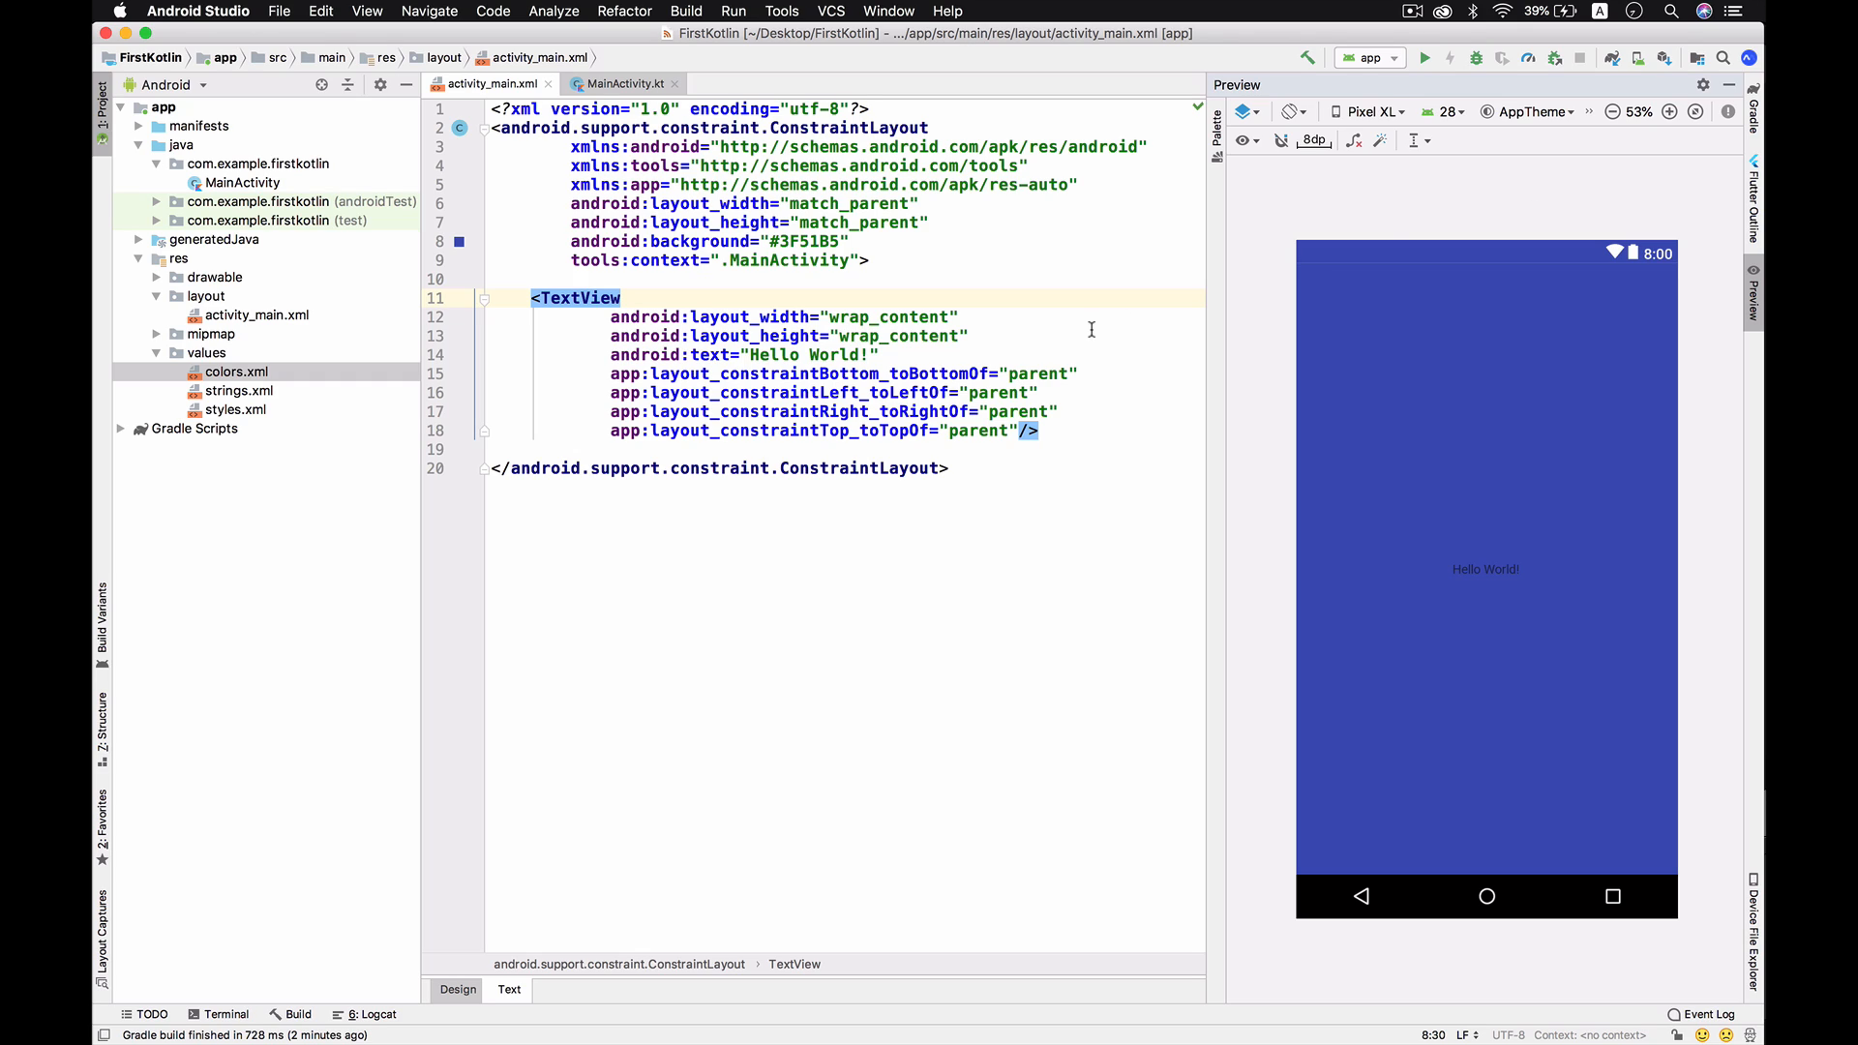
mouse_move(673, 298)
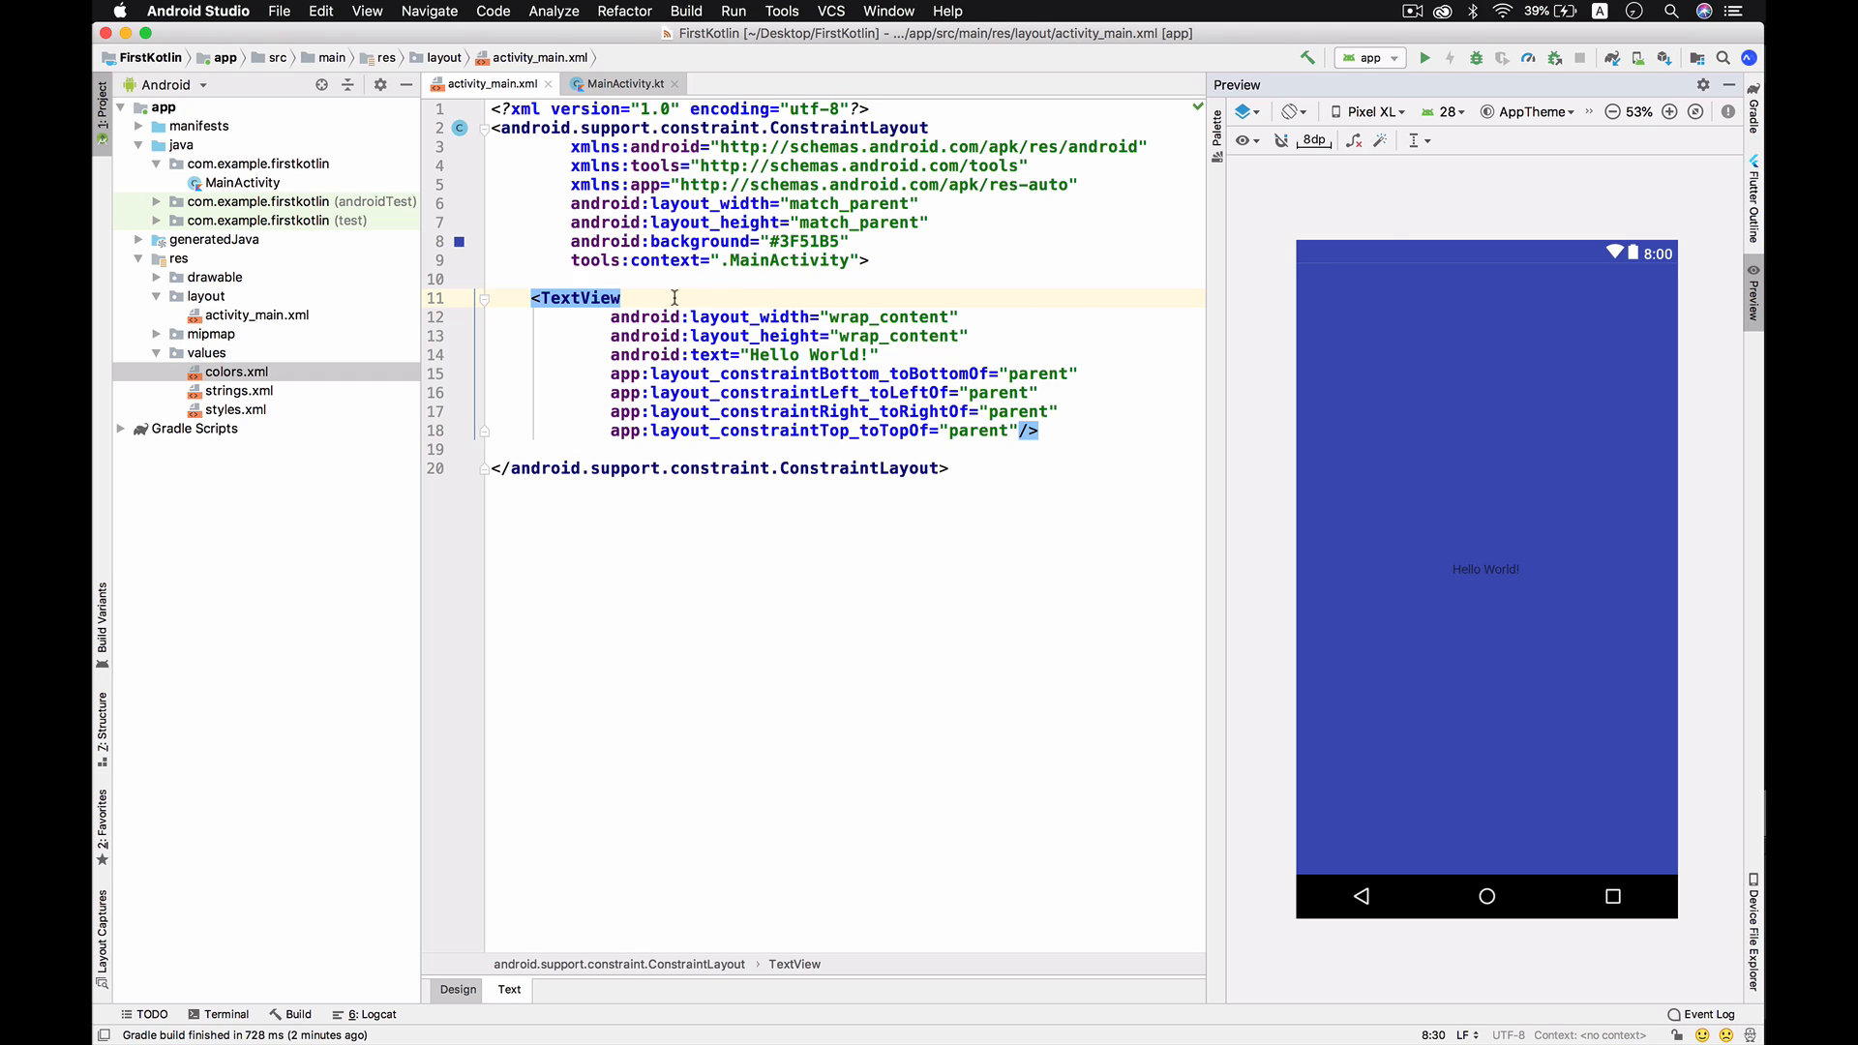
mouse_move(759, 298)
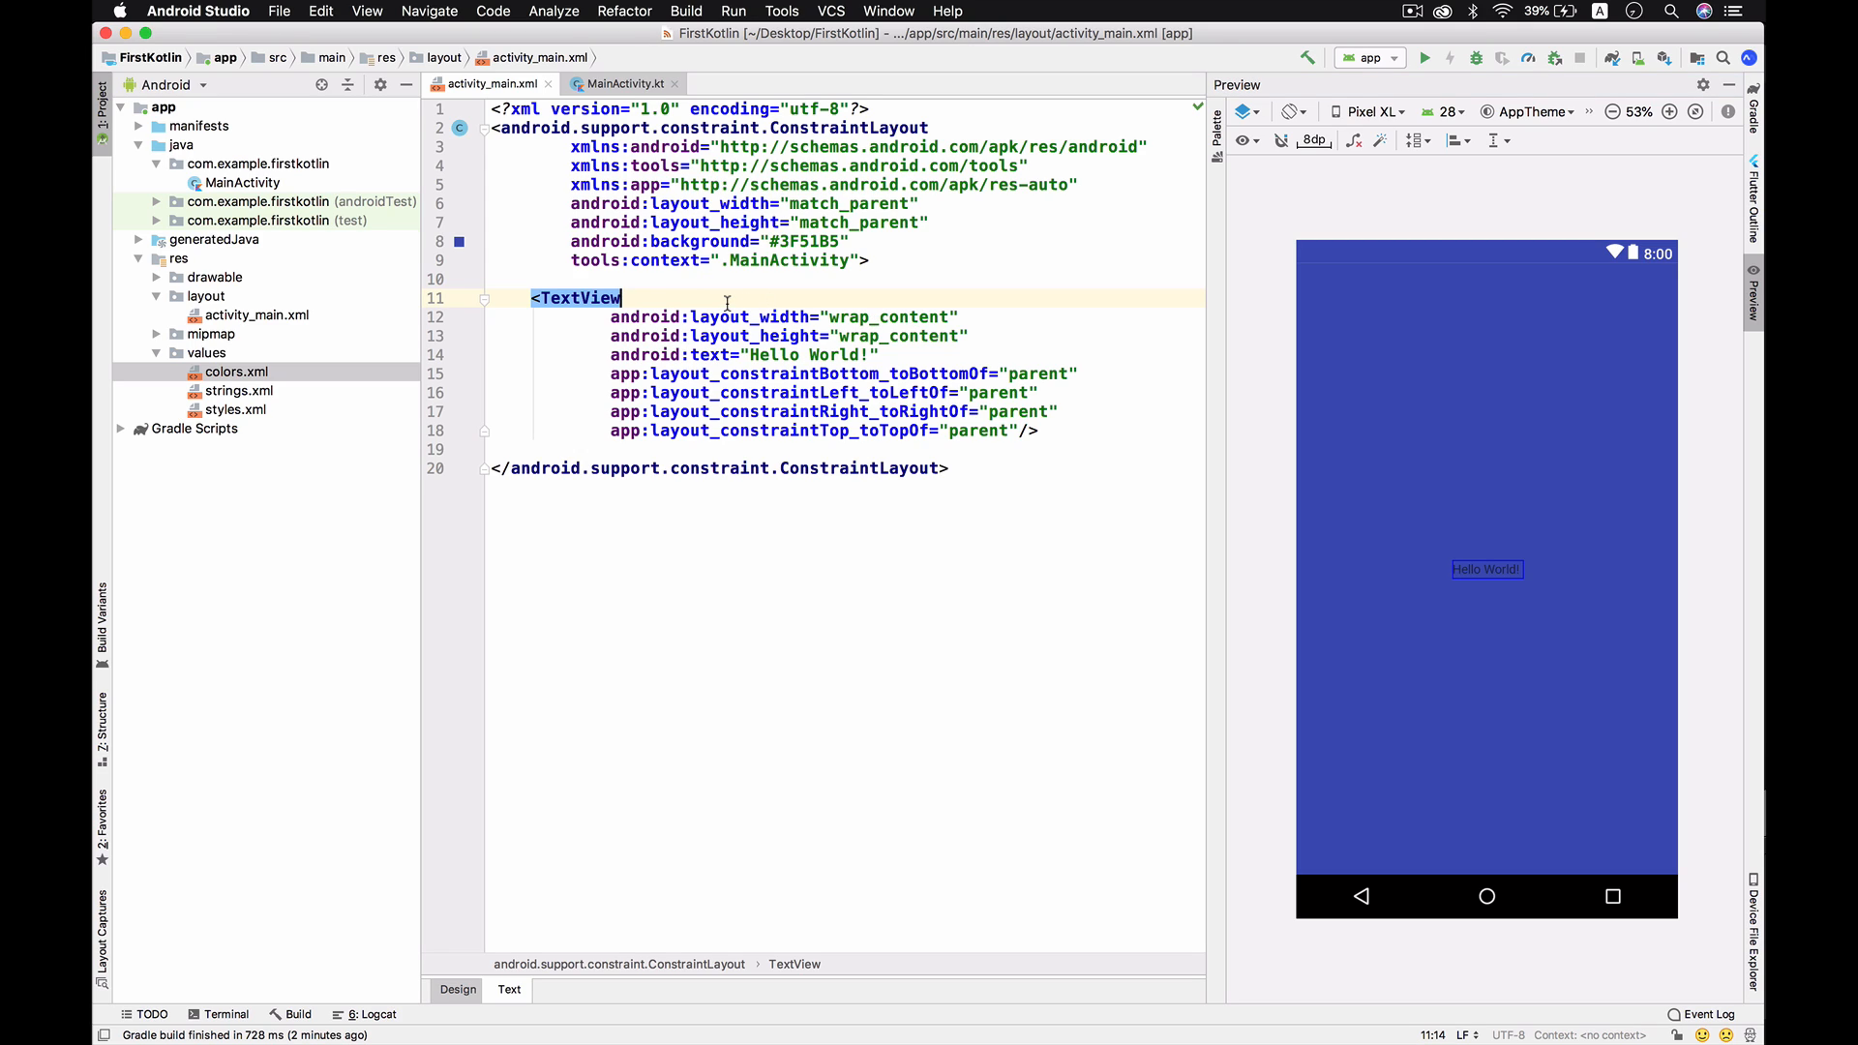
Give the TextView android:id="@+id/welcome_greeting" and move to MainActivity.kt.
type("id")
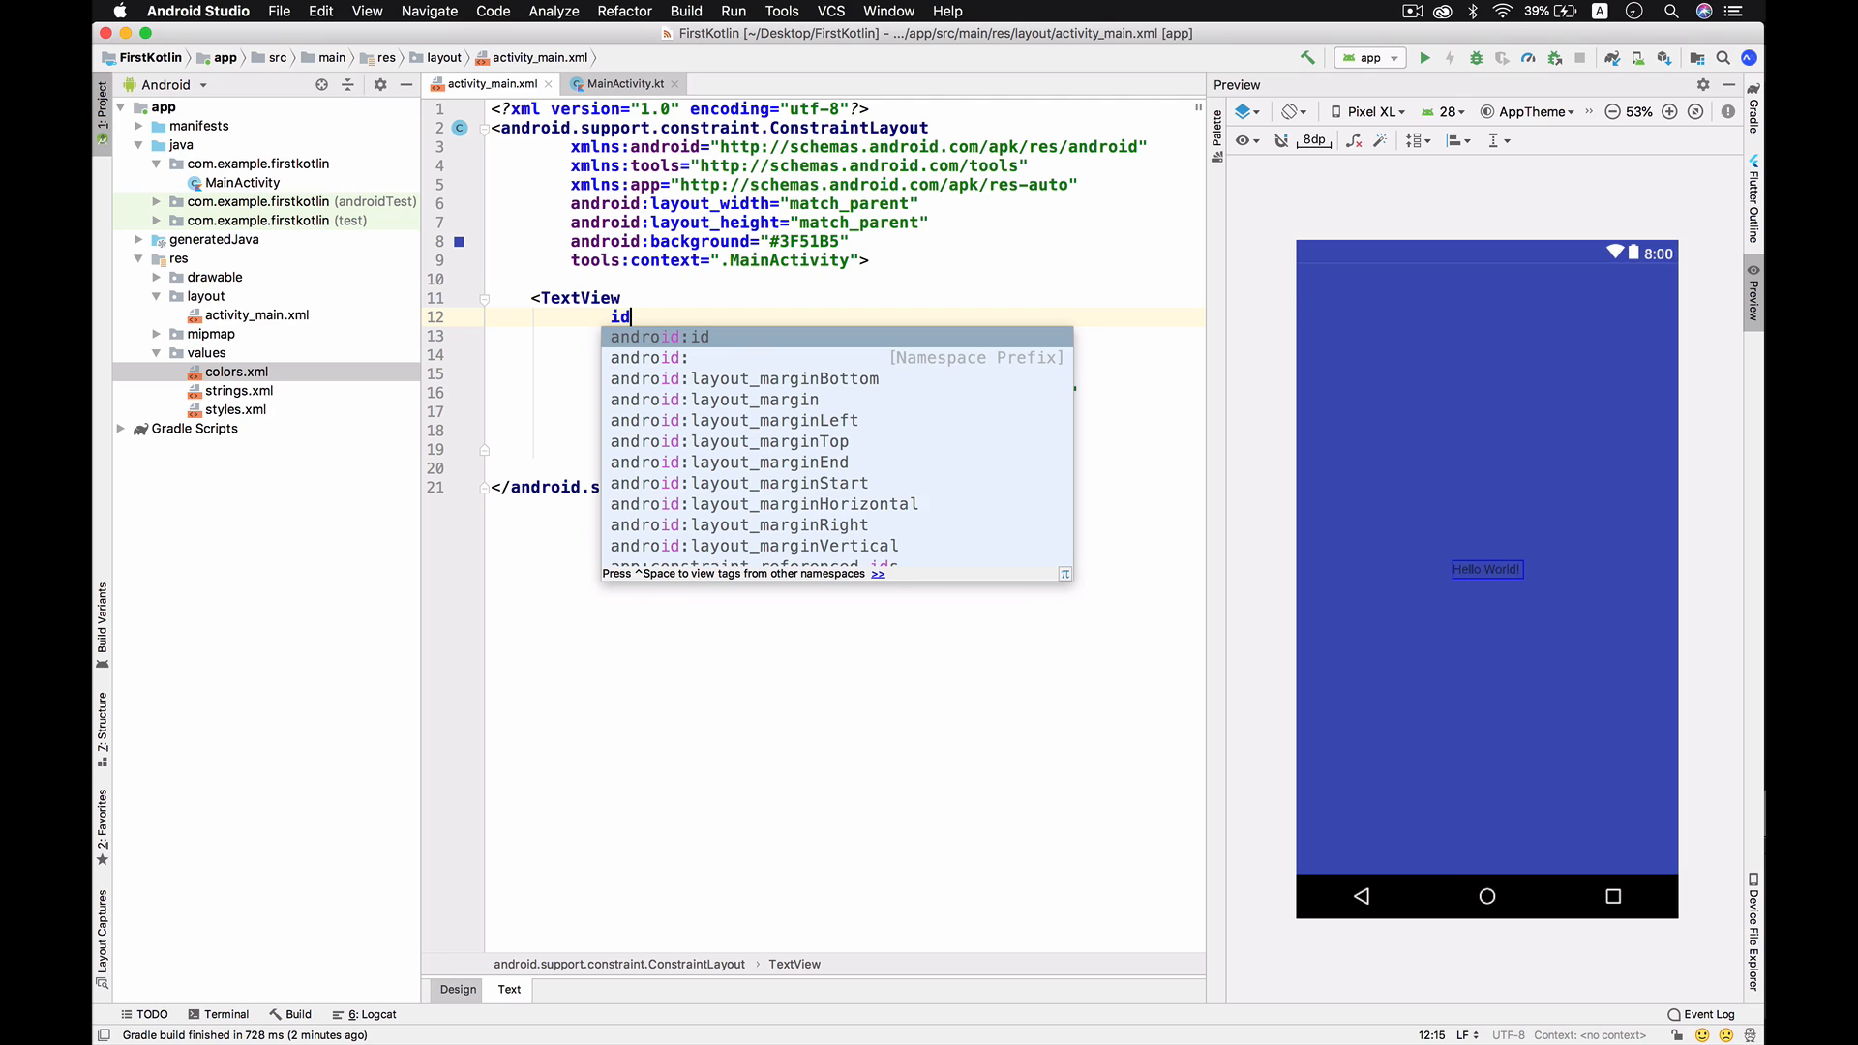
type("android:id=\"@+id/\"")
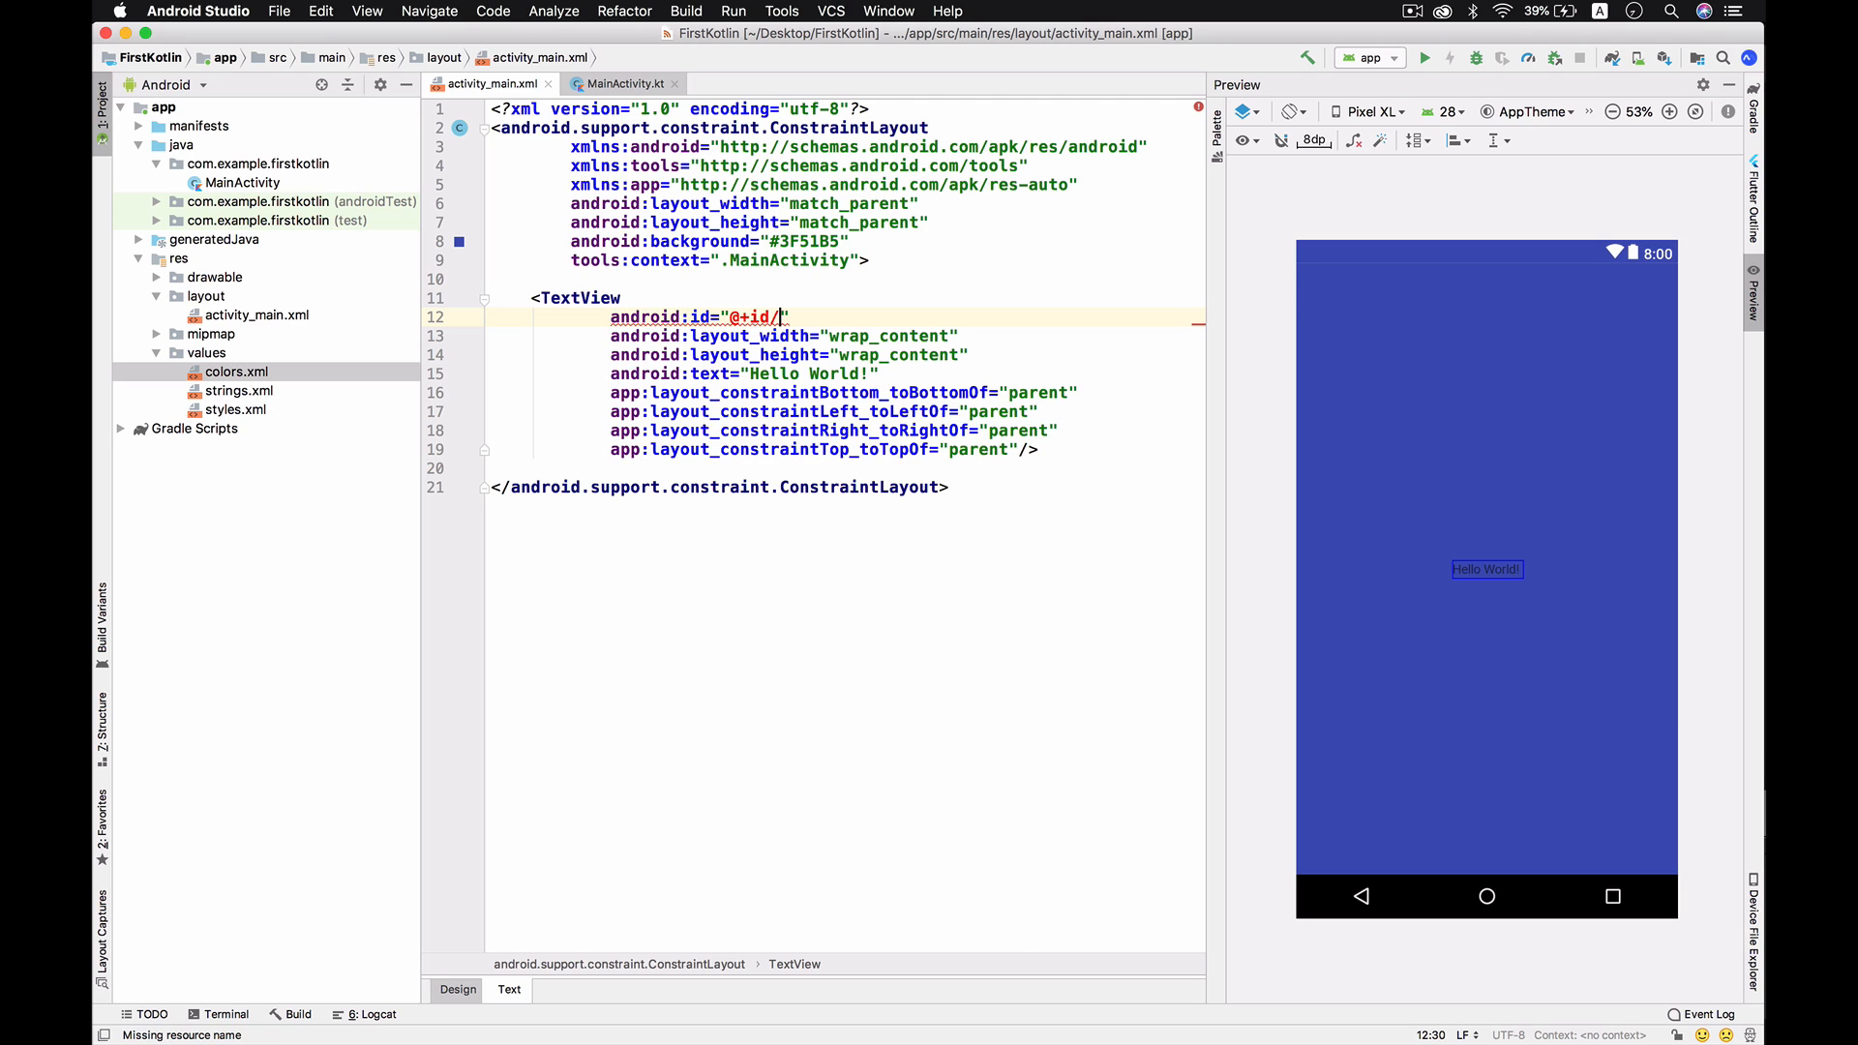
type("welcome_greeting")
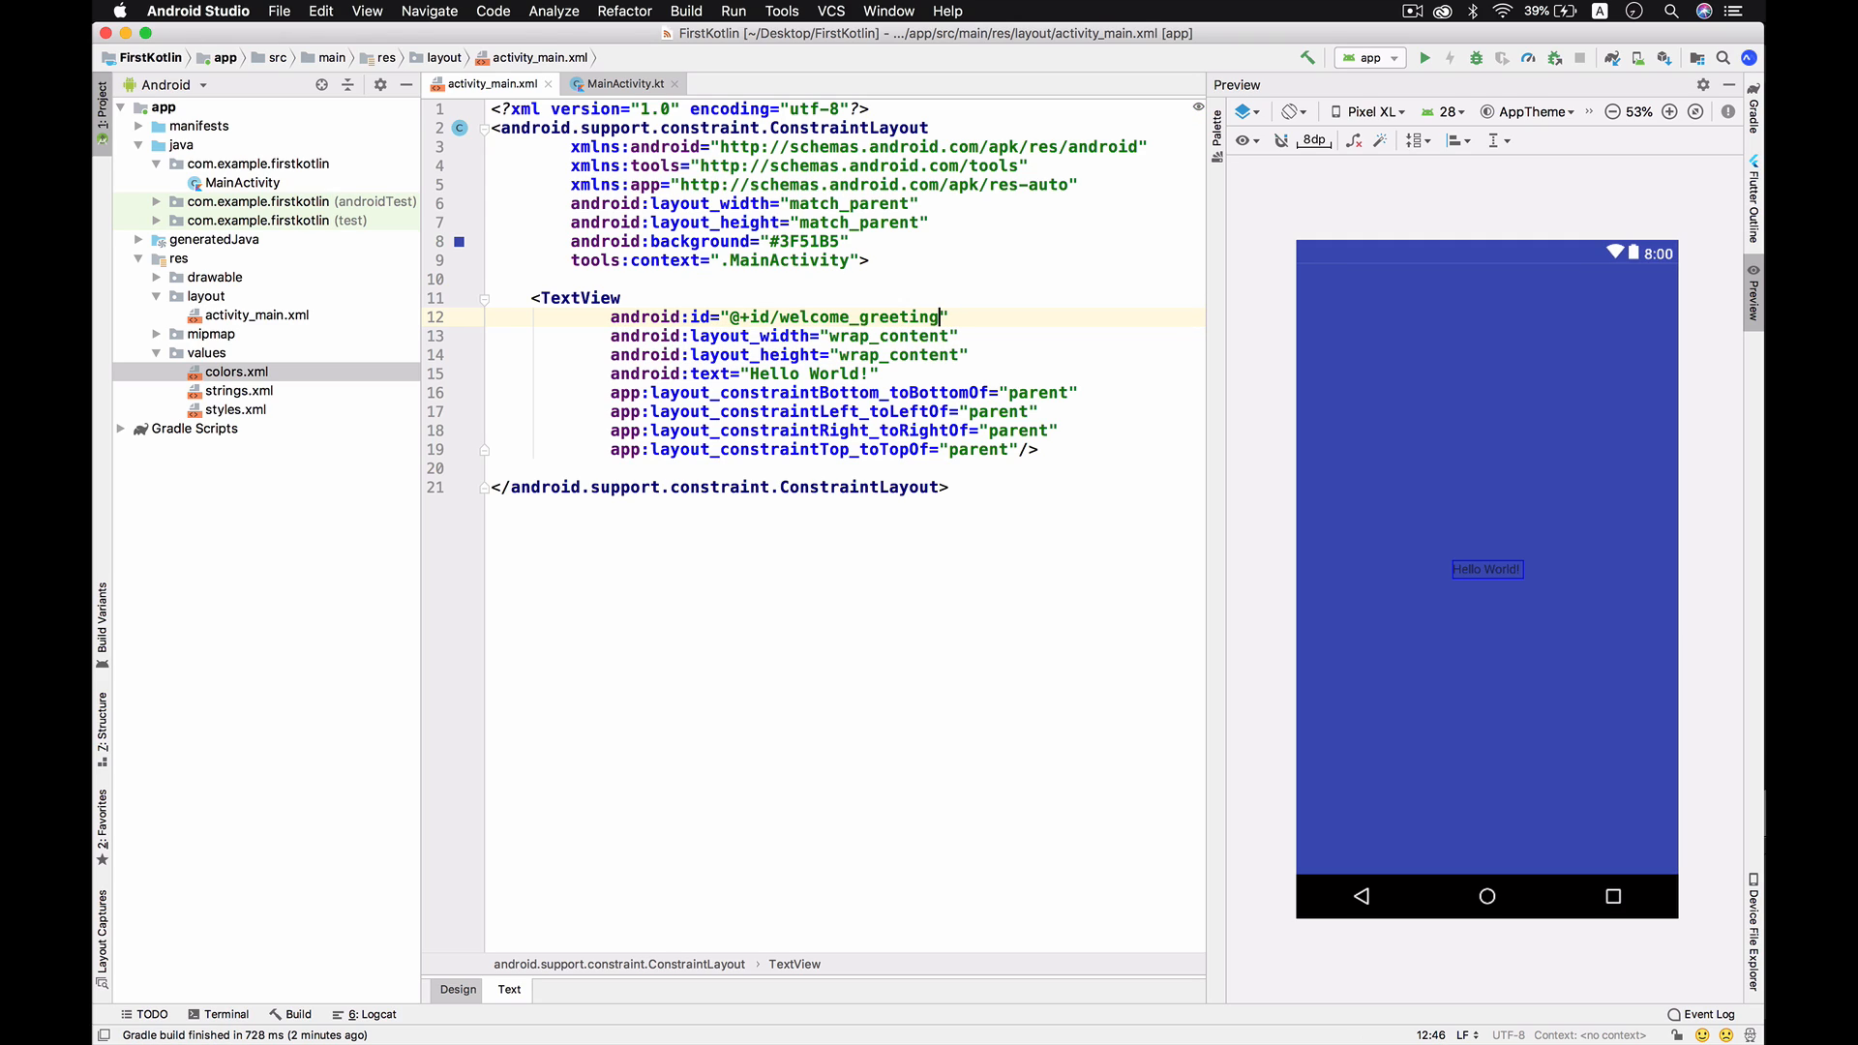
double_click(856, 315)
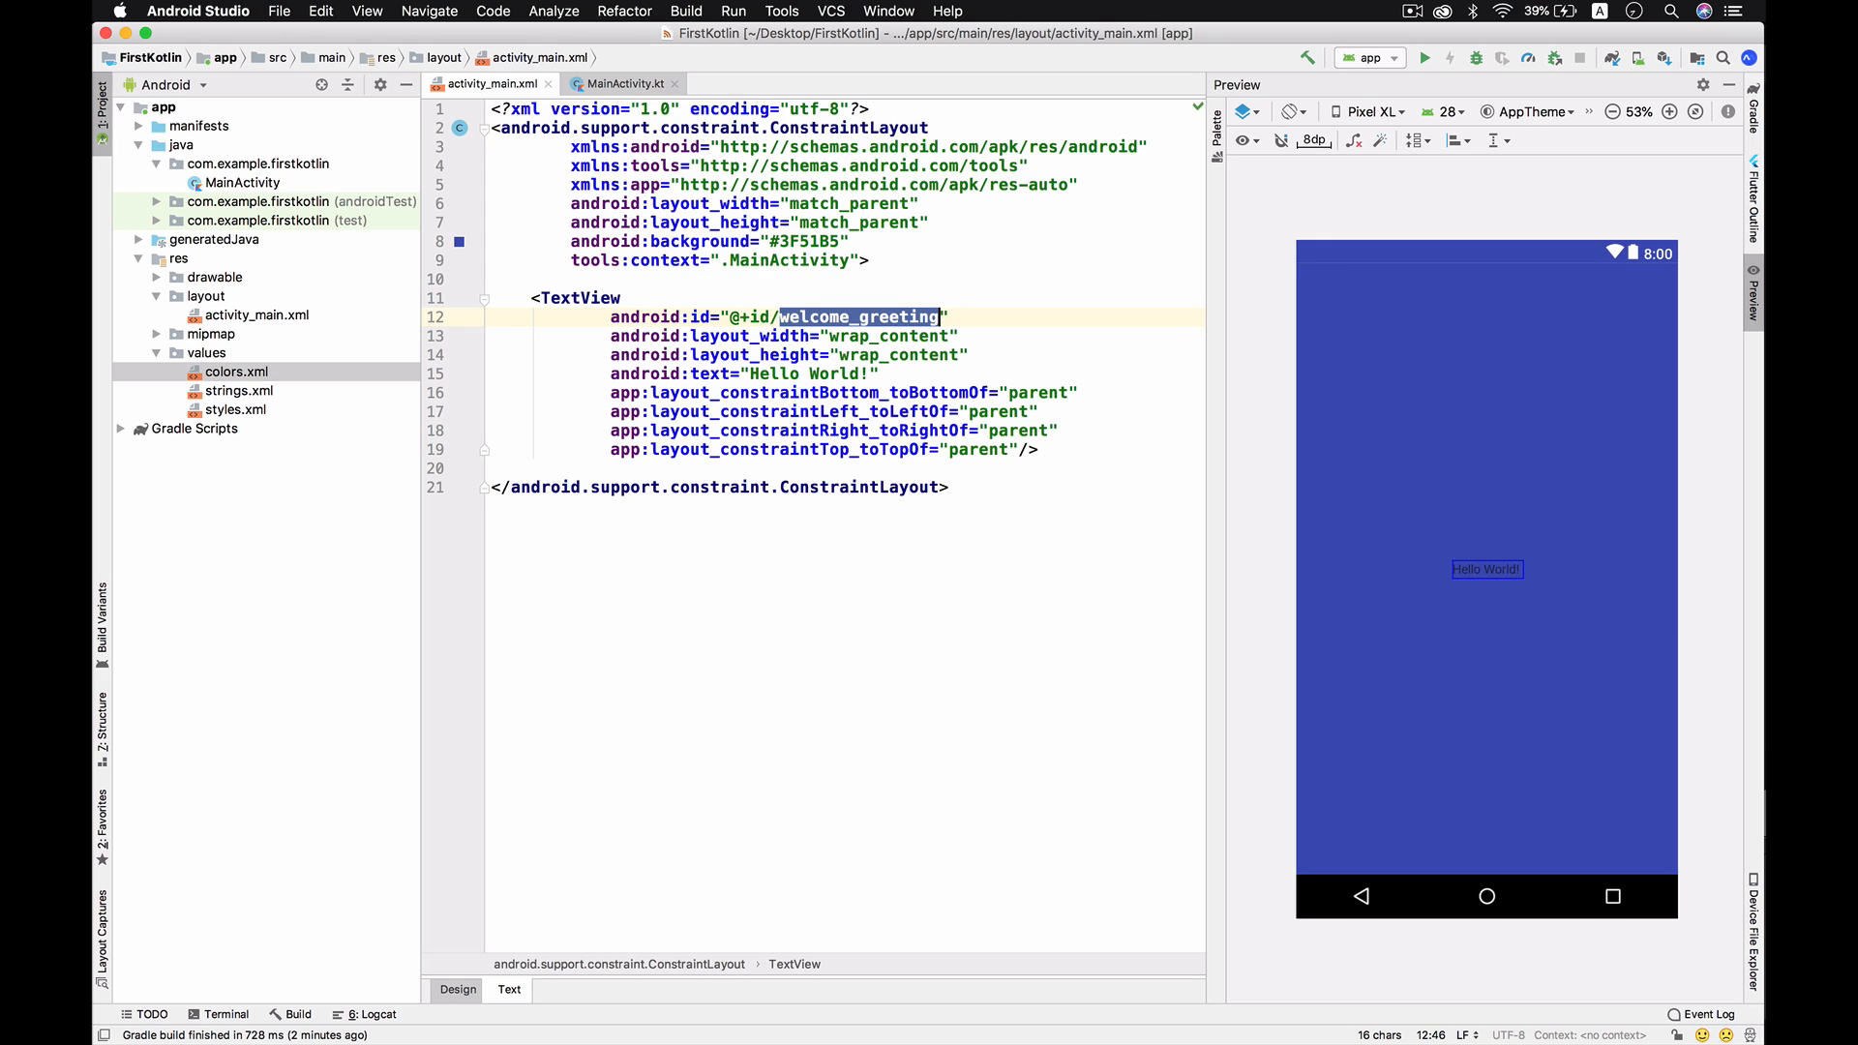
left_click(621, 83)
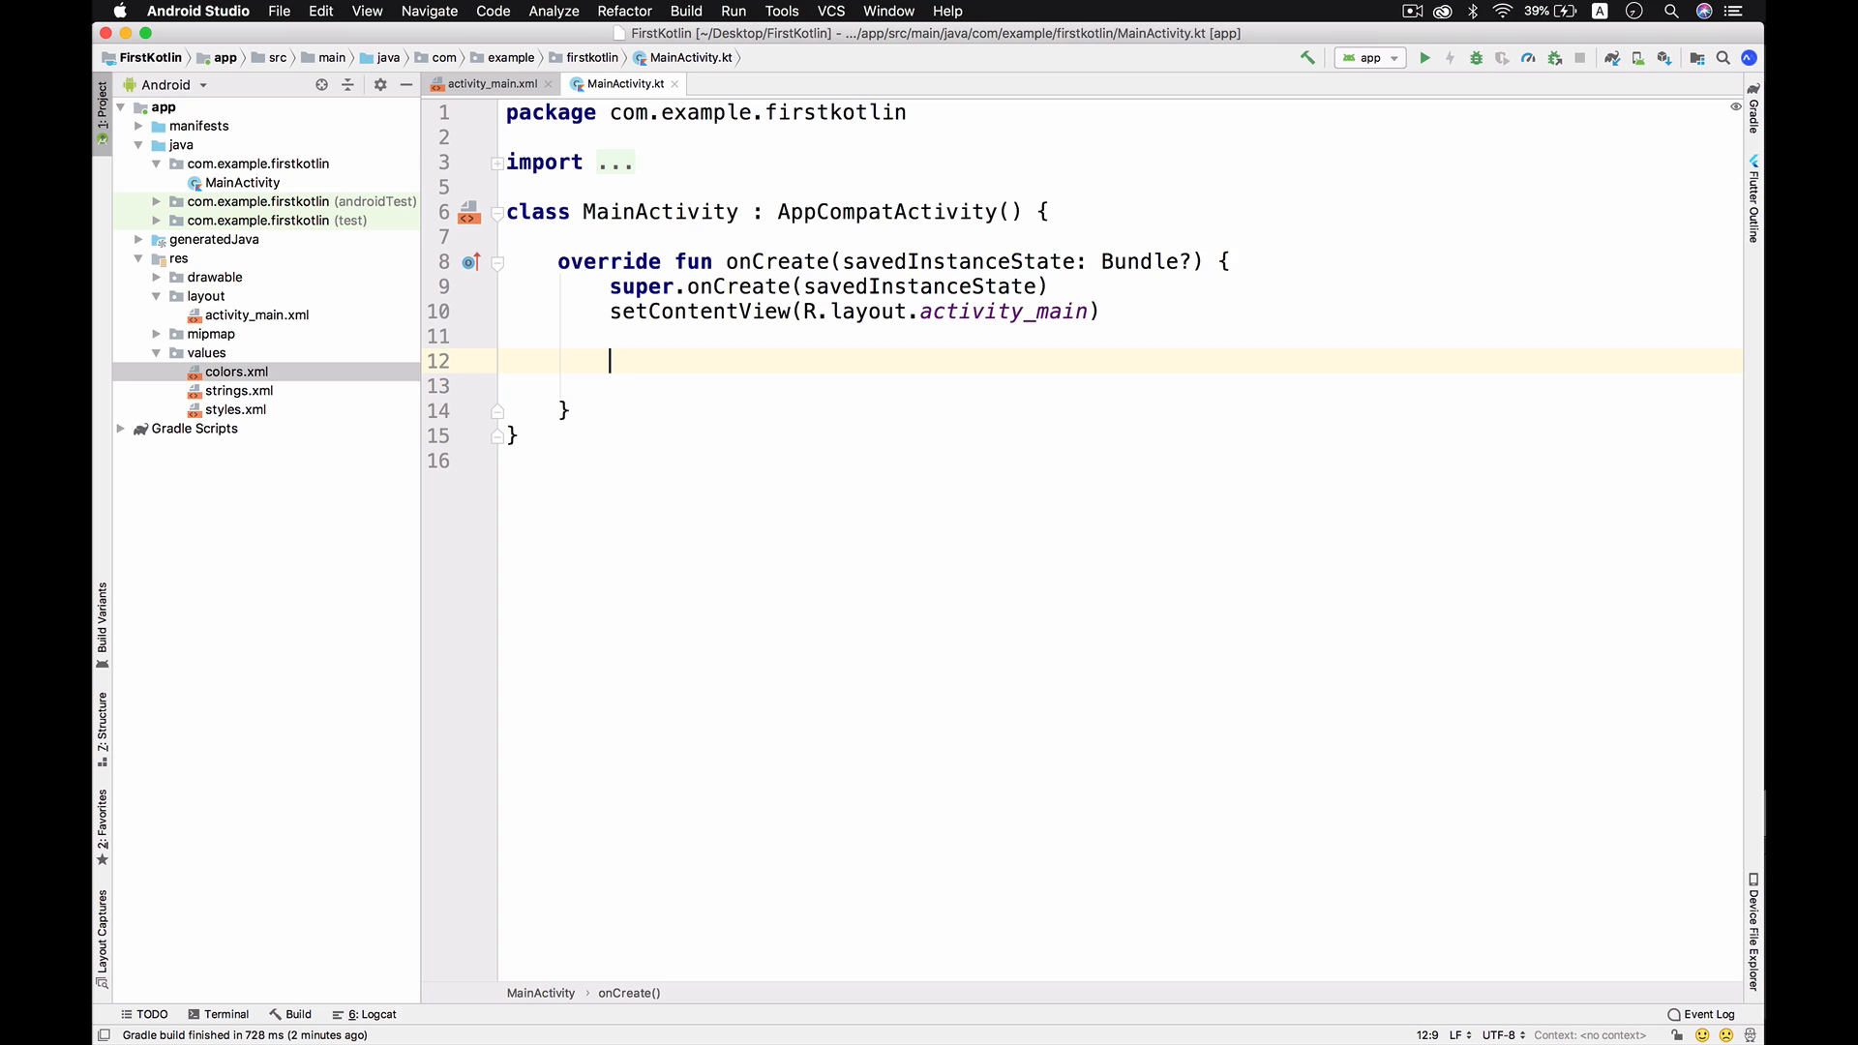
Declare welcome_greeting as a TextView found by findViewById with a targeting comment.
type("val welcome_greeting:")
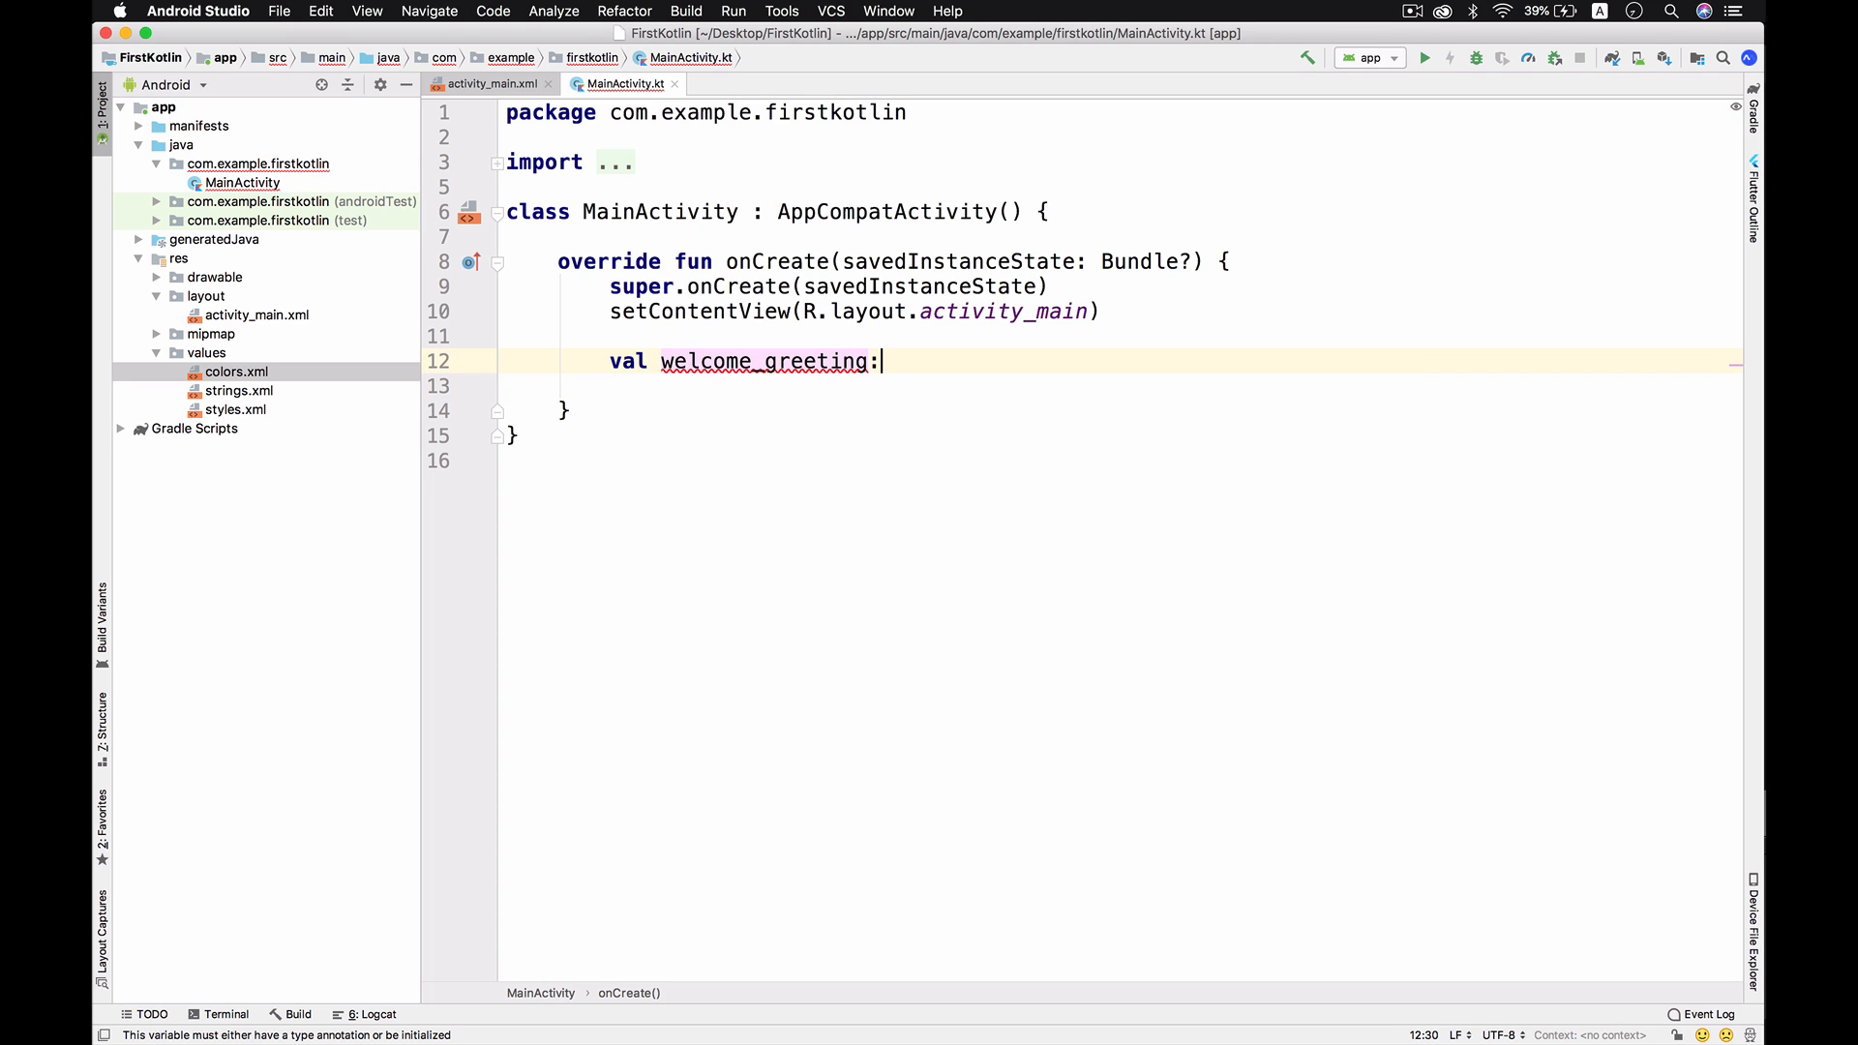
type("TextView")
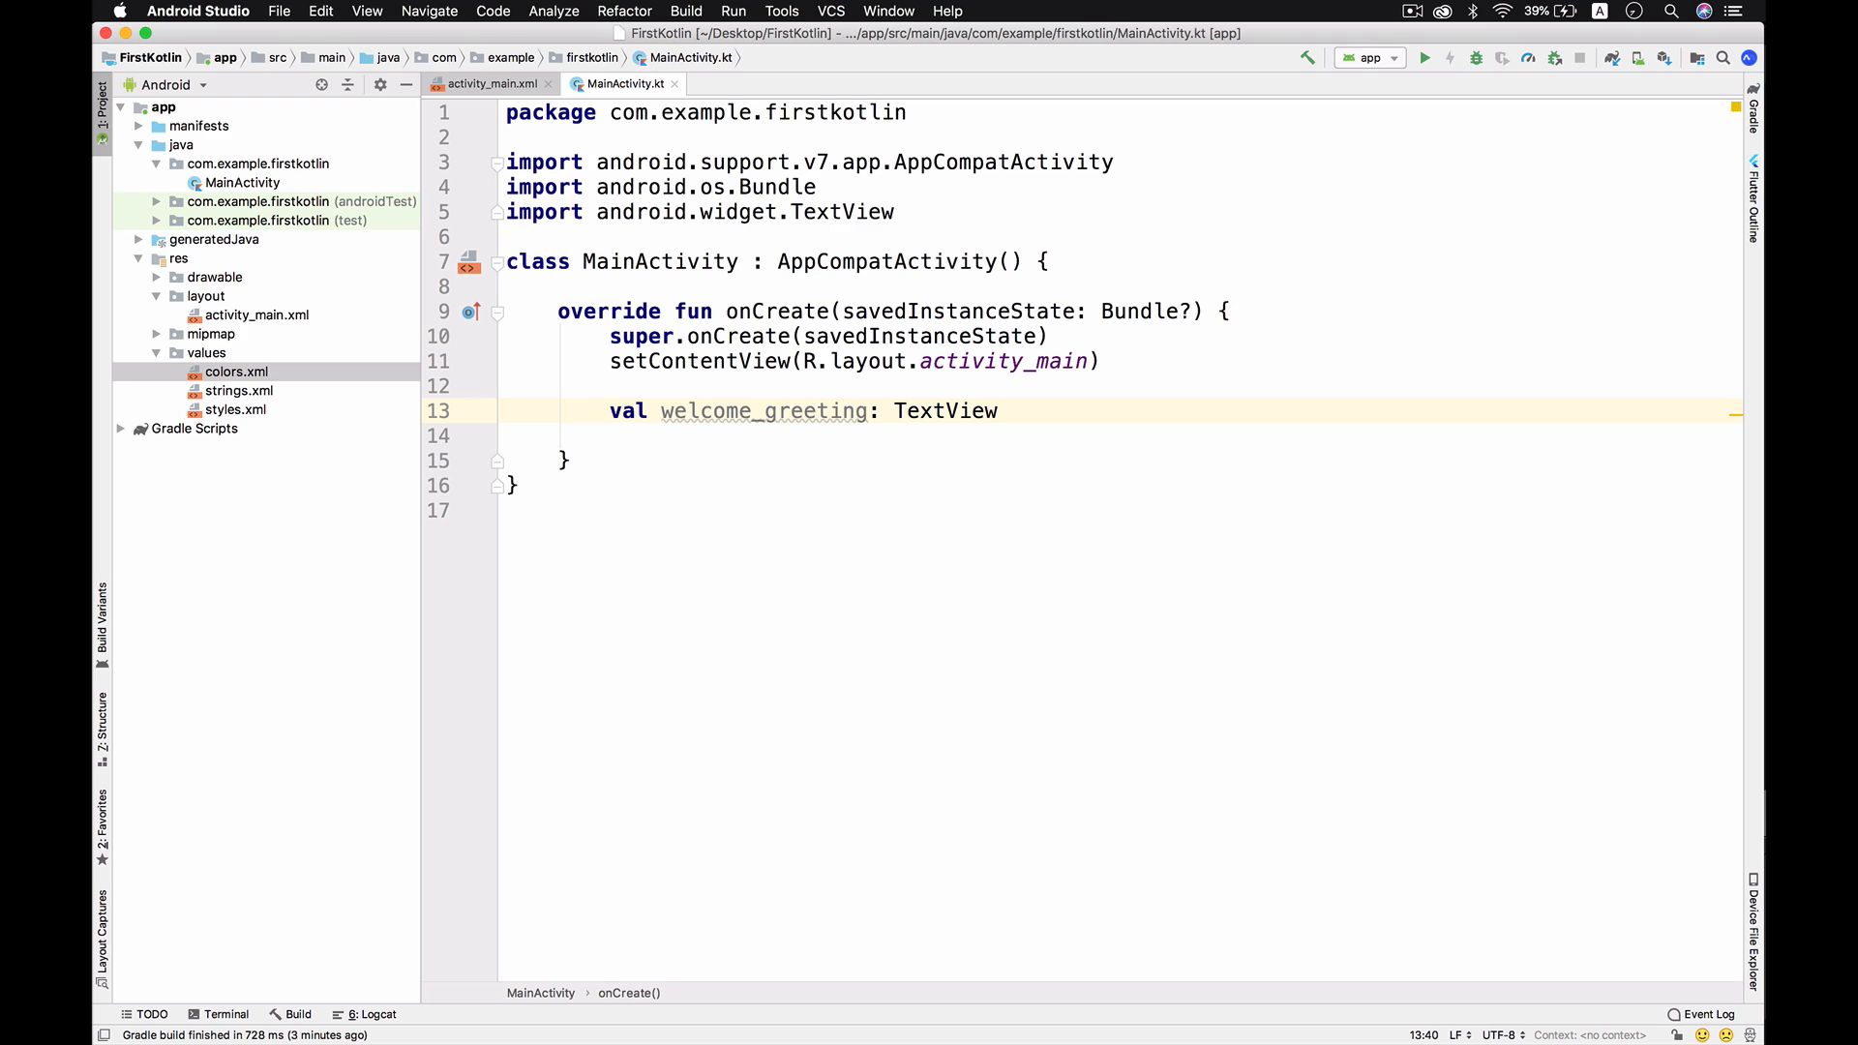
type("=")
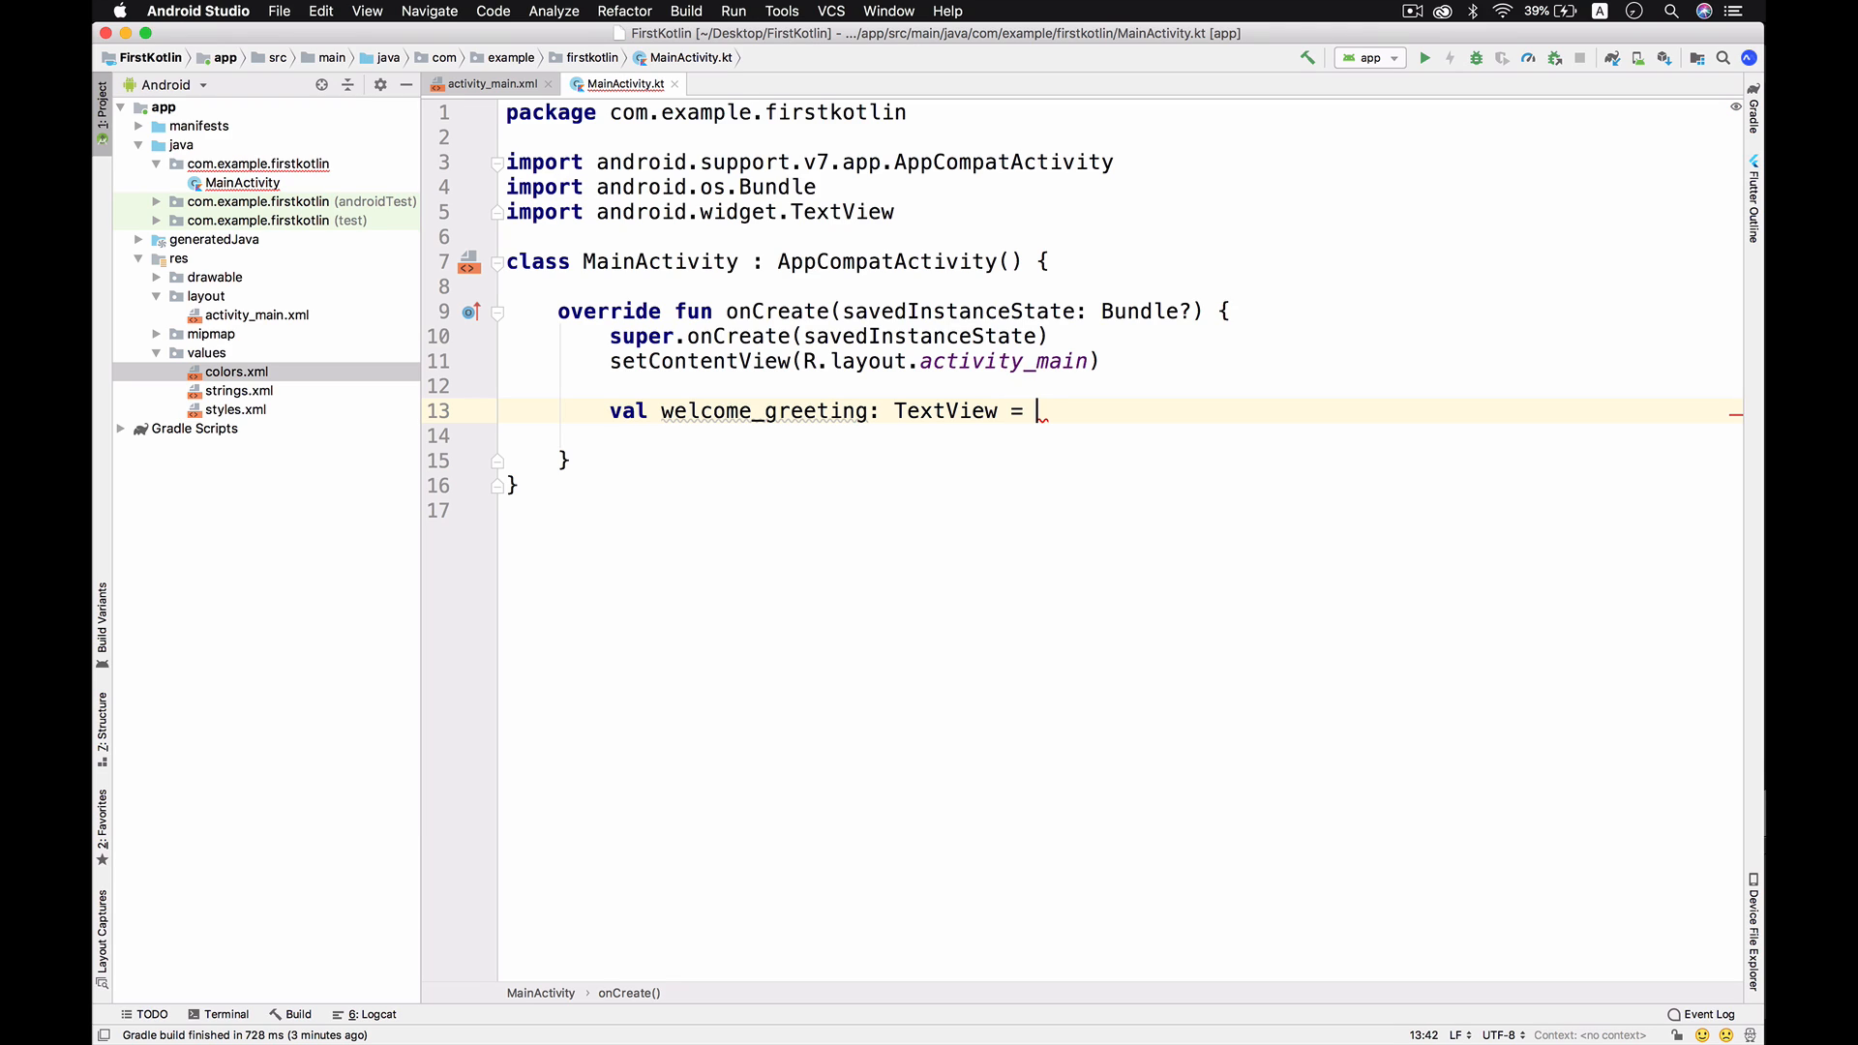
type("f")
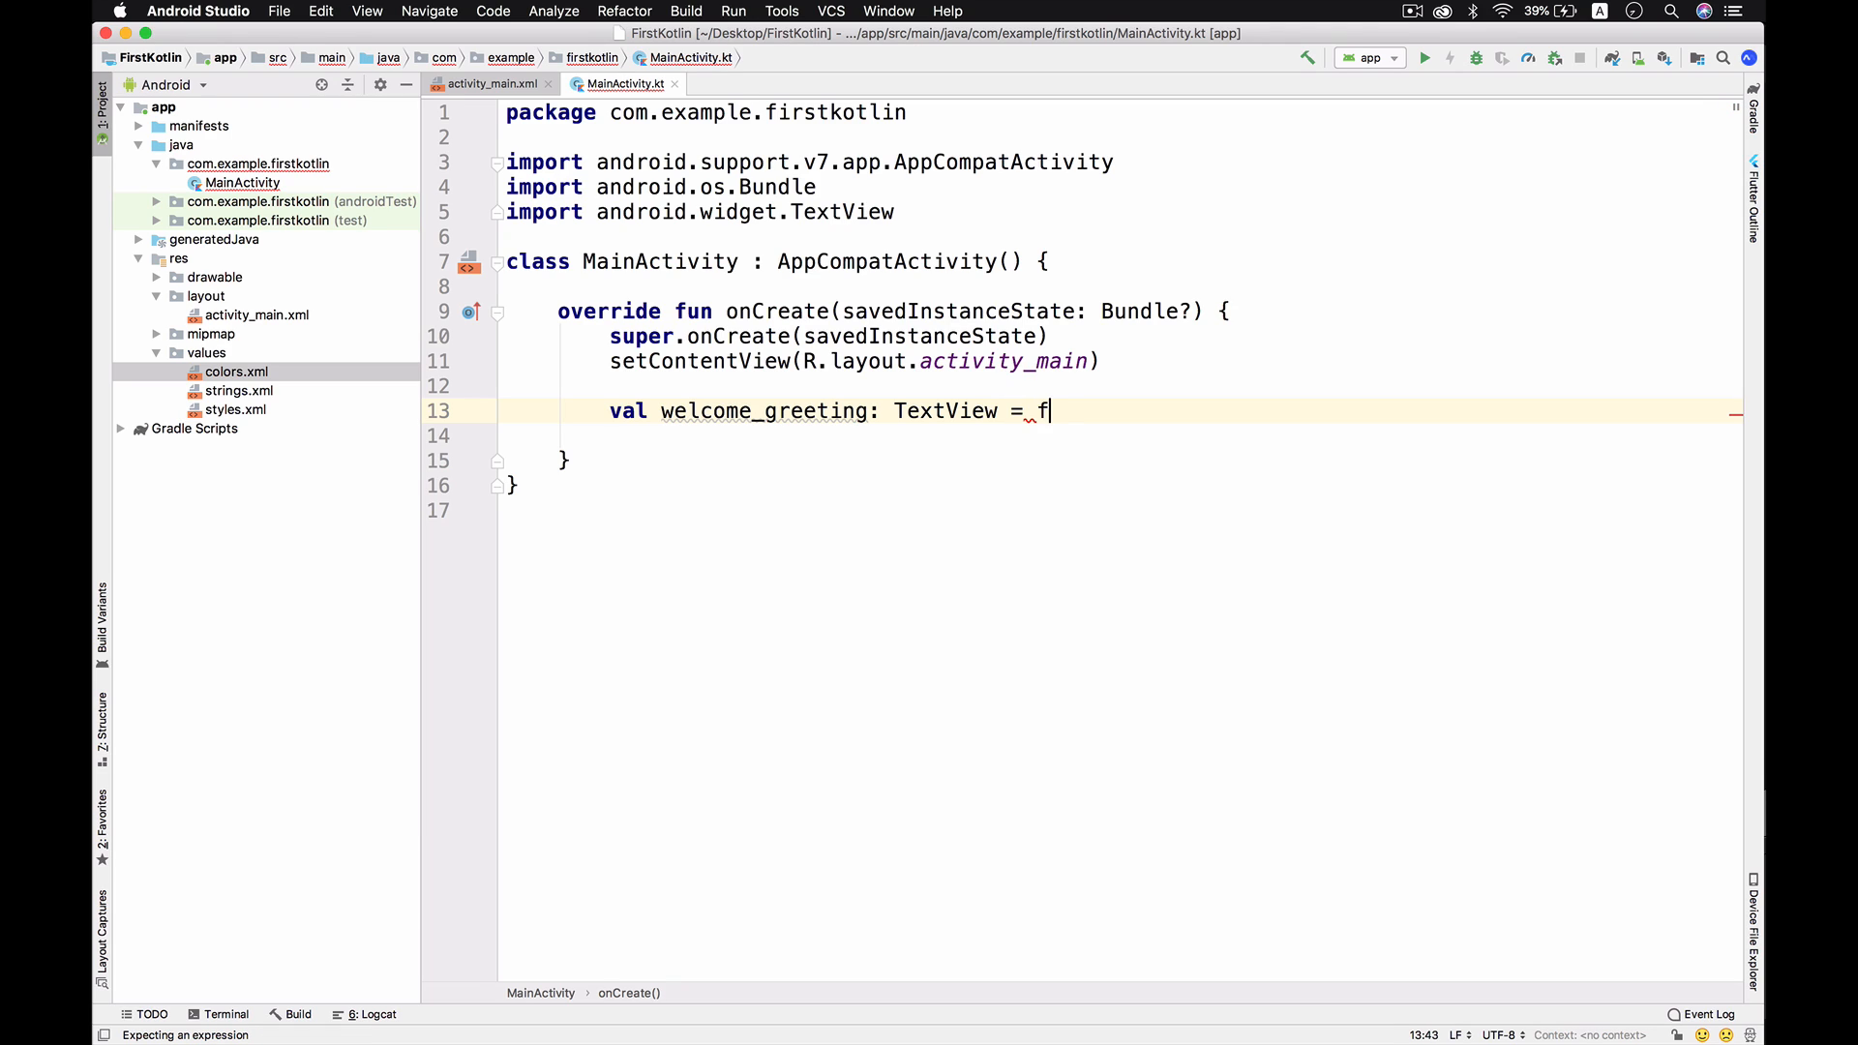
type("indViewById(R.id.welcome_greeting")
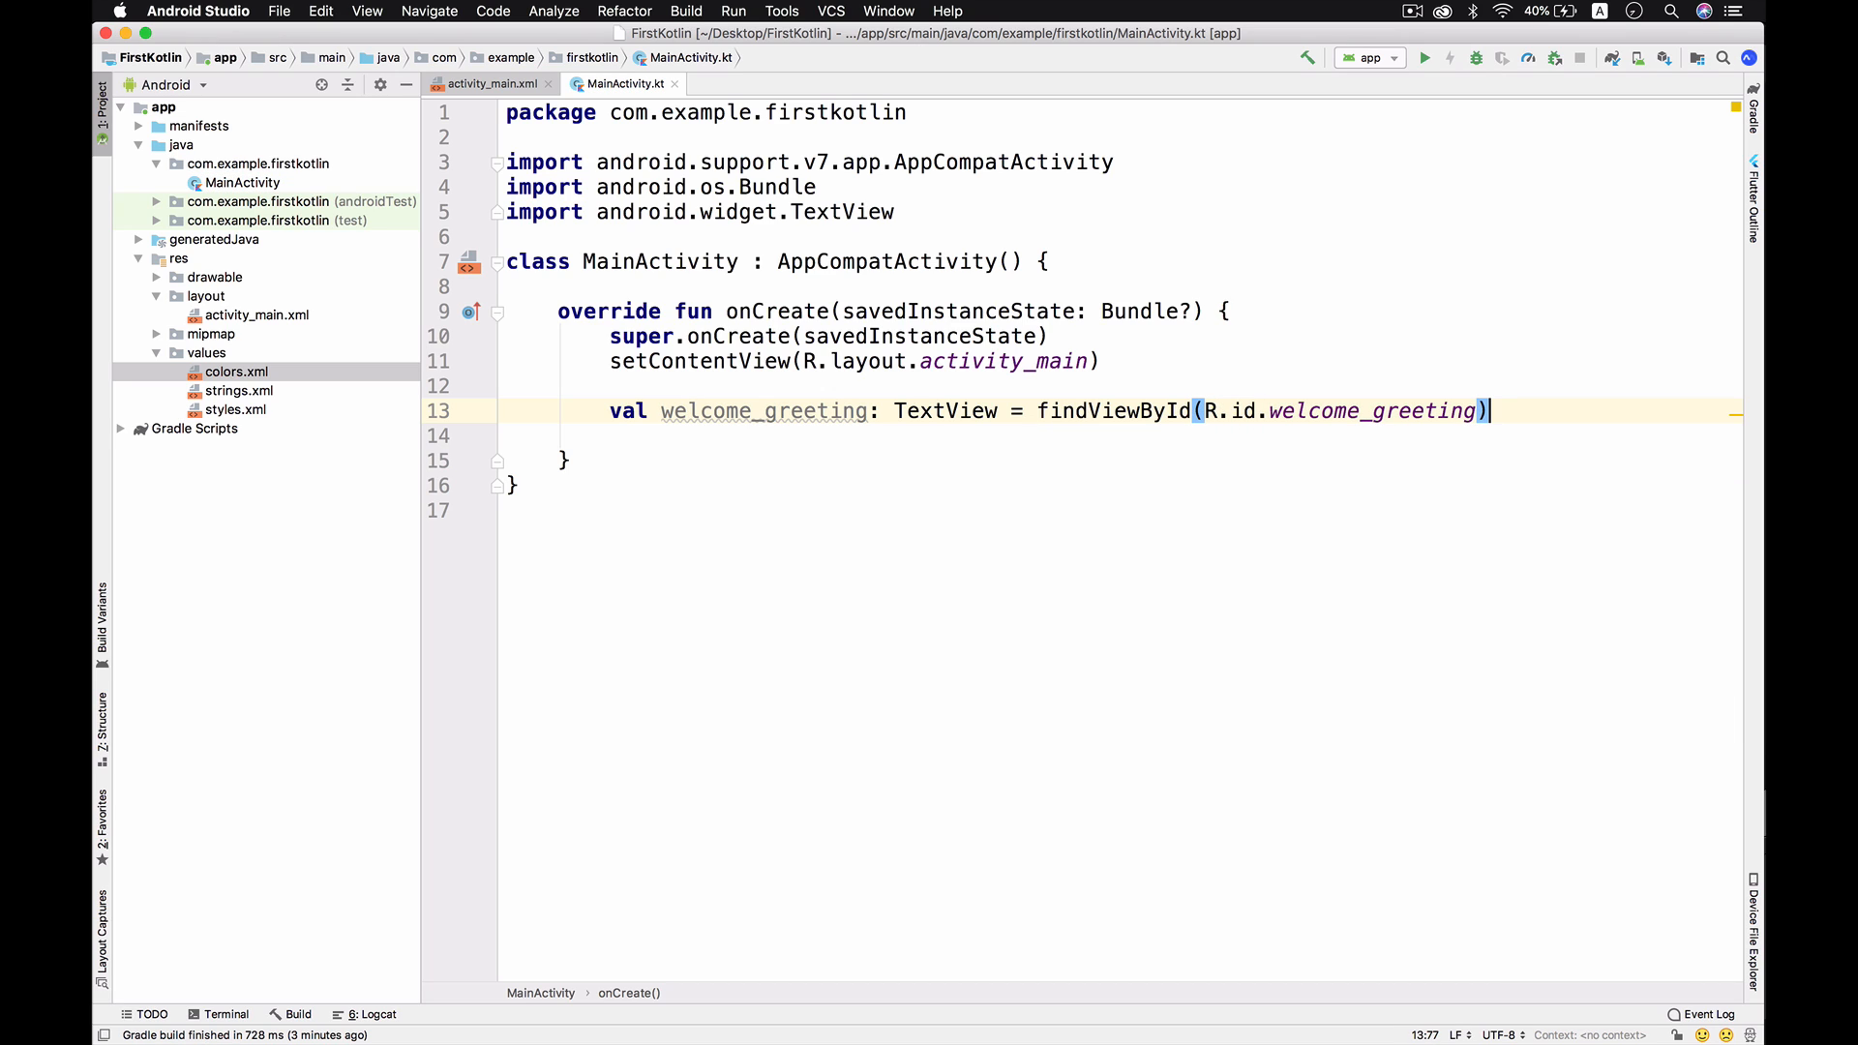
key("enter")
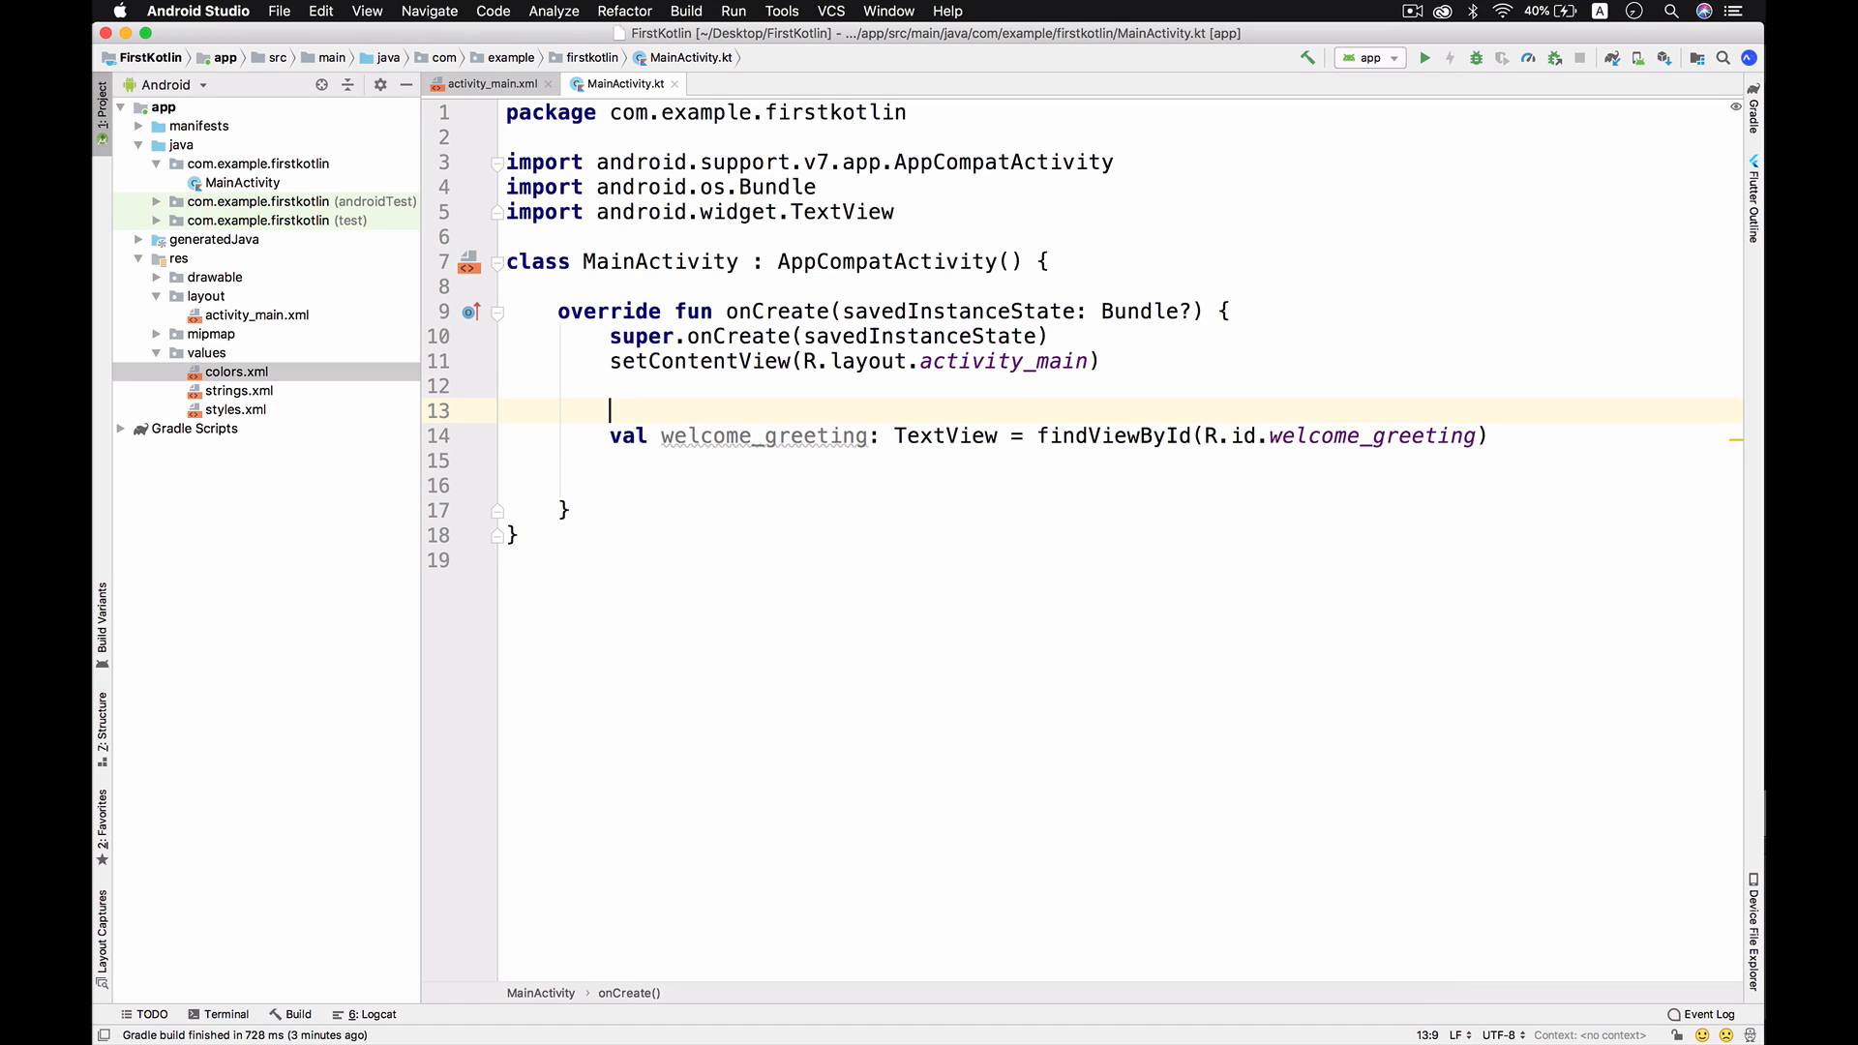
type("// targeting a new variable")
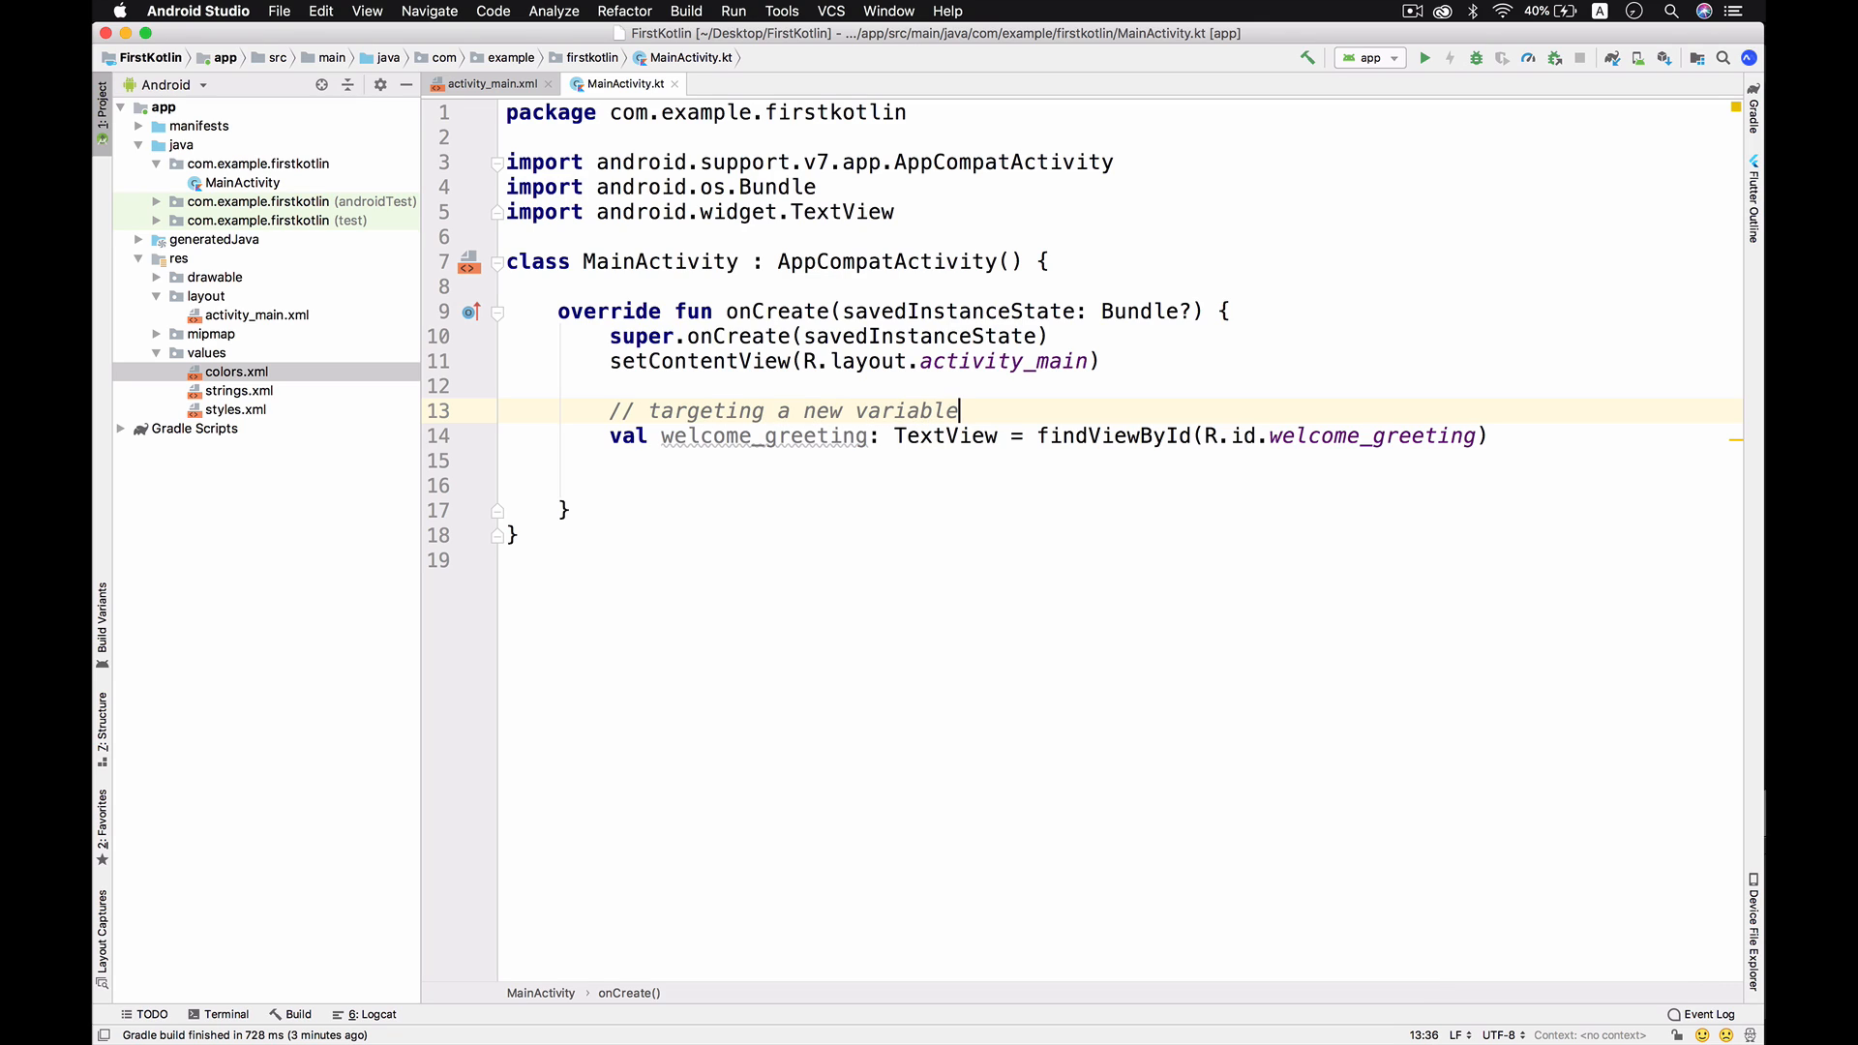
Add a '// change the text' comment and welcome_greeting.setText("KotlinFirst").
type("//")
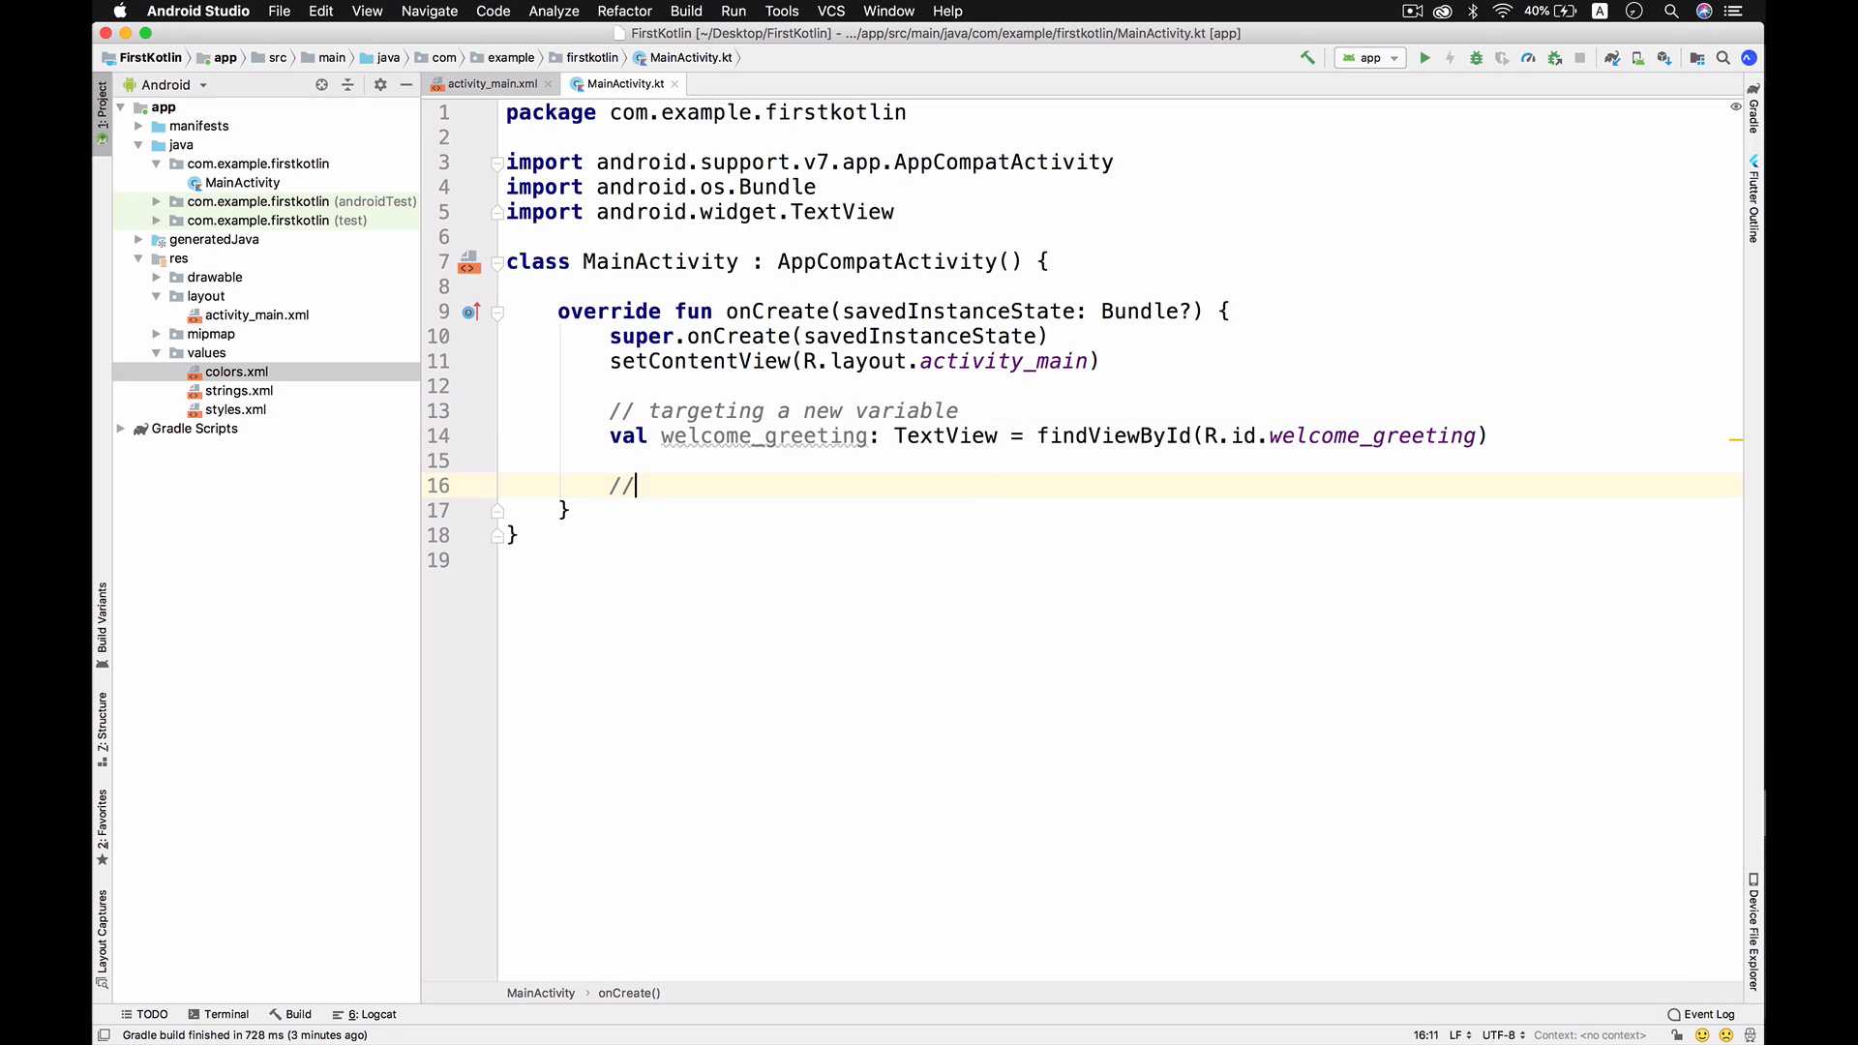
type("change the text")
type("wel")
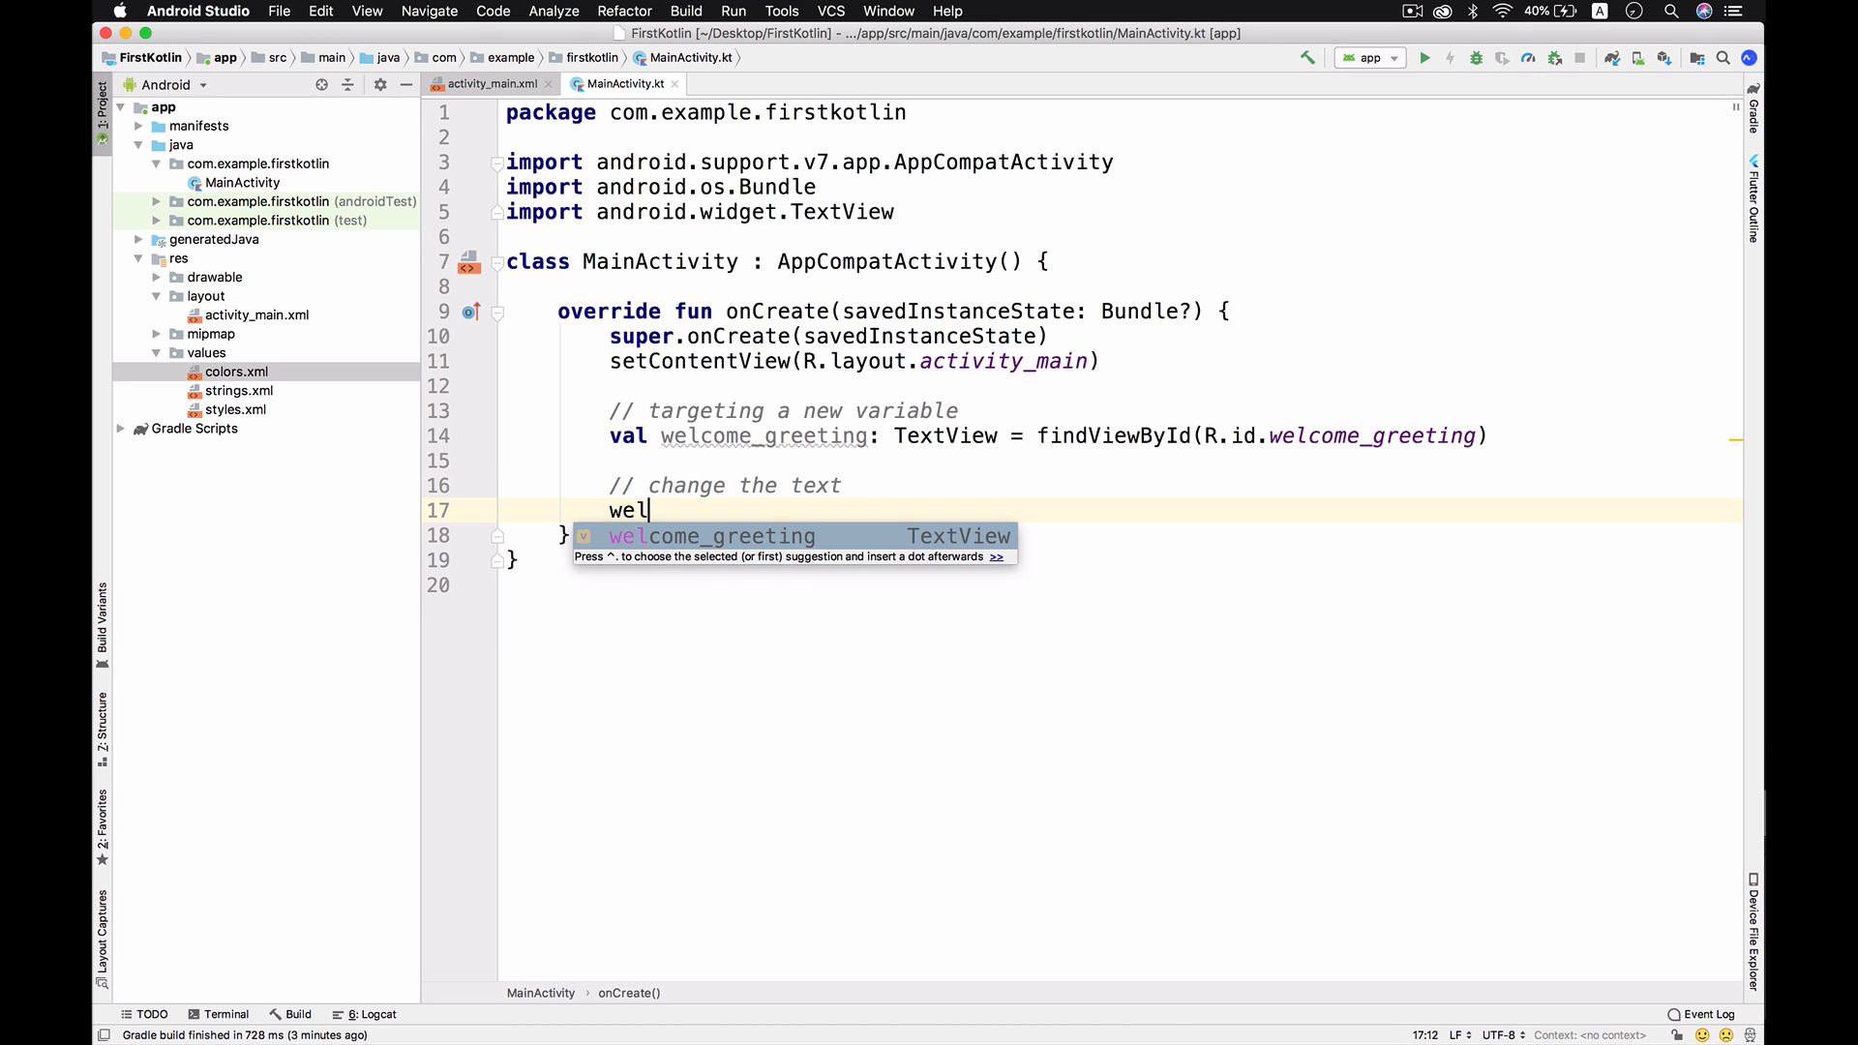
type("come_greeting.setText(\"")
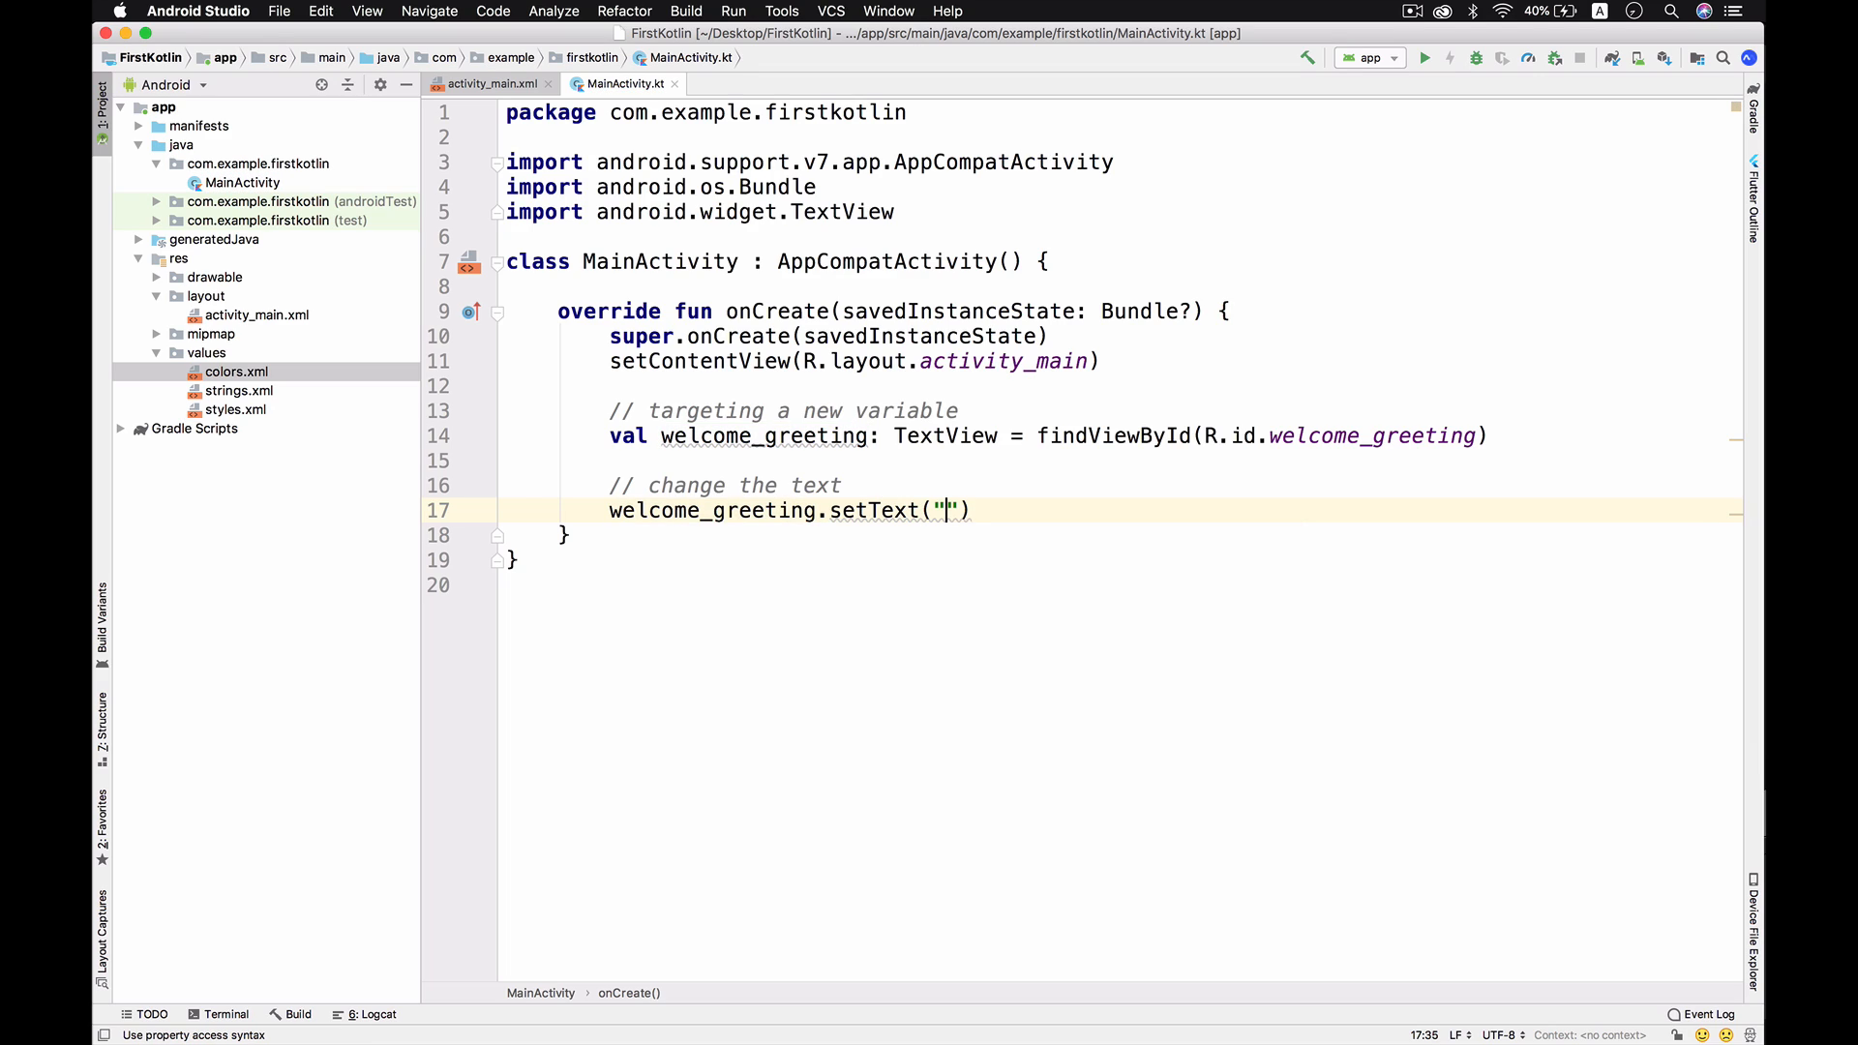
type("Kotlin")
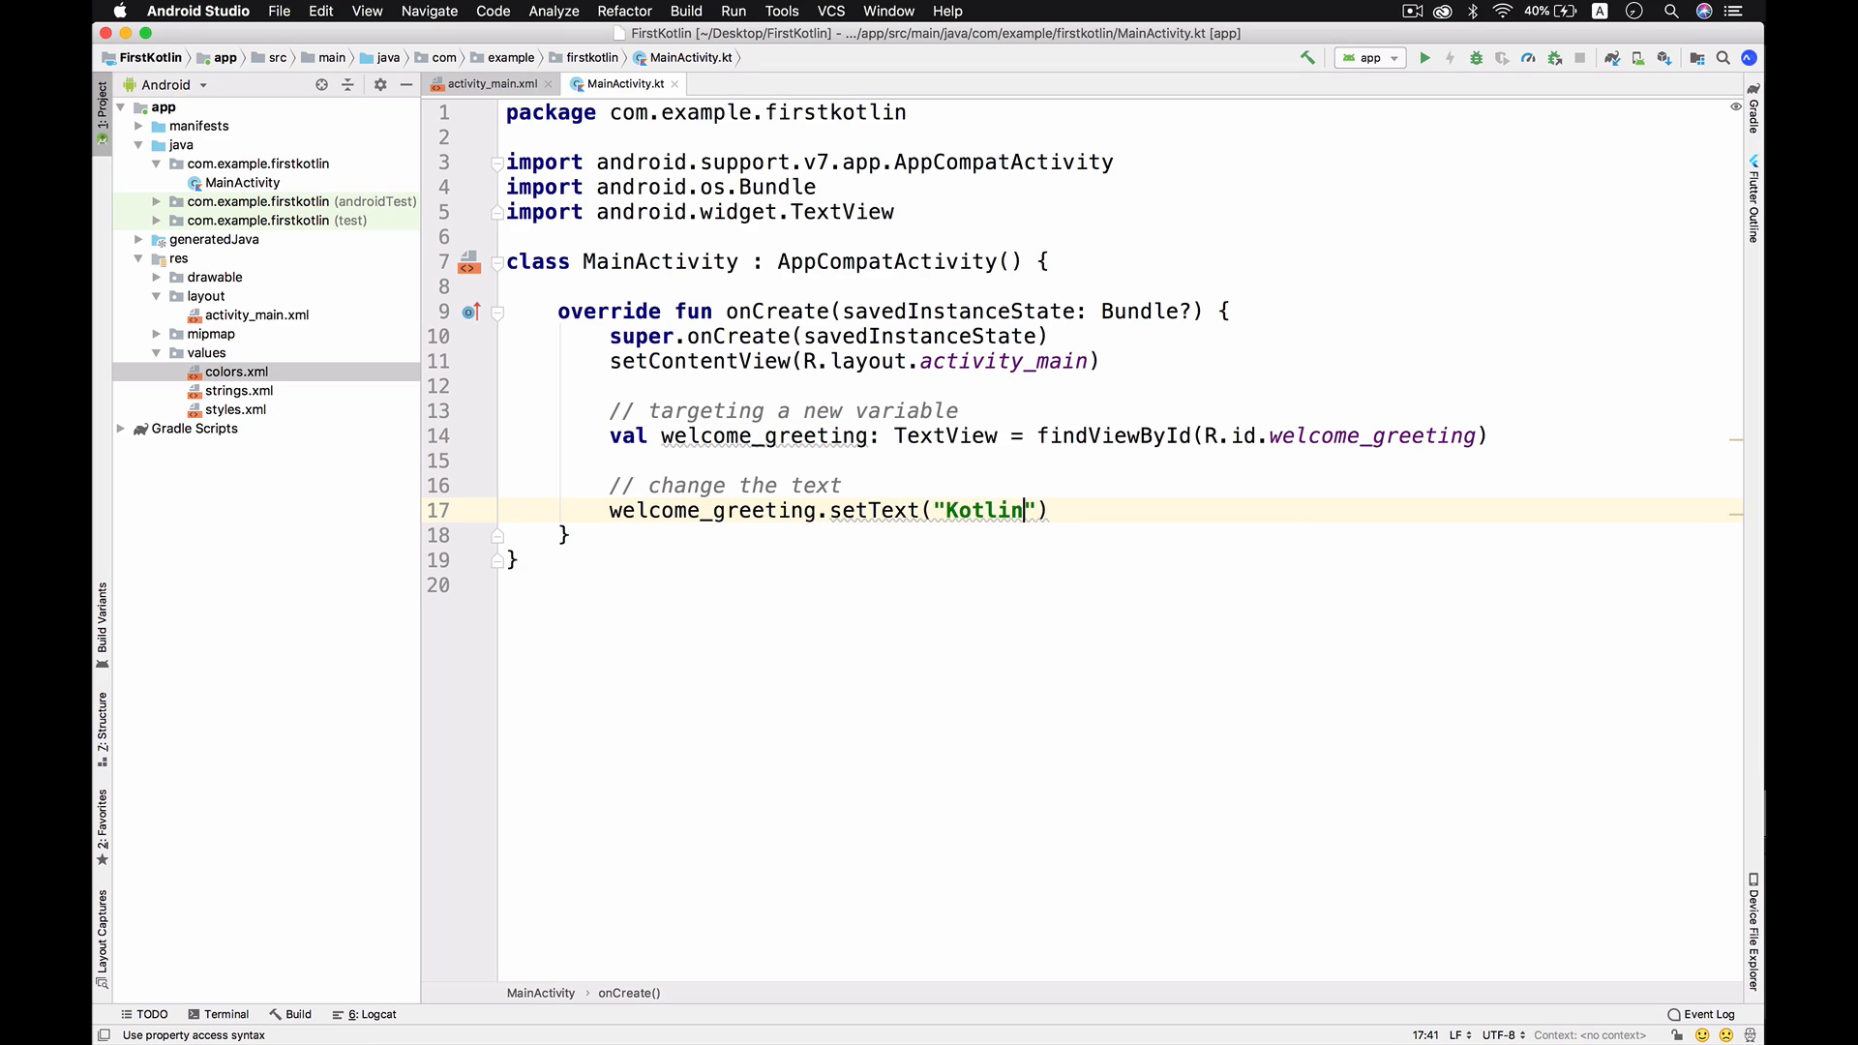
type("First")
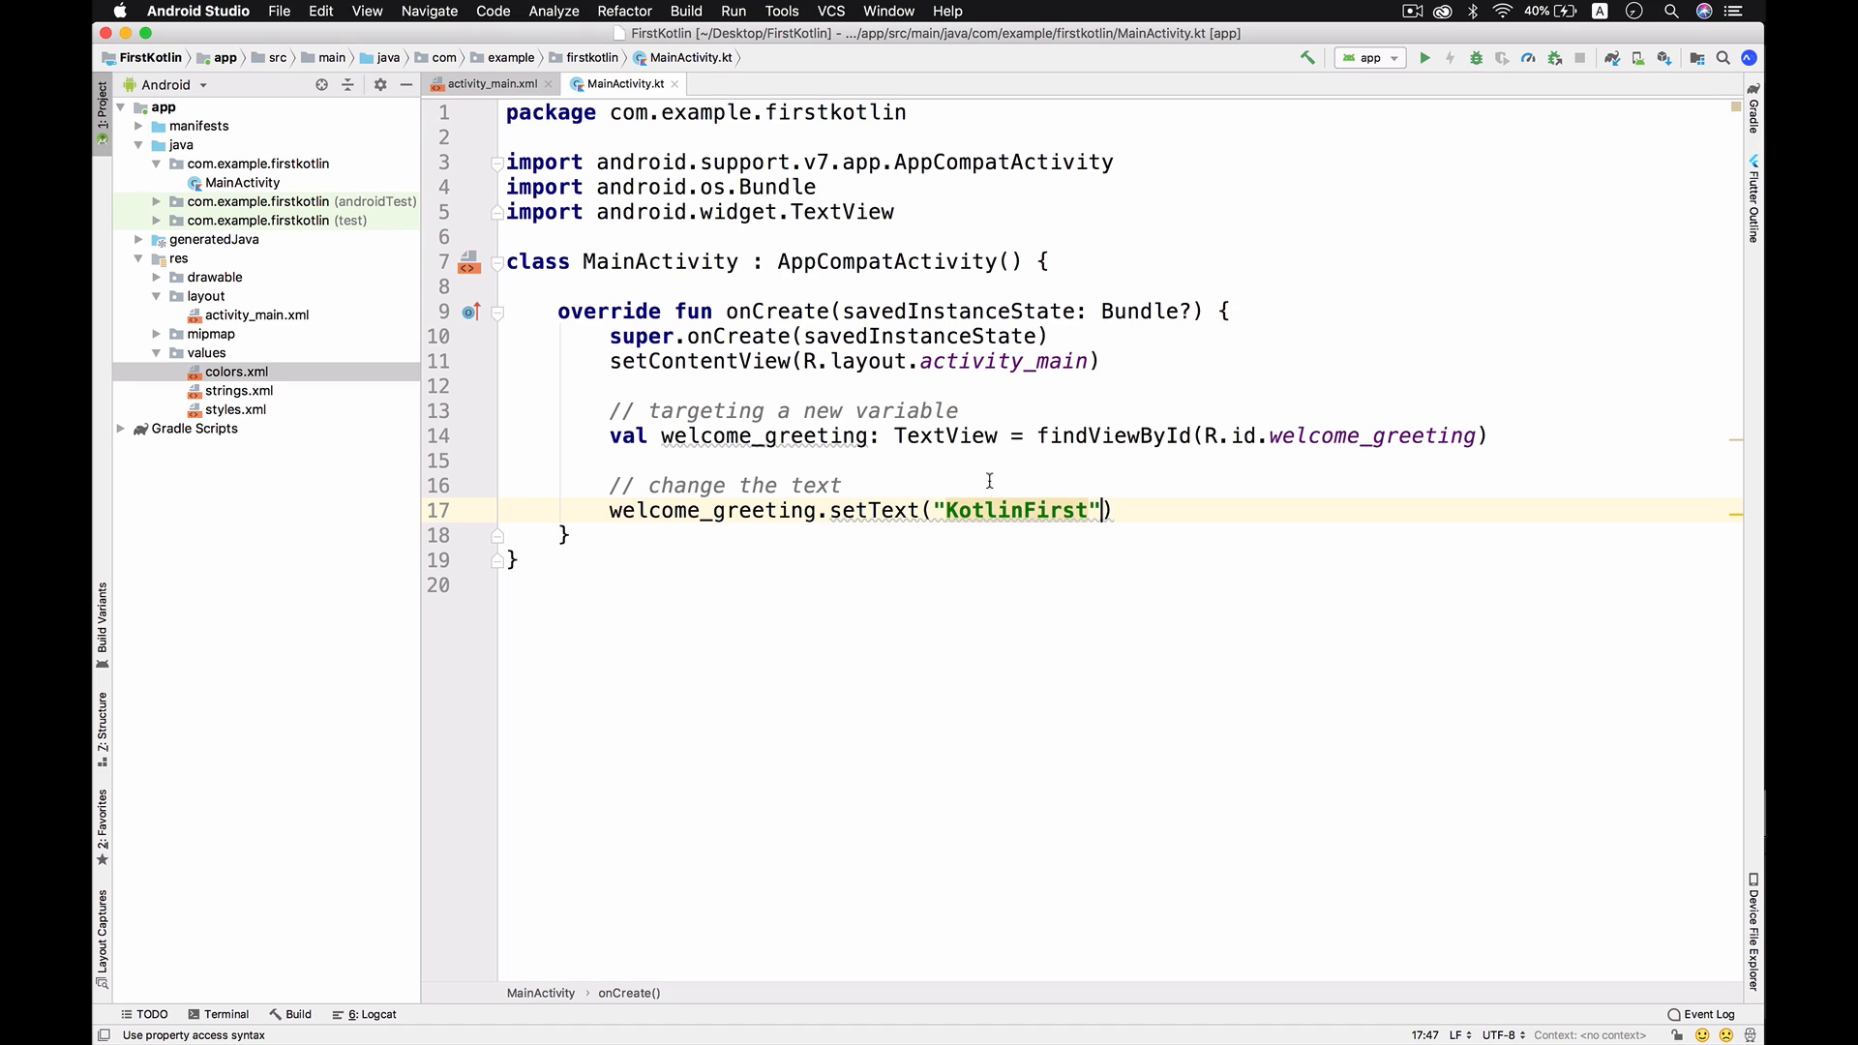
left_click(486, 83)
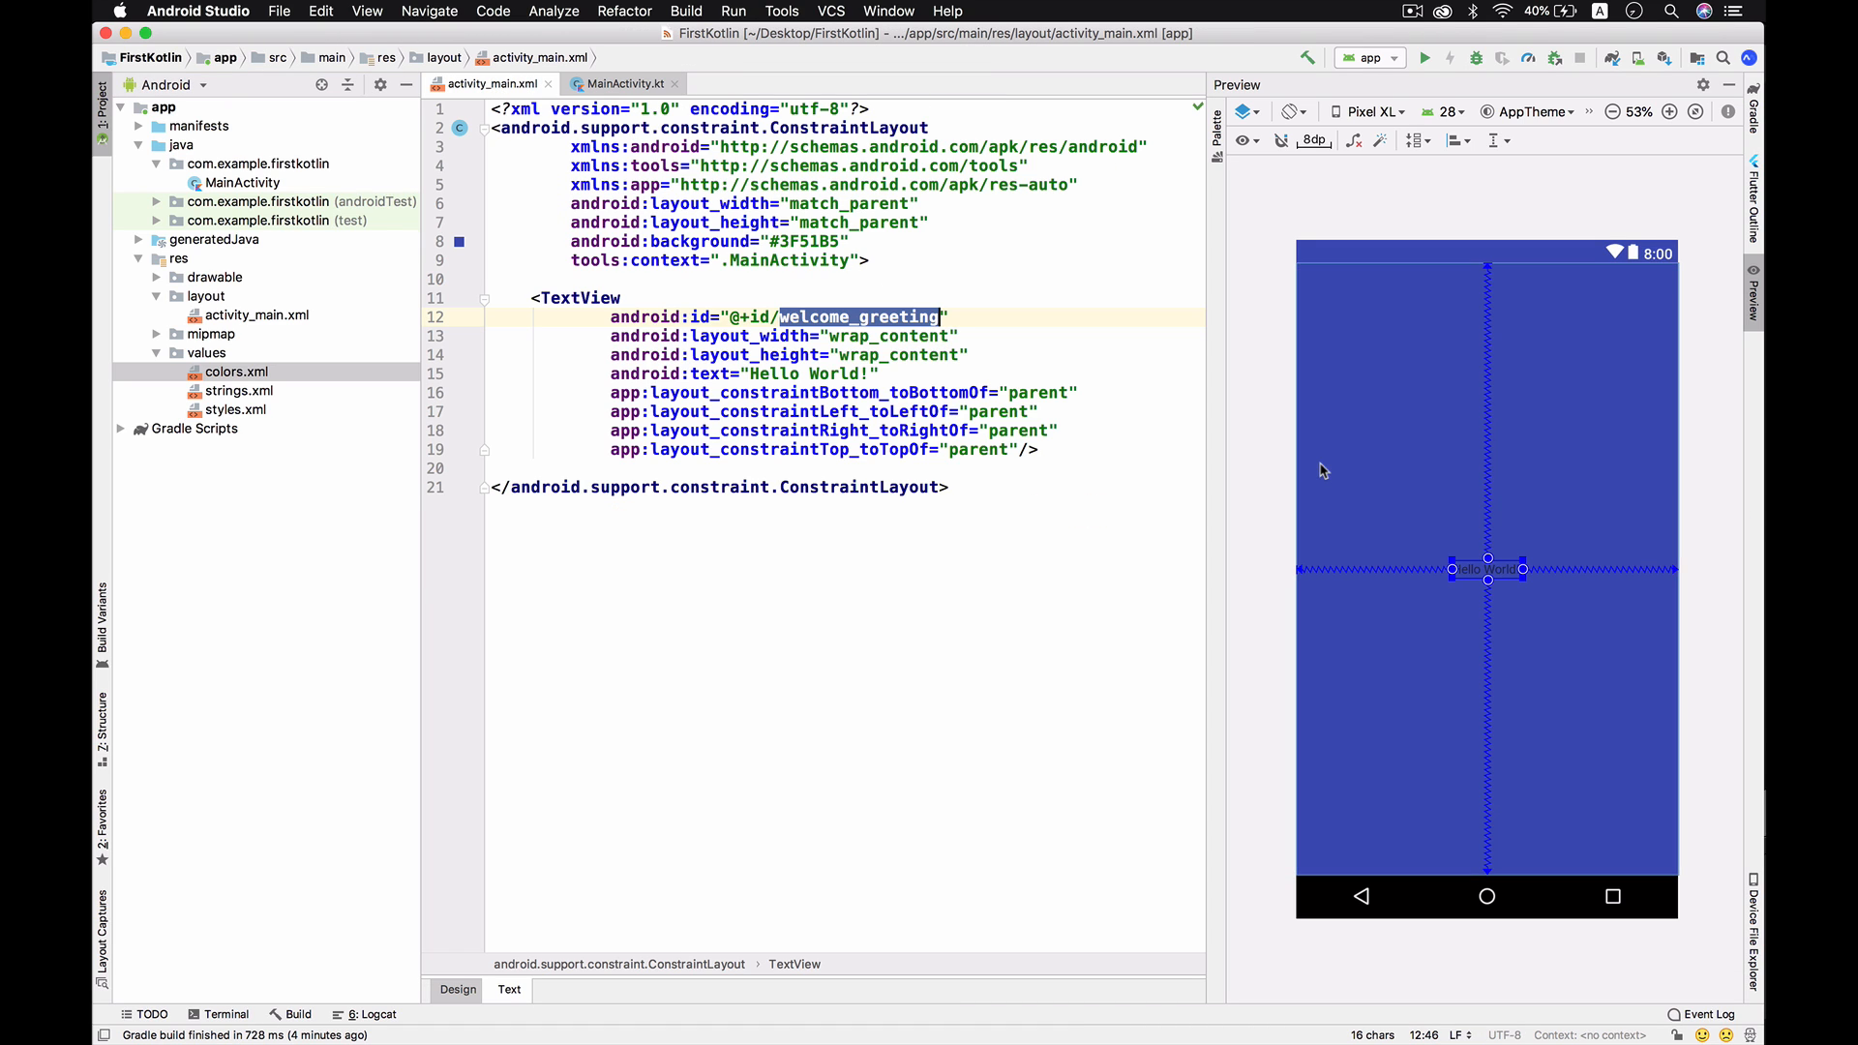
left_click(1486, 569)
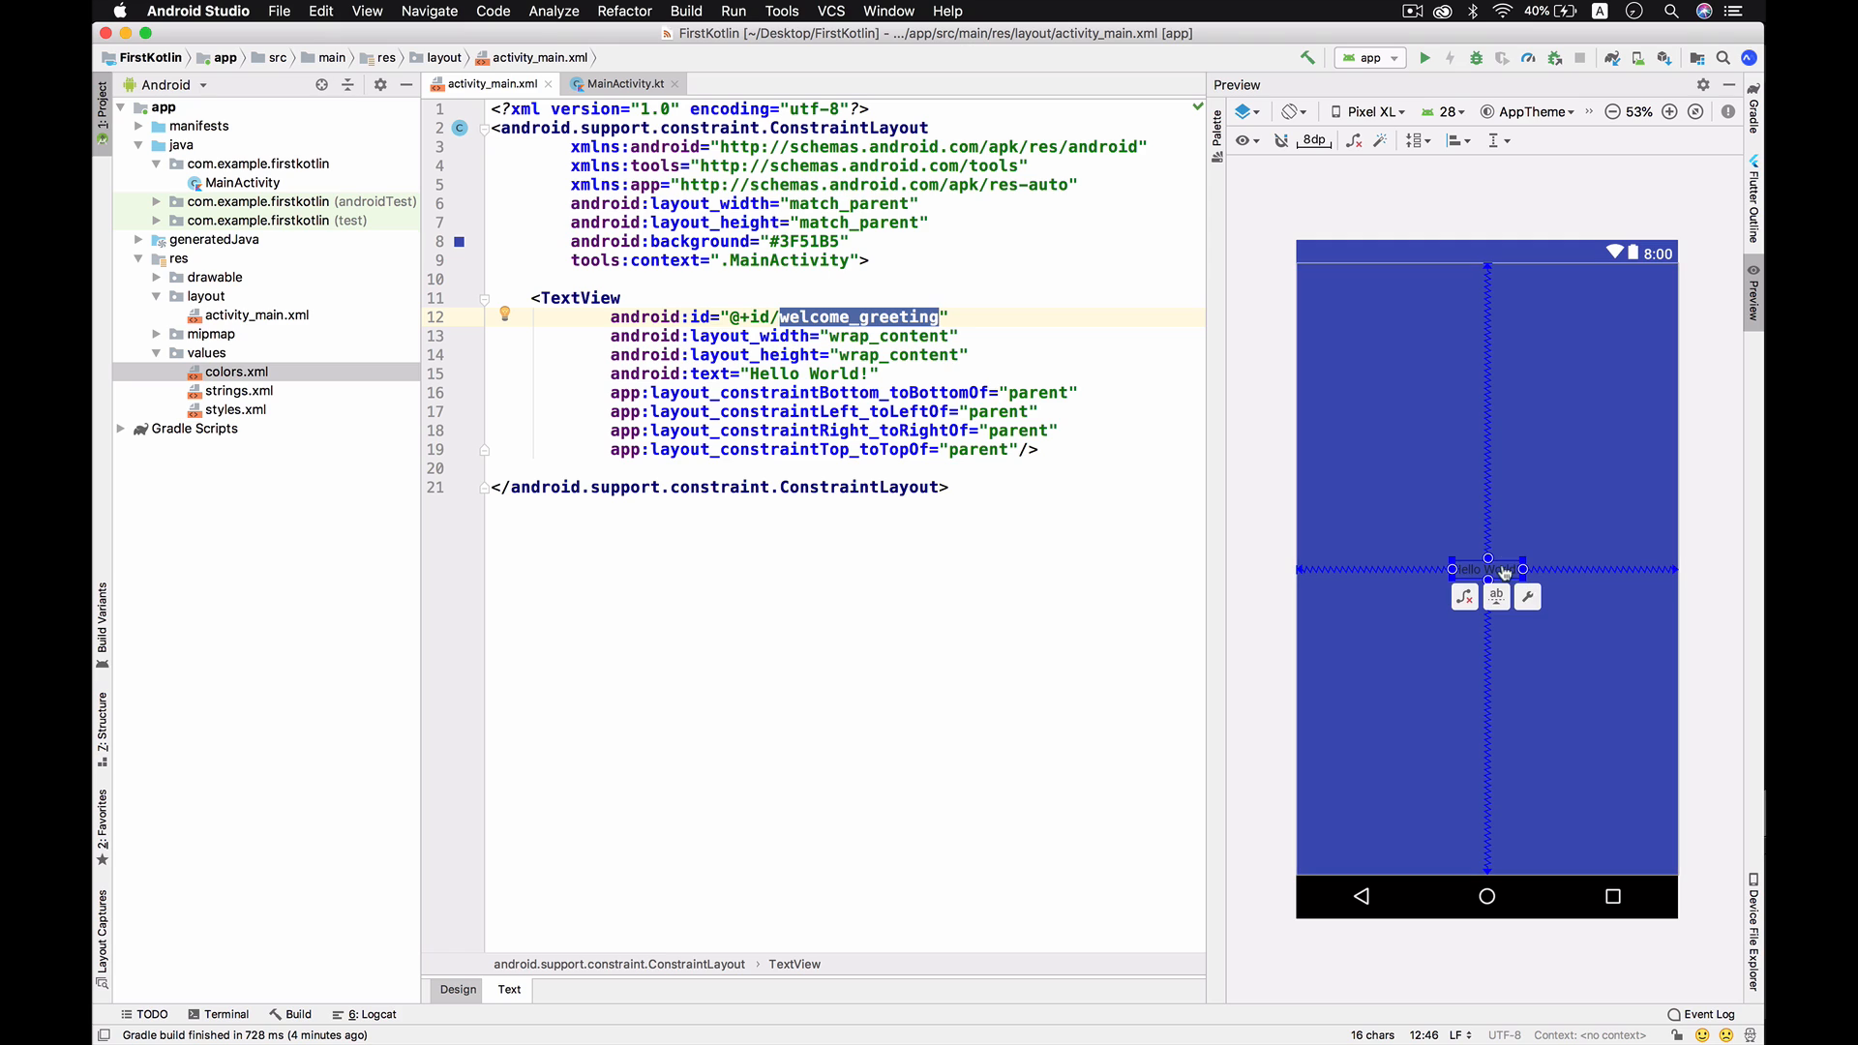
left_click(1043, 350)
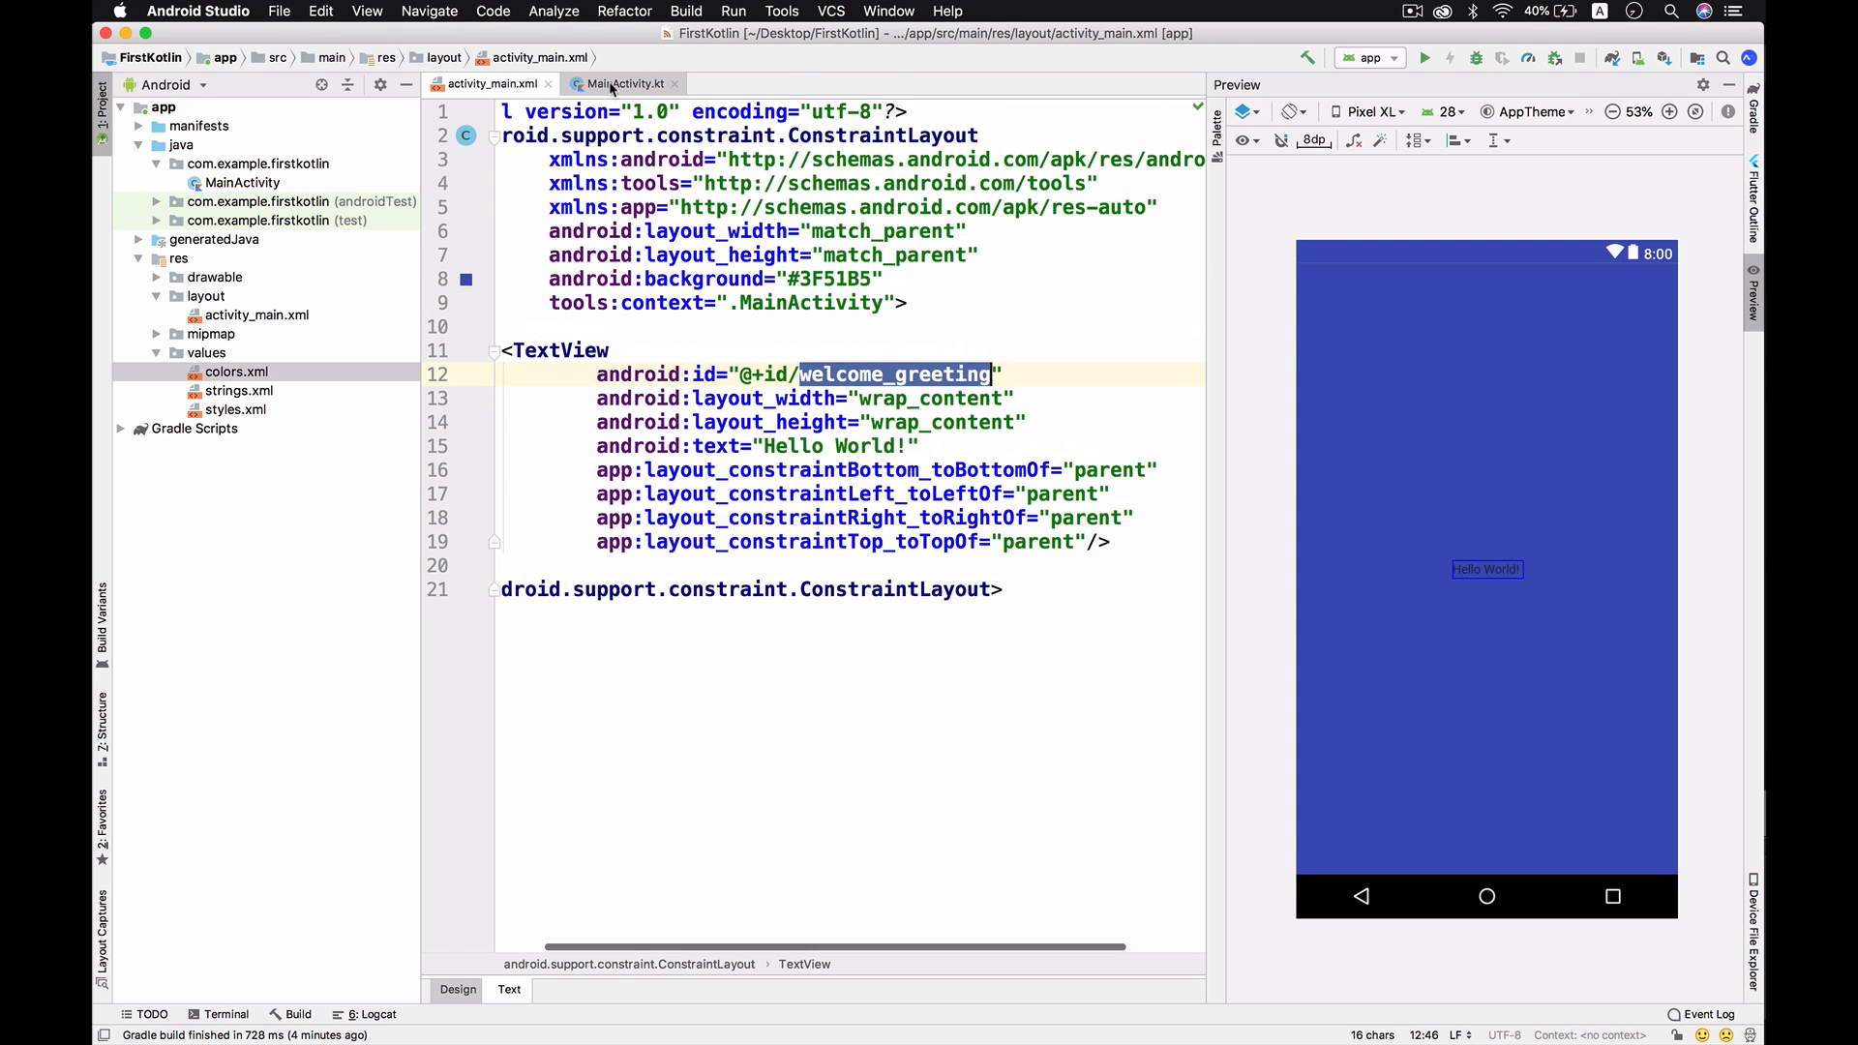
left_click(619, 83)
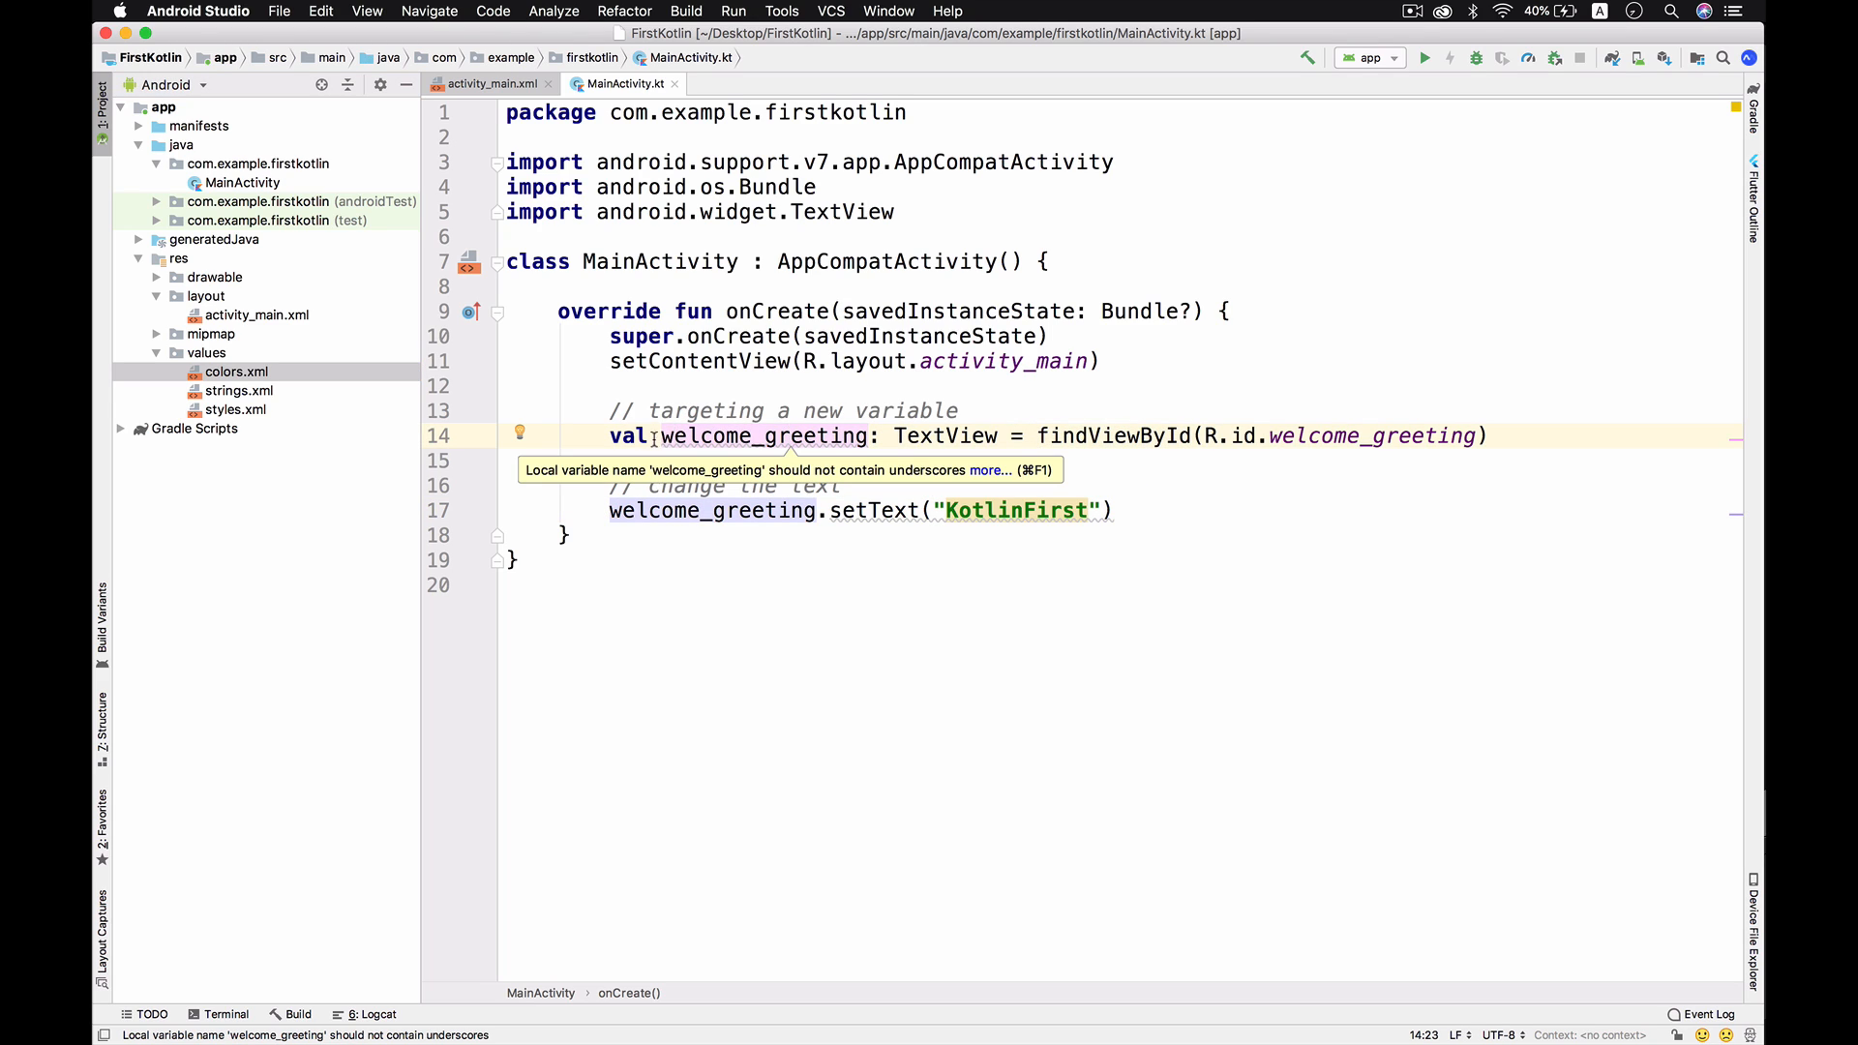
double_click(944, 435)
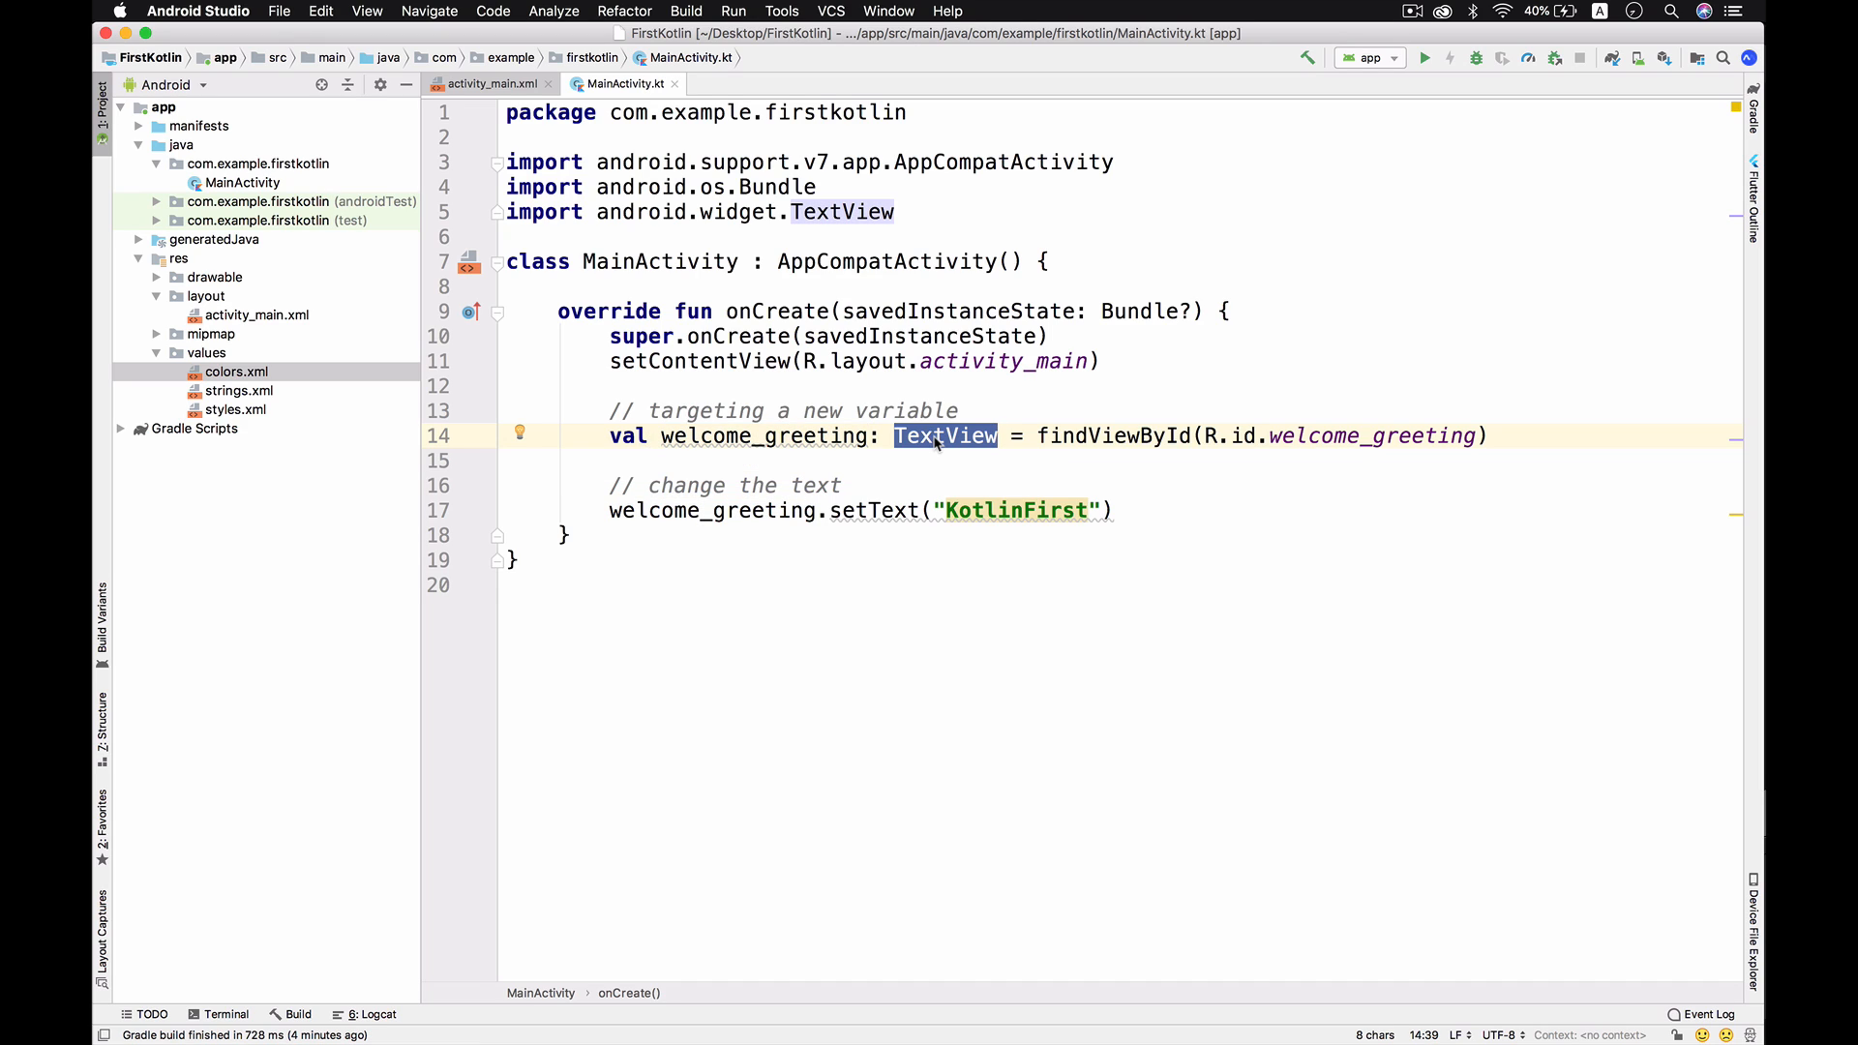
mouse_move(1301, 435)
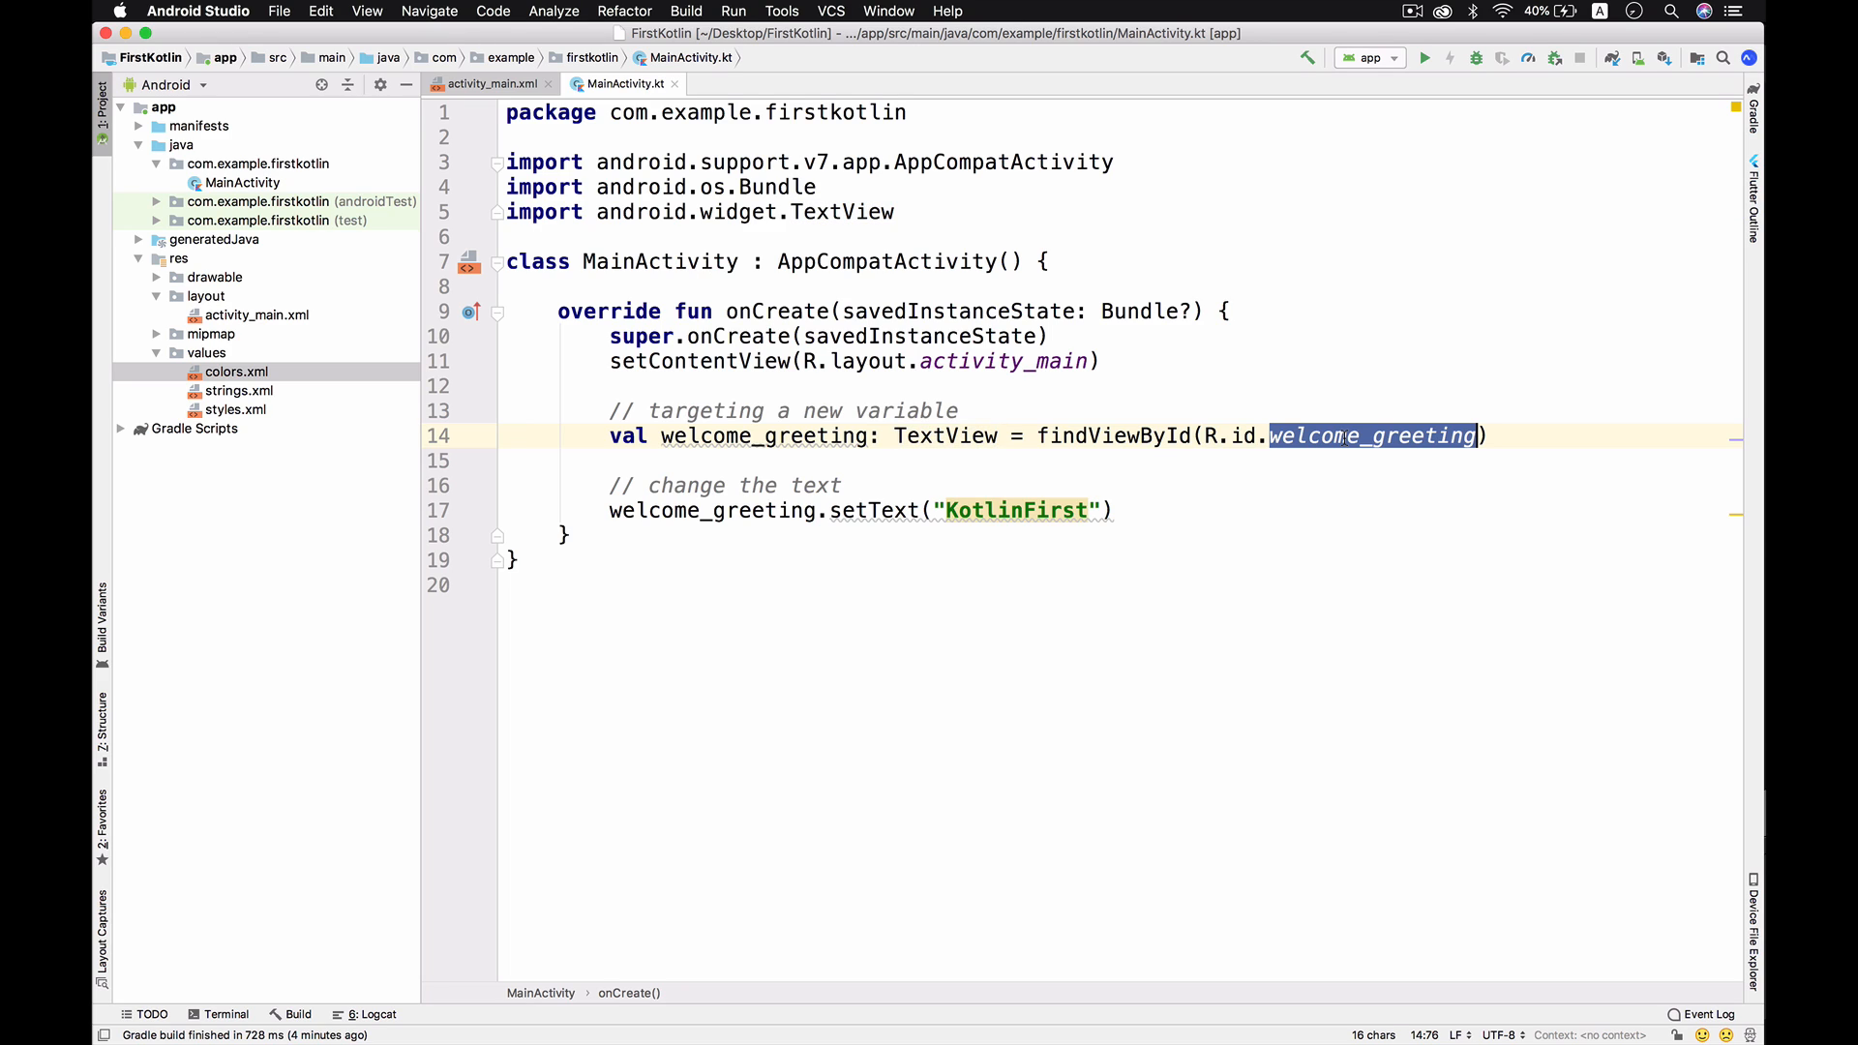
left_click(567, 535)
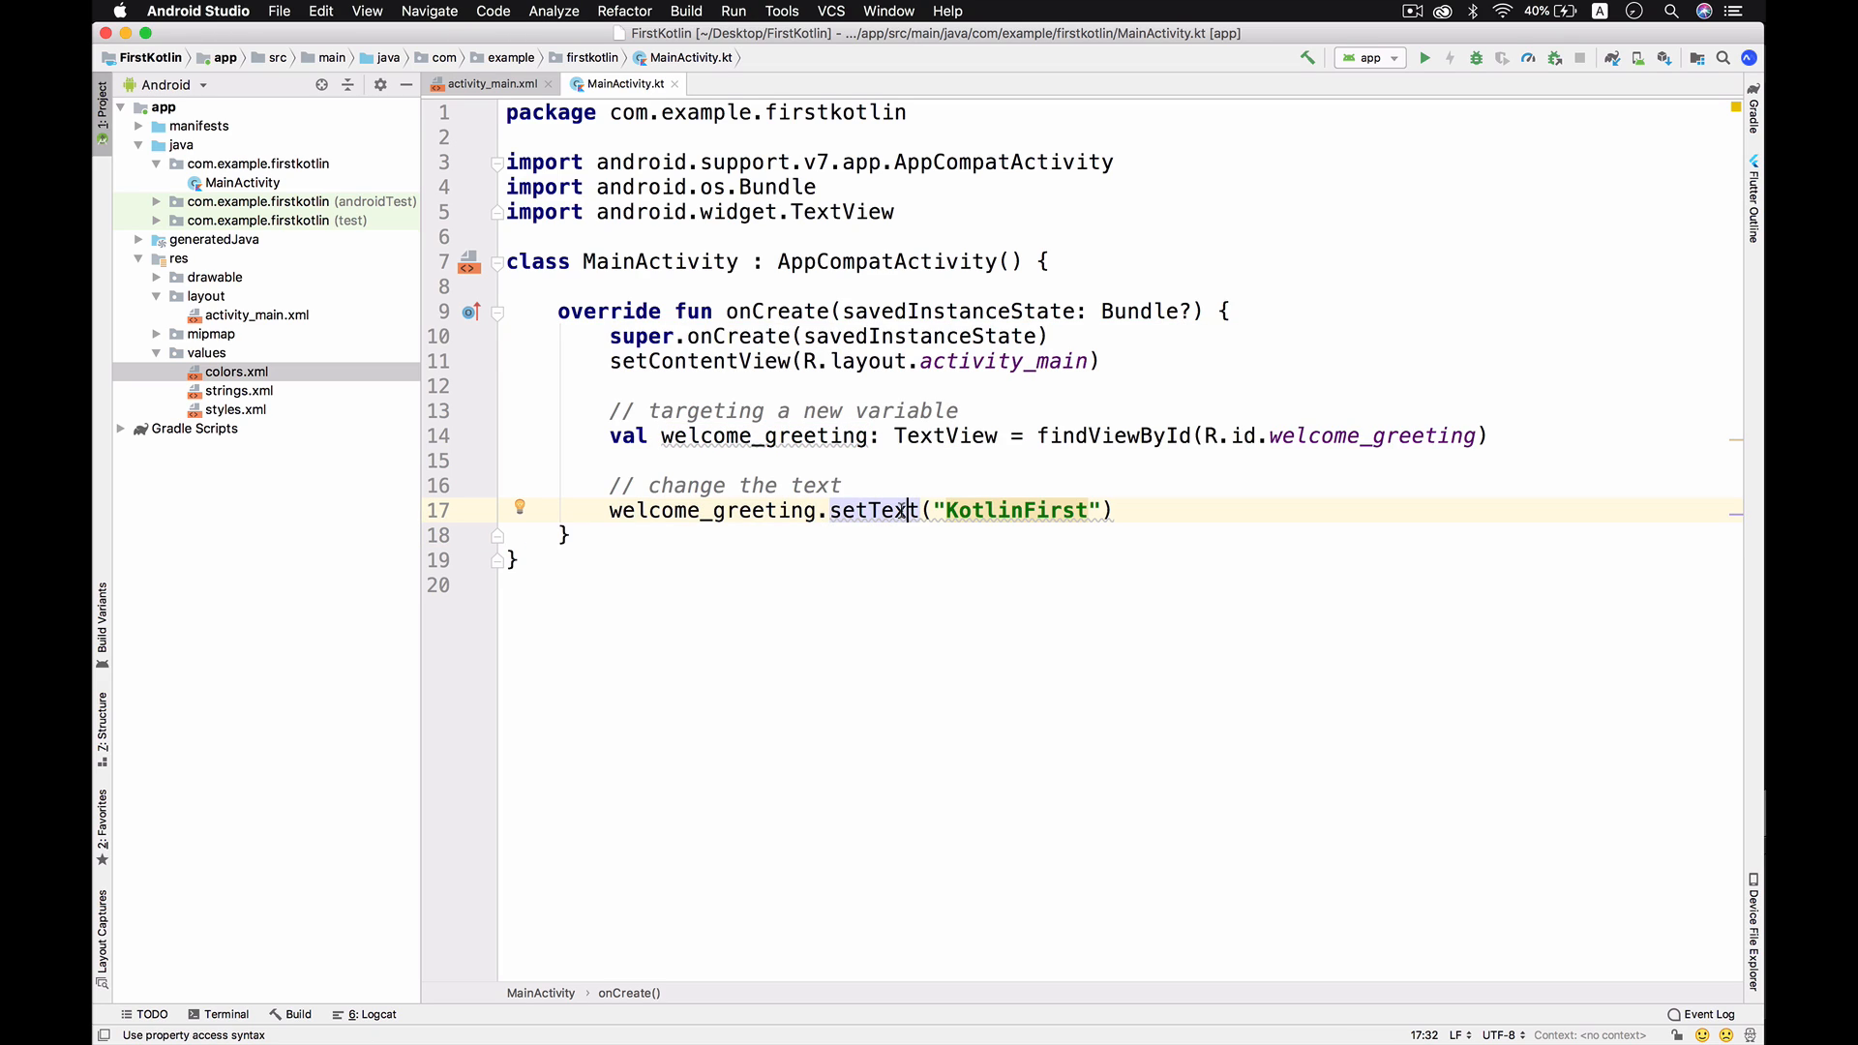
double_click(1016, 511)
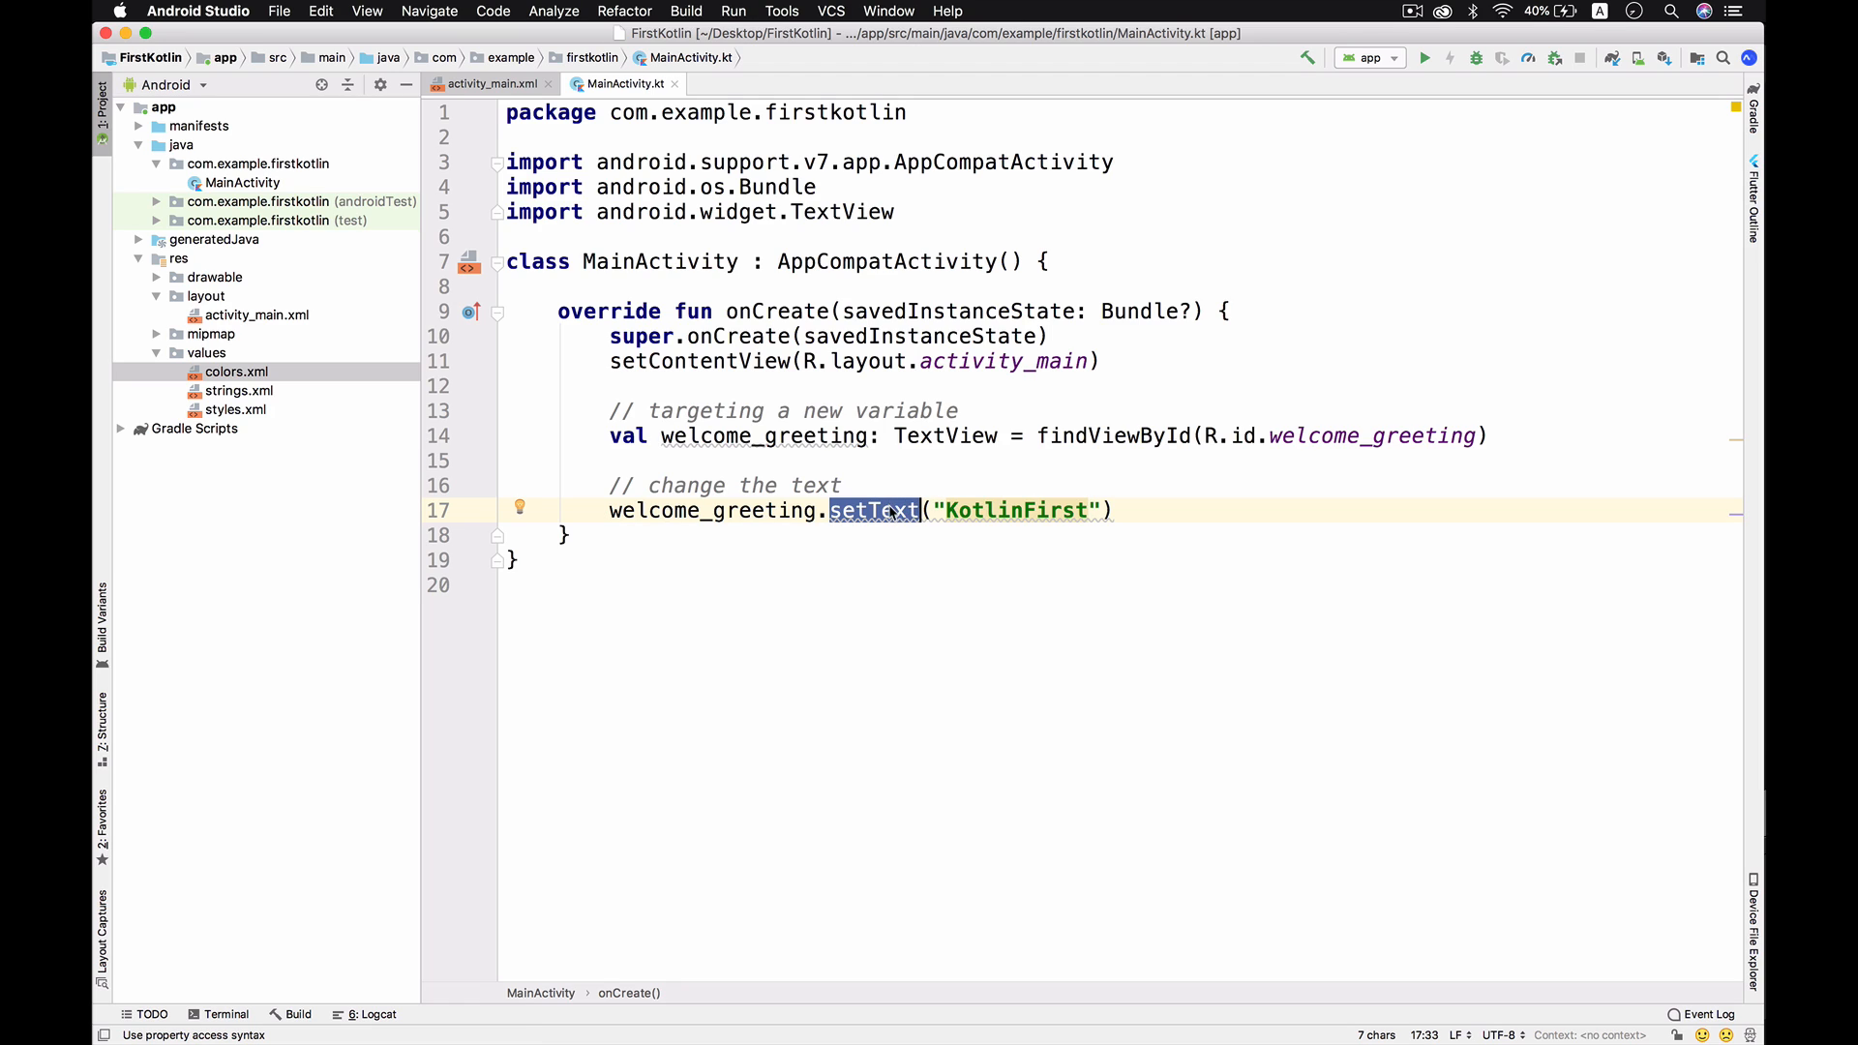
mouse_move(879, 509)
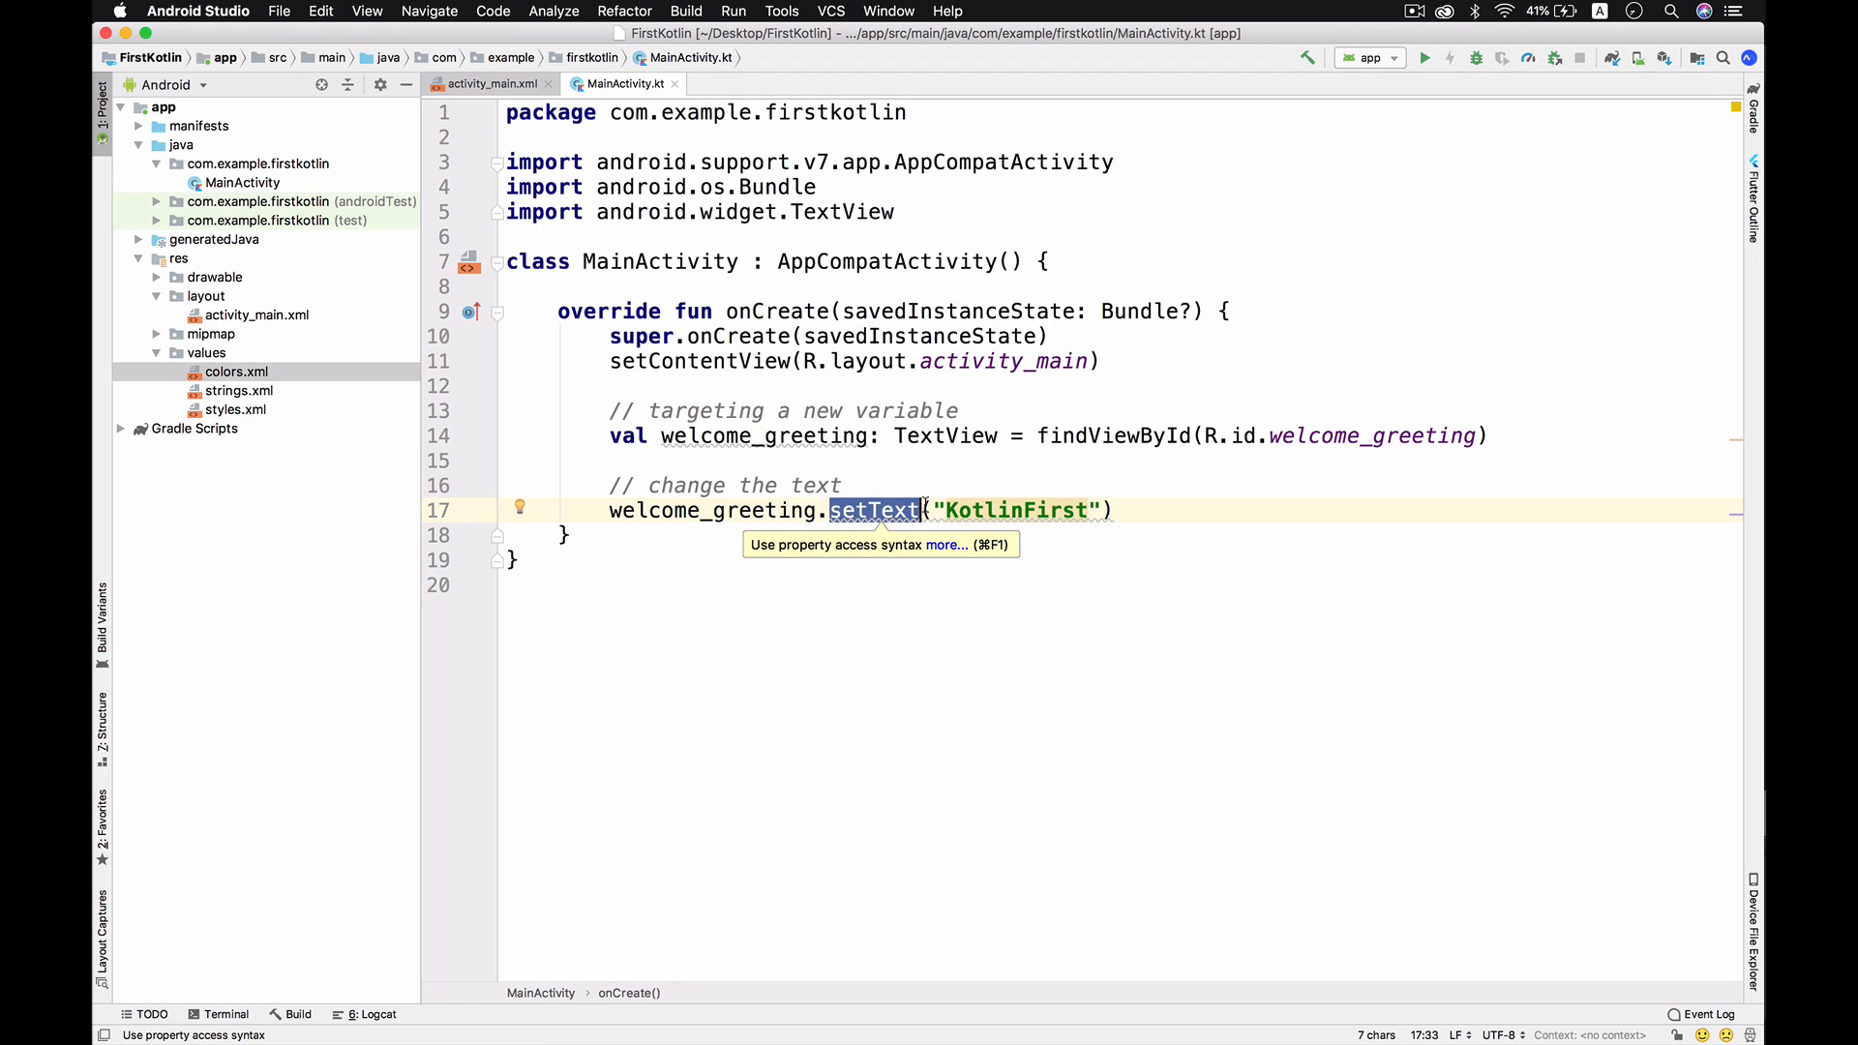
left_click(486, 83)
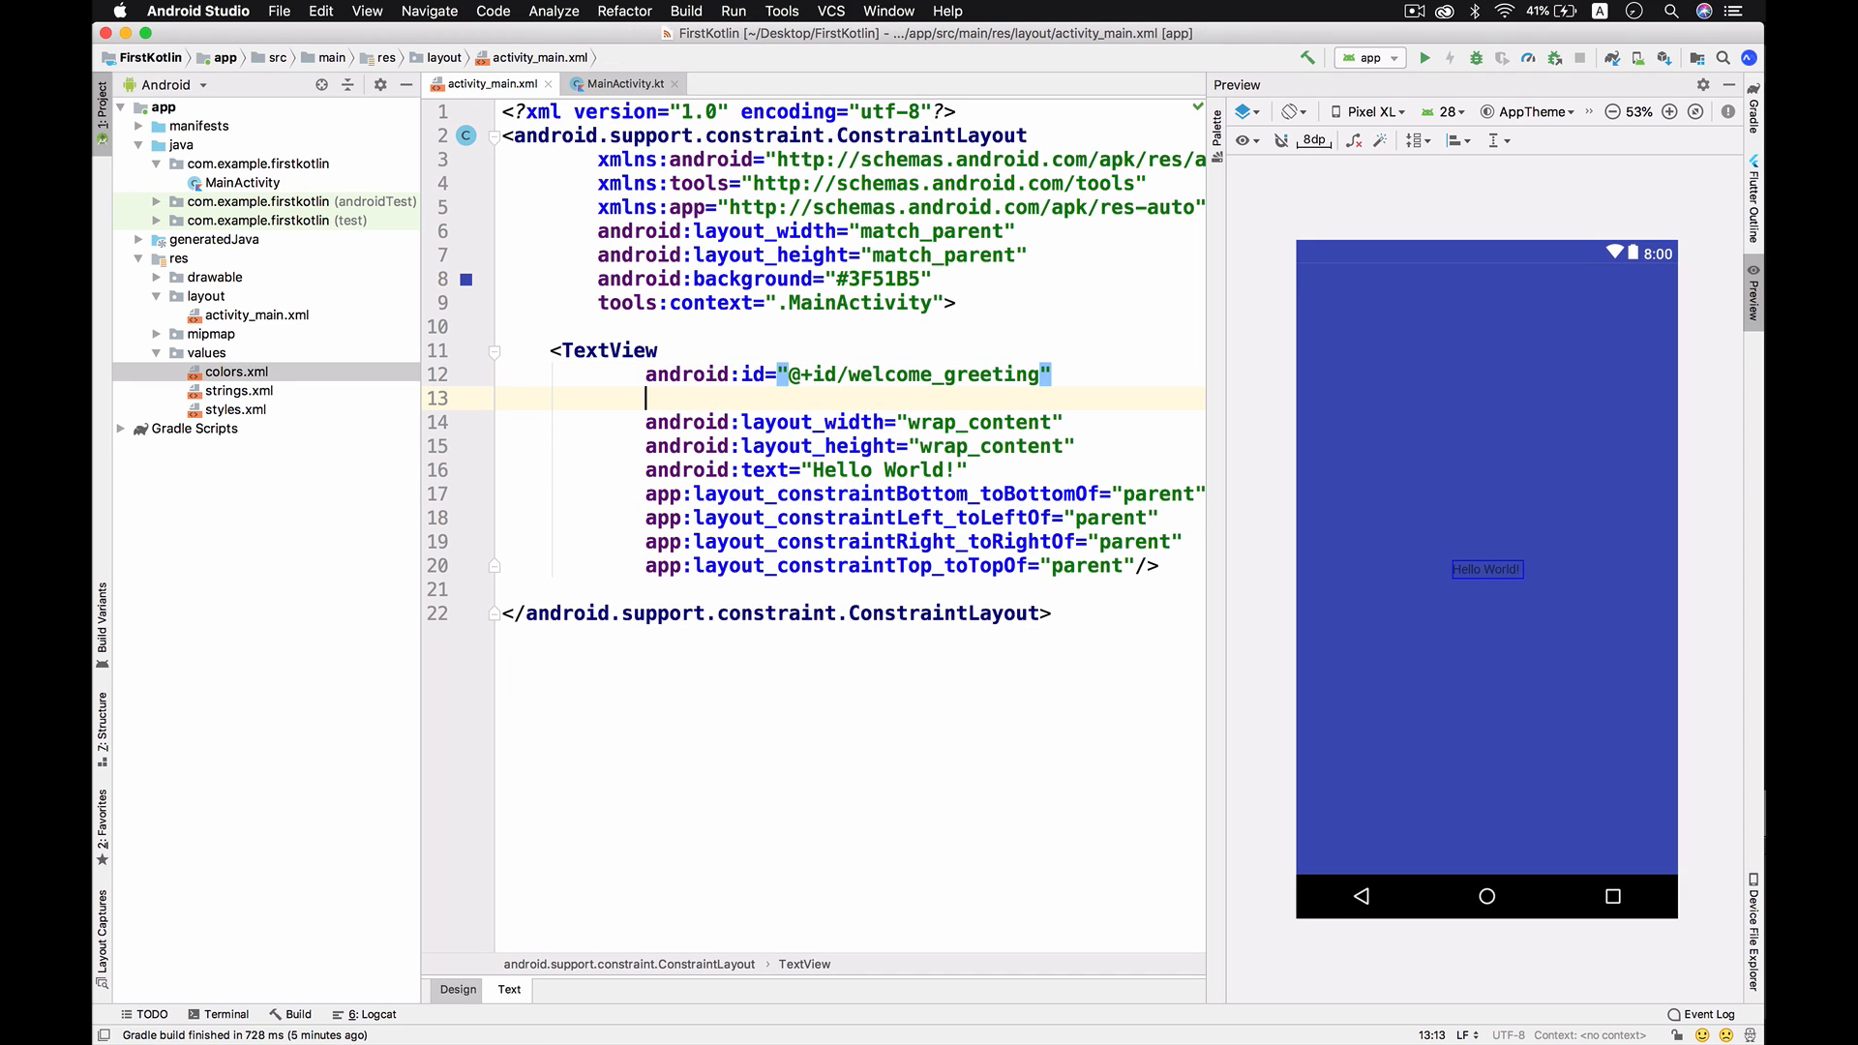
Give the TextView white #FFF text at 42sp and run the app.
type("tco")
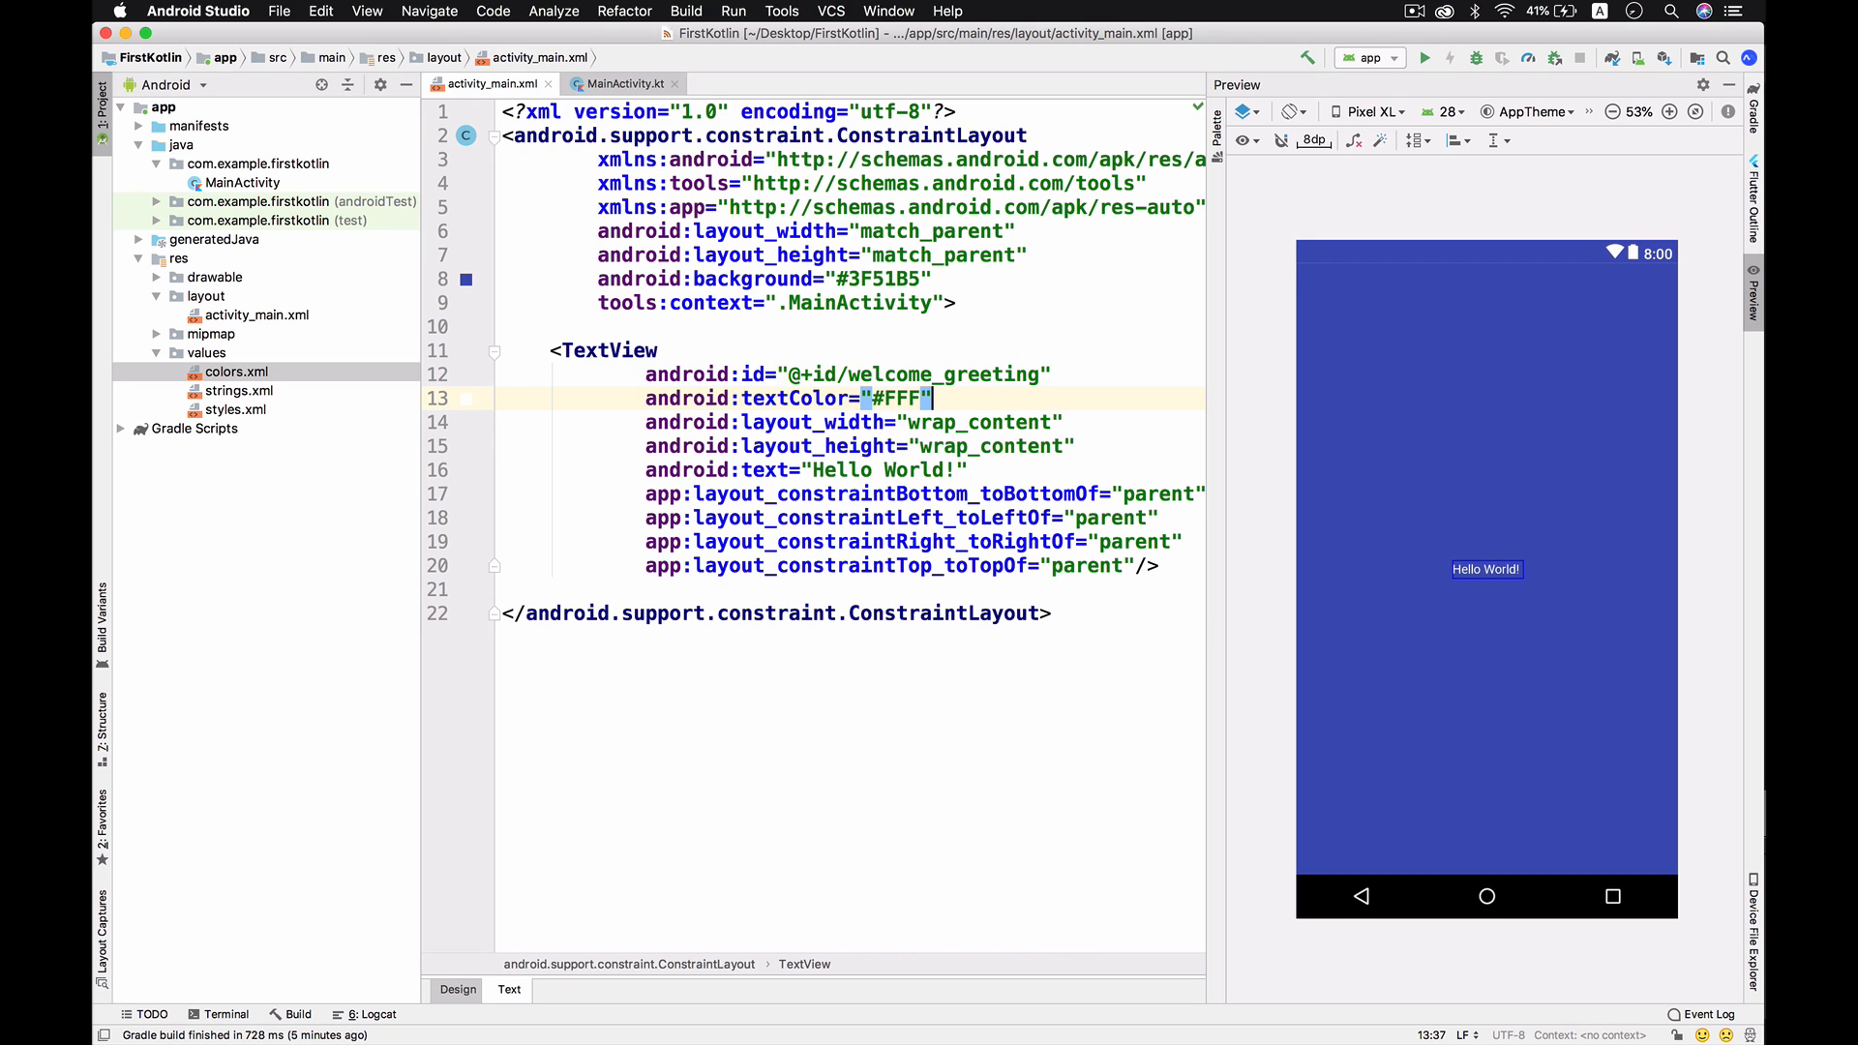
type("android:textSize=\"")
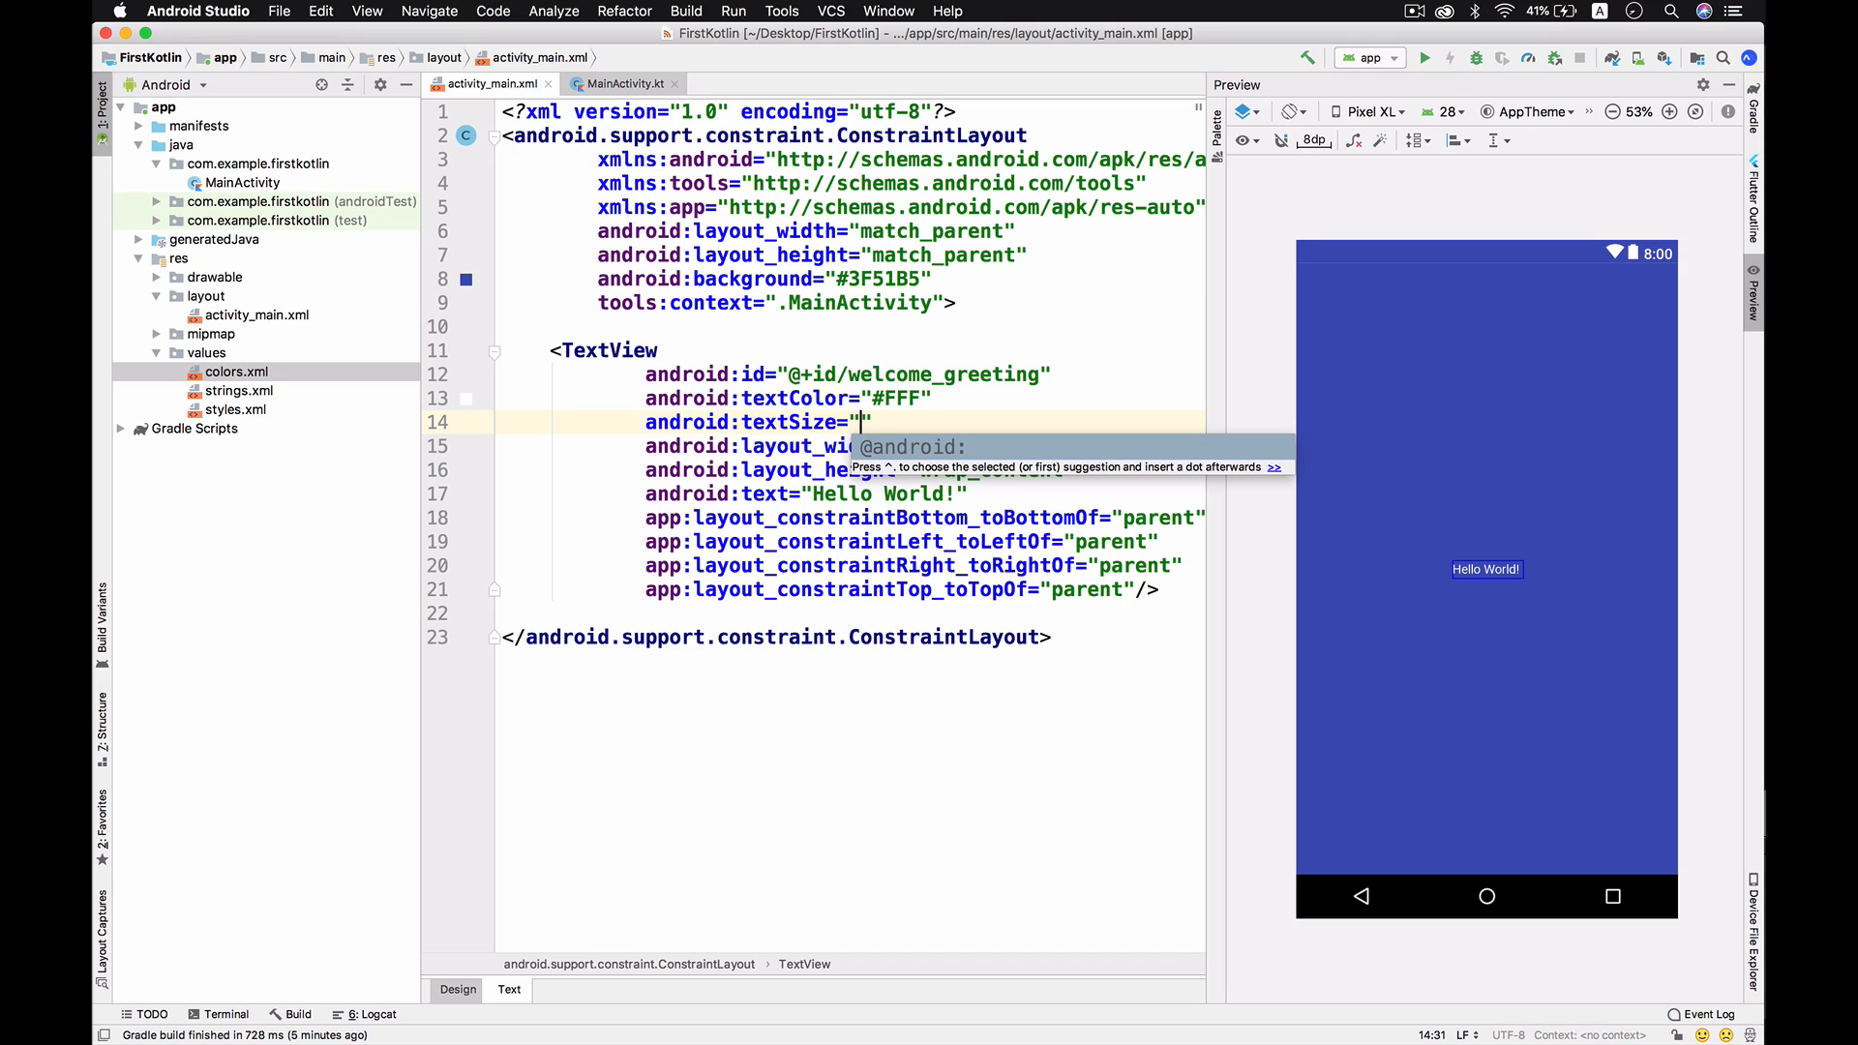
type("42sp")
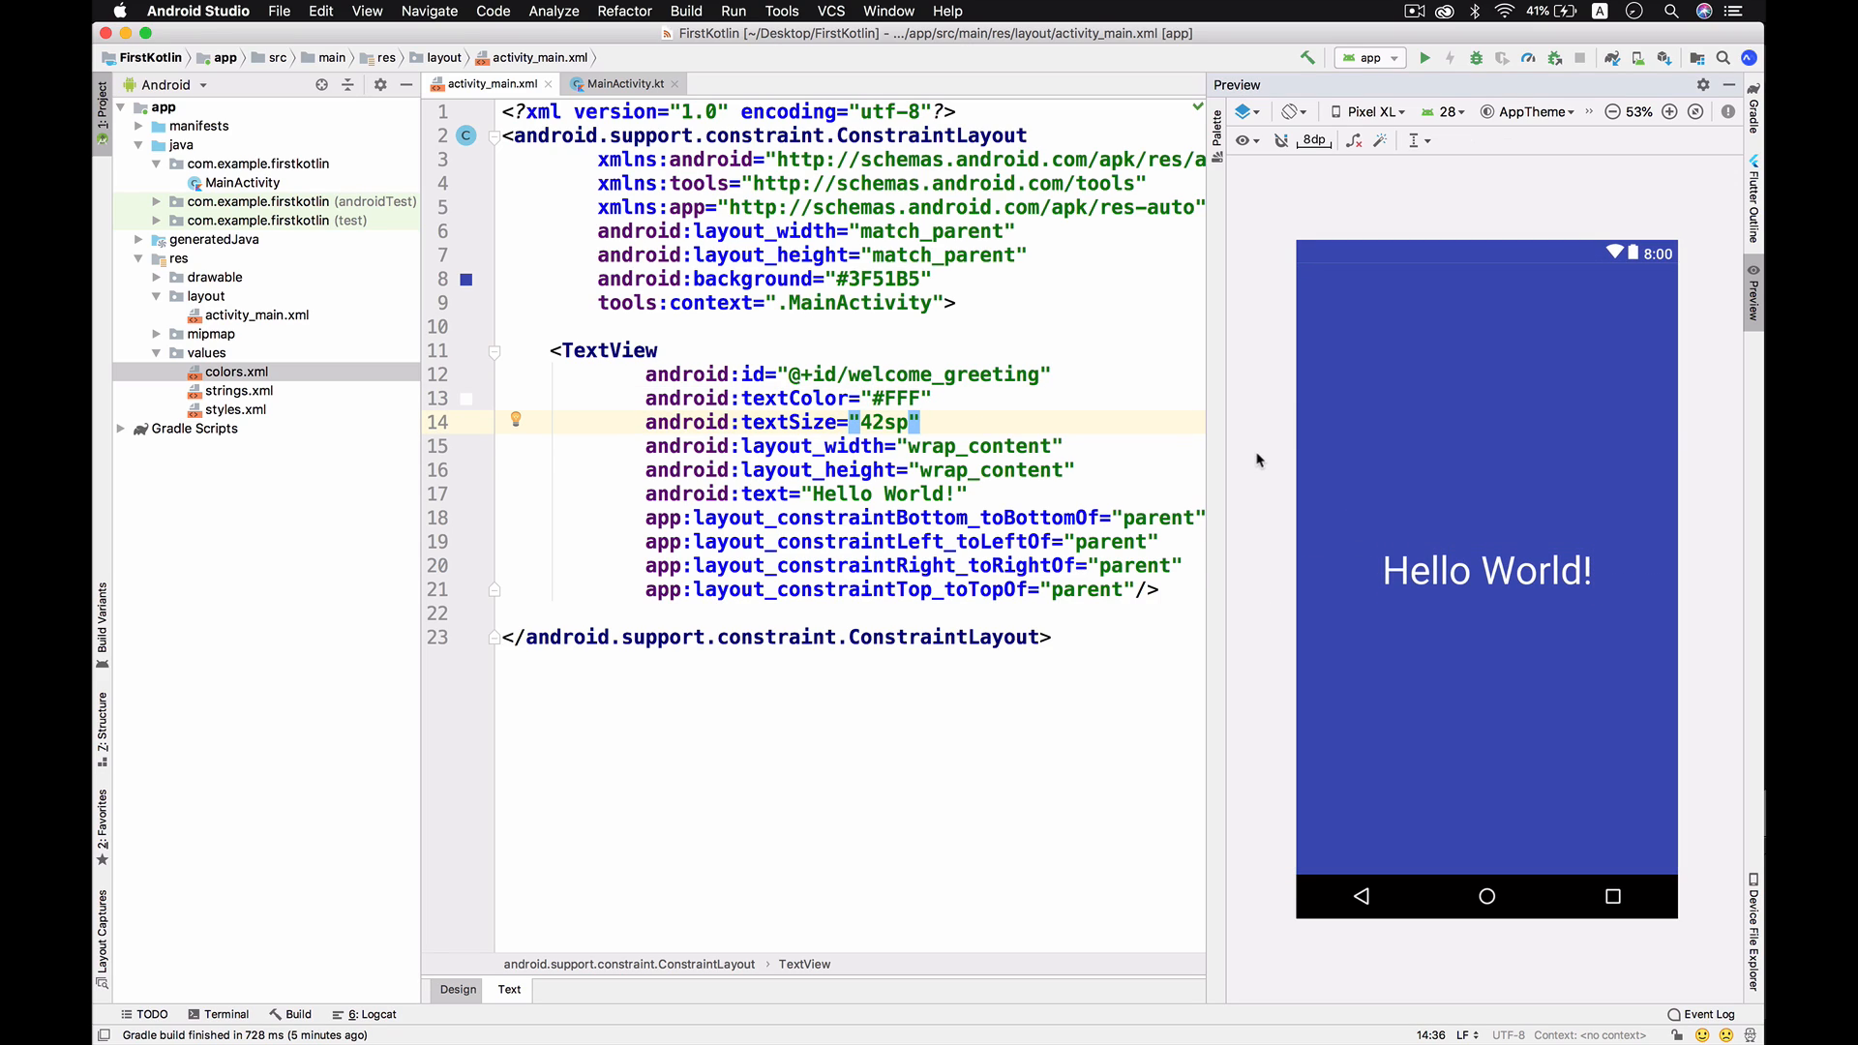
left_click(1423, 56)
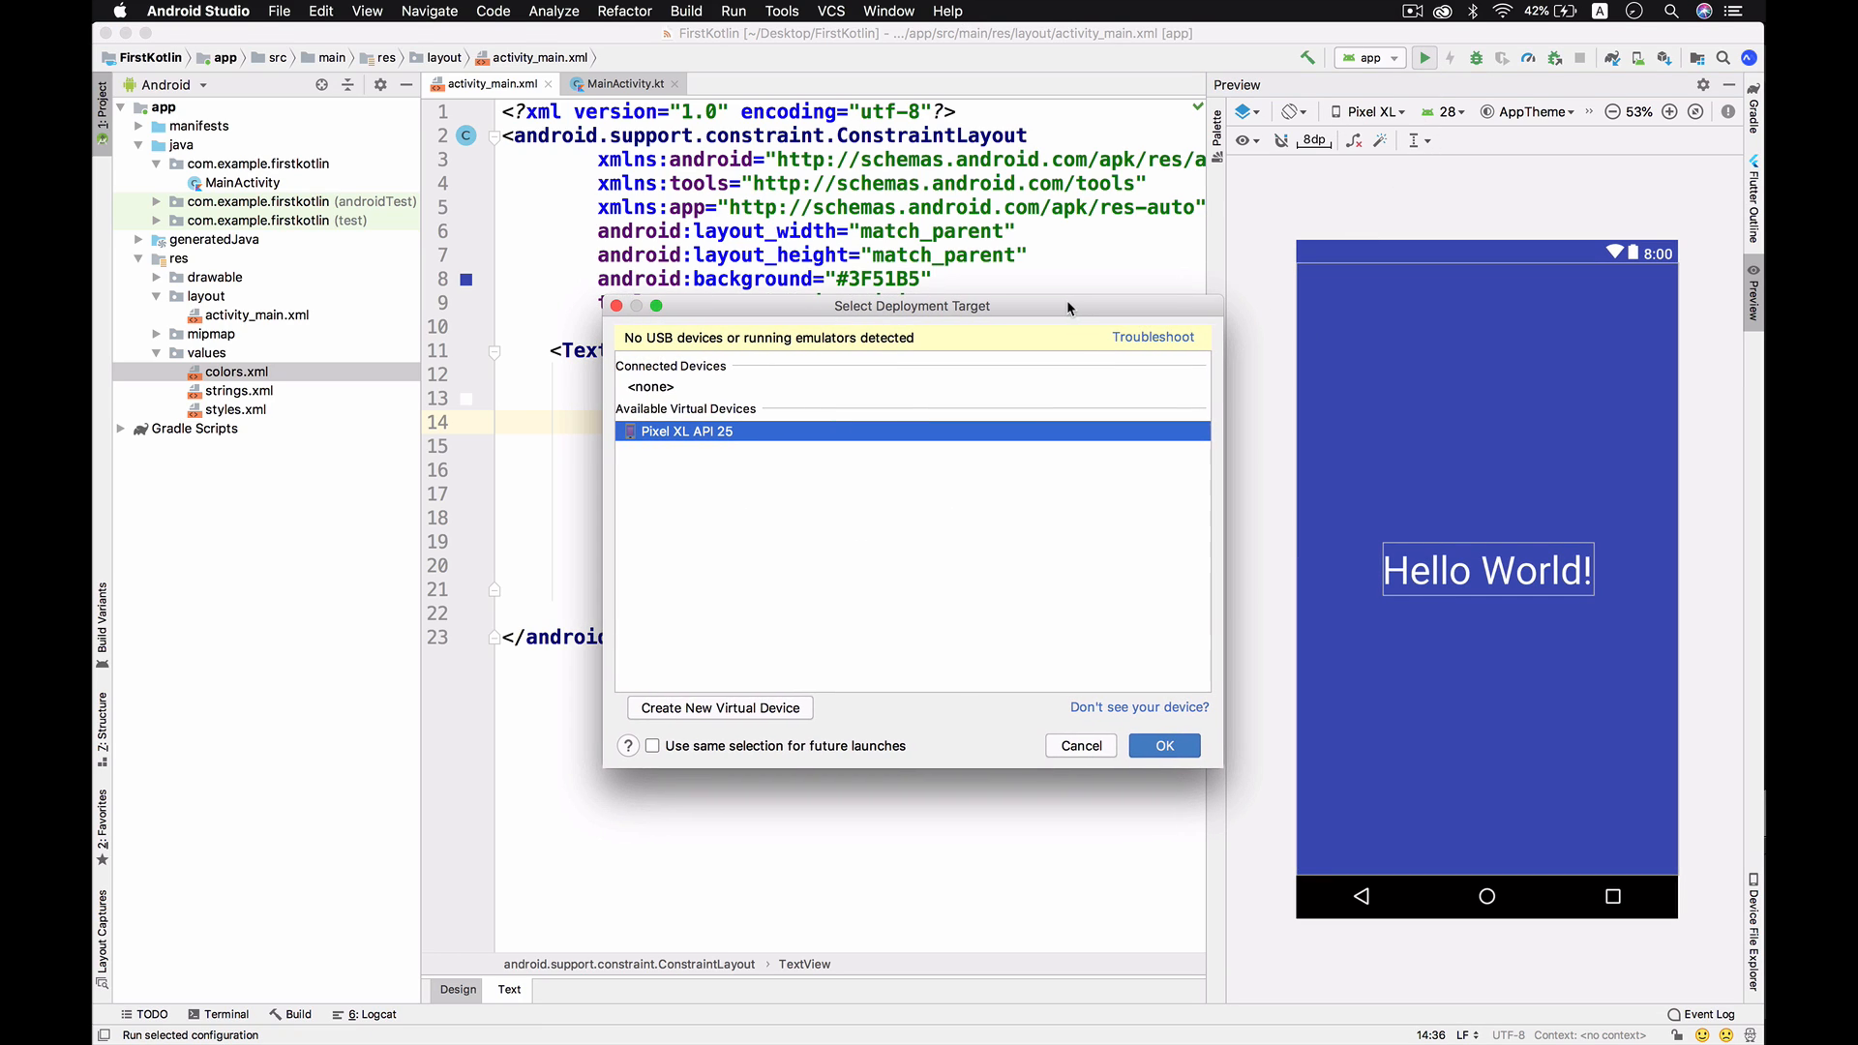
mouse_move(811, 464)
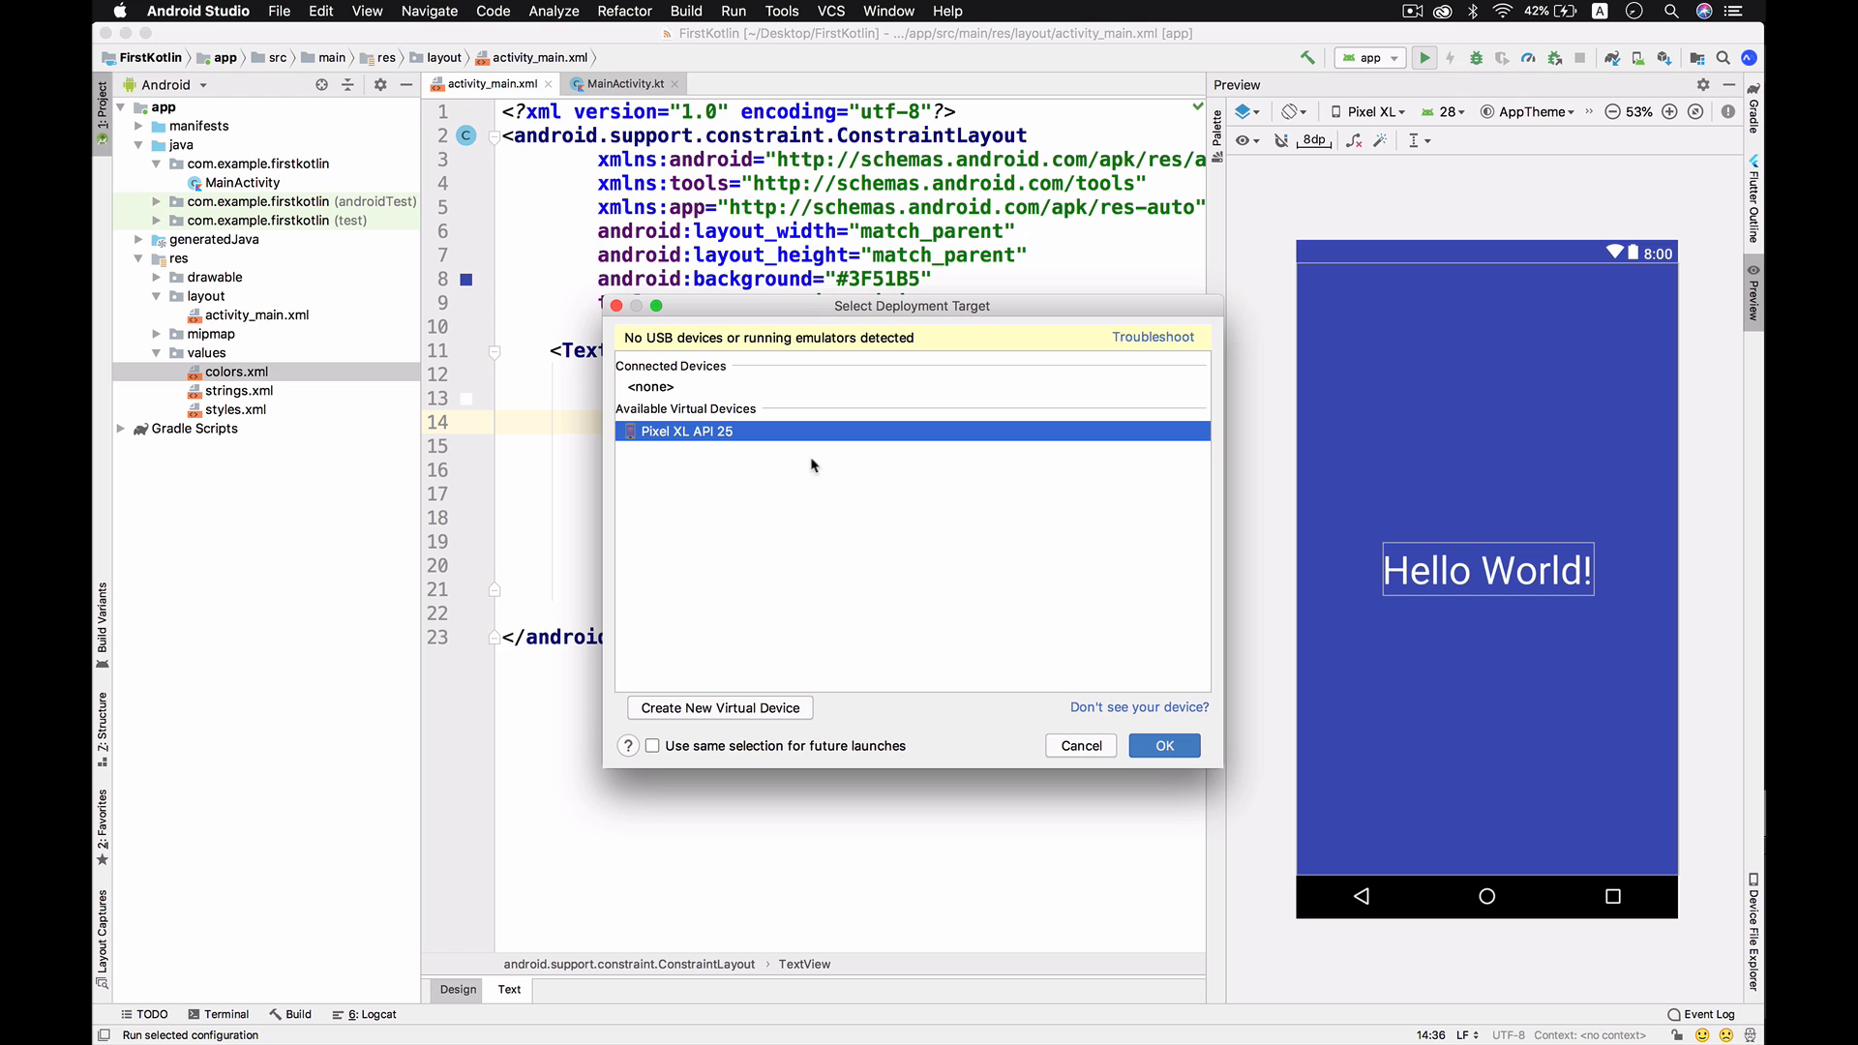
Launch the app on the Pixel XL API 25 emulator.
left_click(1164, 744)
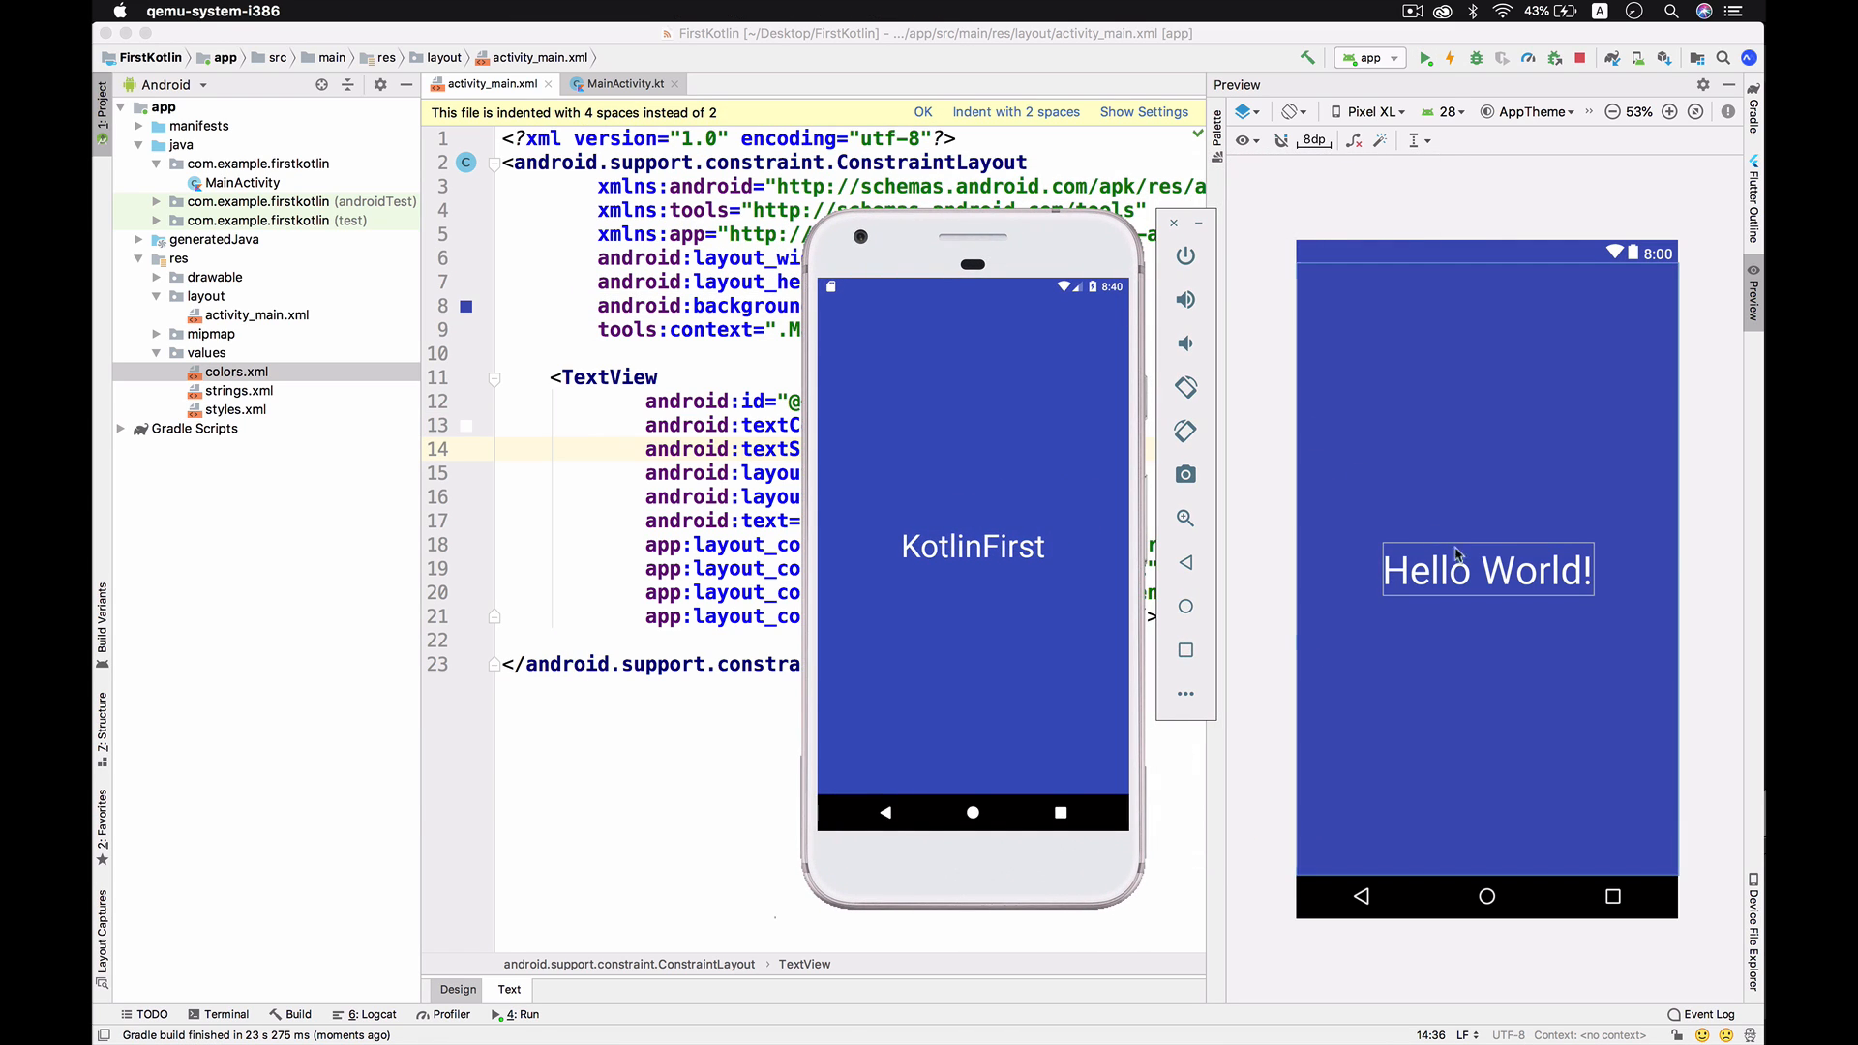
mouse_move(1487, 569)
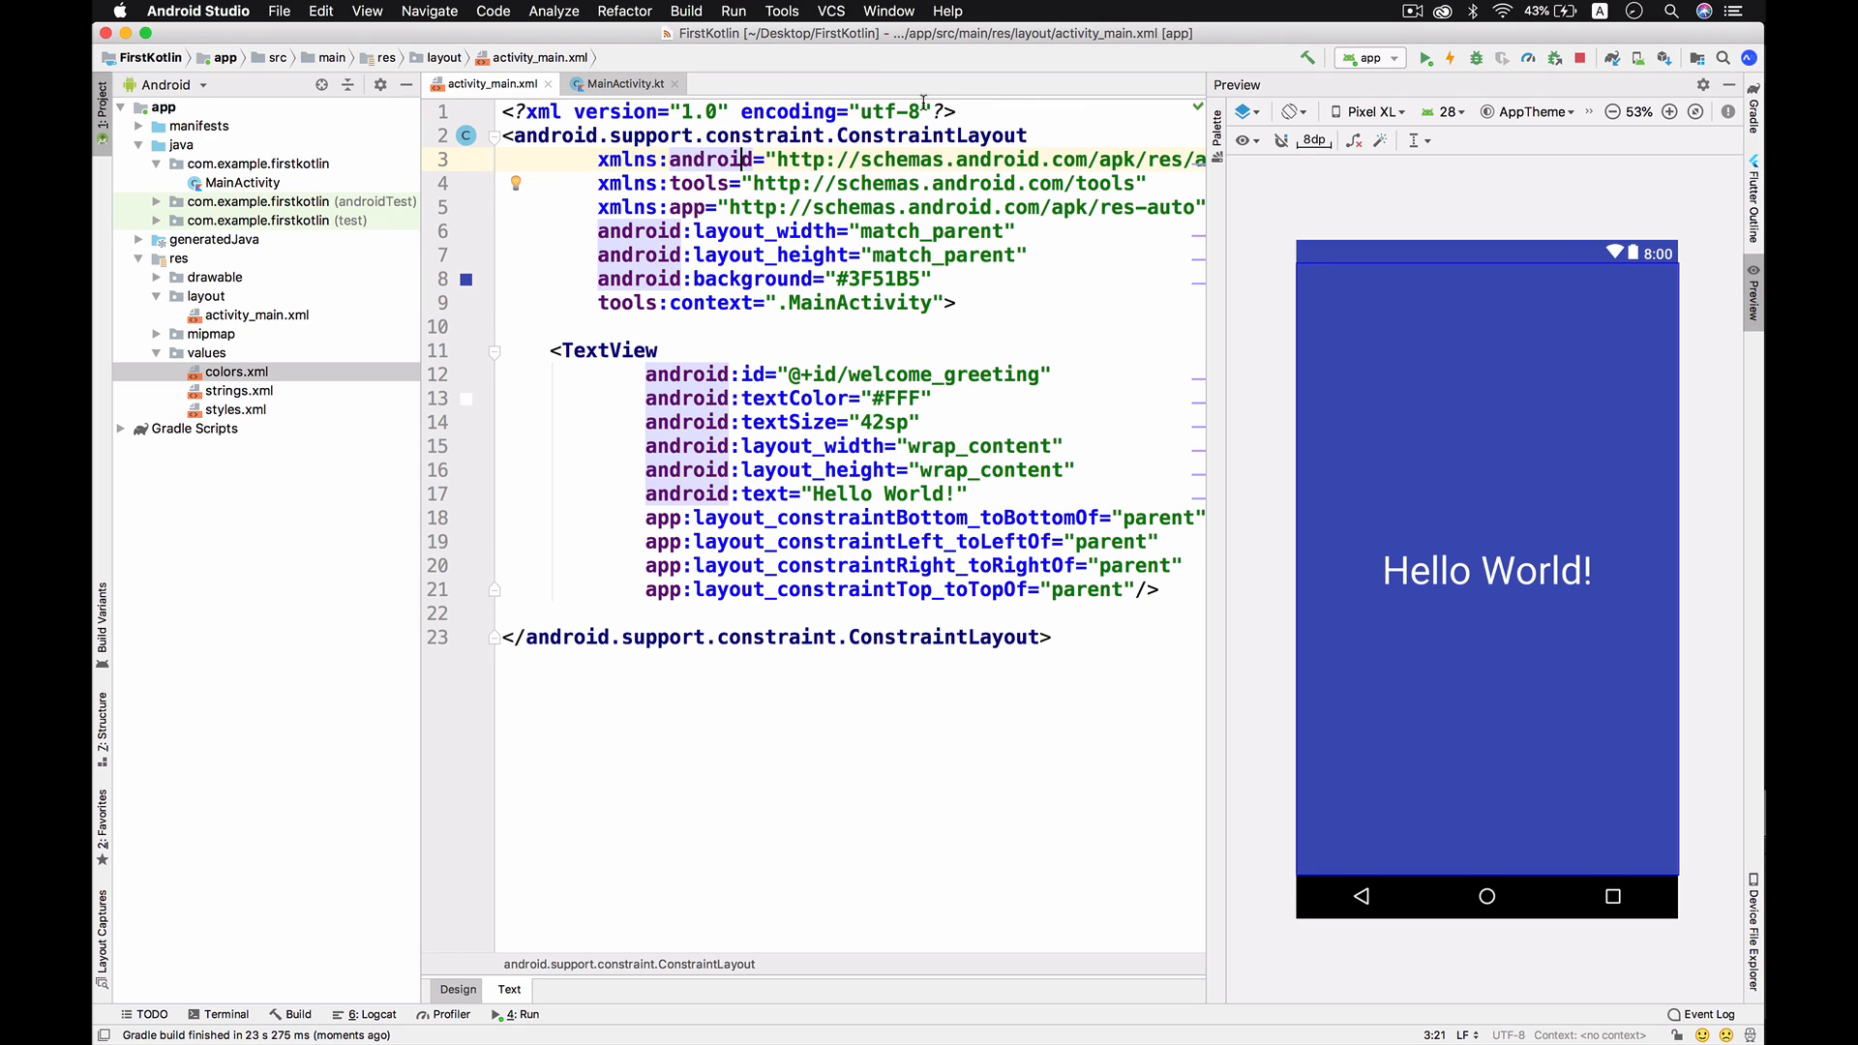
left_click(617, 84)
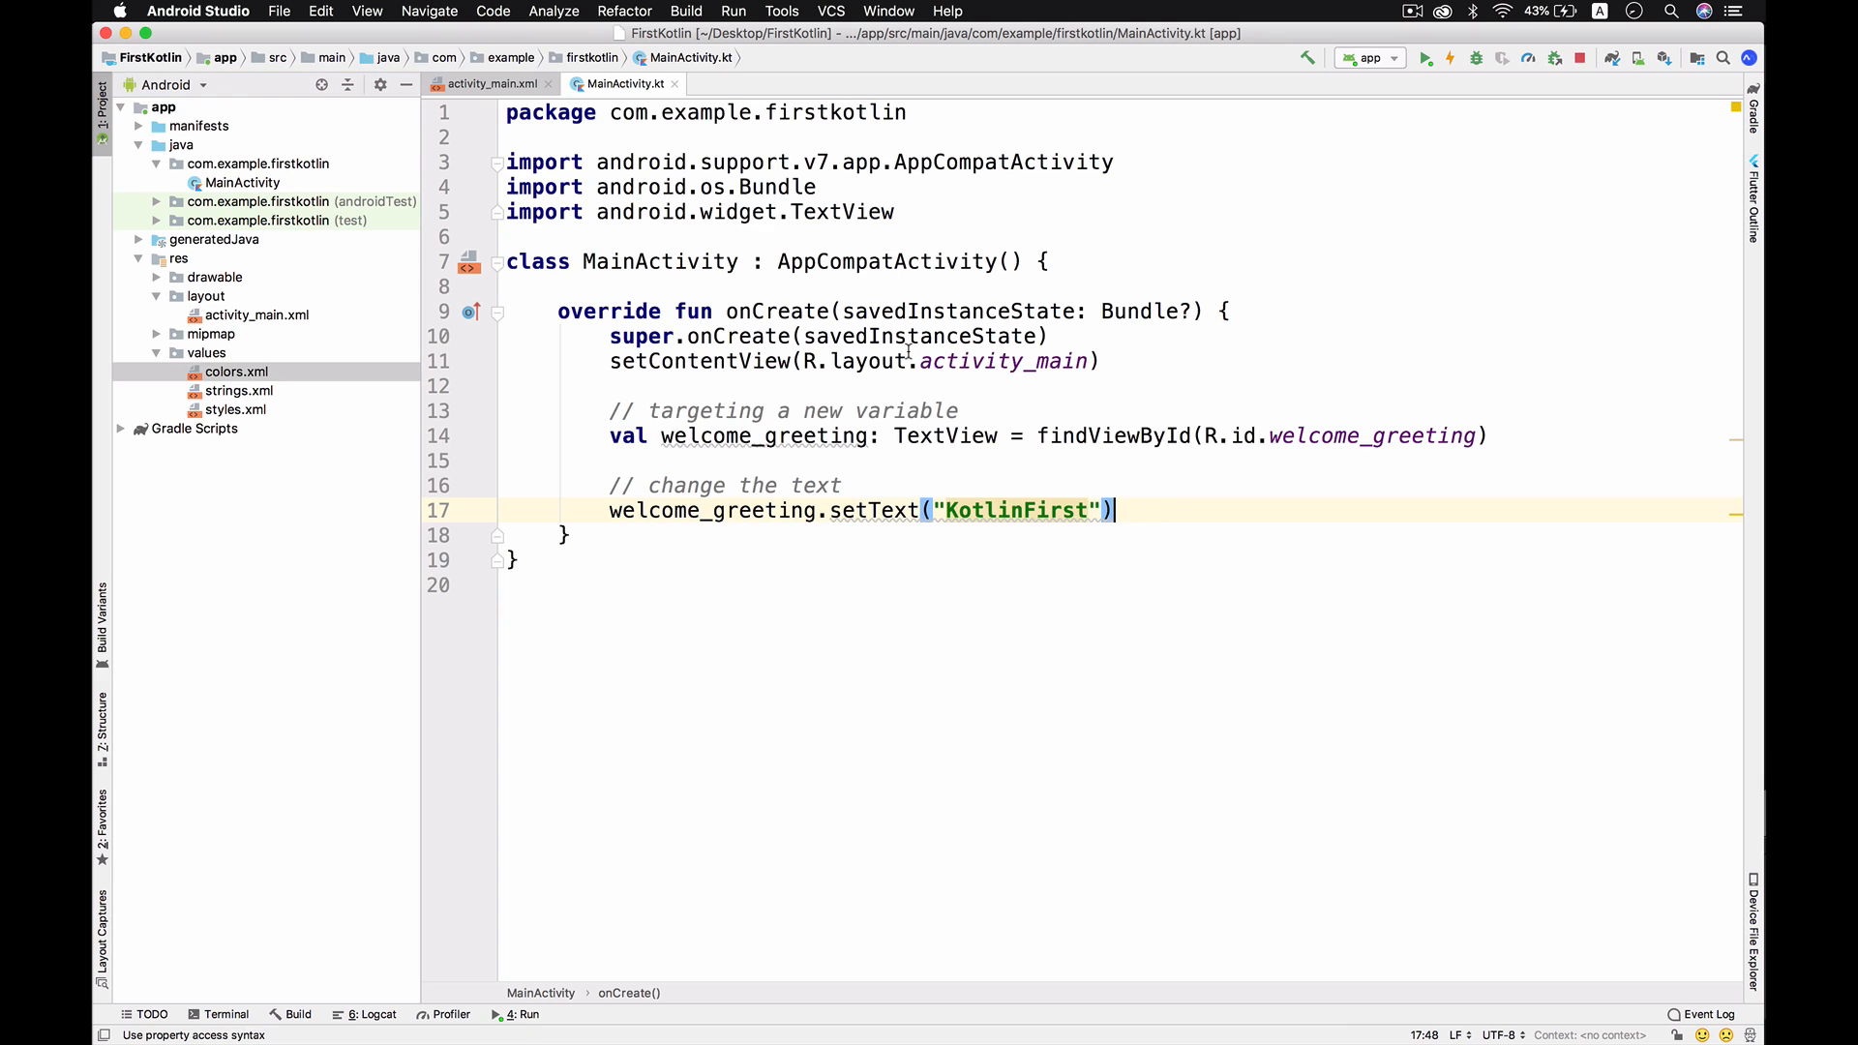
left_click(488, 83)
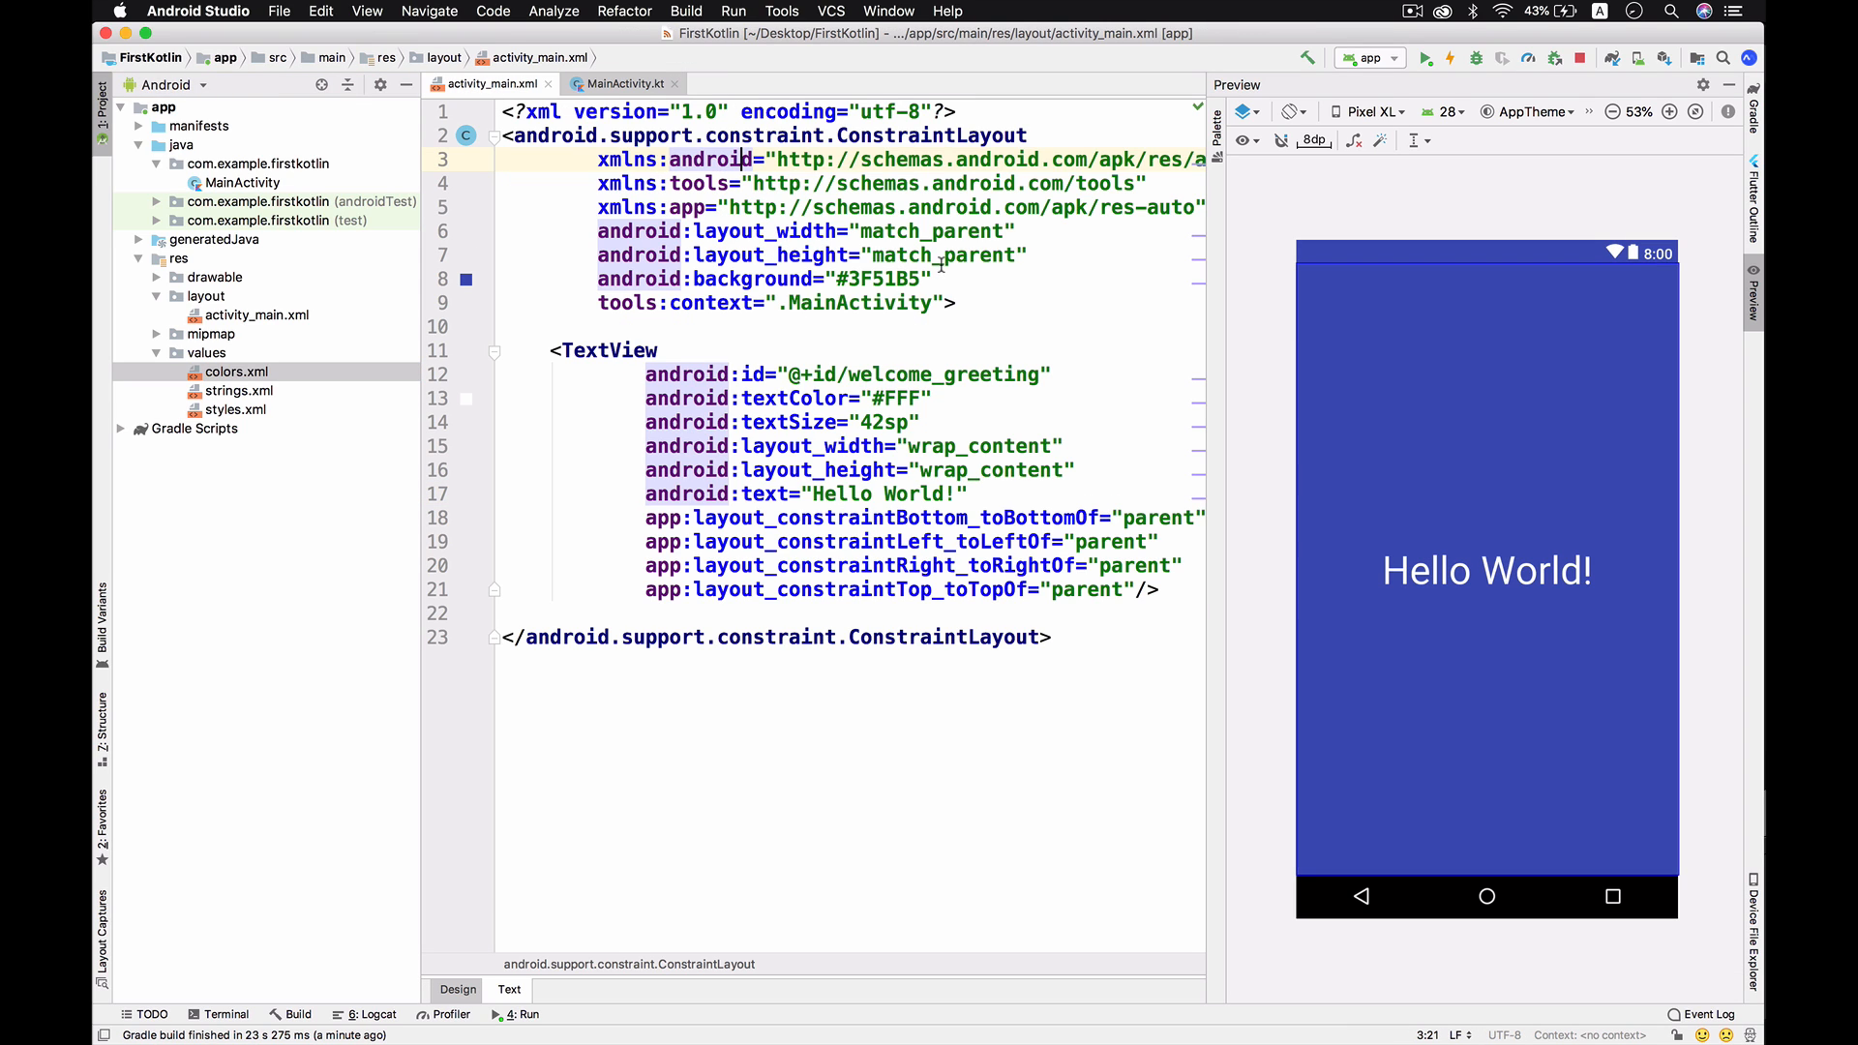